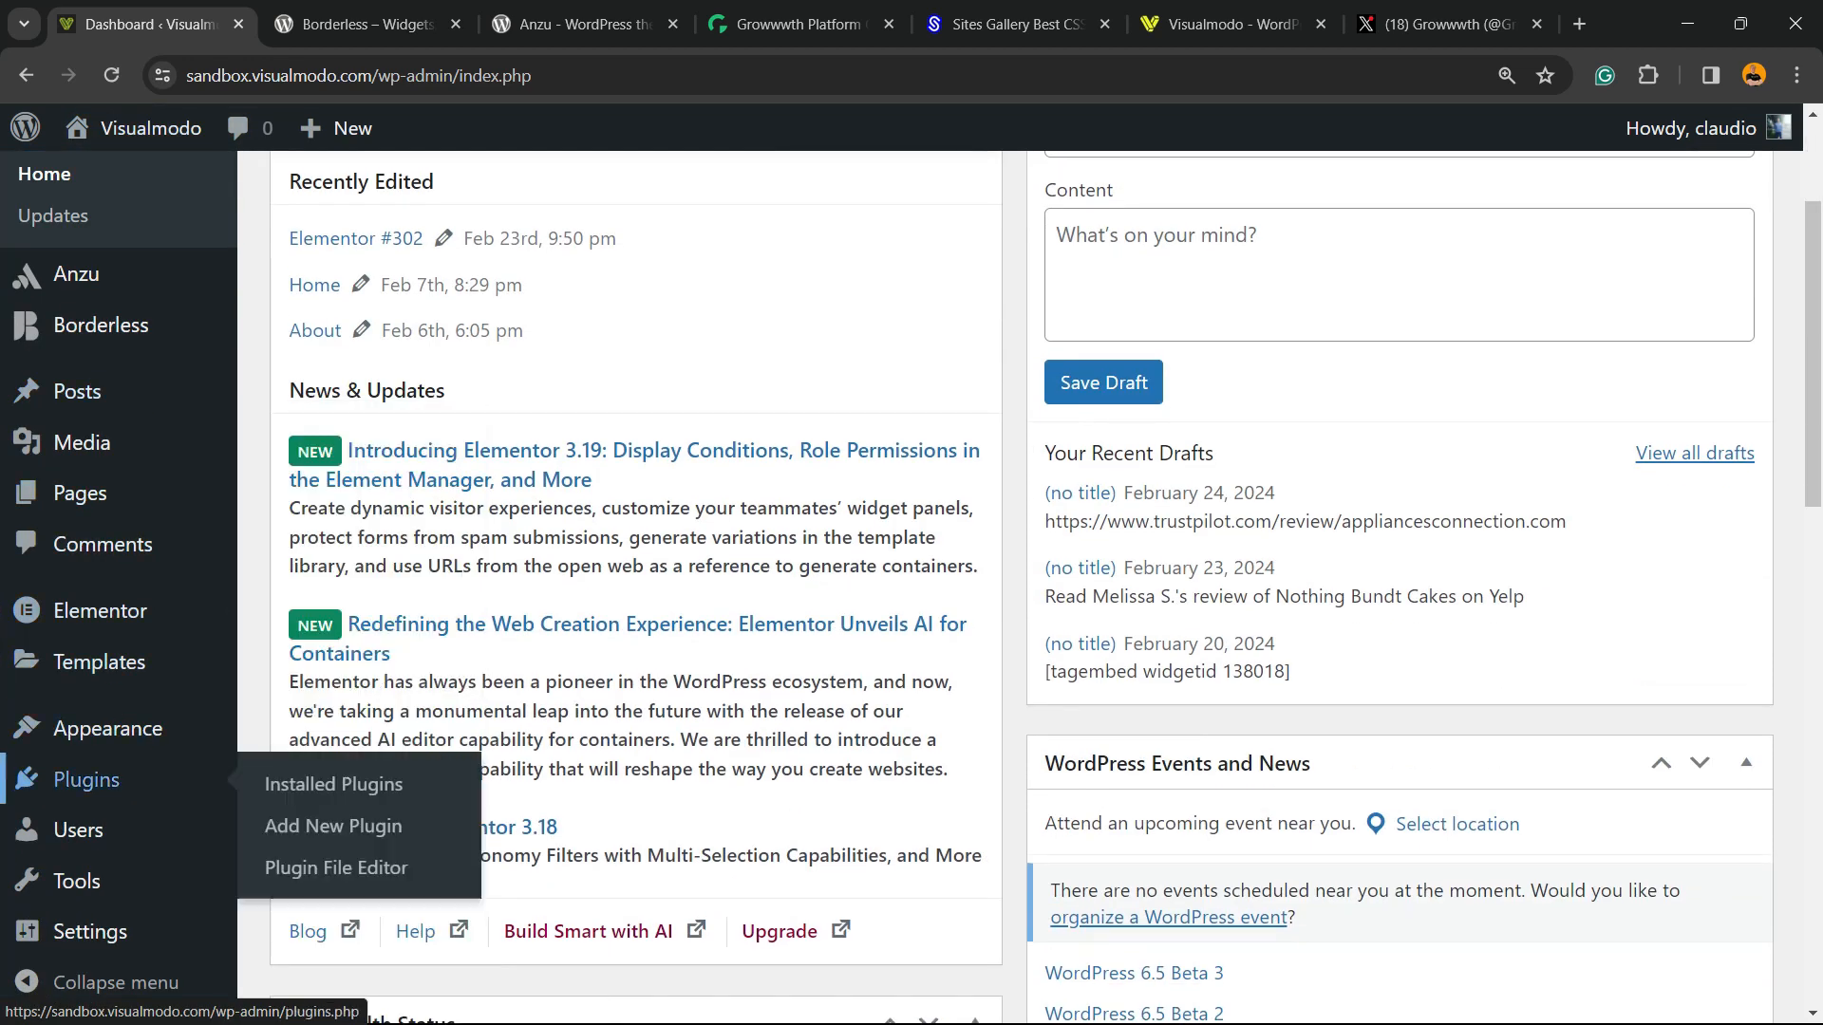
Go to the Add New Plugin page from the Plugins menu
{"action": "left_click", "coordinate": [332, 825]}
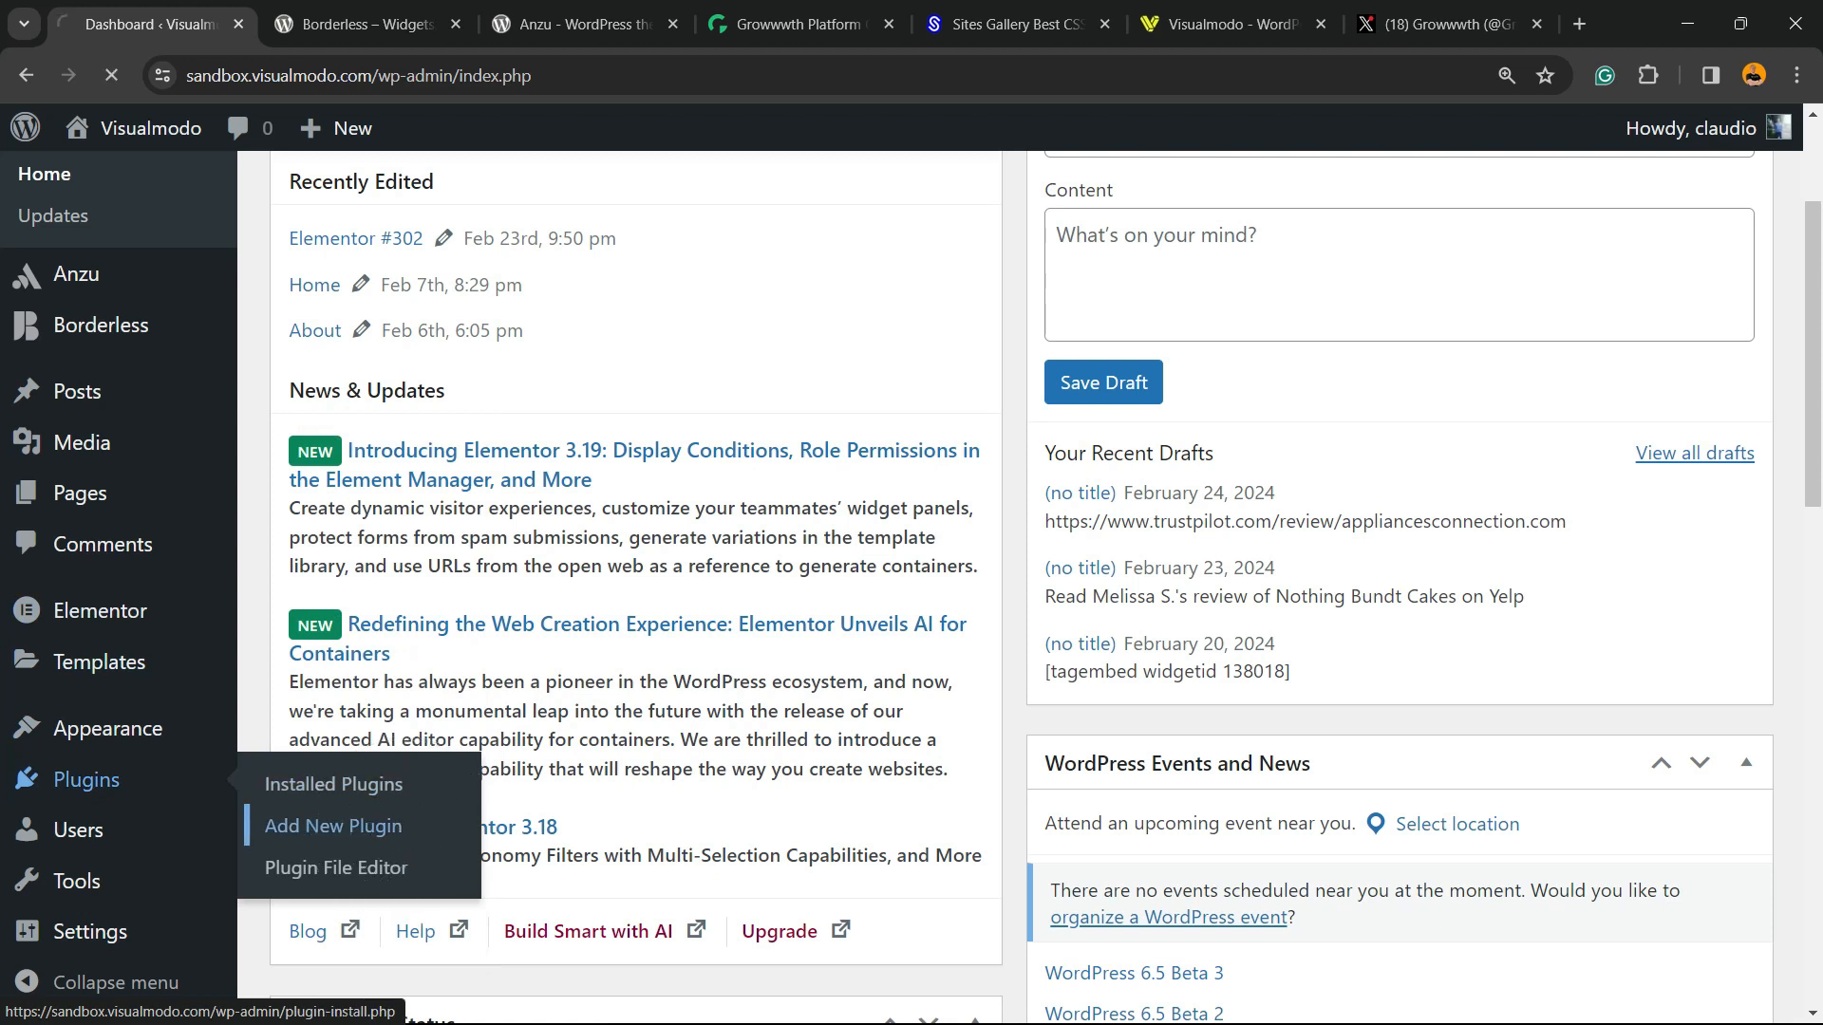
{"action": "left_click", "coordinate": [333, 825]}
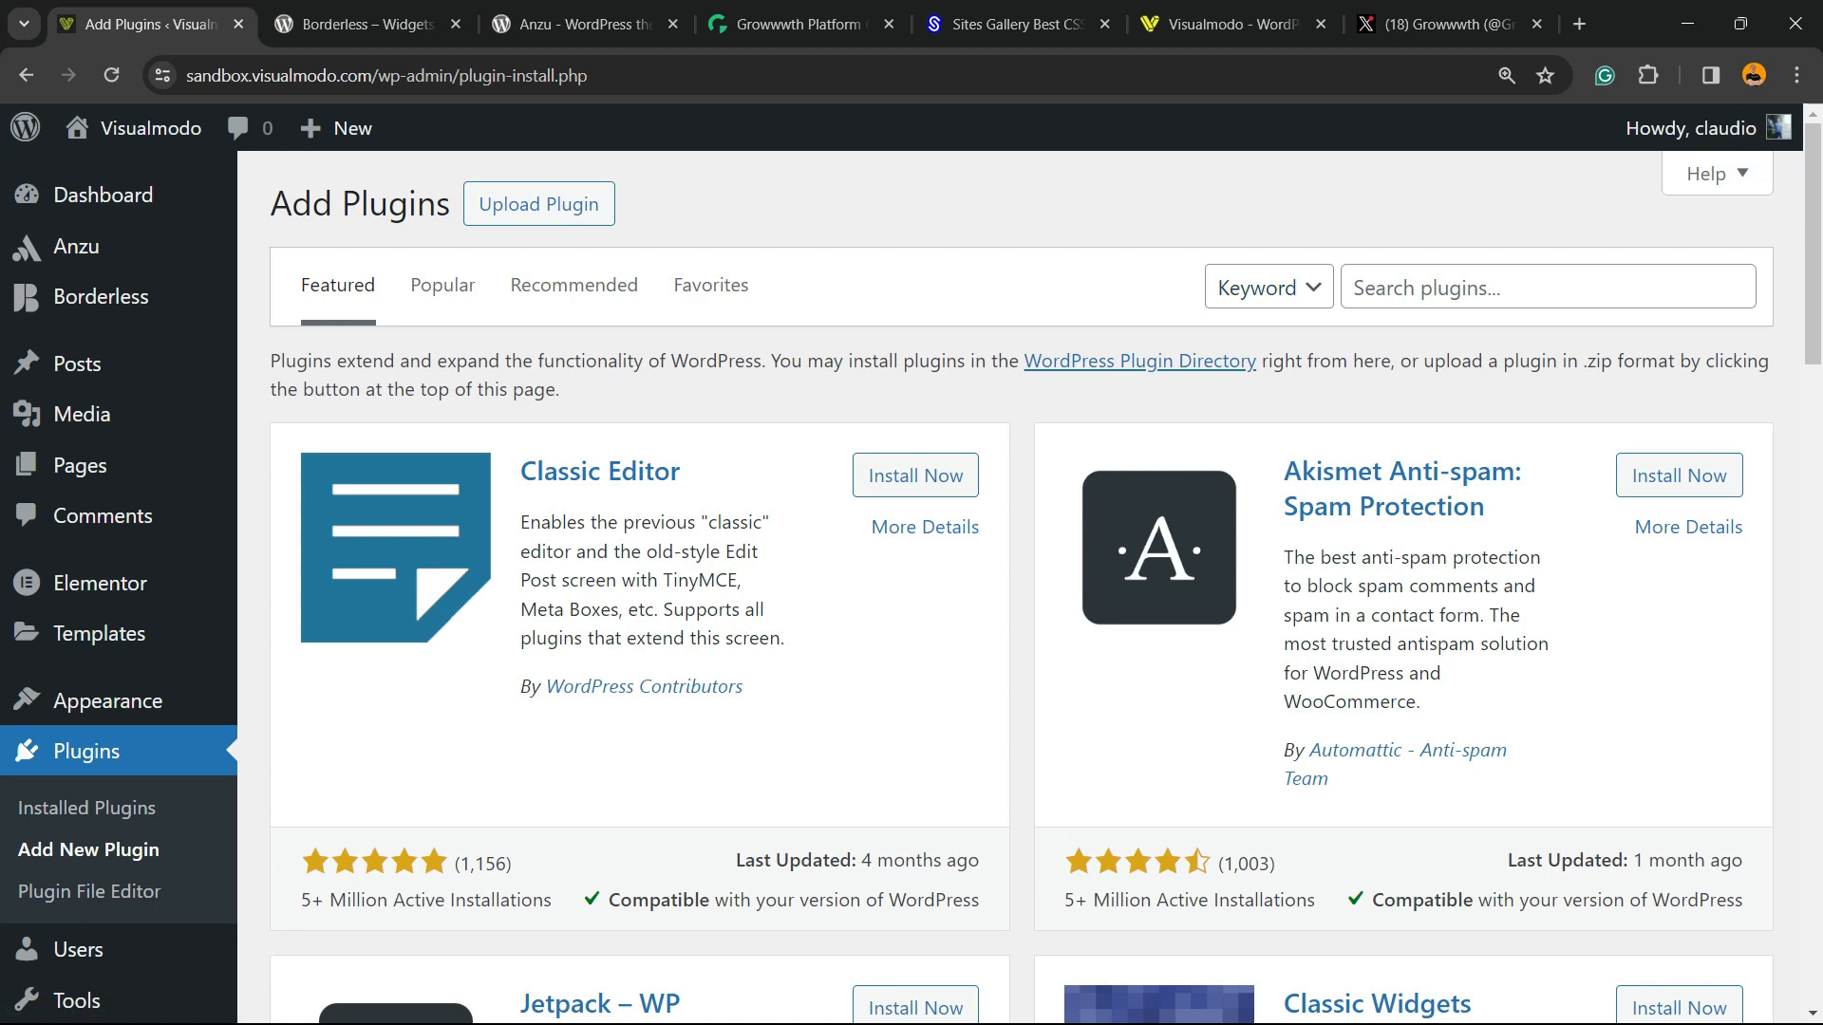
Search for Custom Twitter Feeds, then install and activate the plugin
{"action": "type", "text": "Custom Twitter Feeds"}
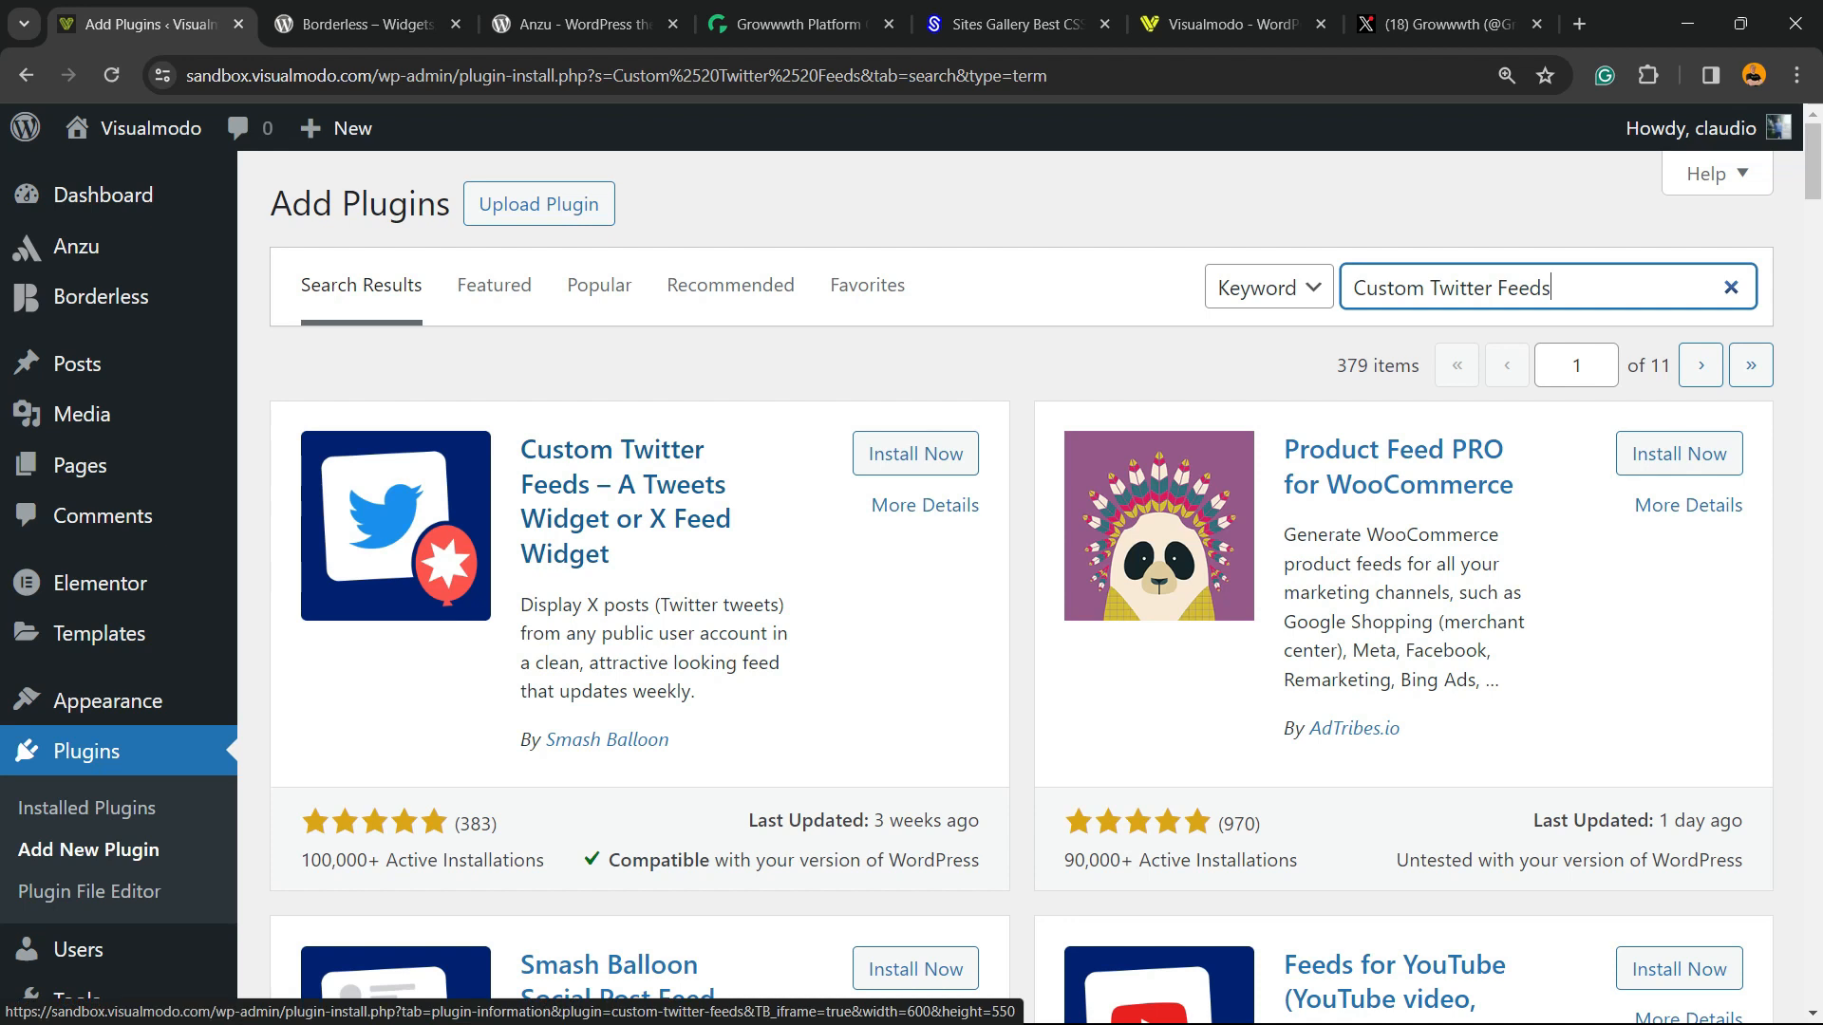
{"action": "left_click", "coordinate": [916, 454]}
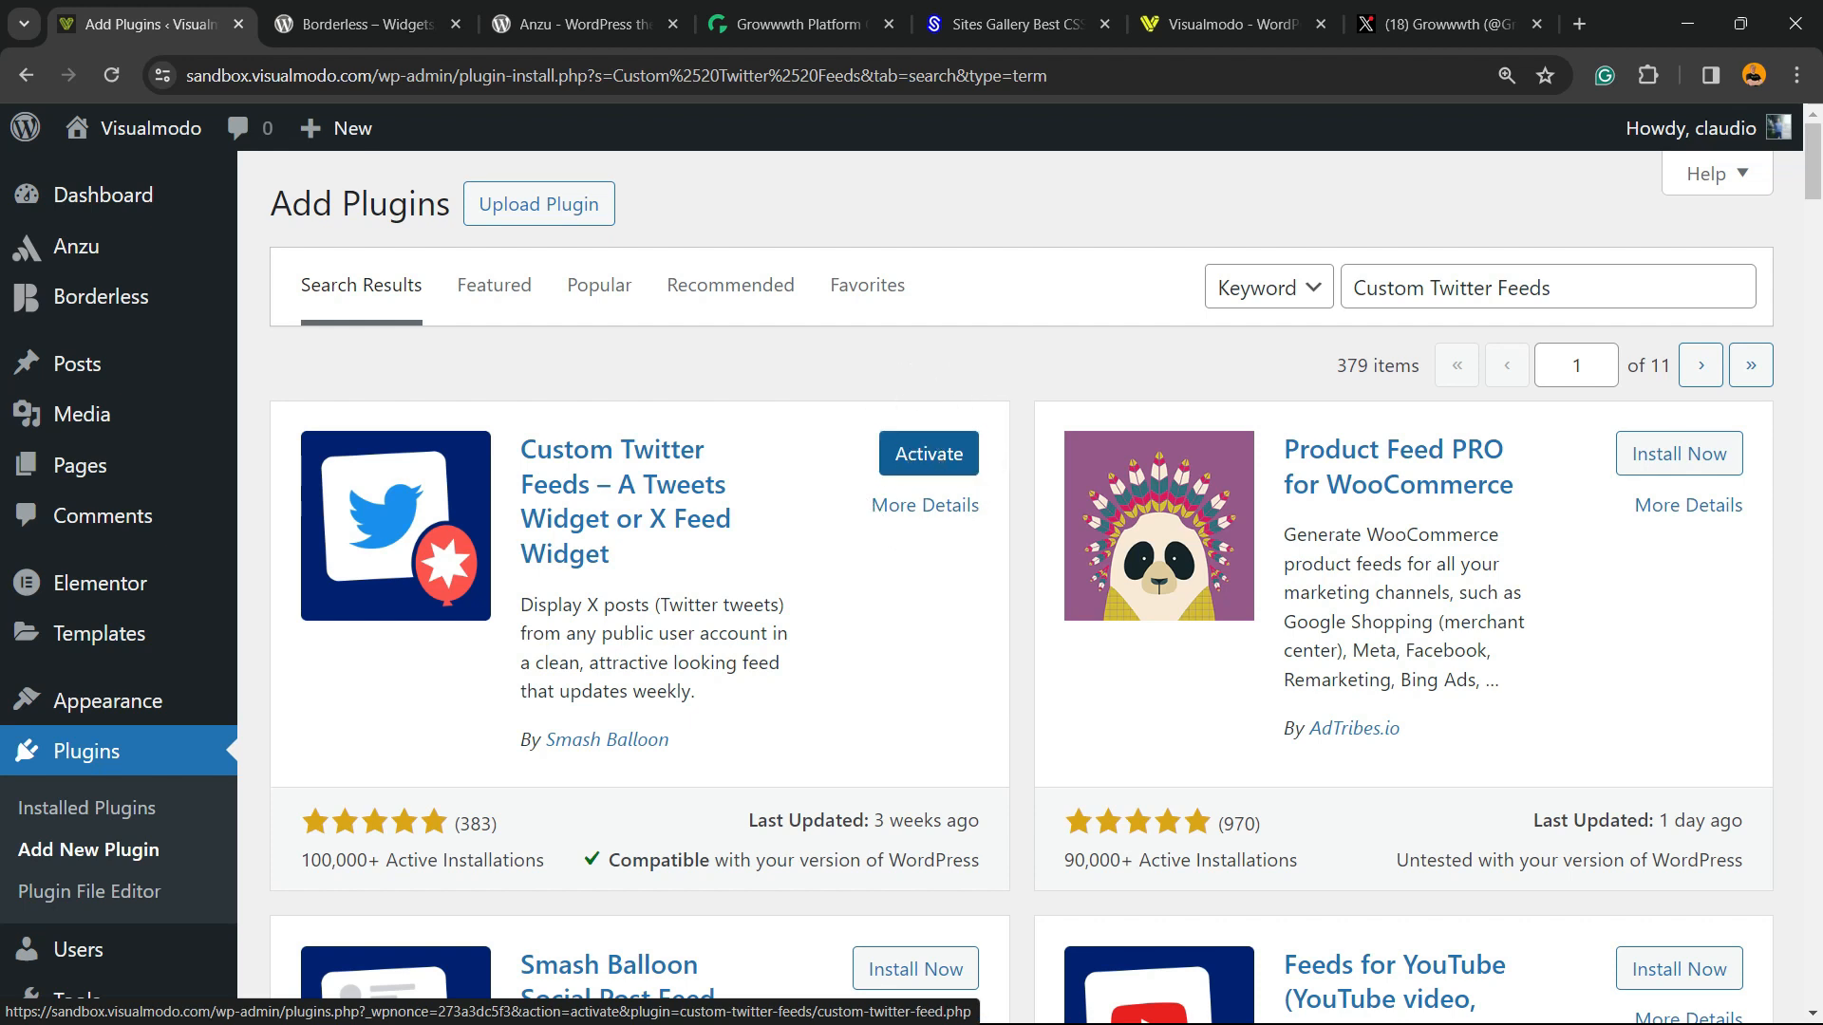
{"action": "left_click", "coordinate": [927, 453]}
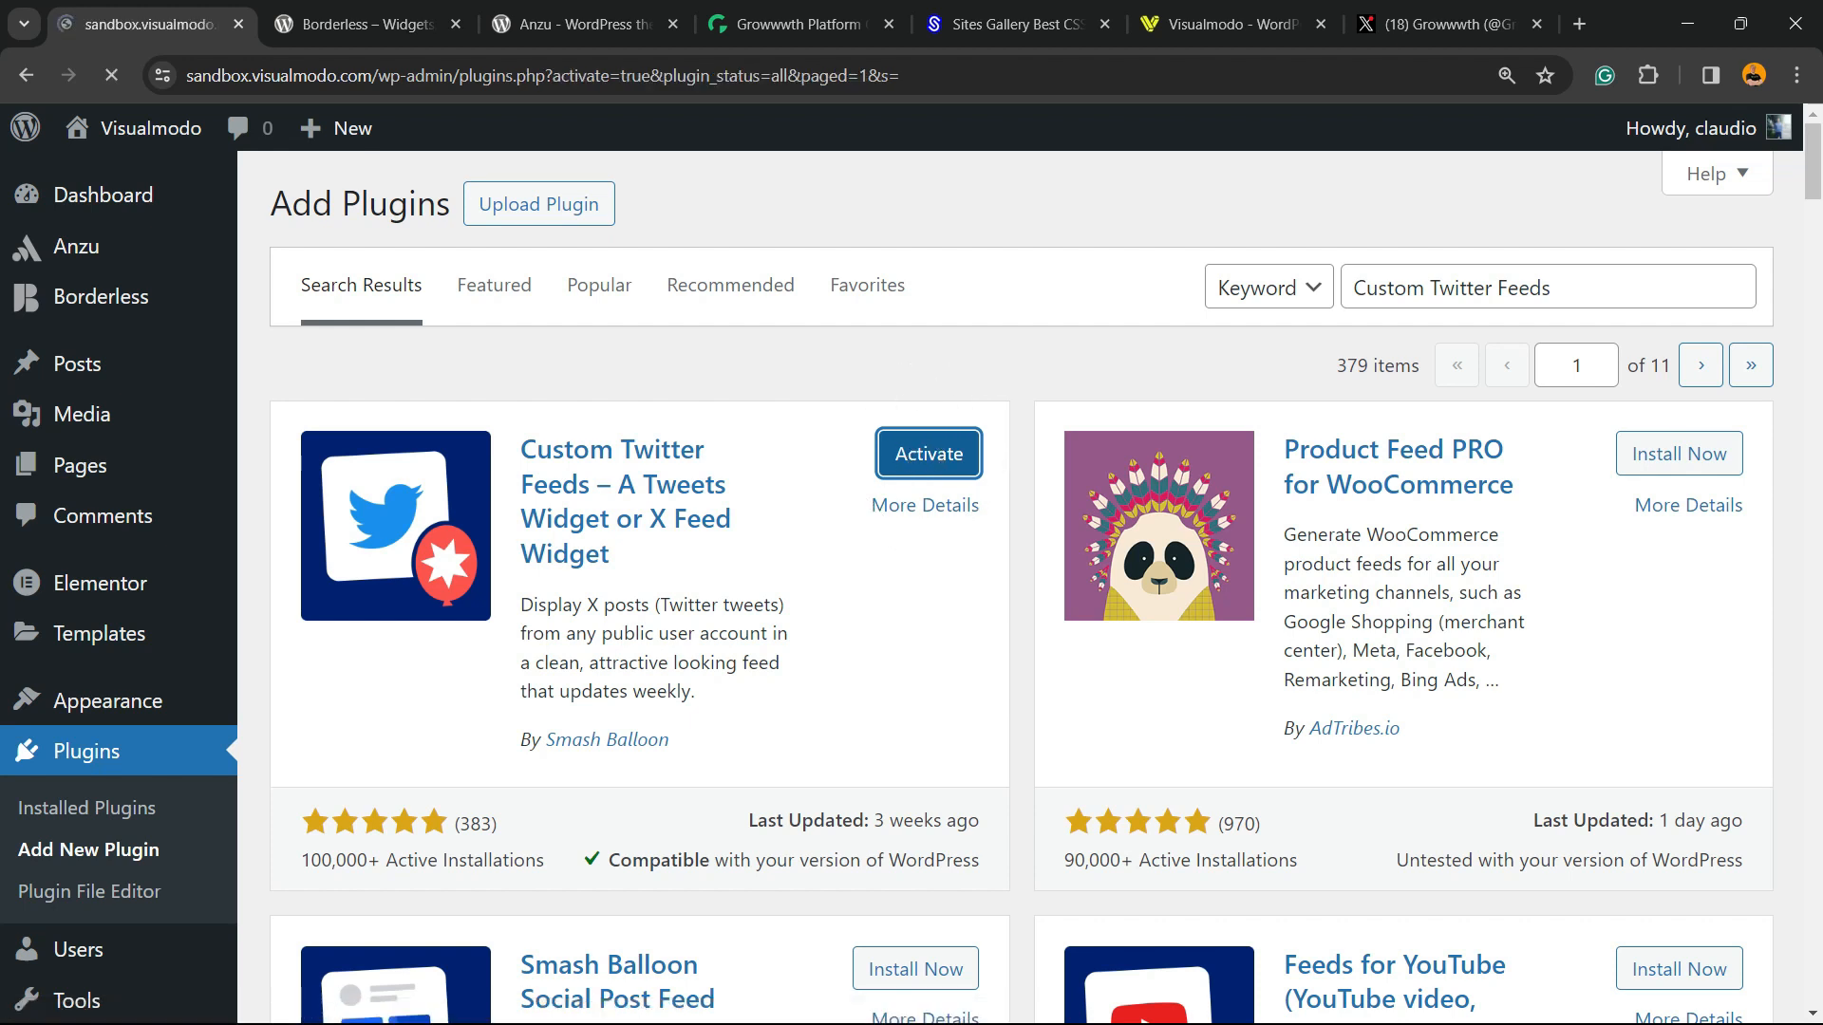
Open the Twitter Feeds > All Feeds dashboard of the activated plugin
{"action": "left_click", "coordinate": [928, 454]}
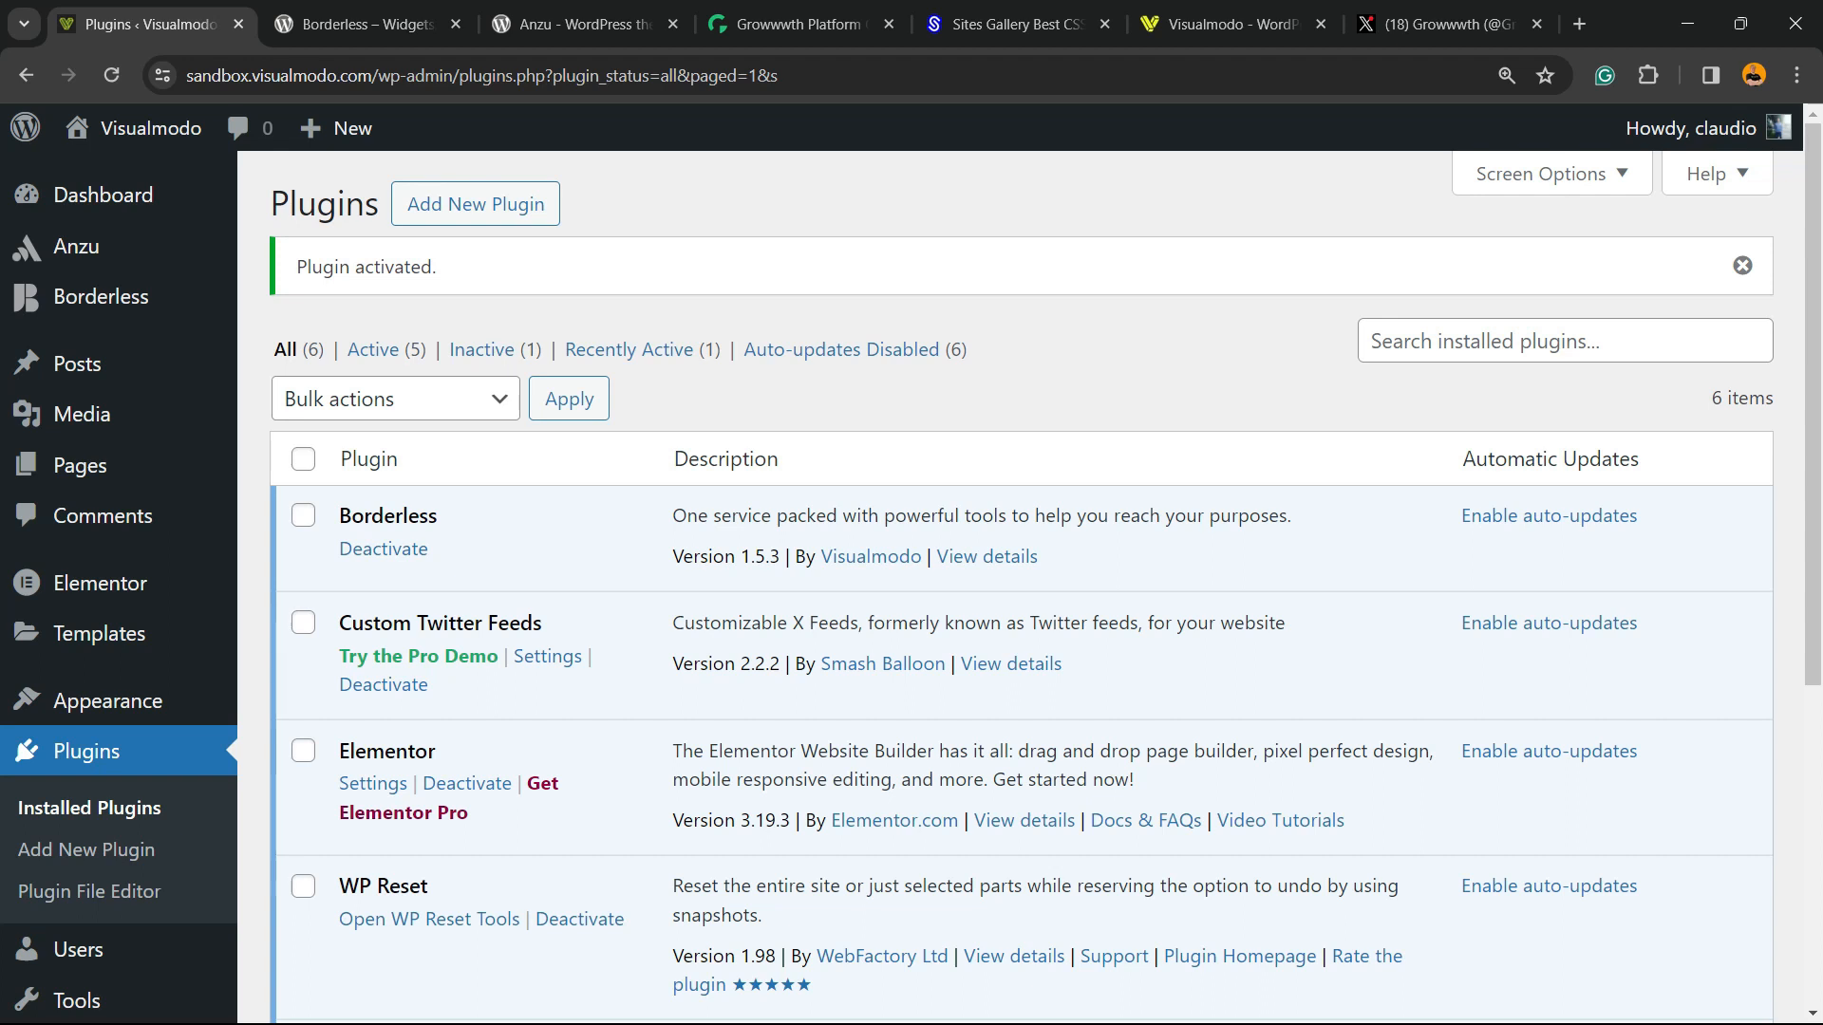
{"action": "mouse_move", "coordinate": [372, 349]}
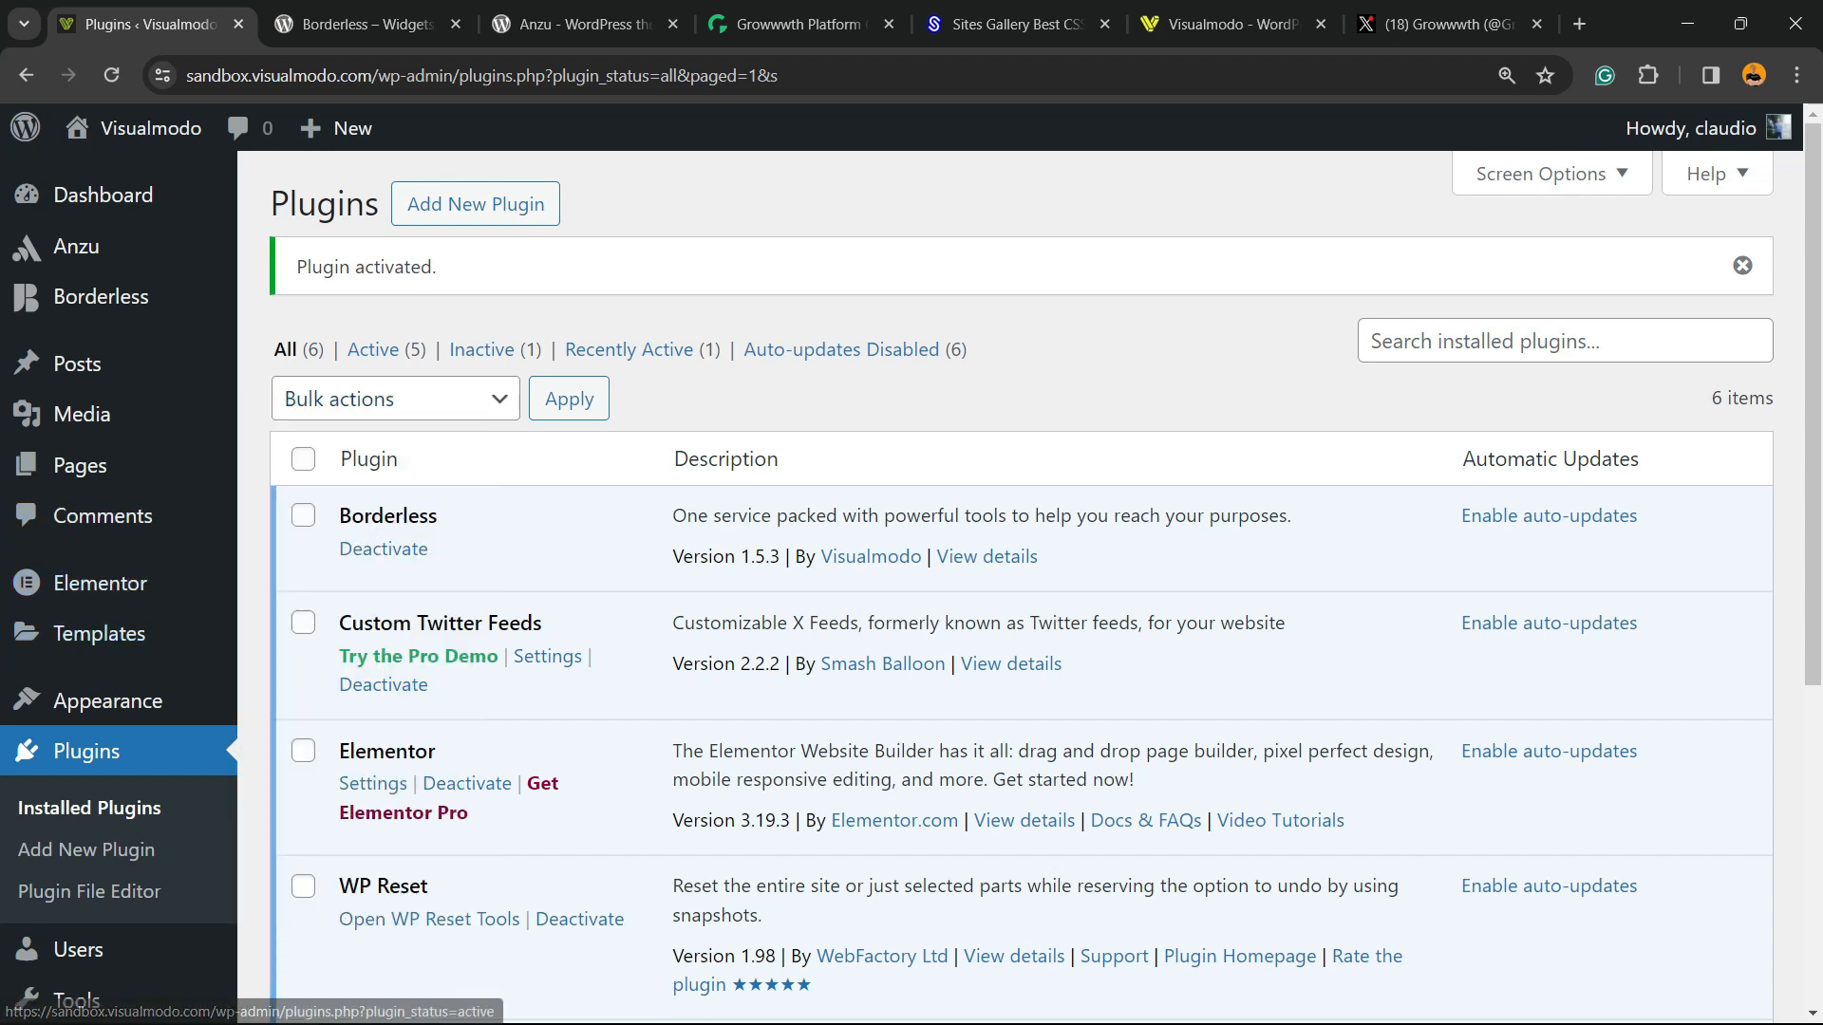
{"action": "scroll", "scroll_direction": "down", "scroll_amount": 3}
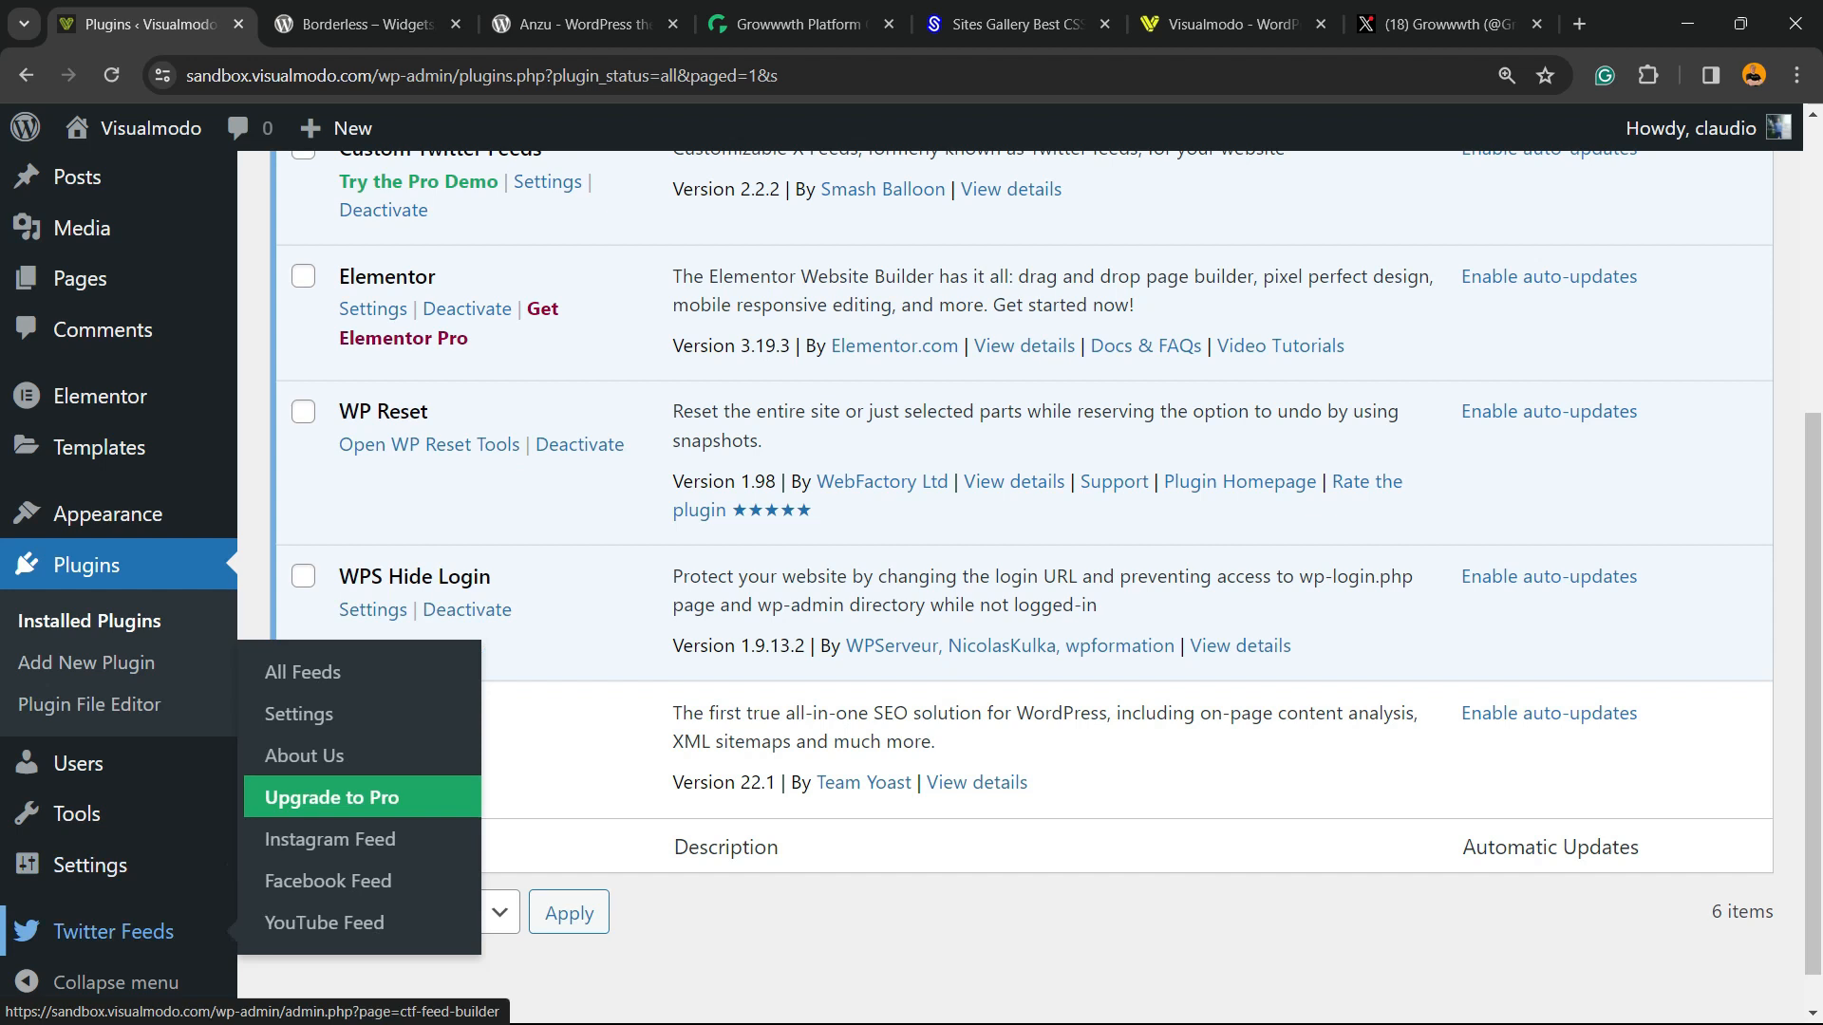
{"action": "mouse_move", "coordinate": [298, 713]}
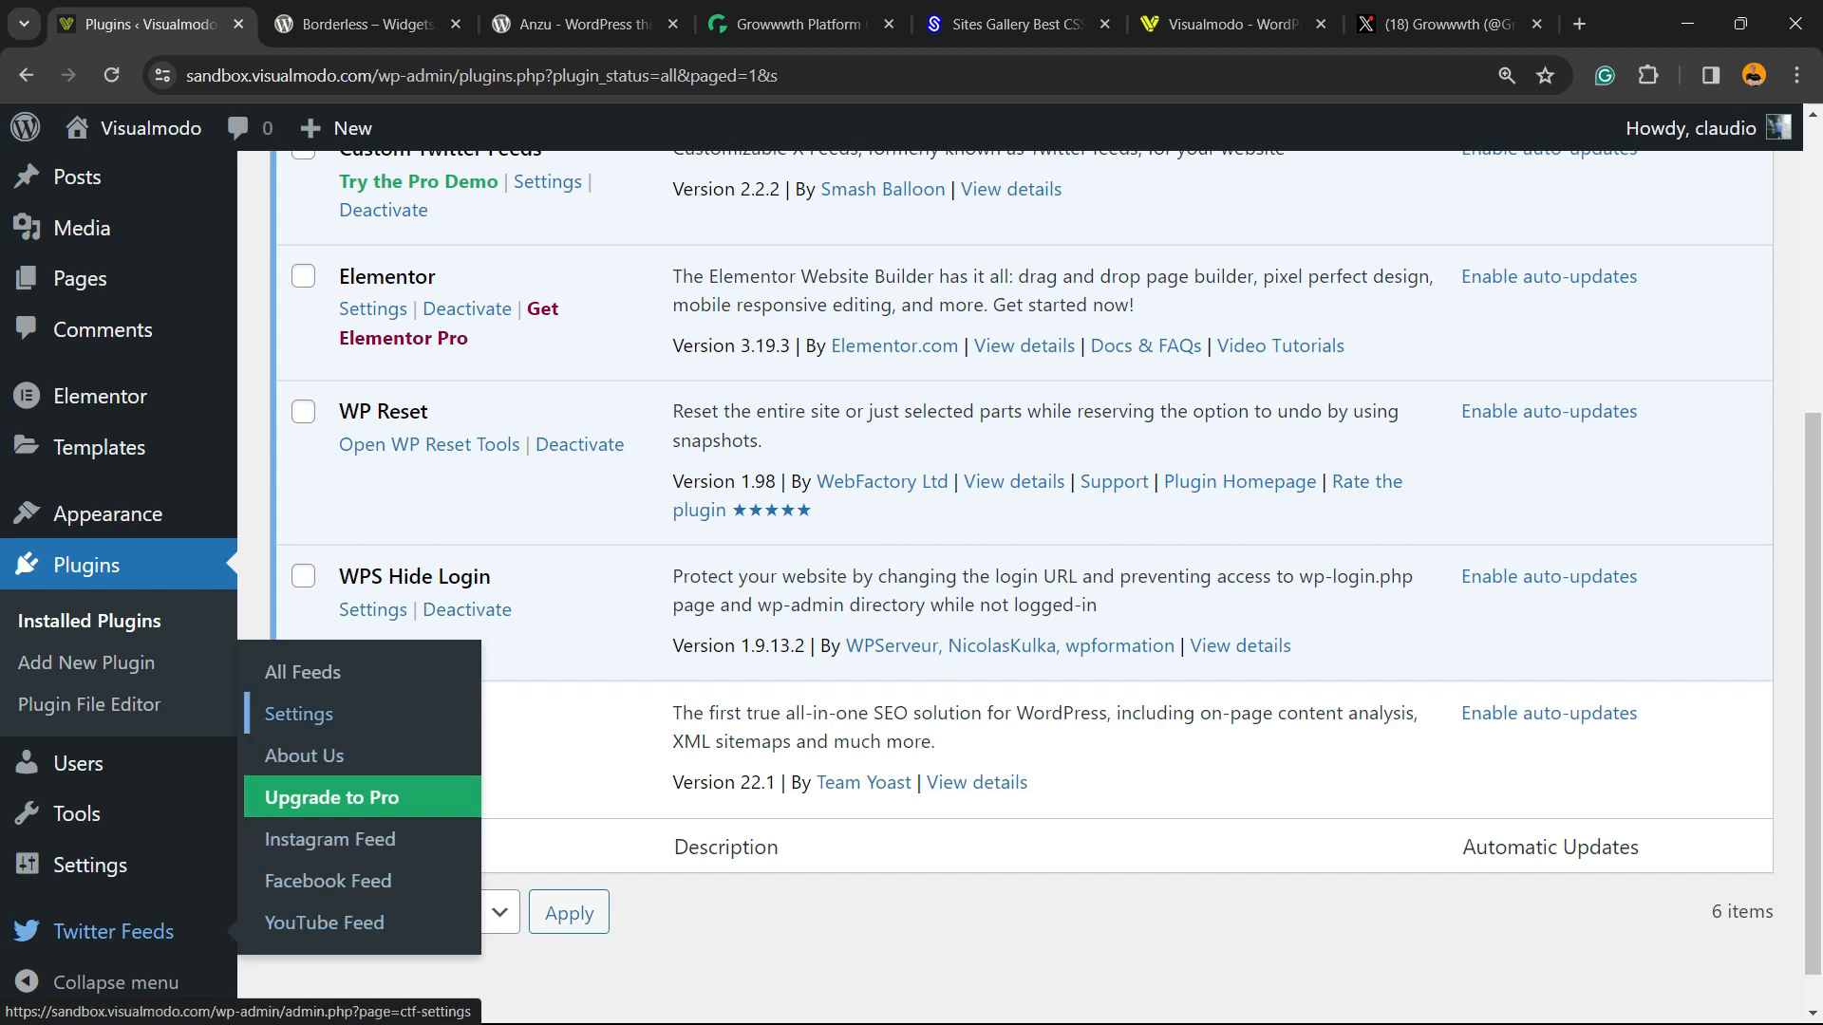
{"action": "mouse_move", "coordinate": [302, 672]}
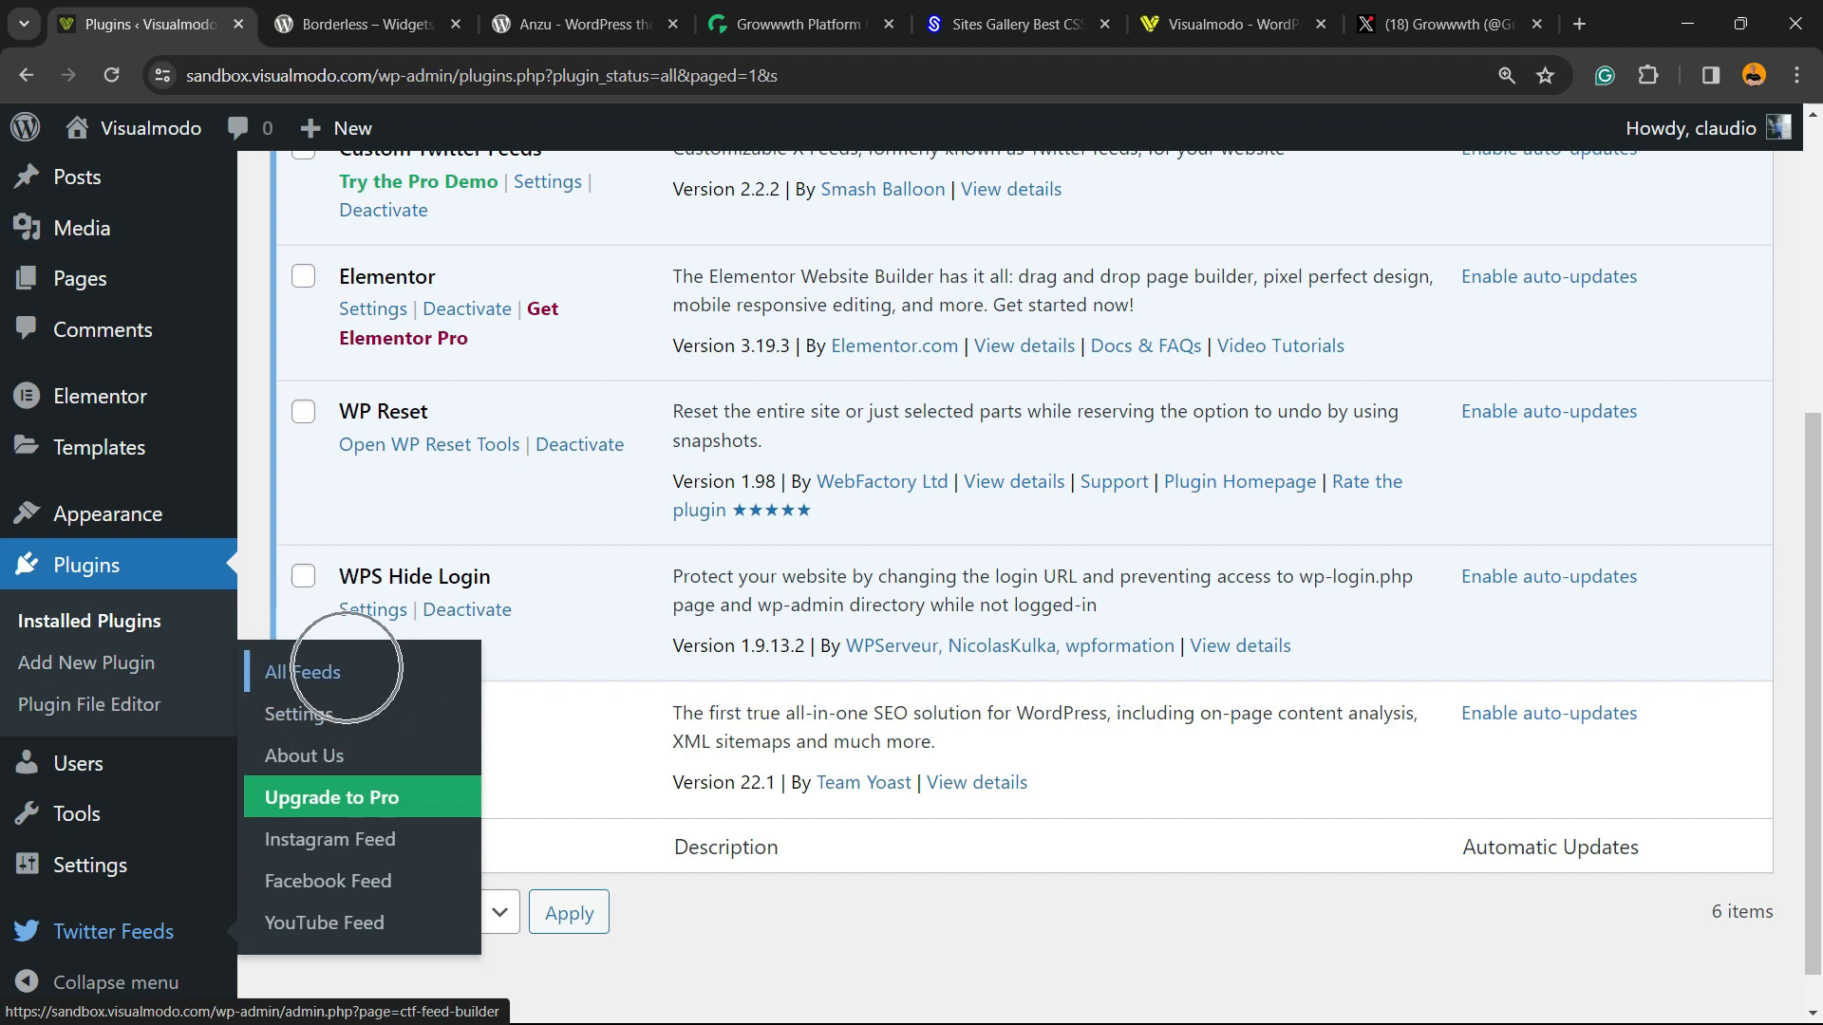
{"action": "left_click", "coordinate": [301, 672]}
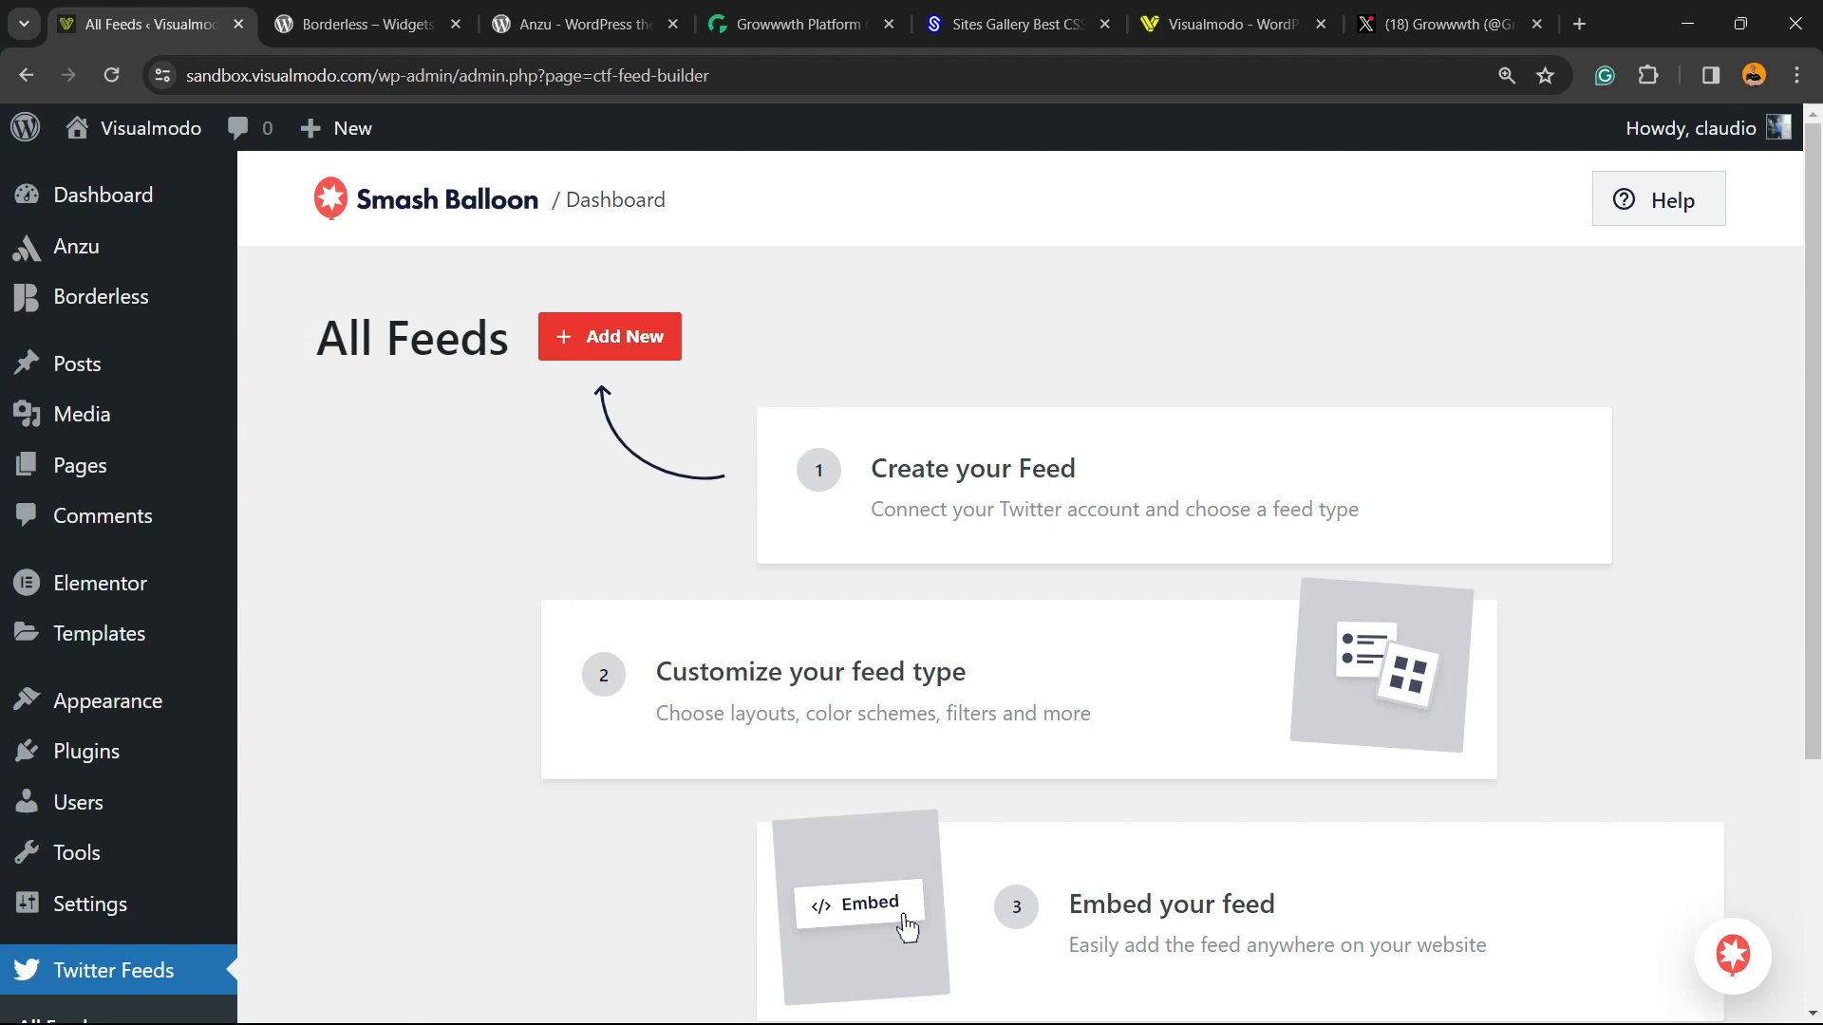
Add a new Twitter feed and choose Connect in the Connect To Smash Balloon dialog
{"action": "left_click", "coordinate": [609, 337]}
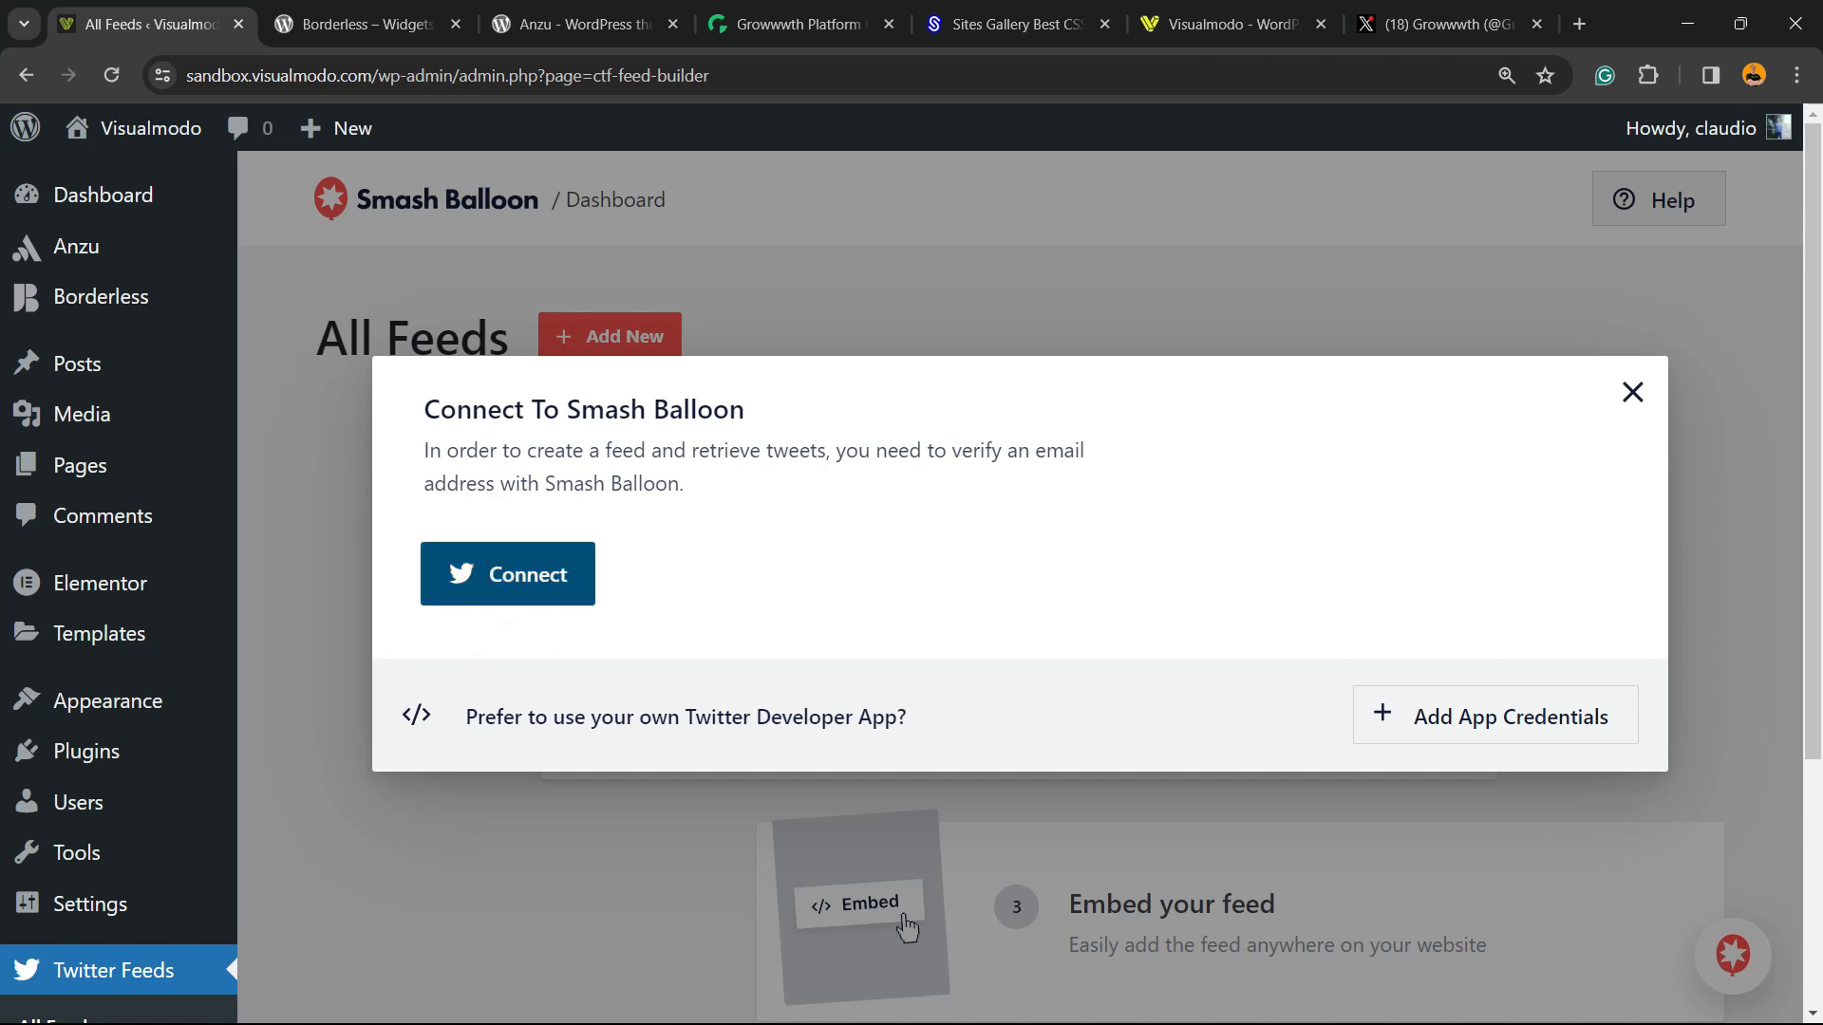
{"action": "left_click", "coordinate": [506, 574]}
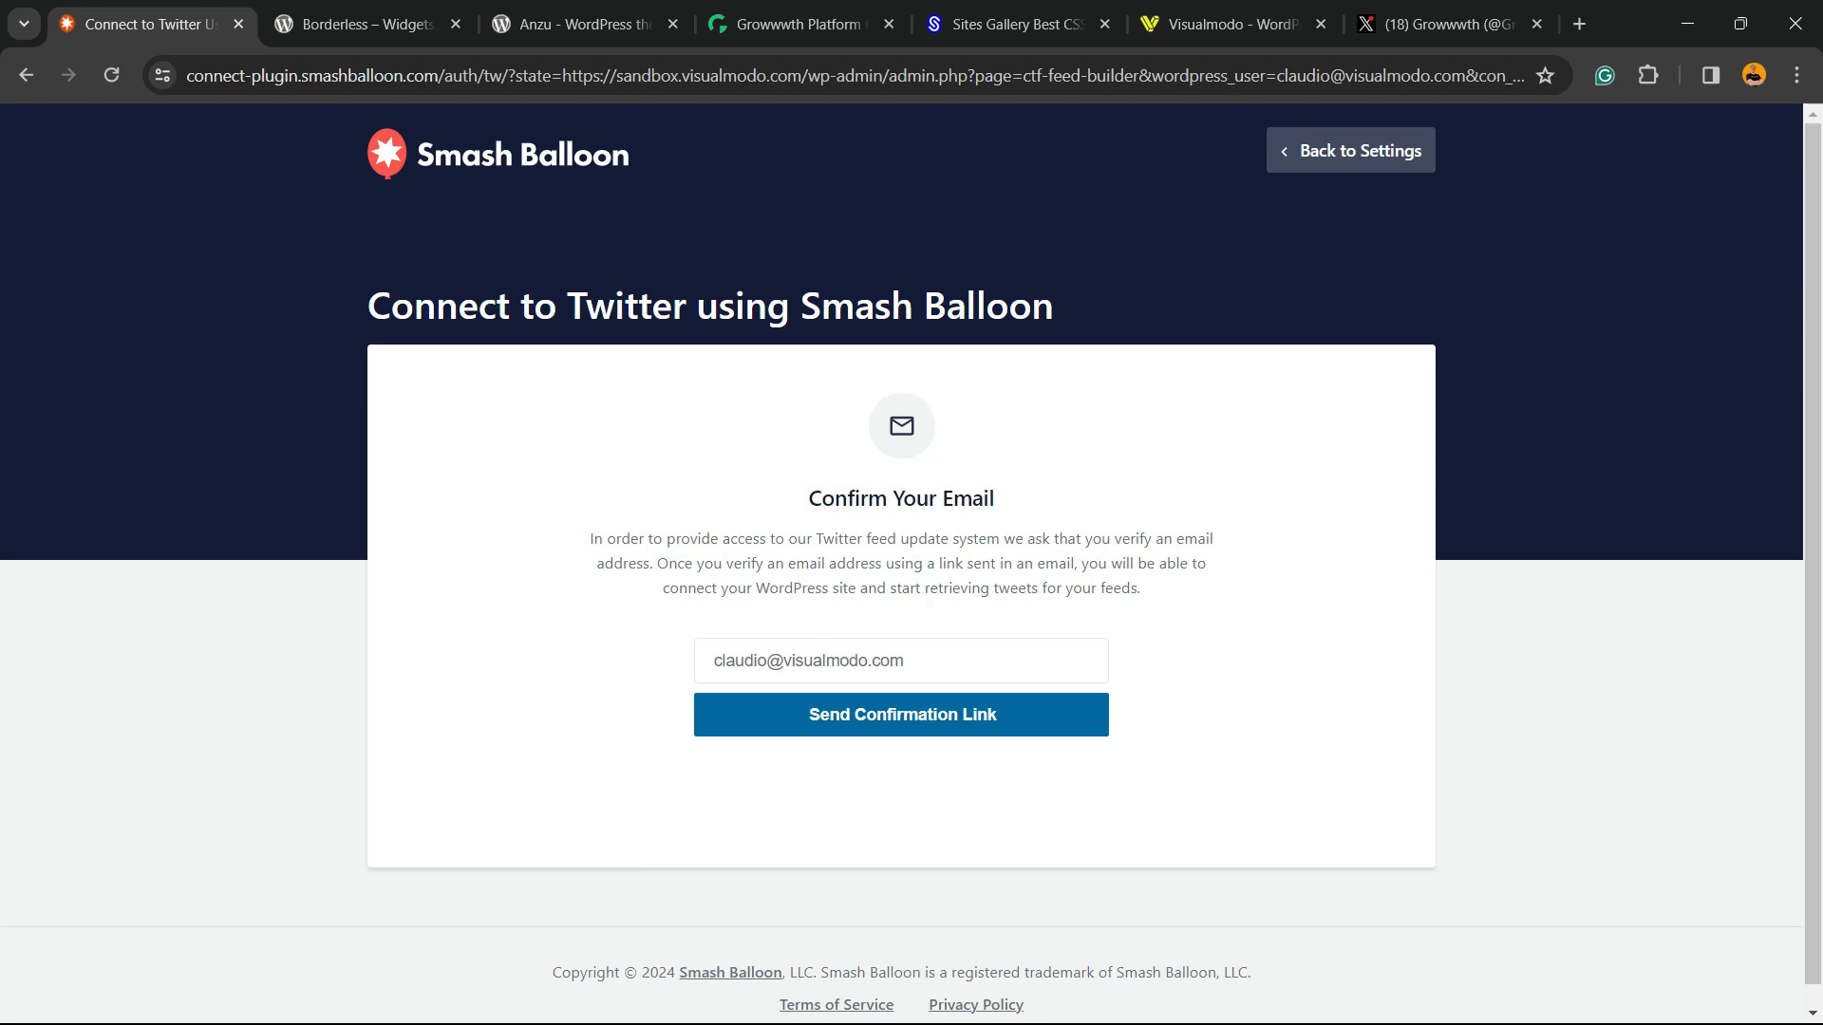
Send the confirmation link, confirm the domain as yours, and return to the feed builder
{"action": "left_click", "coordinate": [900, 714]}
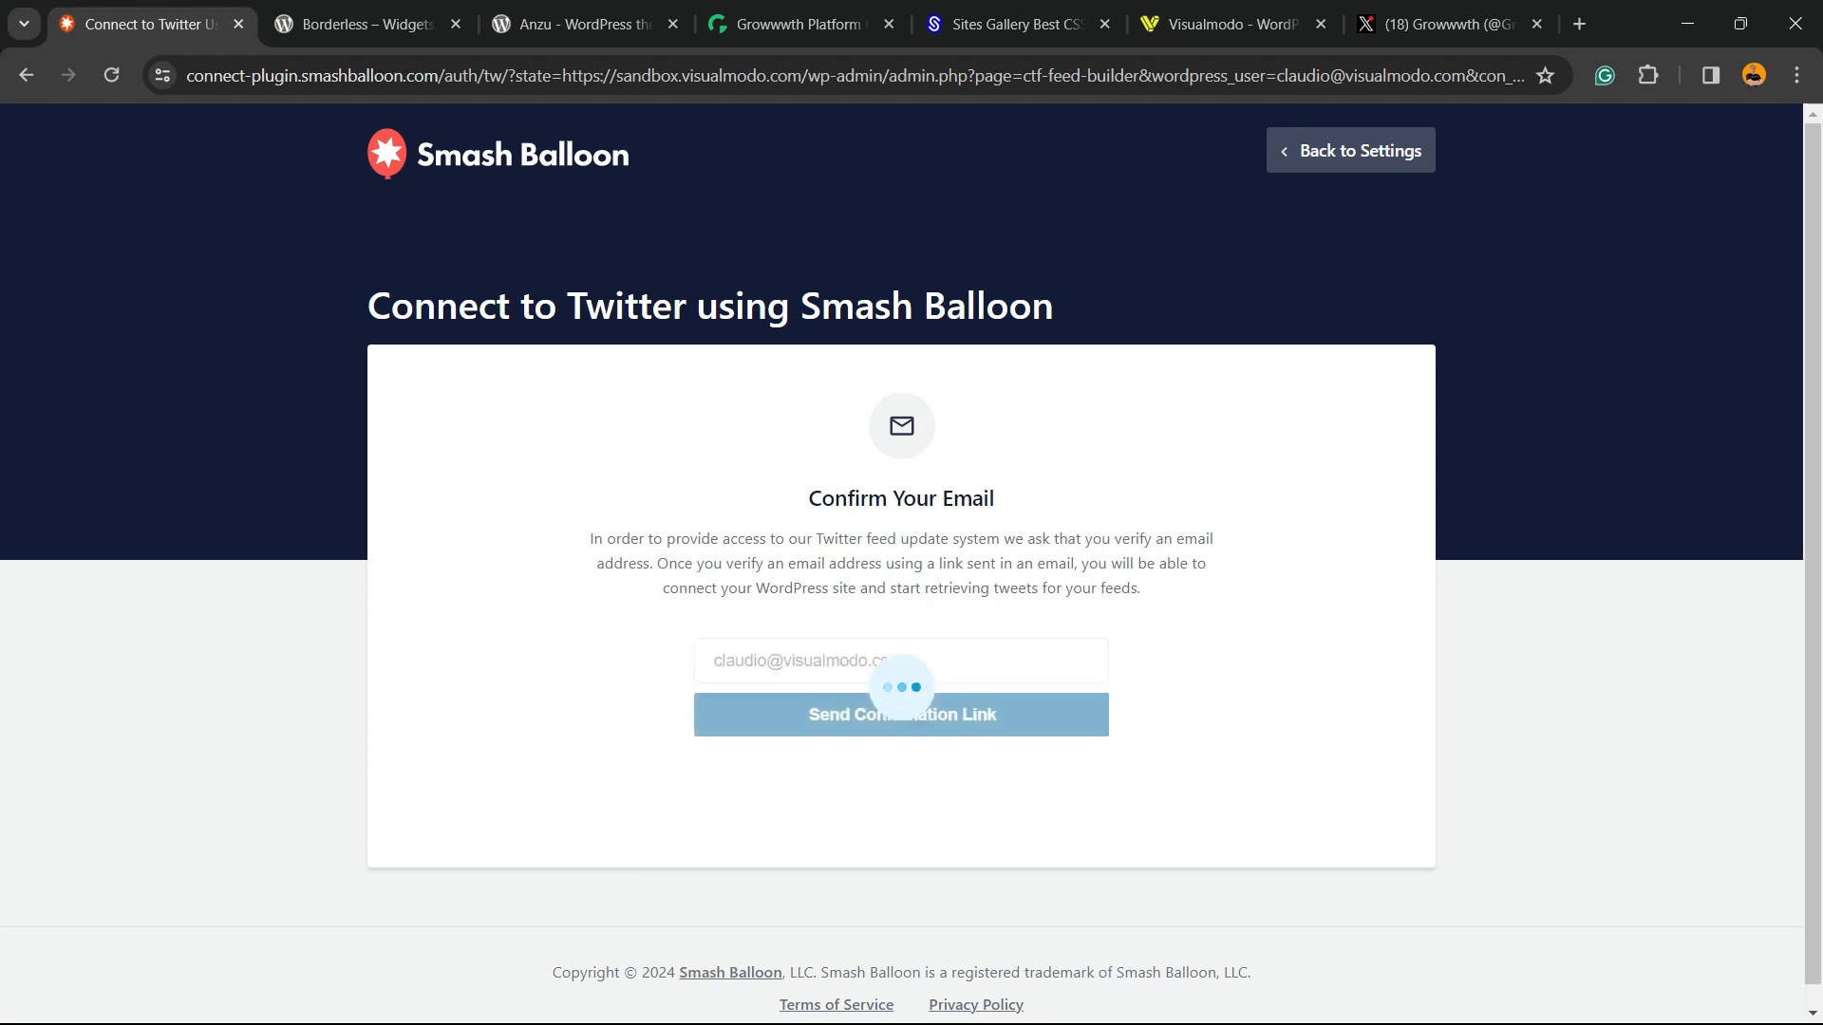
{"action": "left_click", "coordinate": [900, 714]}
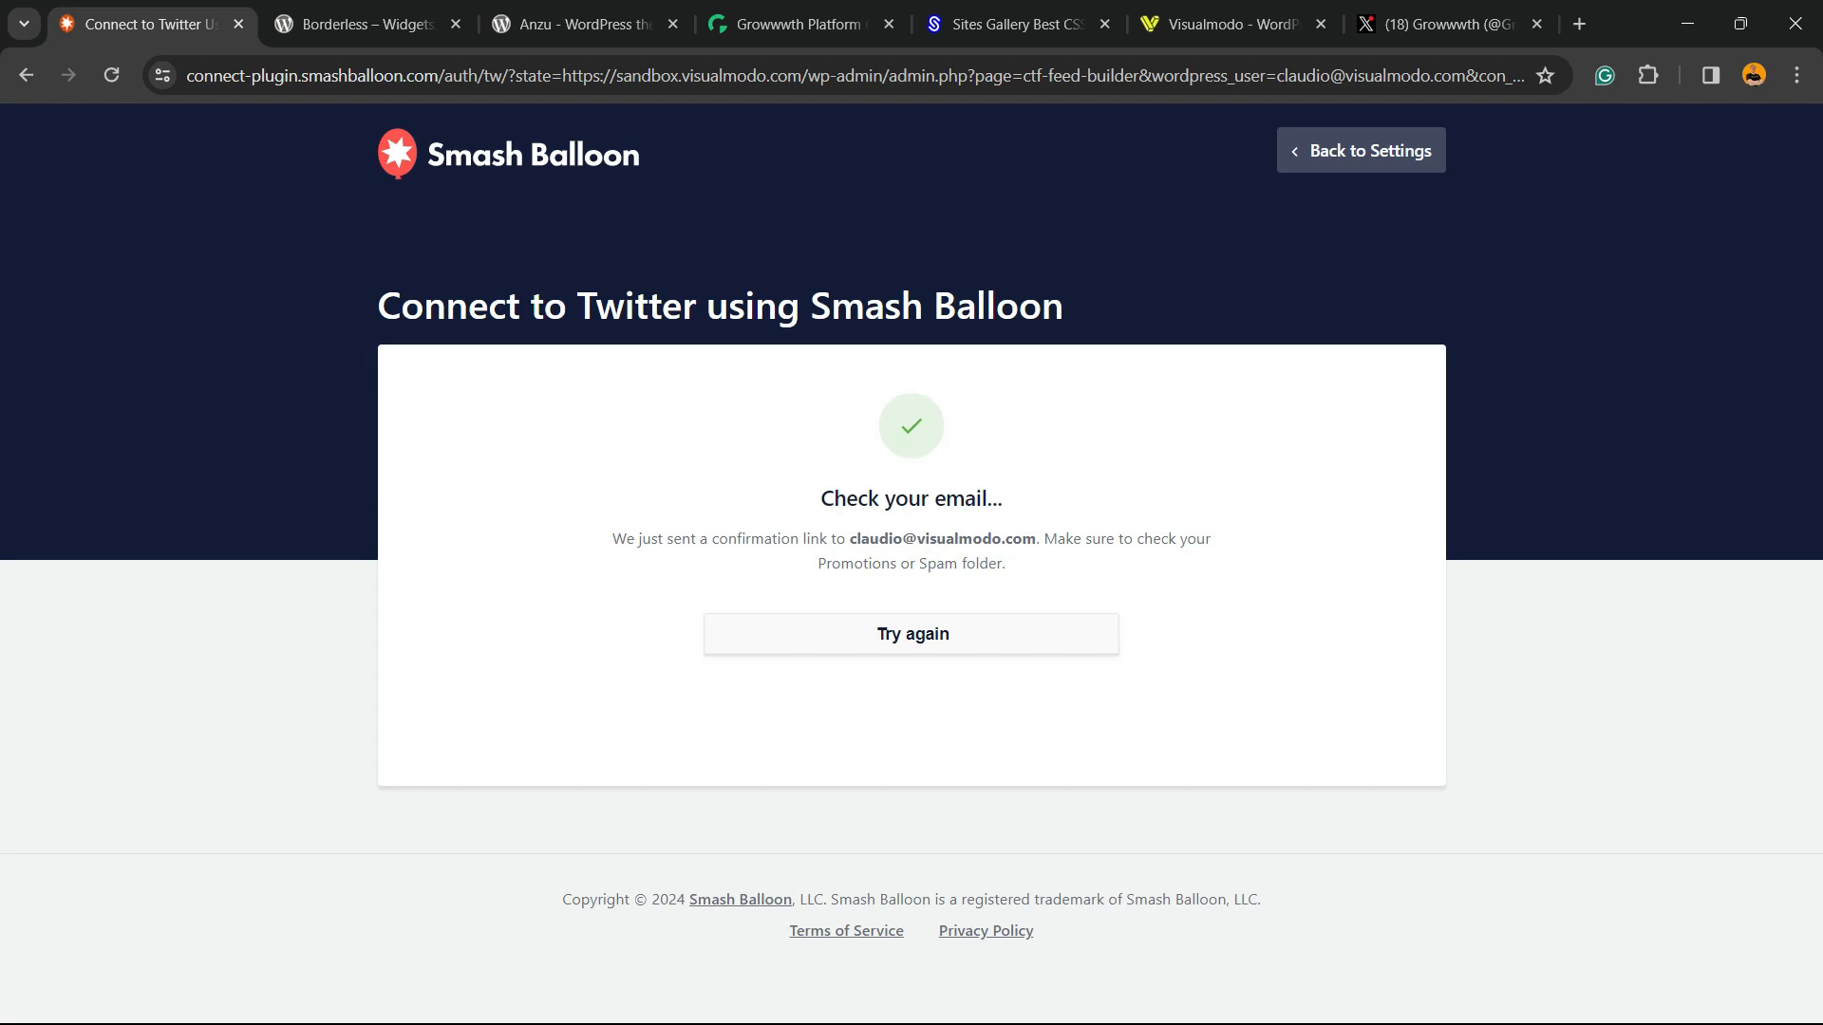
{"action": "left_click", "coordinate": [911, 633]}
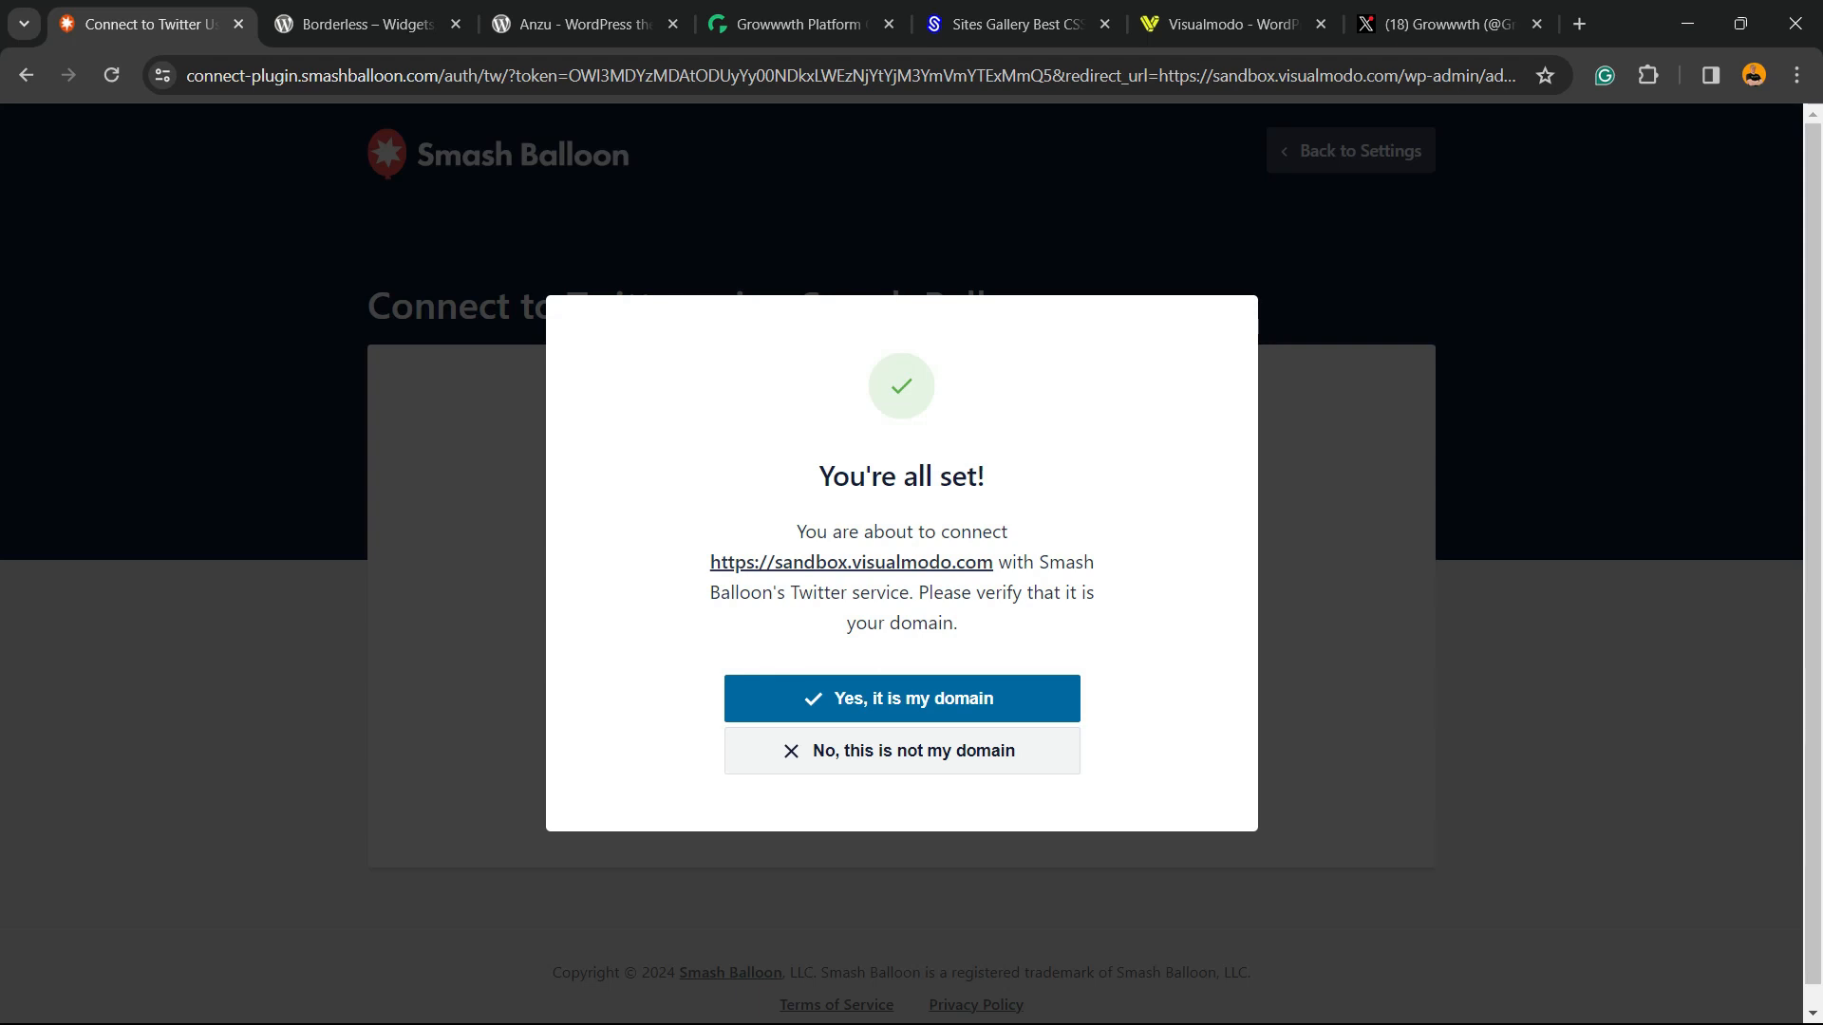
{"action": "left_click", "coordinate": [900, 698]}
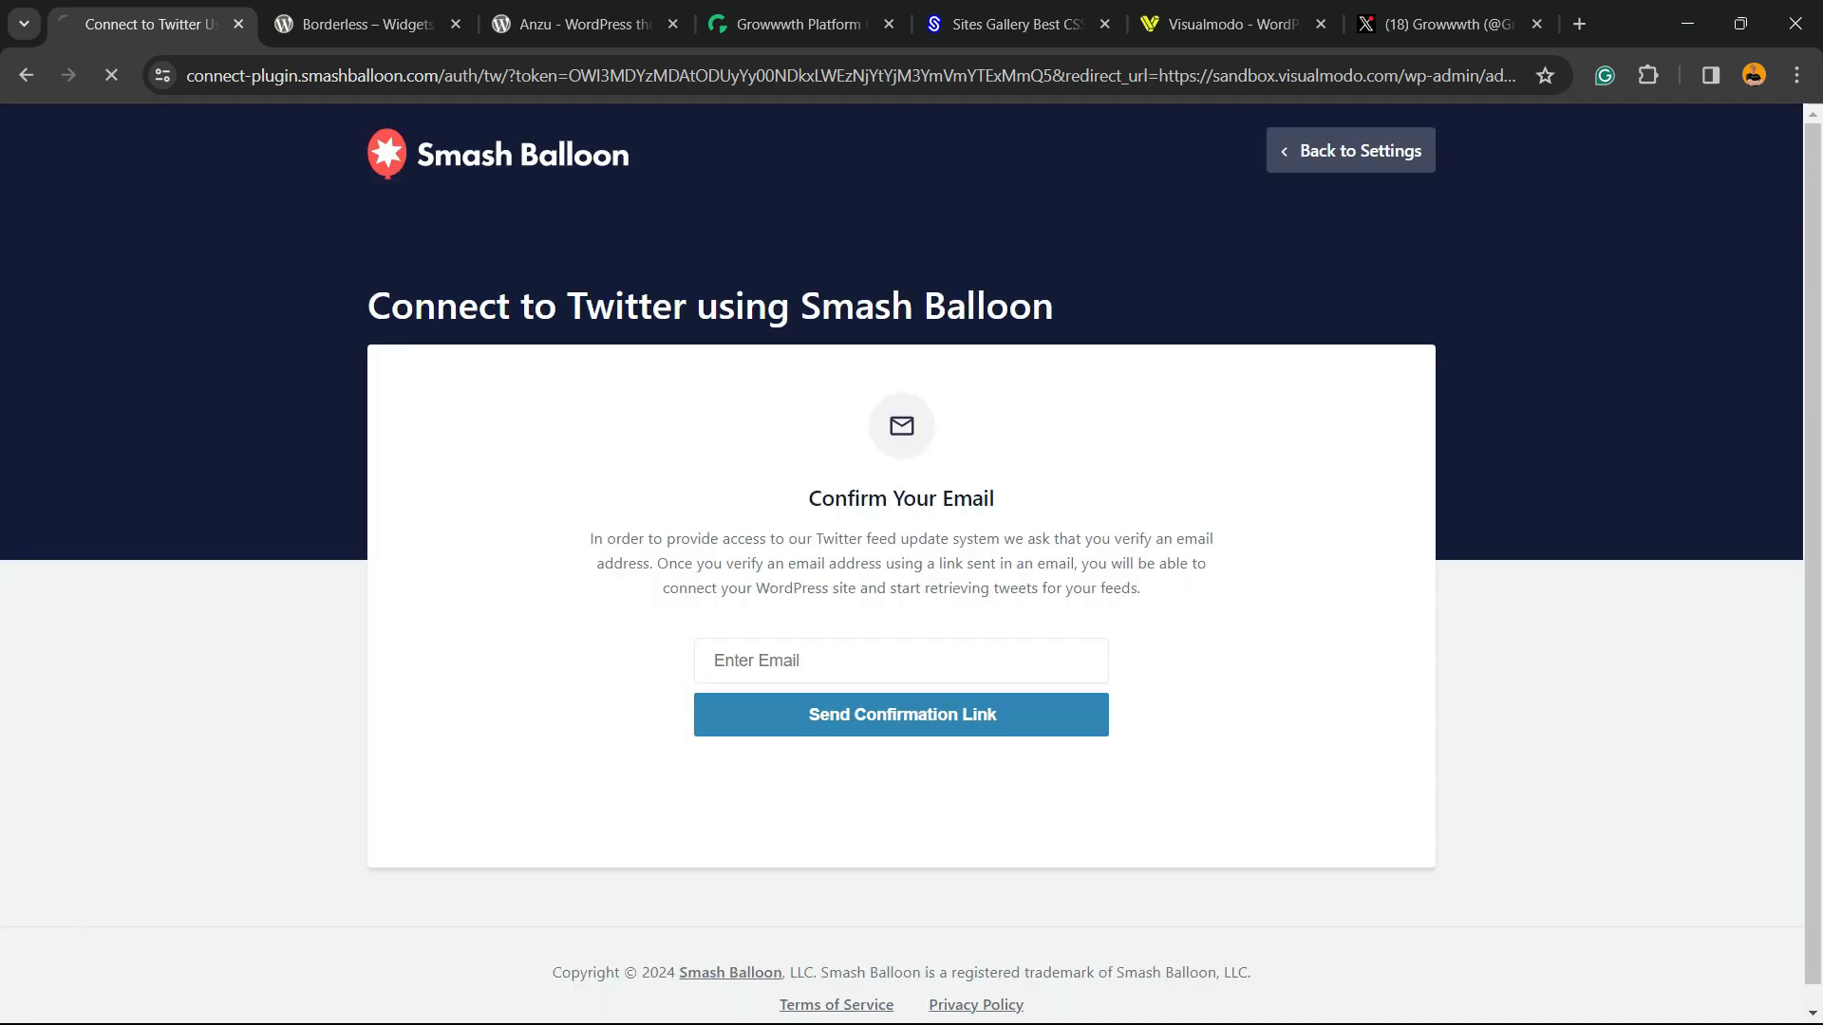
{"action": "left_click", "coordinate": [1347, 150]}
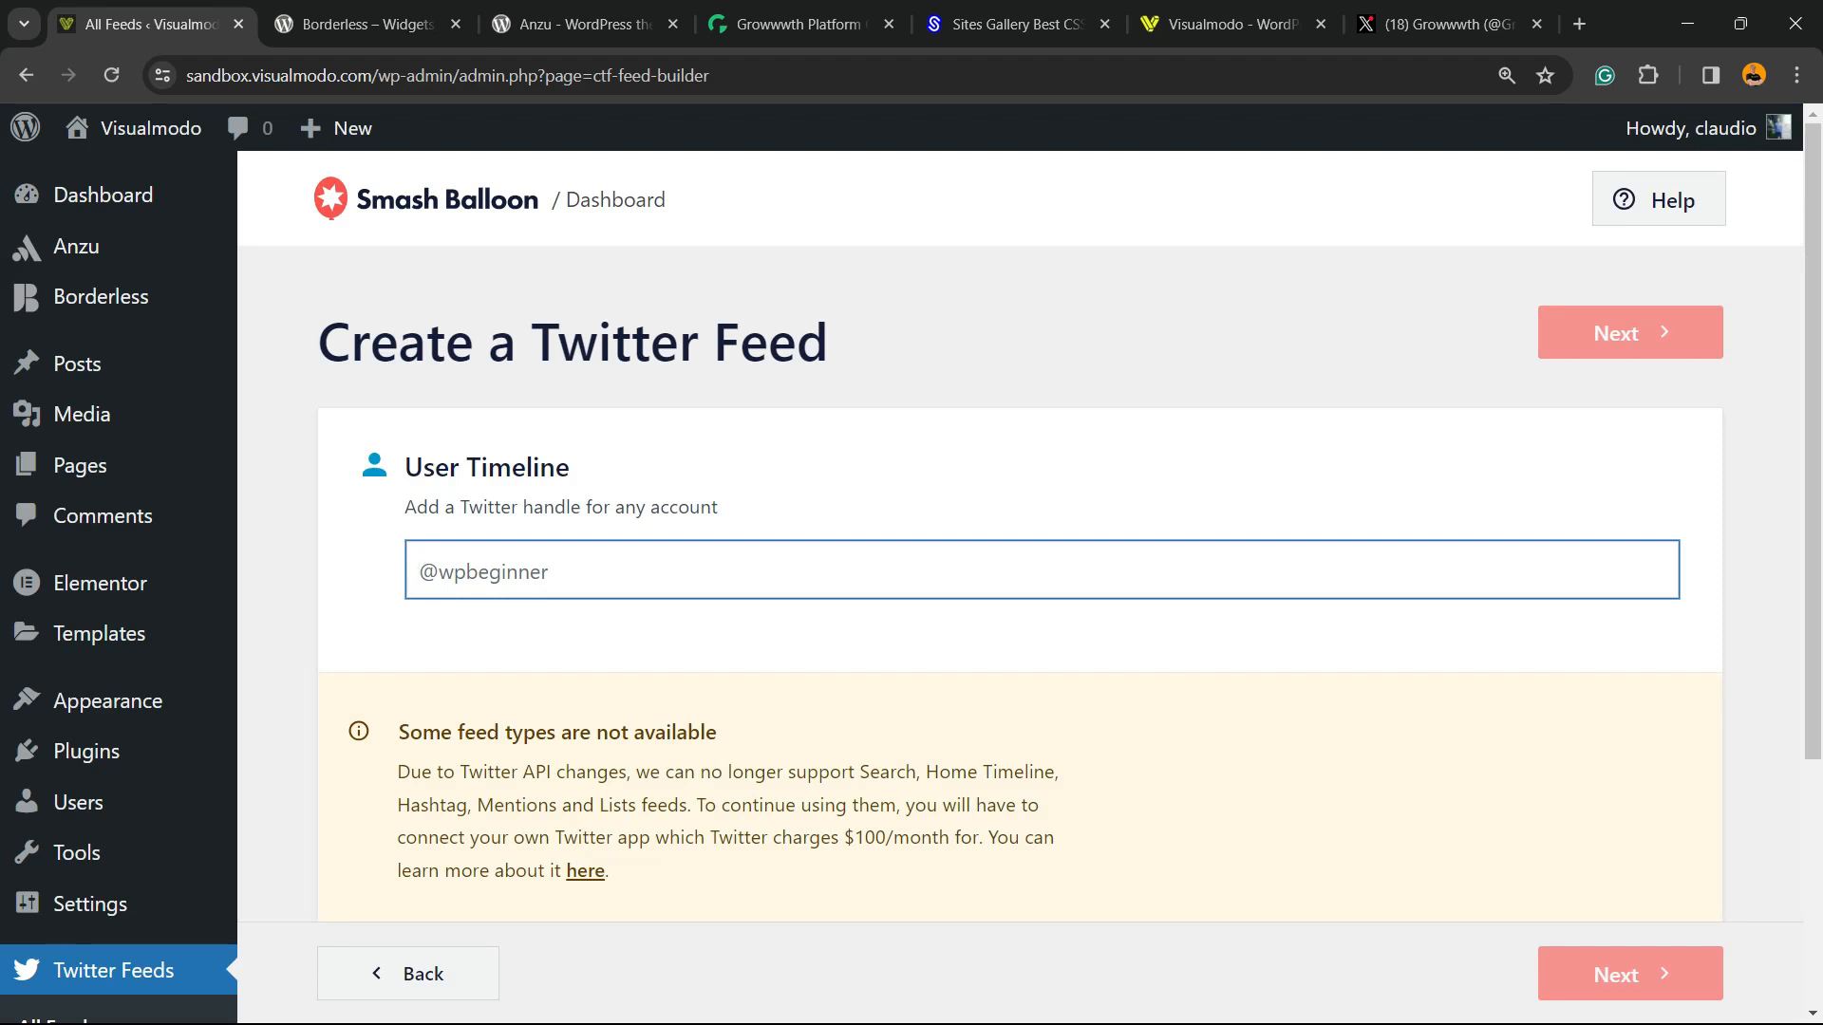
{"action": "left_click", "coordinate": [800, 23]}
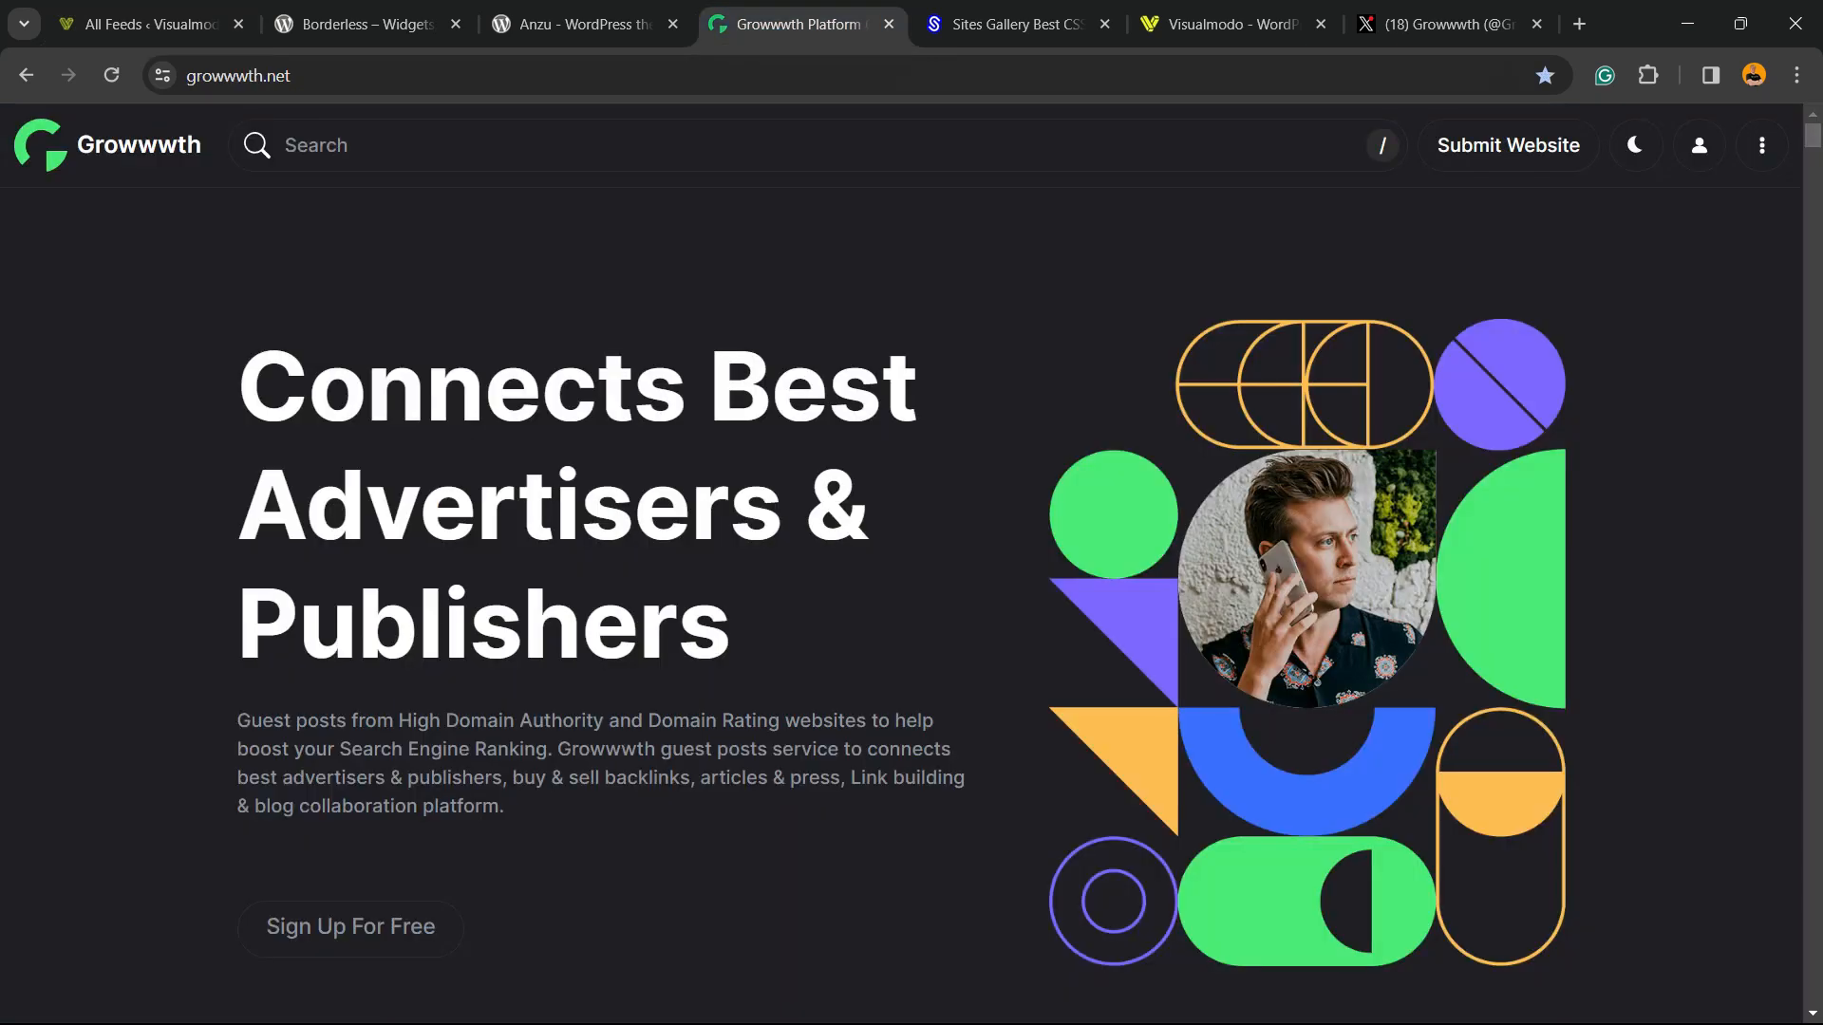
{"action": "left_click", "coordinate": [1446, 23]}
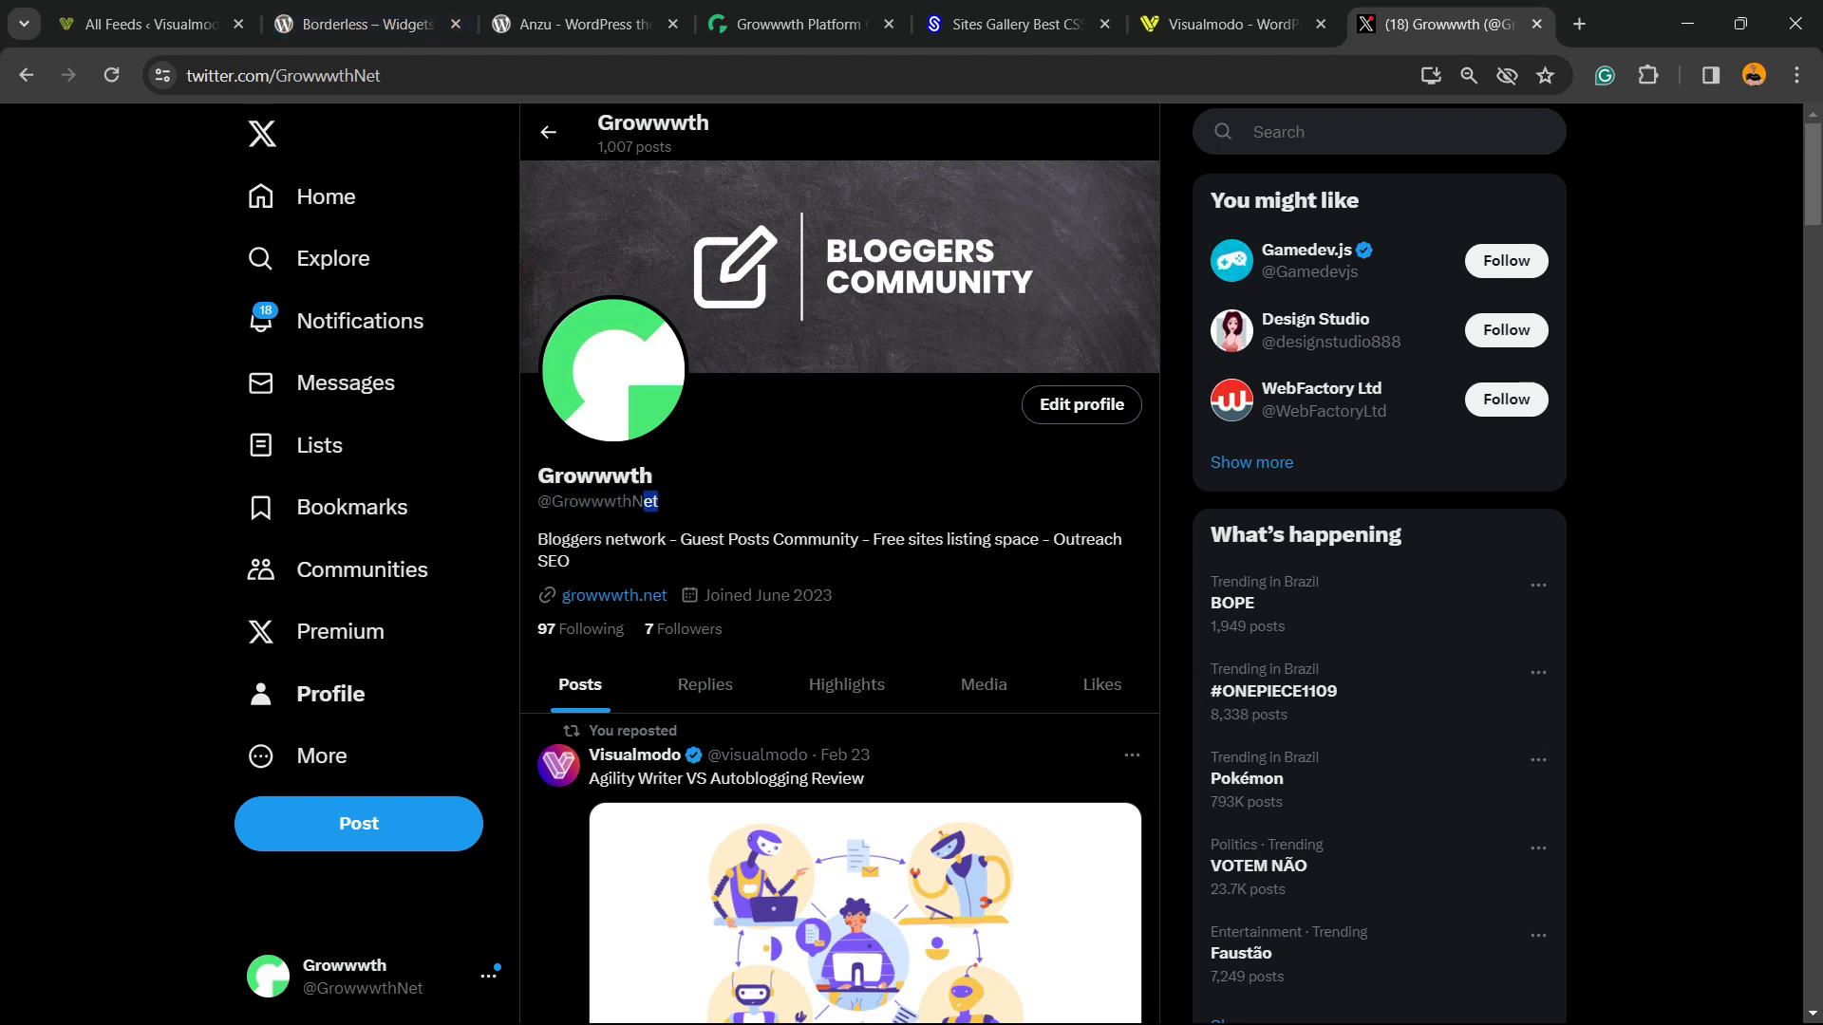
{"action": "double_click", "coordinate": [599, 502]}
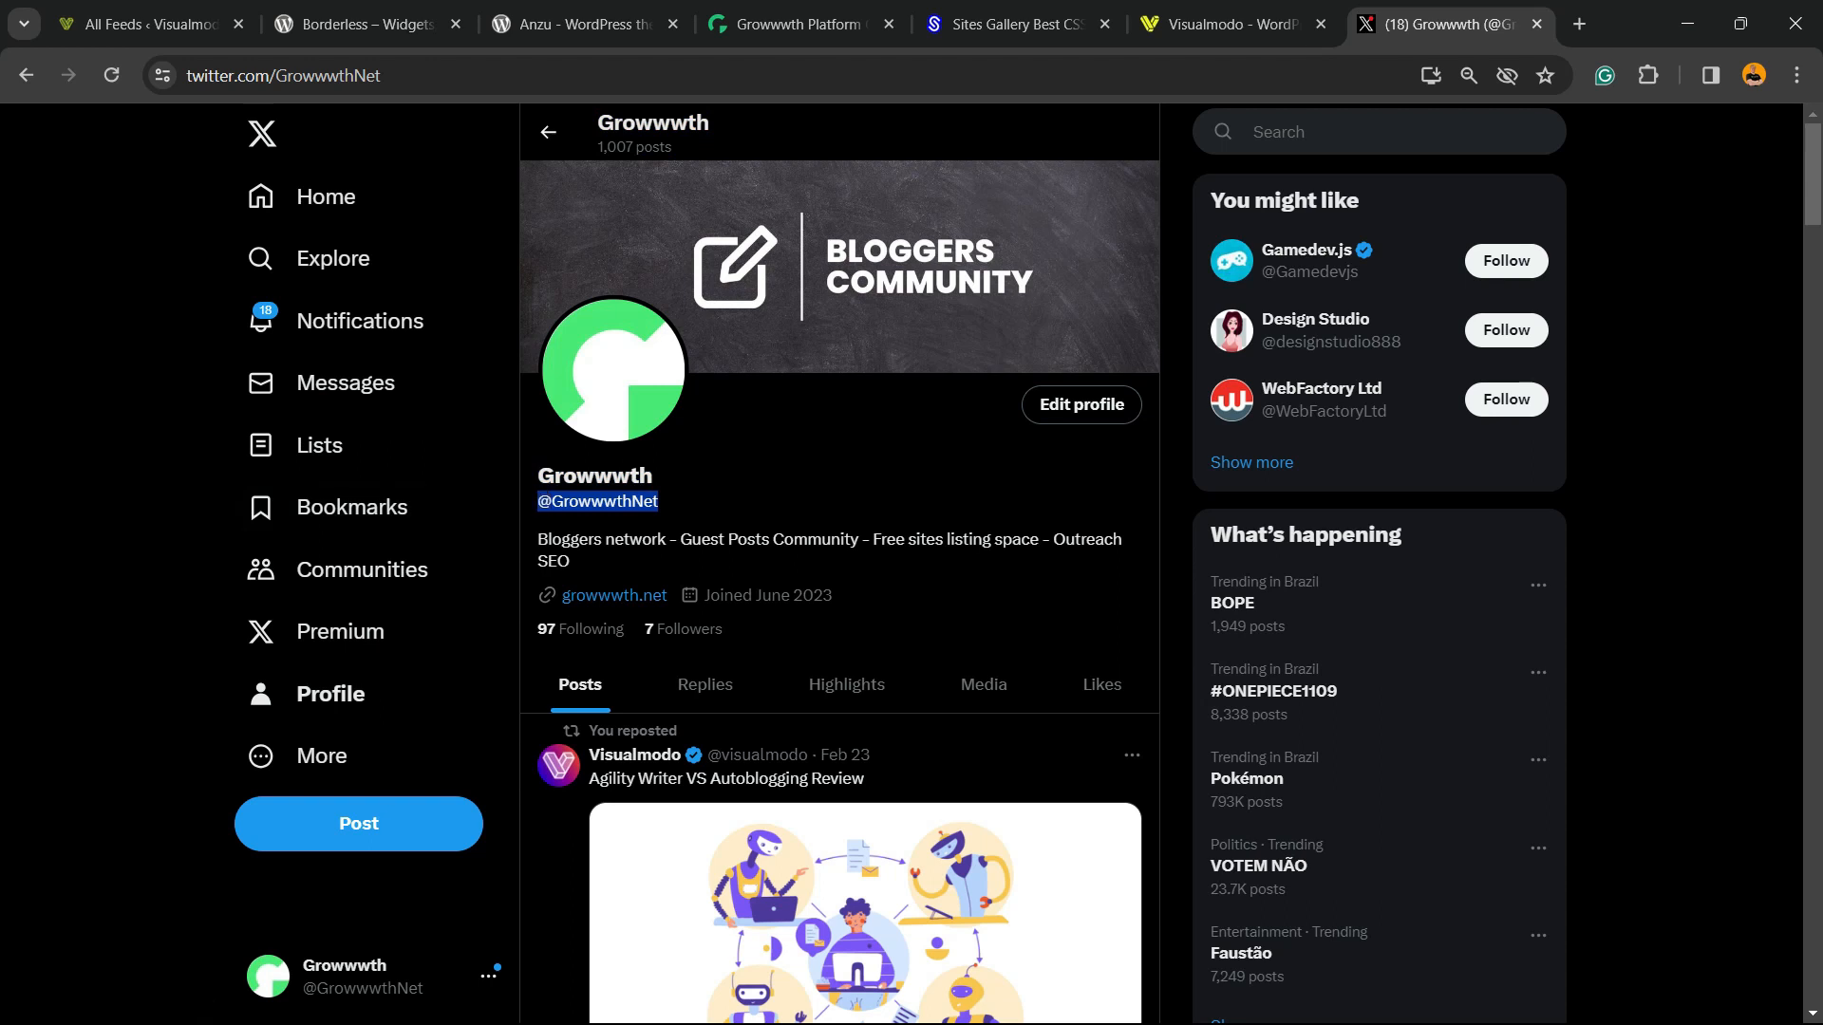
{"action": "left_click", "coordinate": [361, 23]}
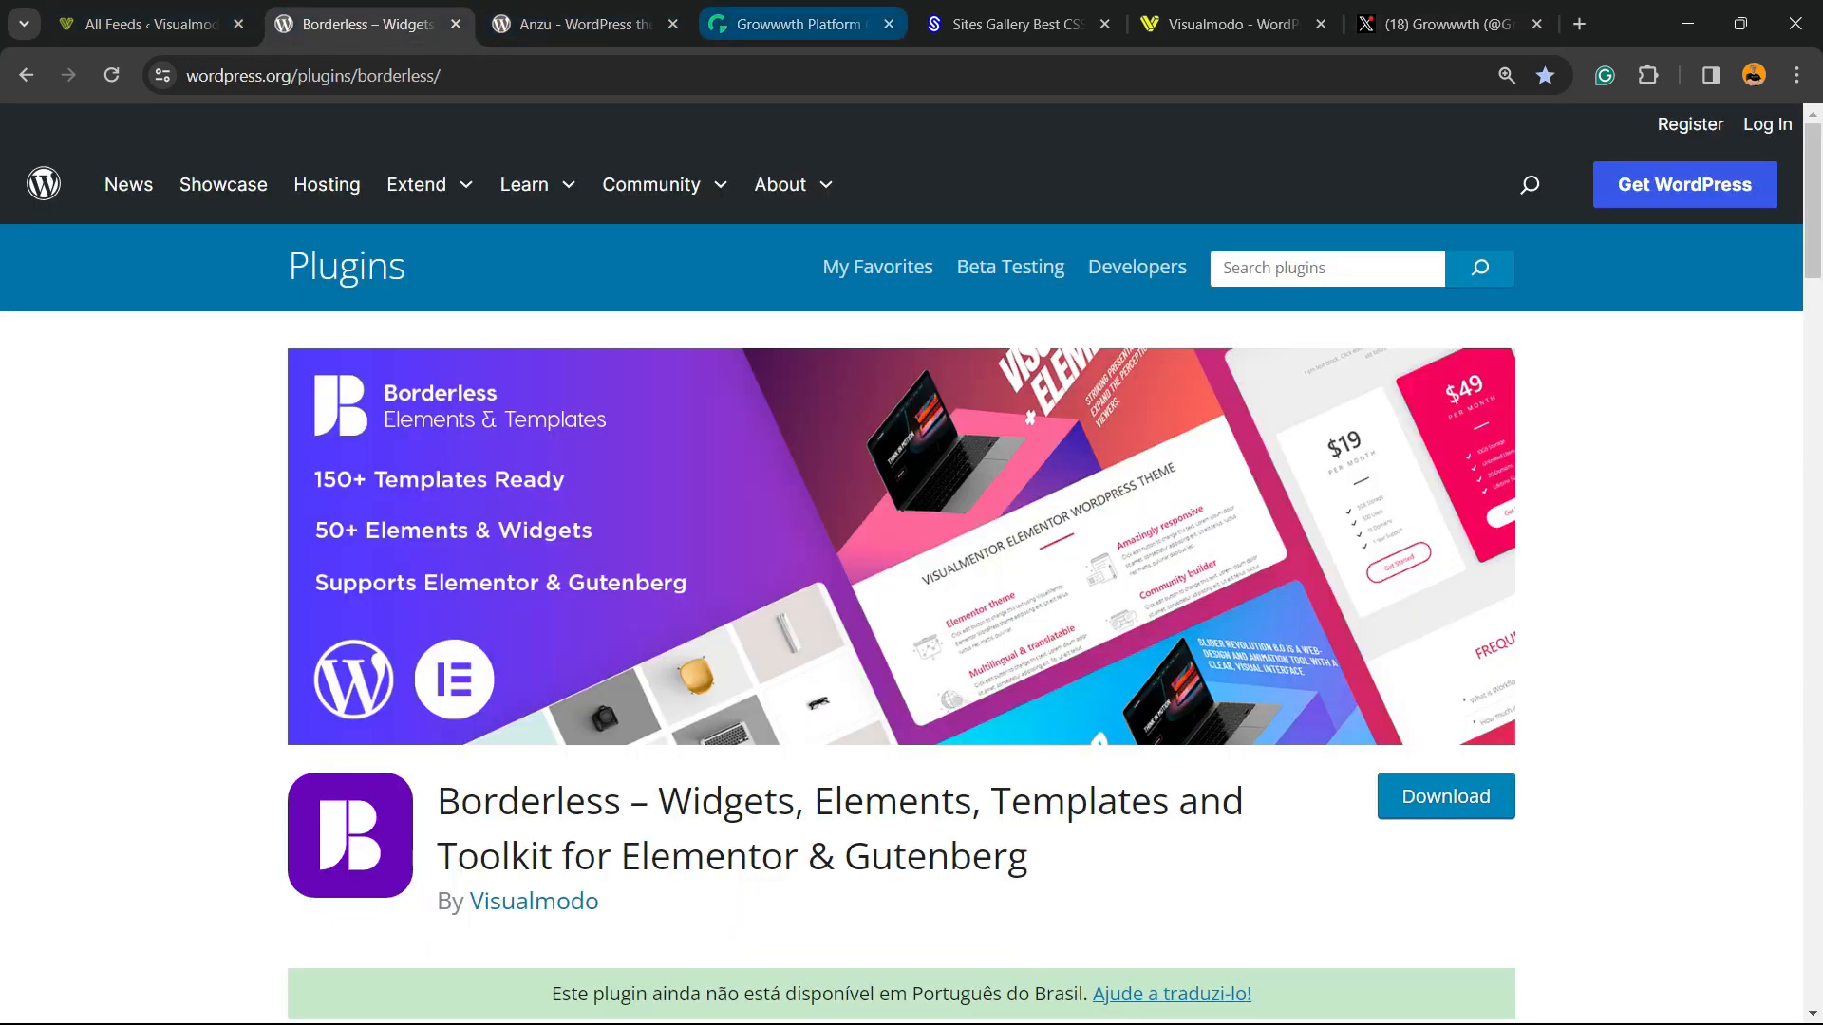
{"action": "left_click", "coordinate": [570, 23]}
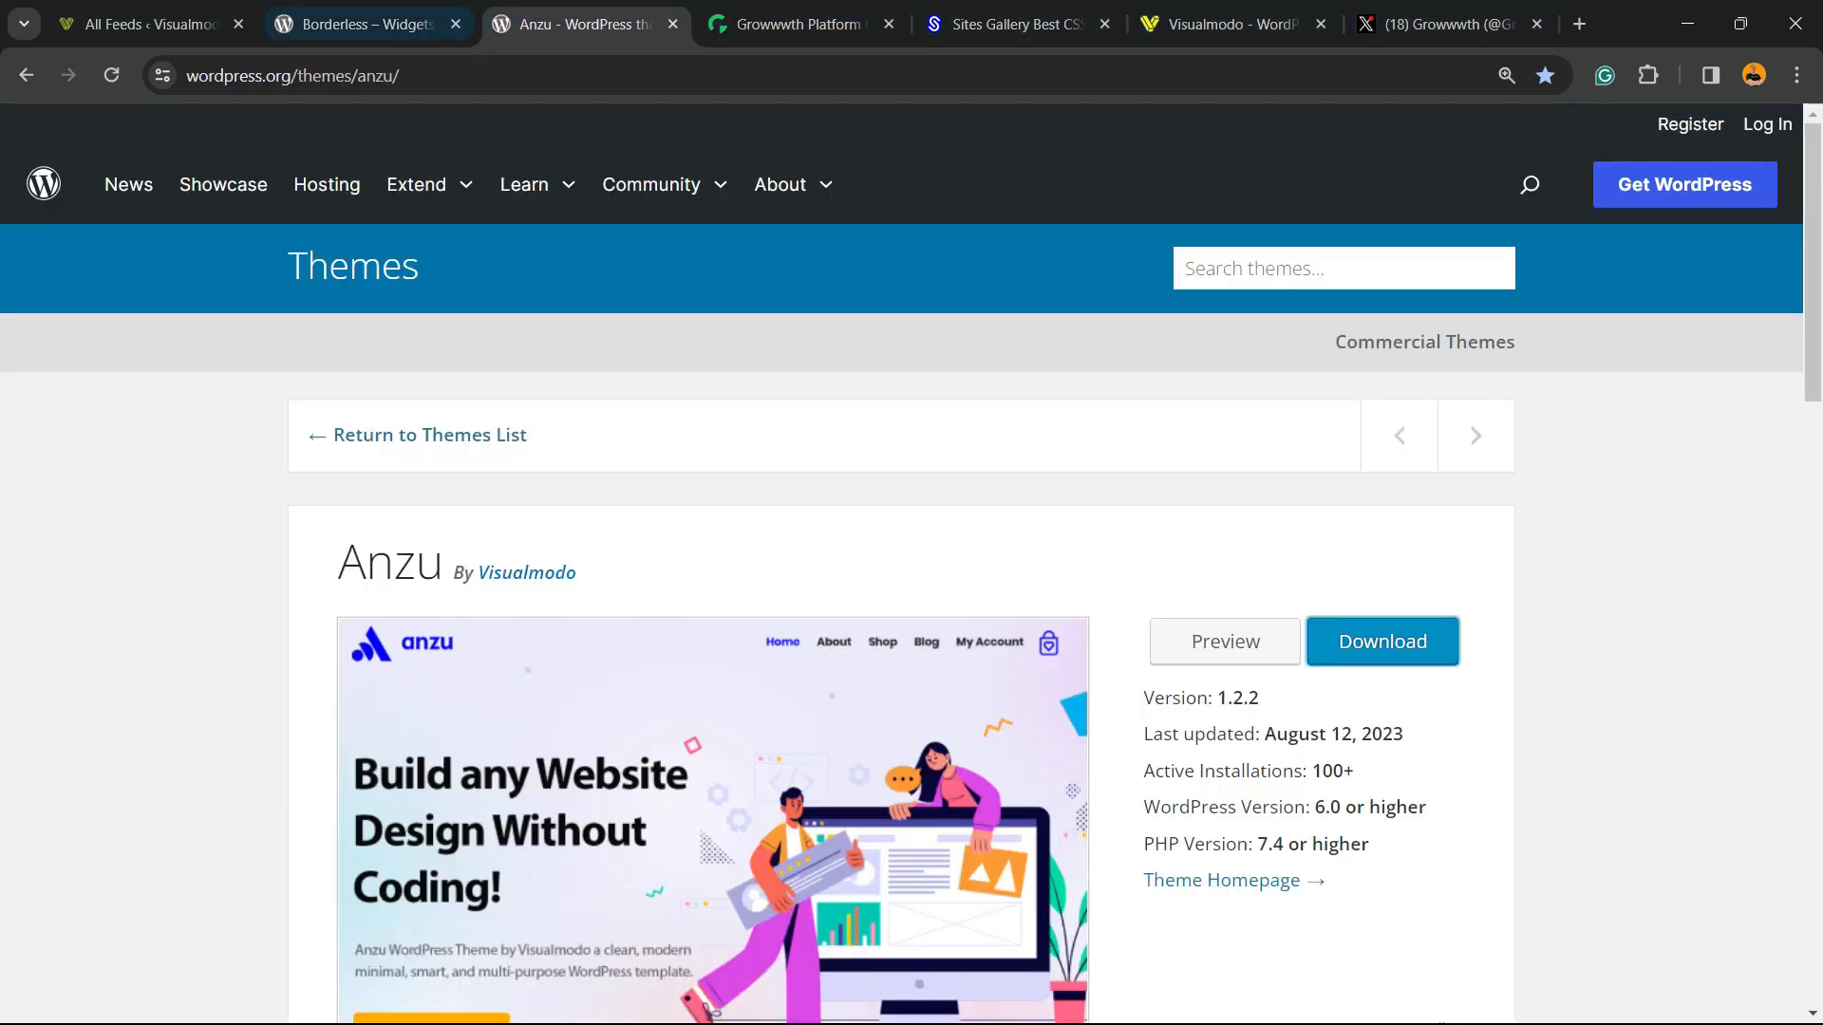
{"action": "left_click", "coordinate": [140, 22]}
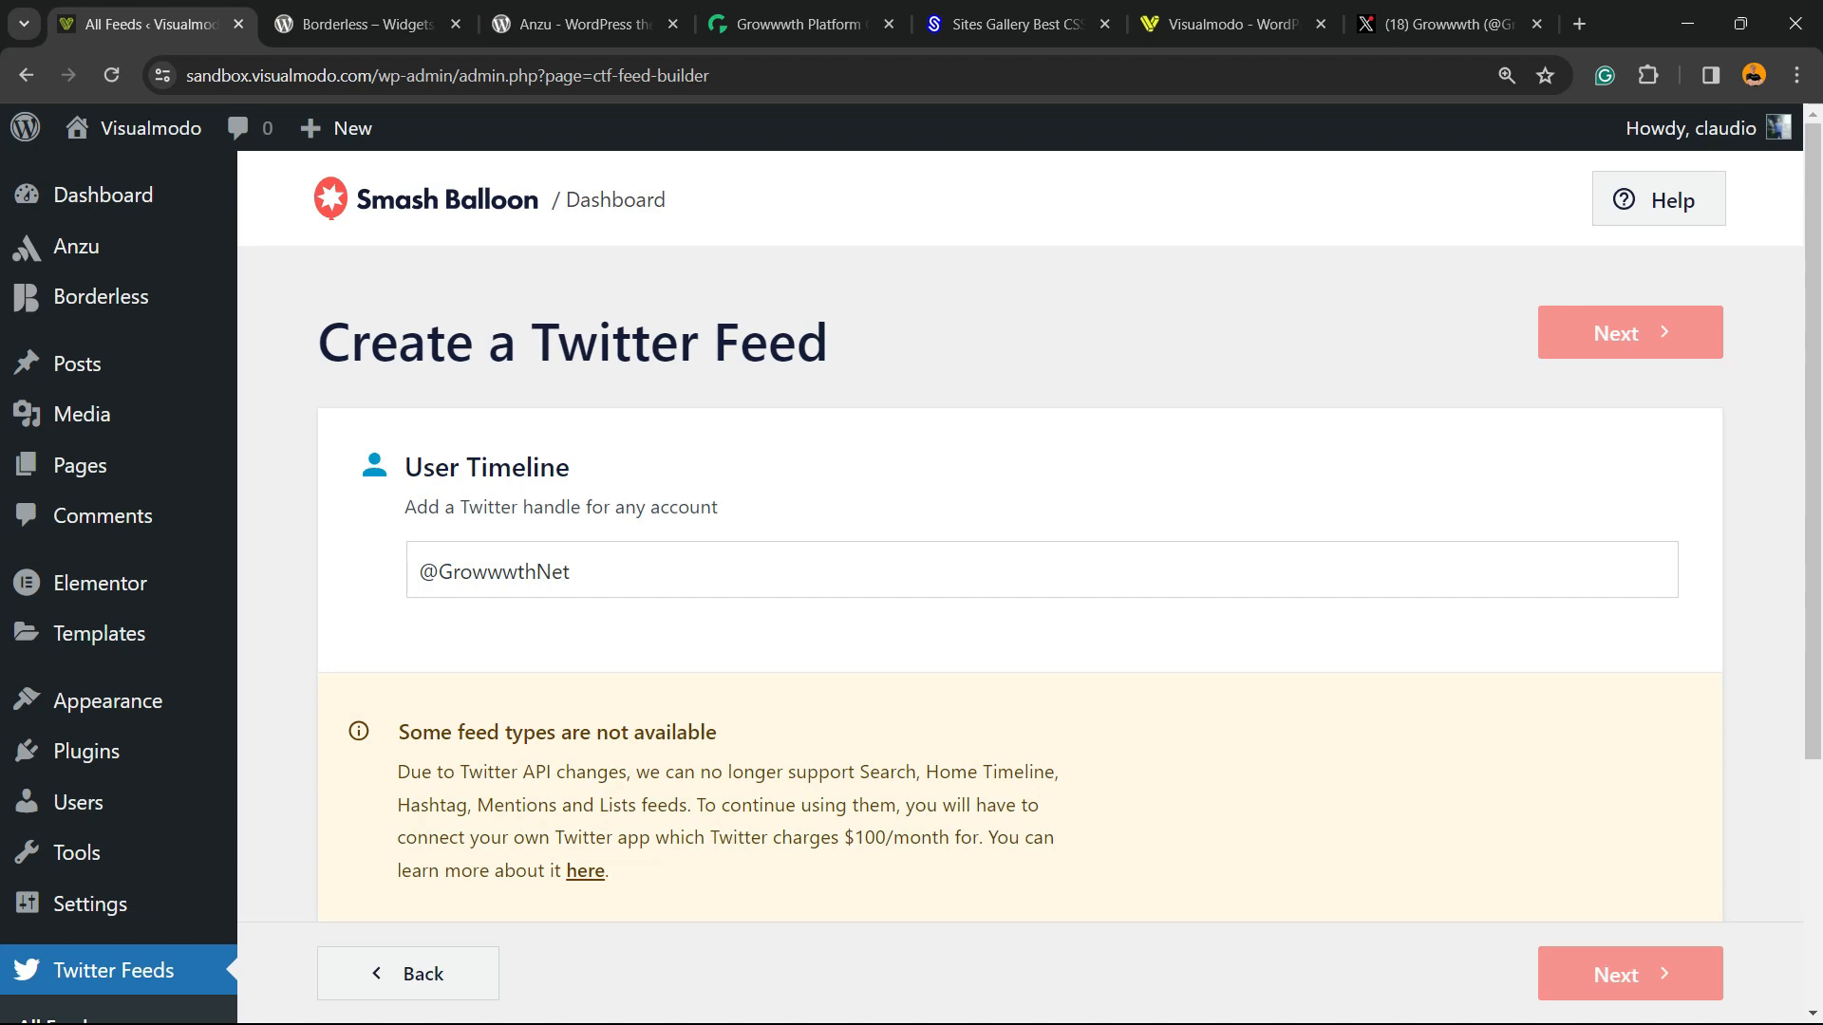
{"action": "left_click", "coordinate": [930, 570]}
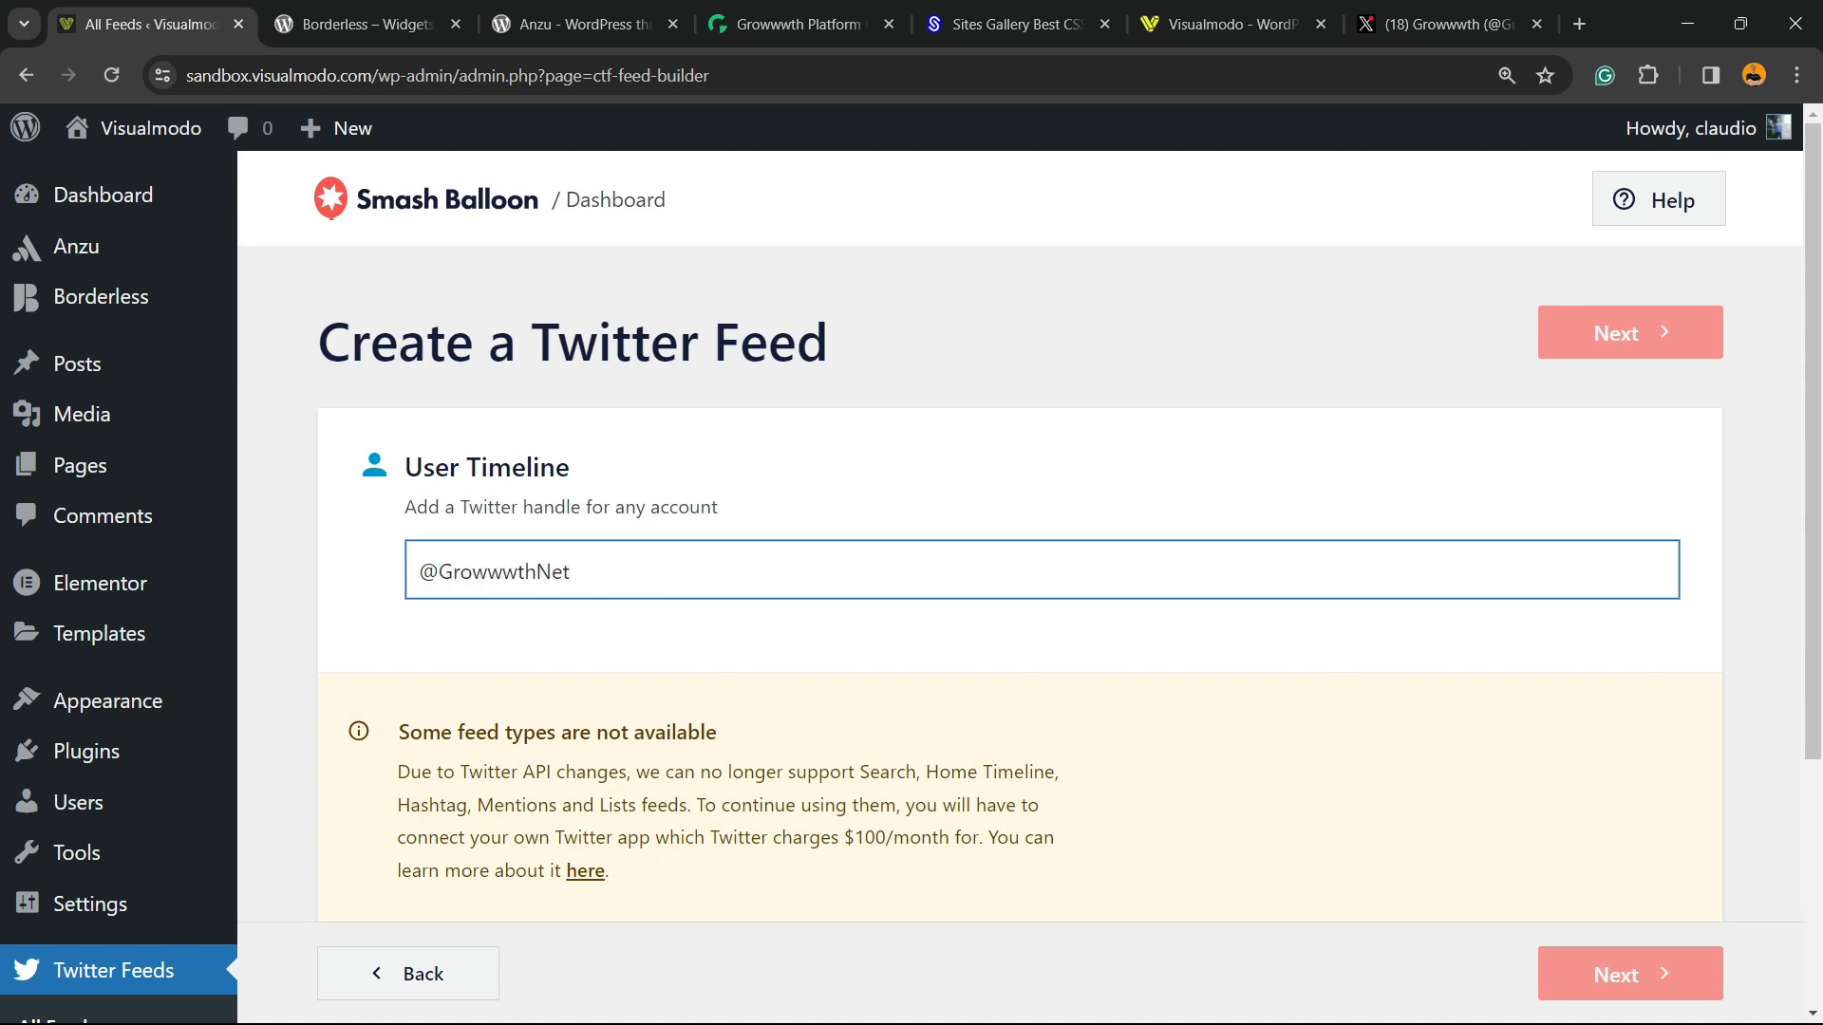
{"action": "scroll", "scroll_direction": "down", "scroll_amount": 3}
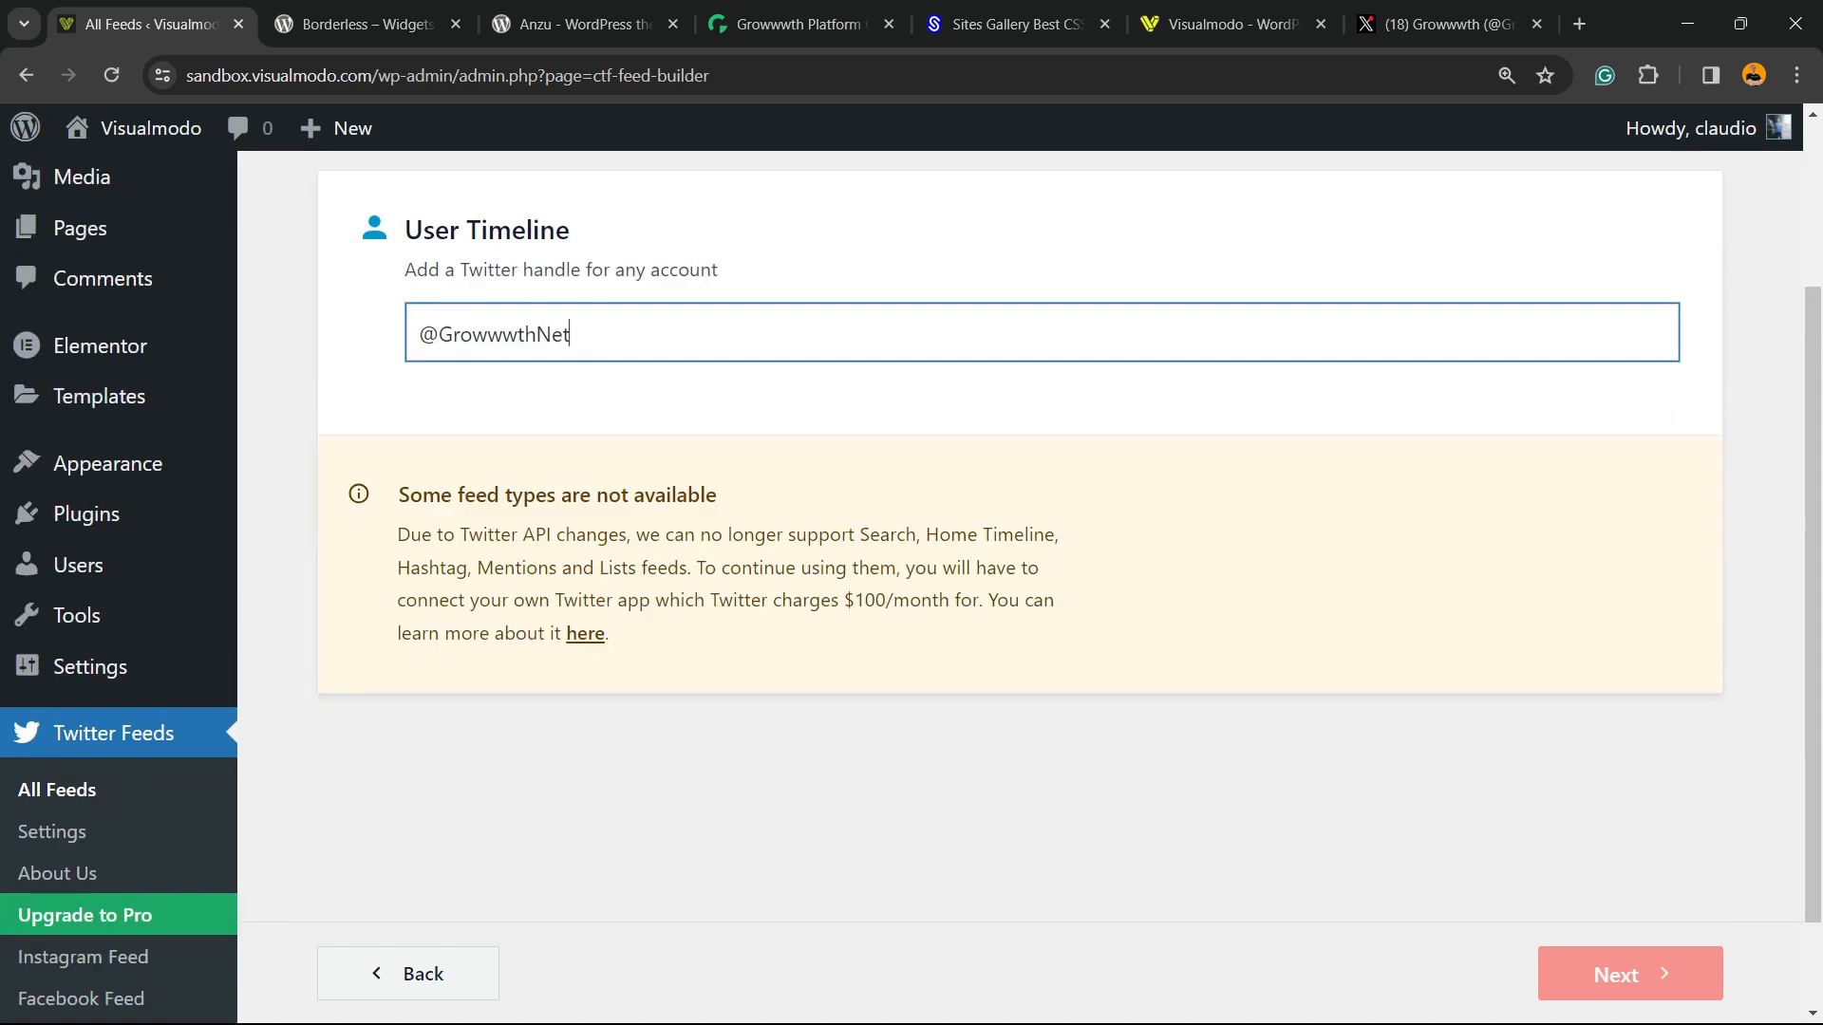
{"action": "scroll", "scroll_direction": "up", "scroll_amount": 3}
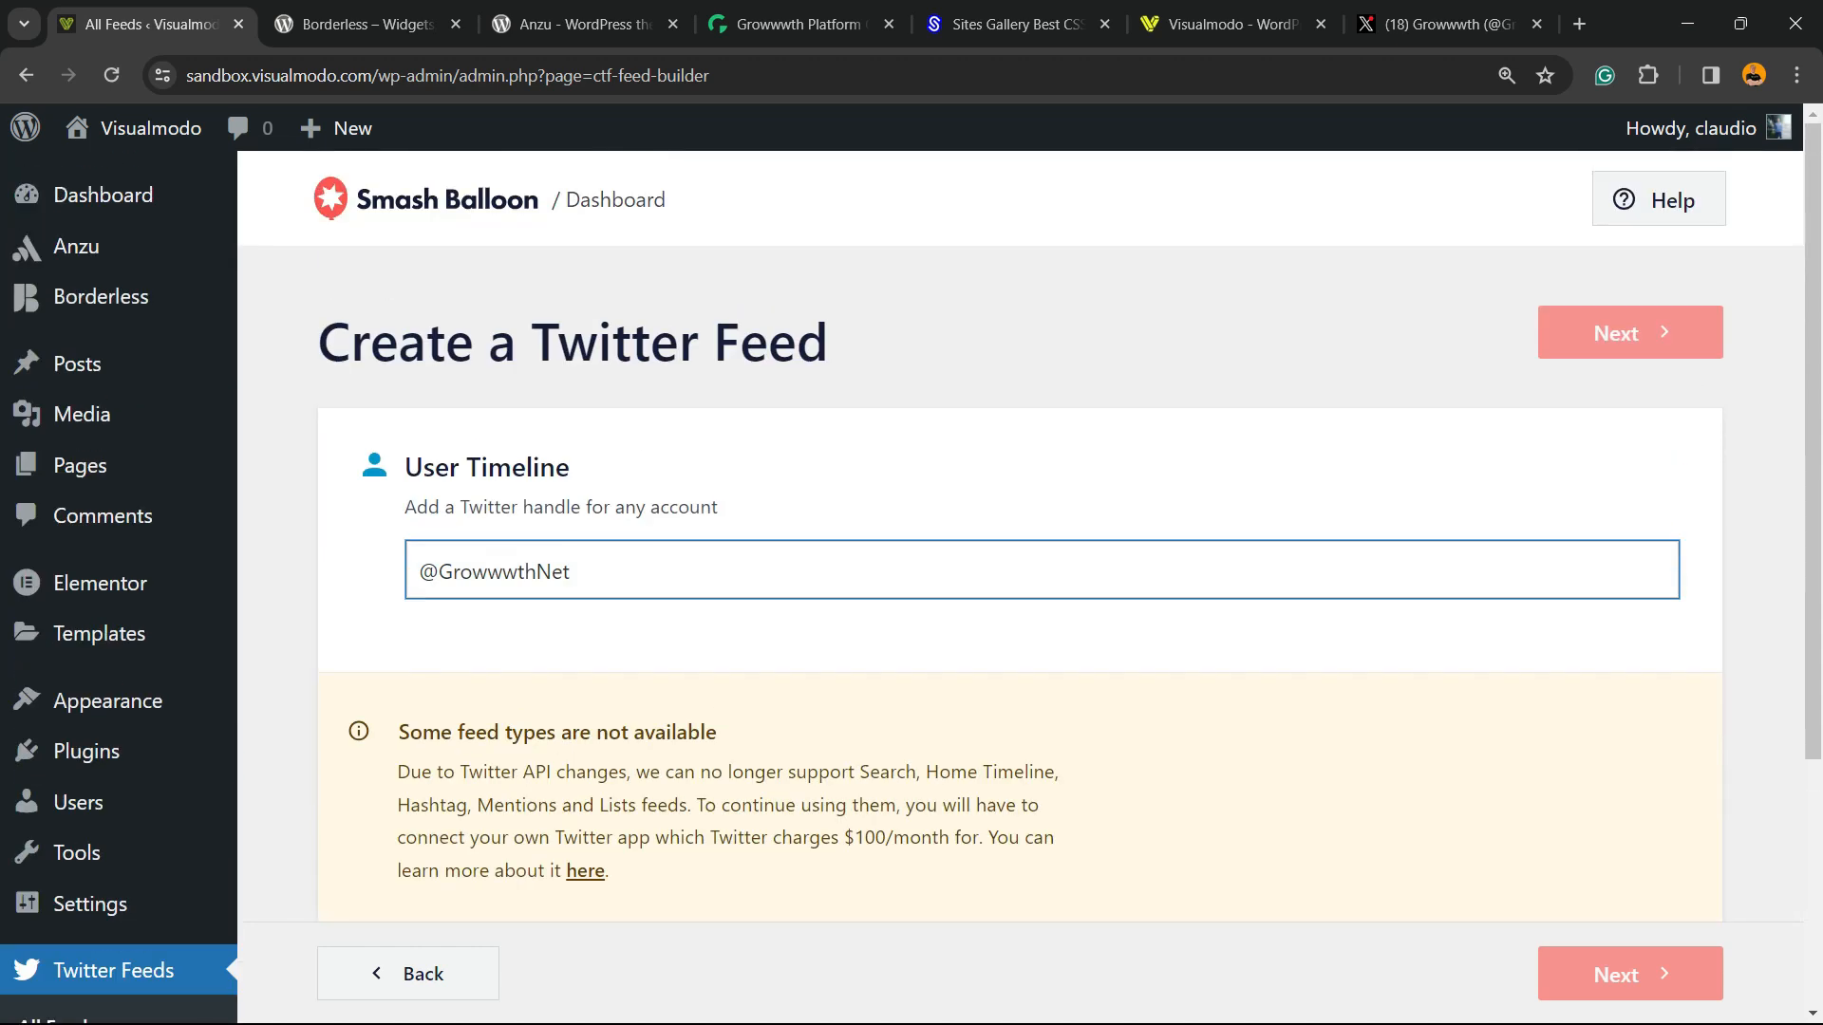
{"action": "left_click", "coordinate": [1629, 332]}
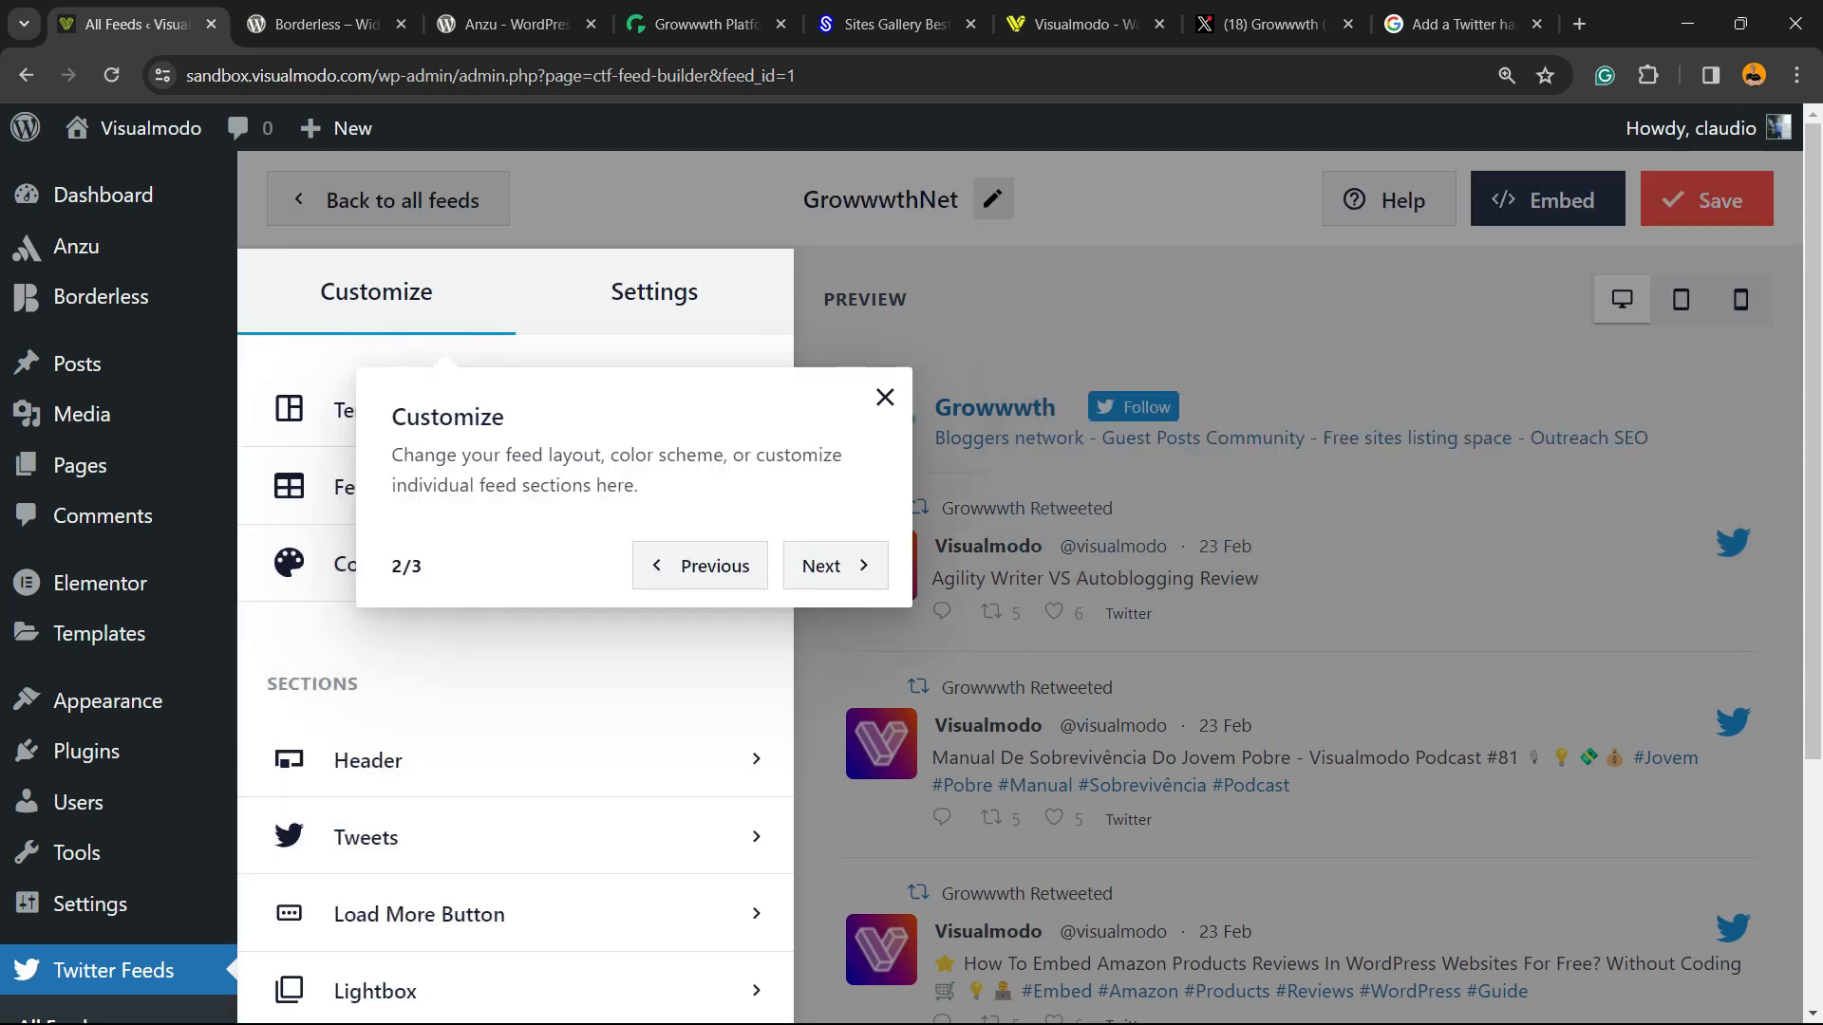
Dismiss the customization tour and open the Template section showing the Default template
{"action": "left_click", "coordinate": [884, 398]}
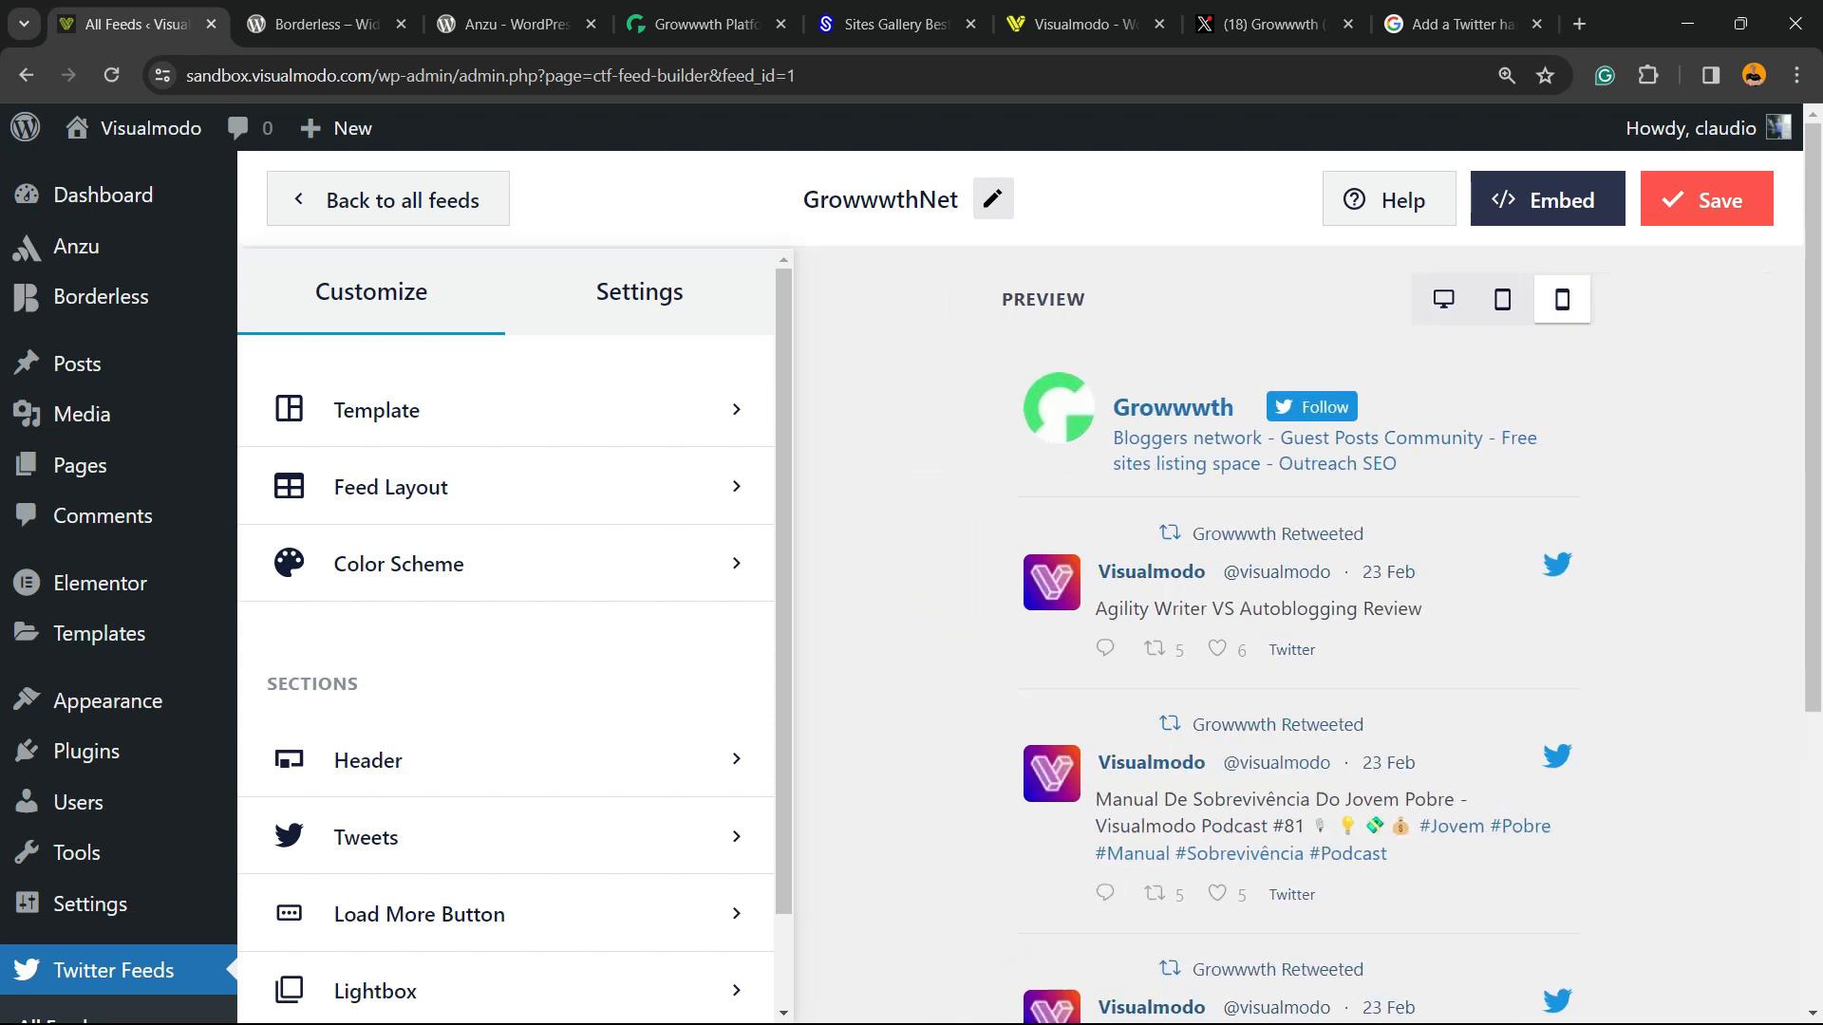
{"action": "left_click", "coordinate": [1621, 299]}
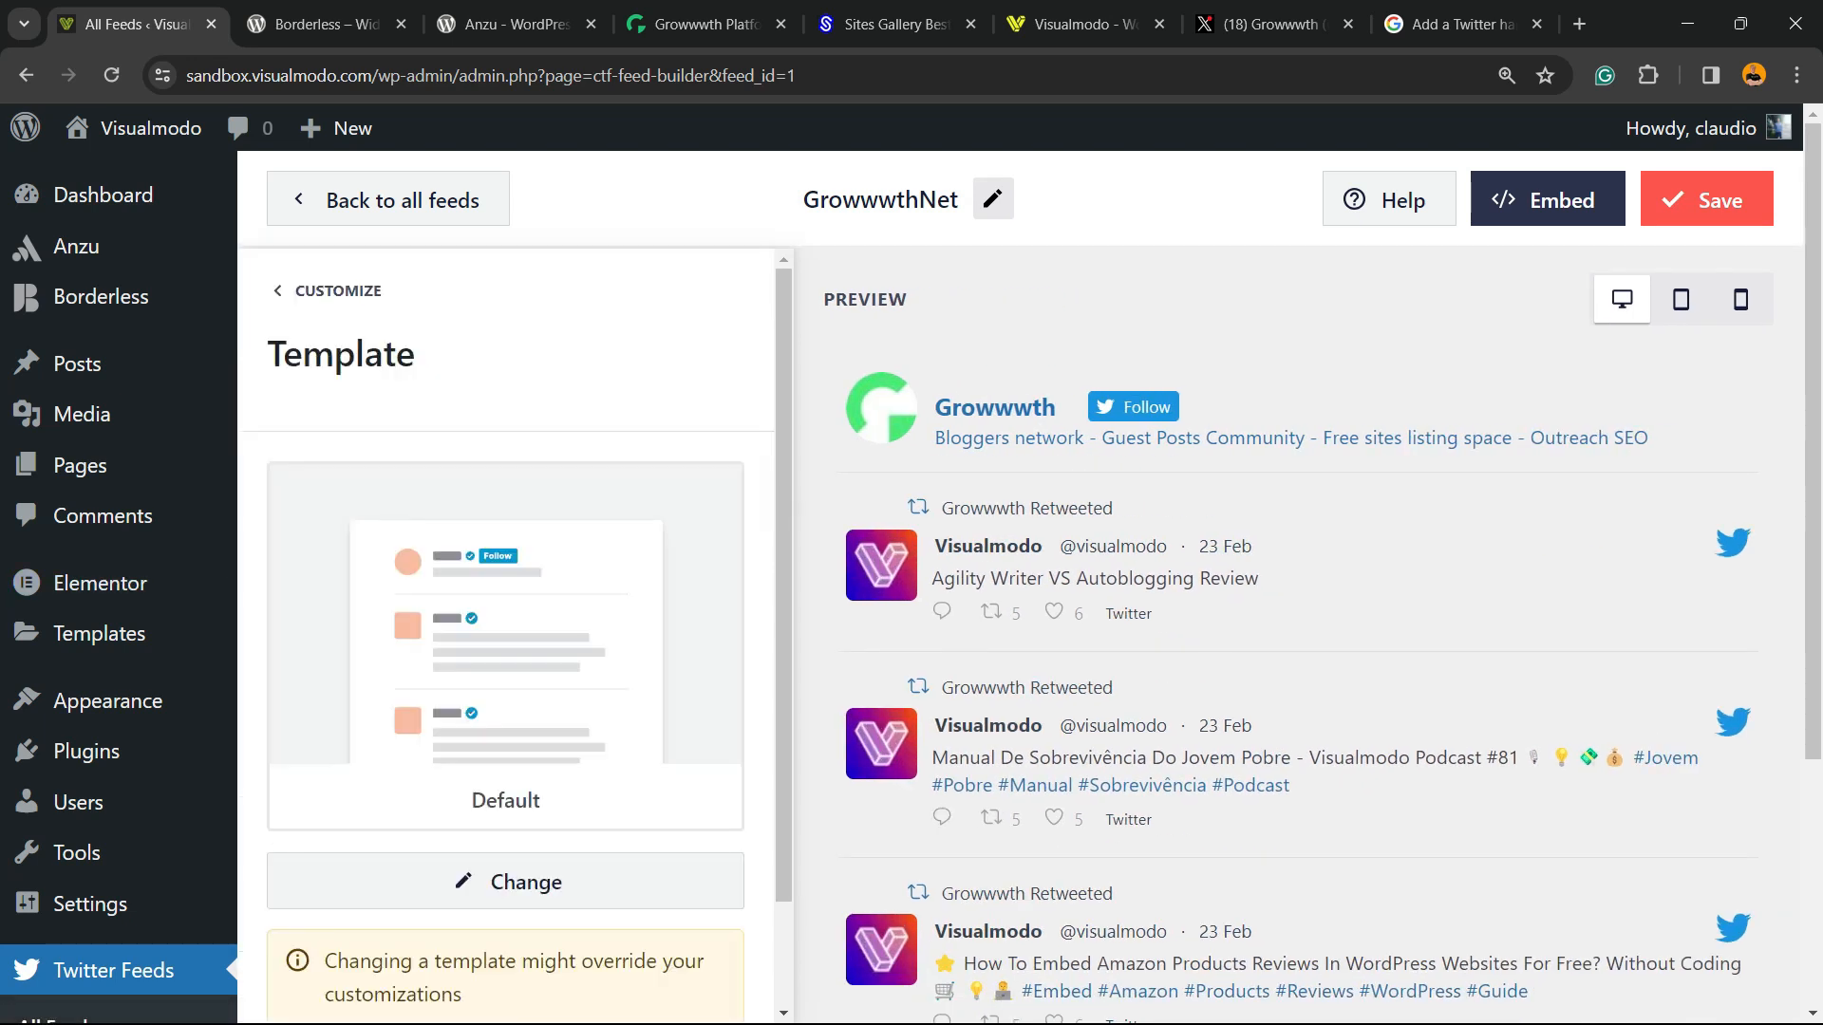
{"action": "scroll", "scroll_direction": "down", "scroll_amount": 3}
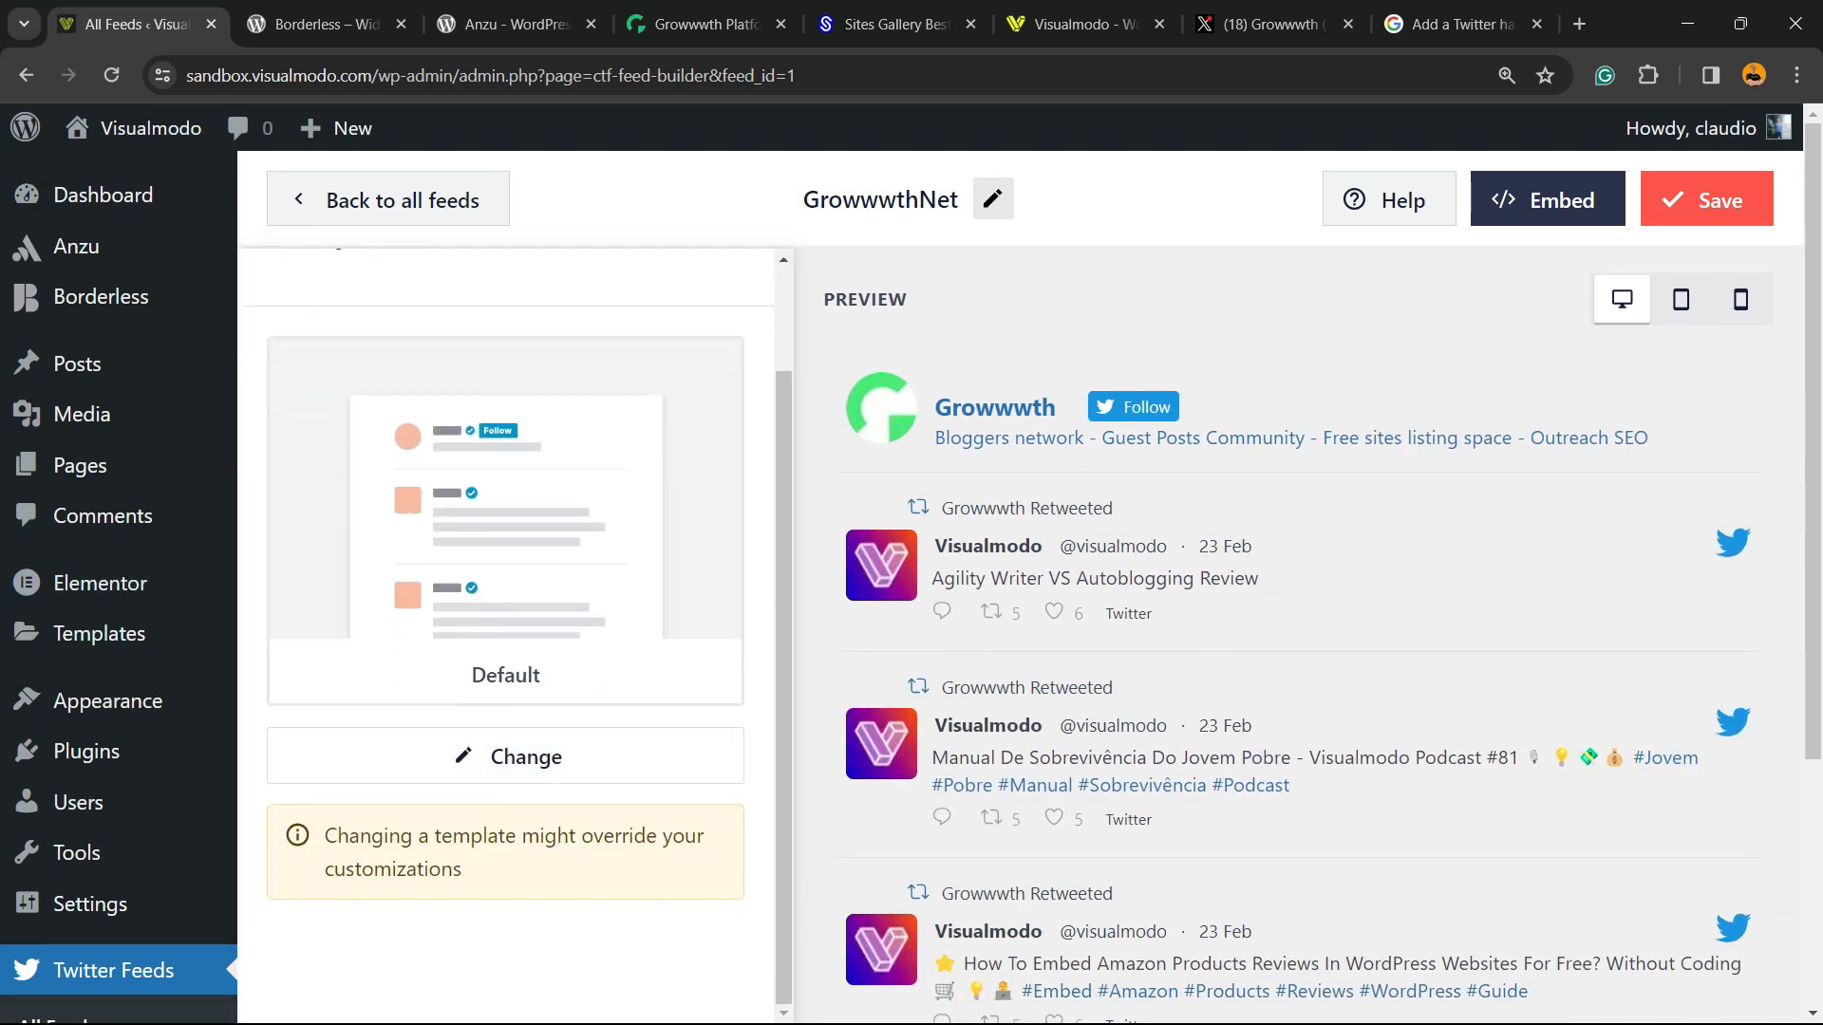
Browse the alternative template gallery, keep Default, and view the Feed Layout Pro offer
{"action": "left_click", "coordinate": [504, 756]}
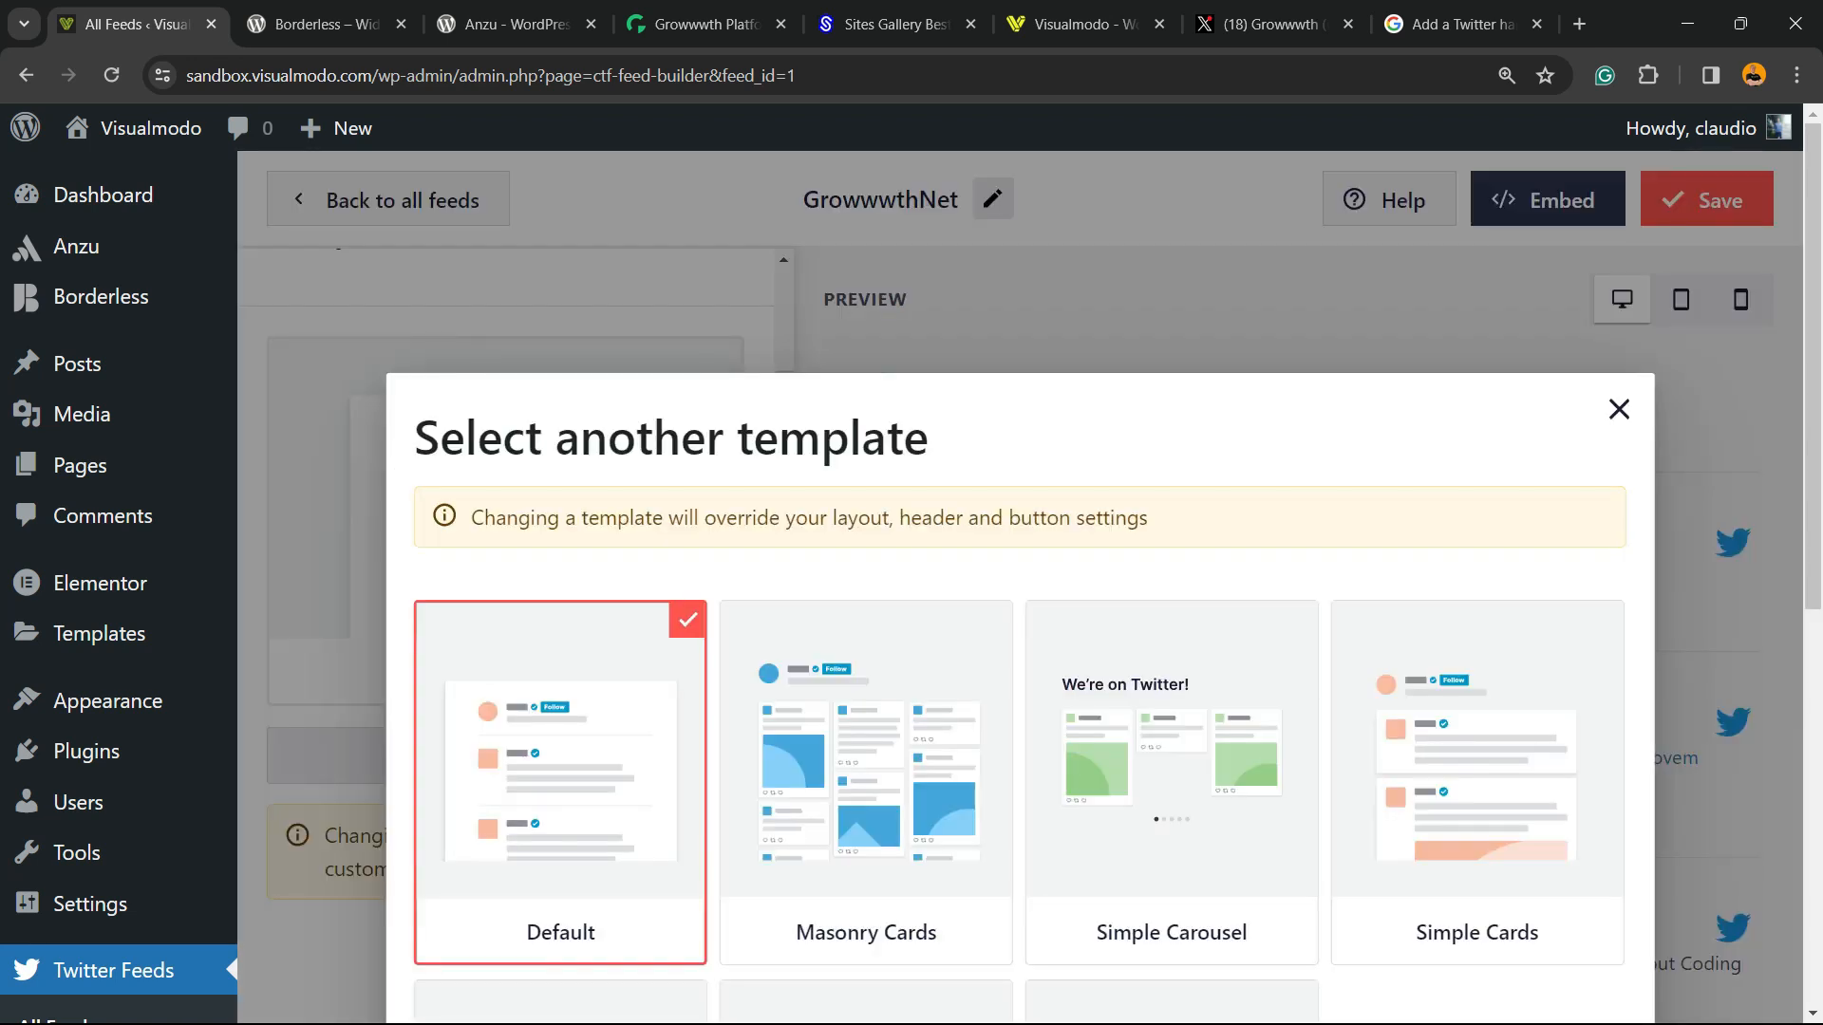
{"action": "scroll", "scroll_direction": "down", "scroll_amount": 3}
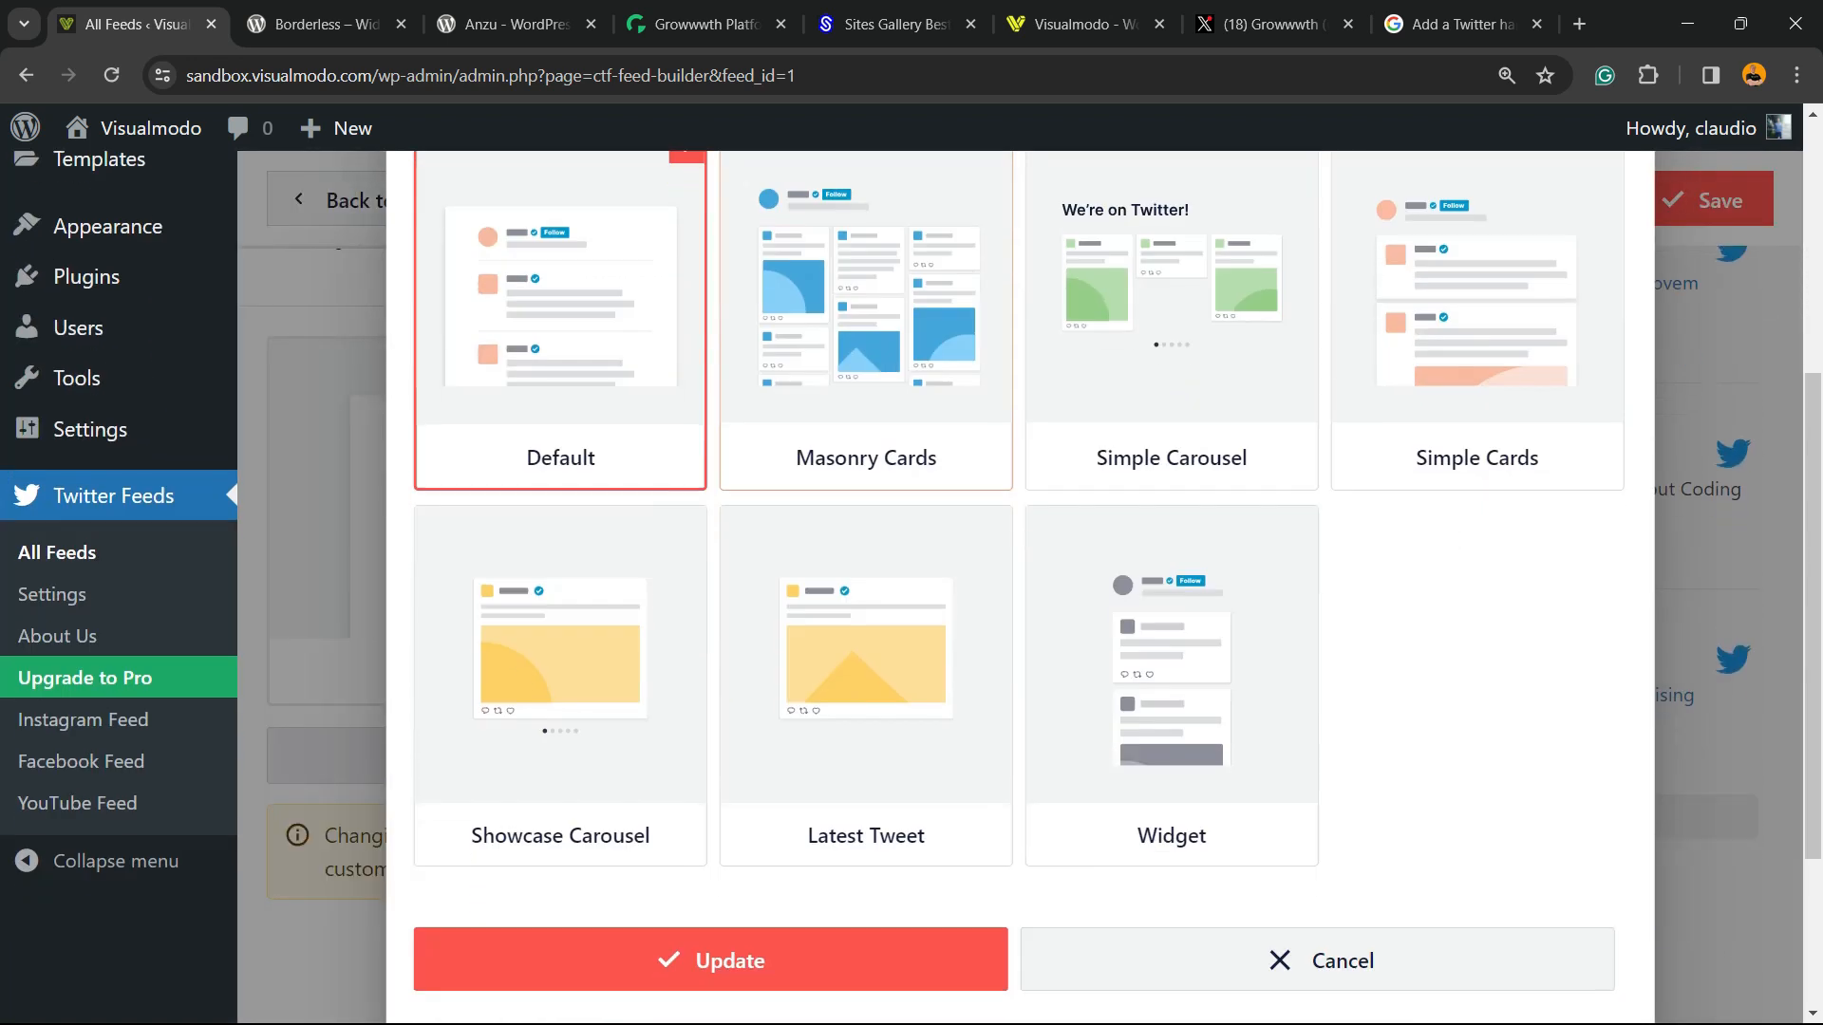
{"action": "scroll", "scroll_direction": "down", "scroll_amount": 3}
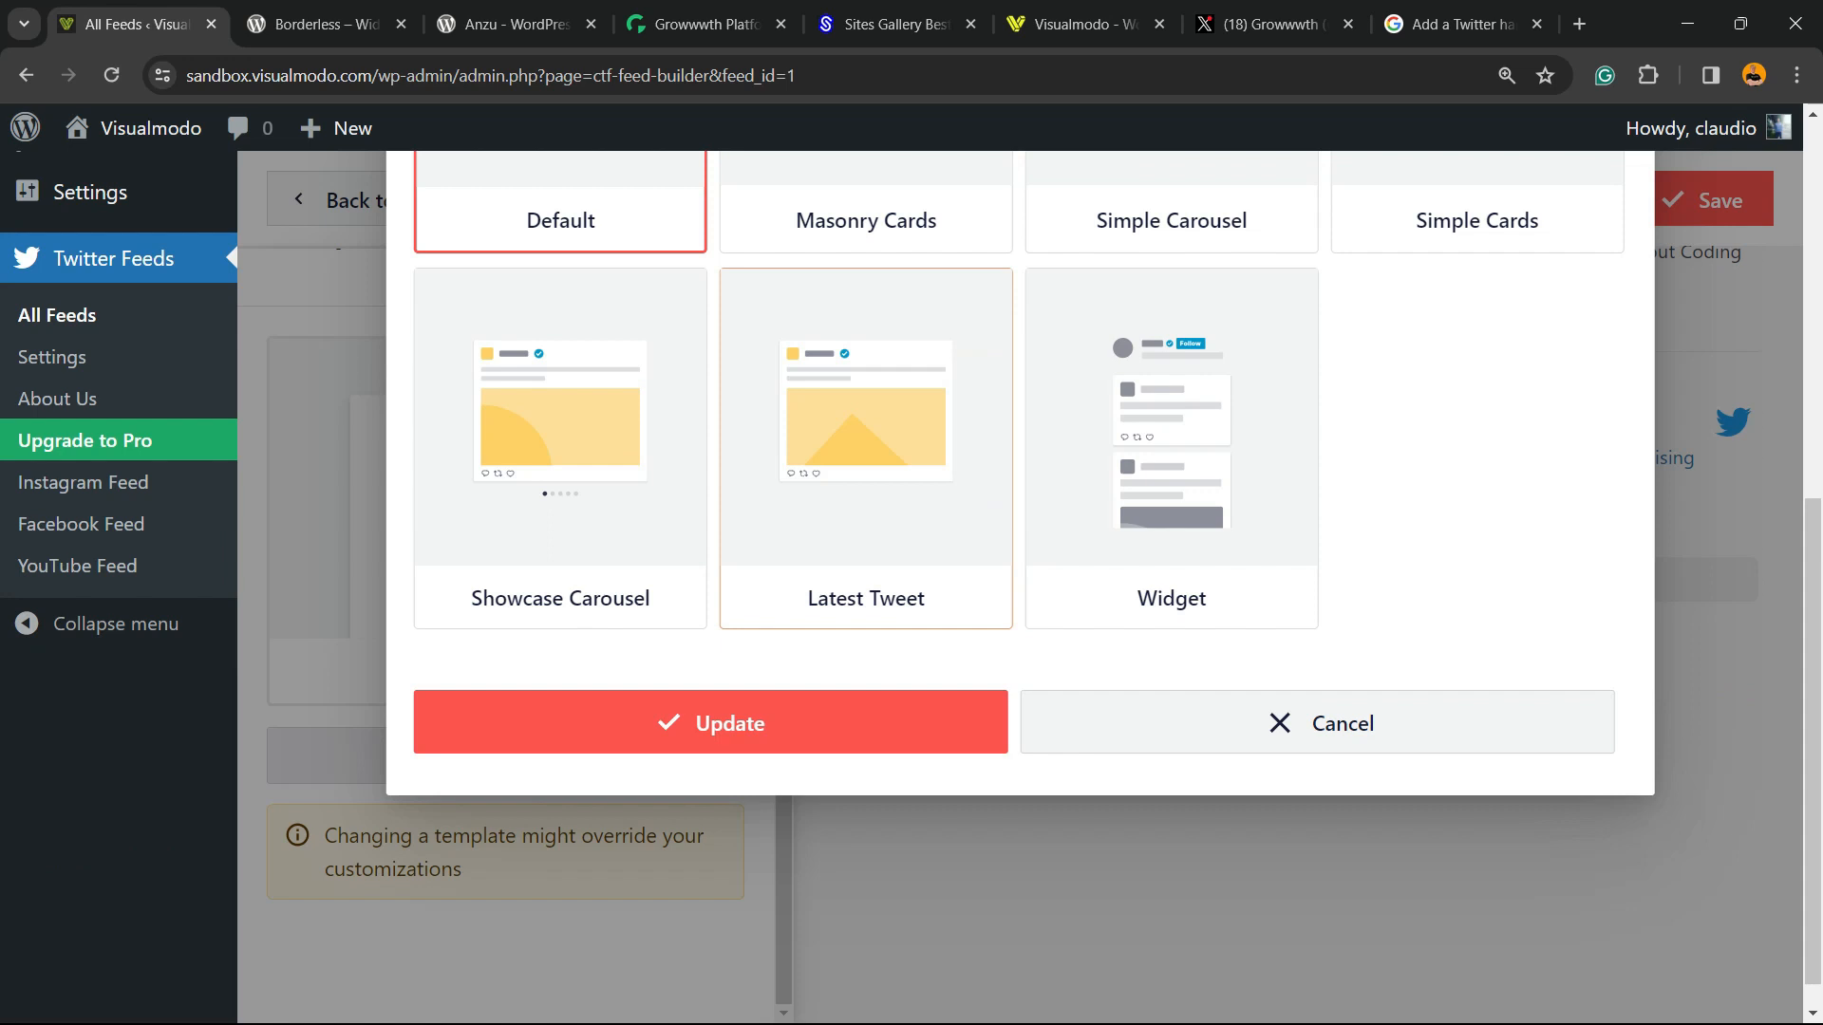
{"action": "scroll", "scroll_direction": "up", "scroll_amount": 3}
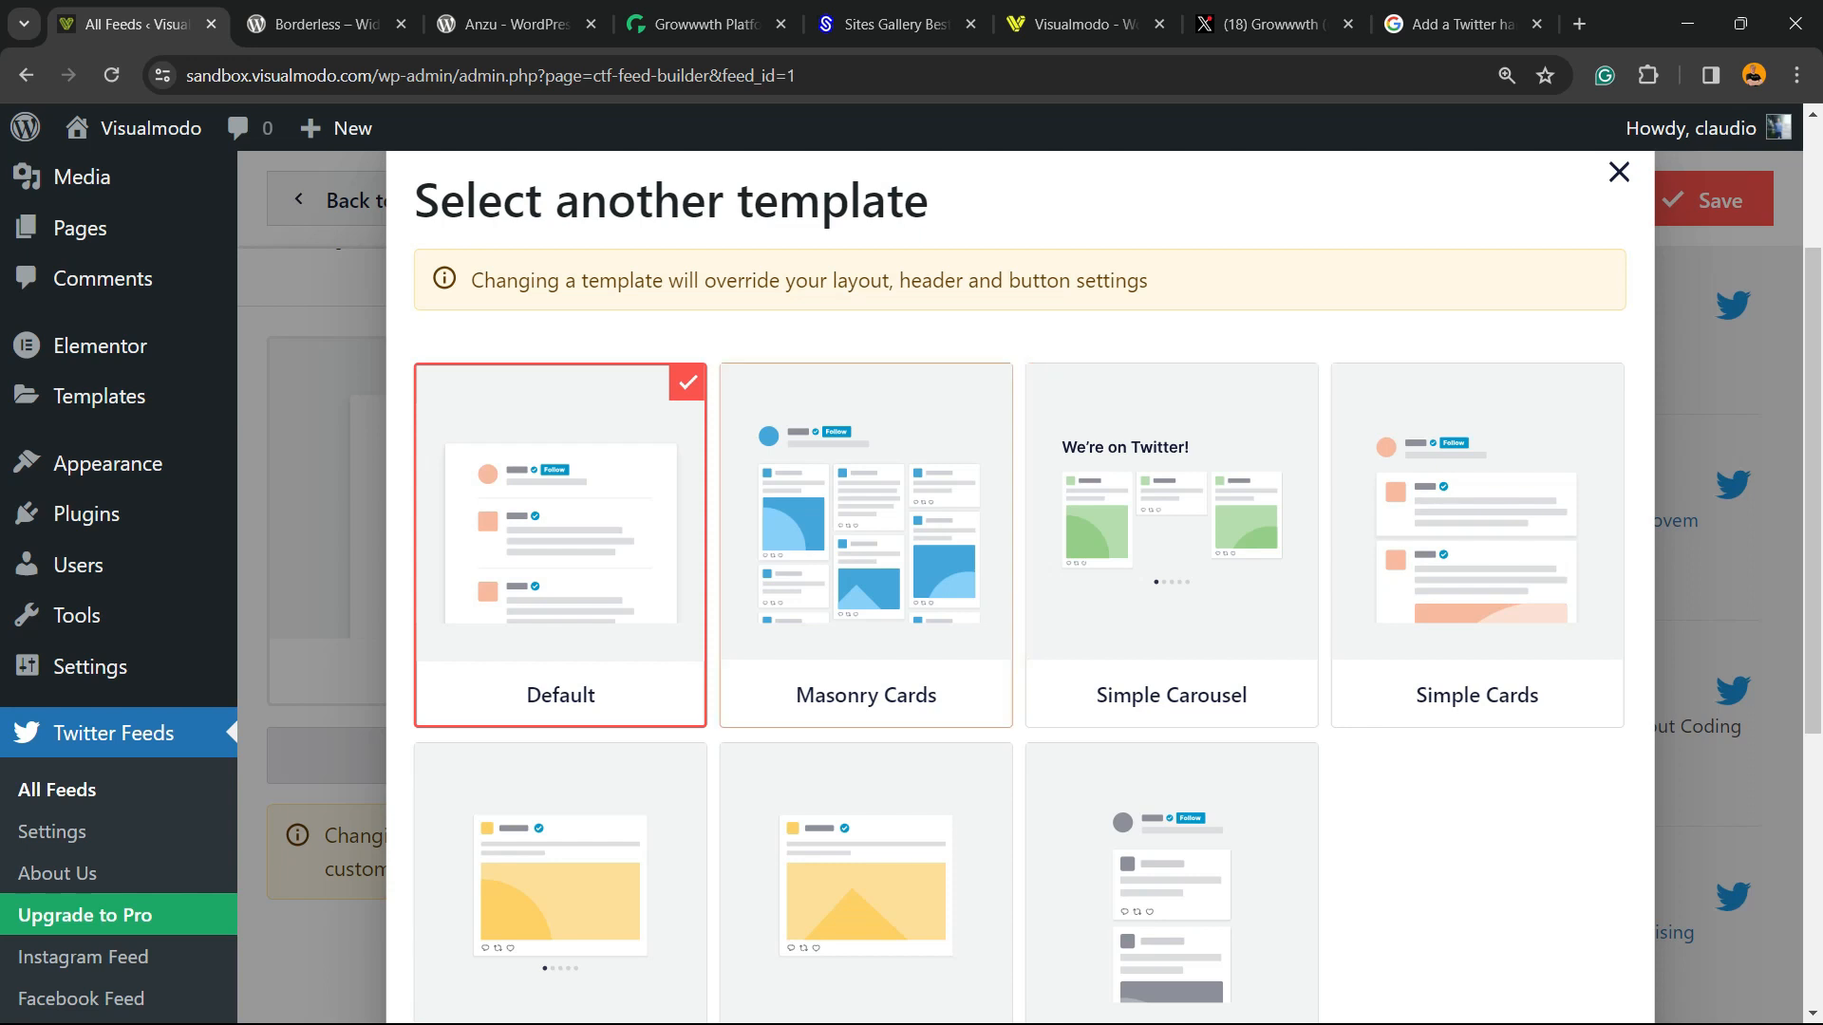
{"action": "scroll", "scroll_direction": "down", "scroll_amount": 3}
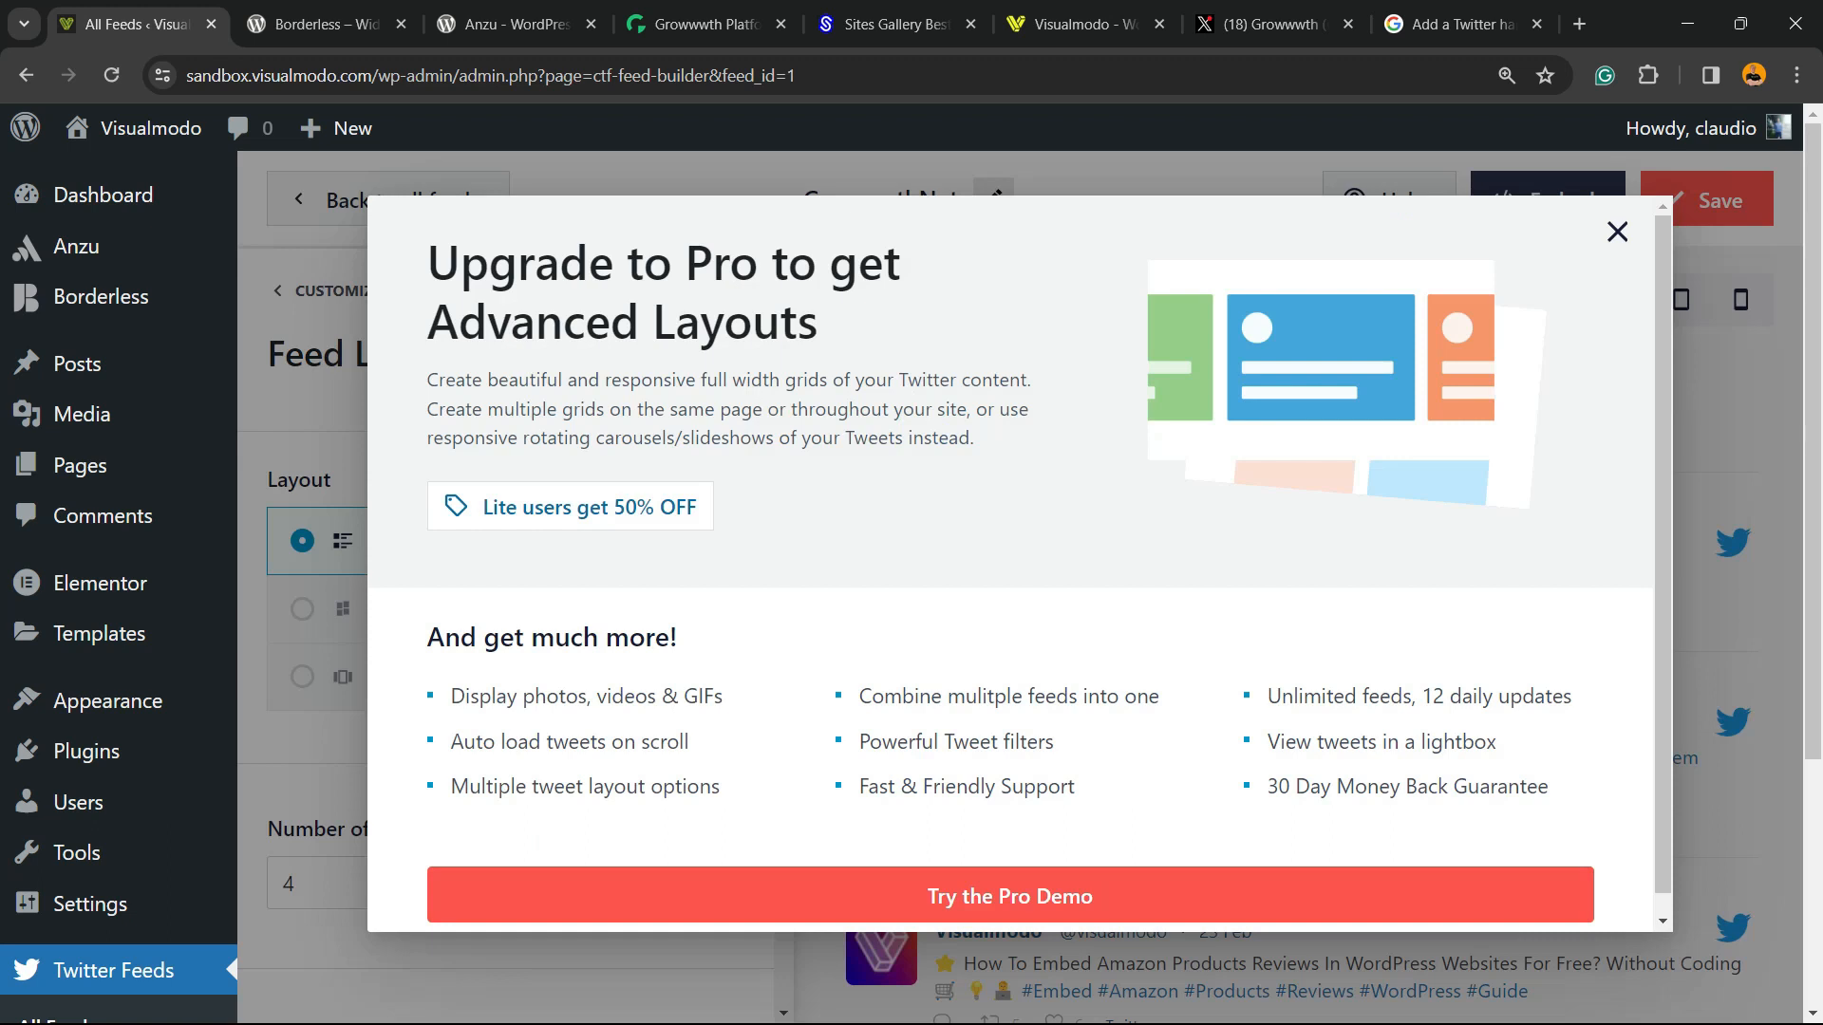
Dismiss the Pro upgrade offer and set the feed's colour scheme to Dark
{"action": "left_click", "coordinate": [1616, 232]}
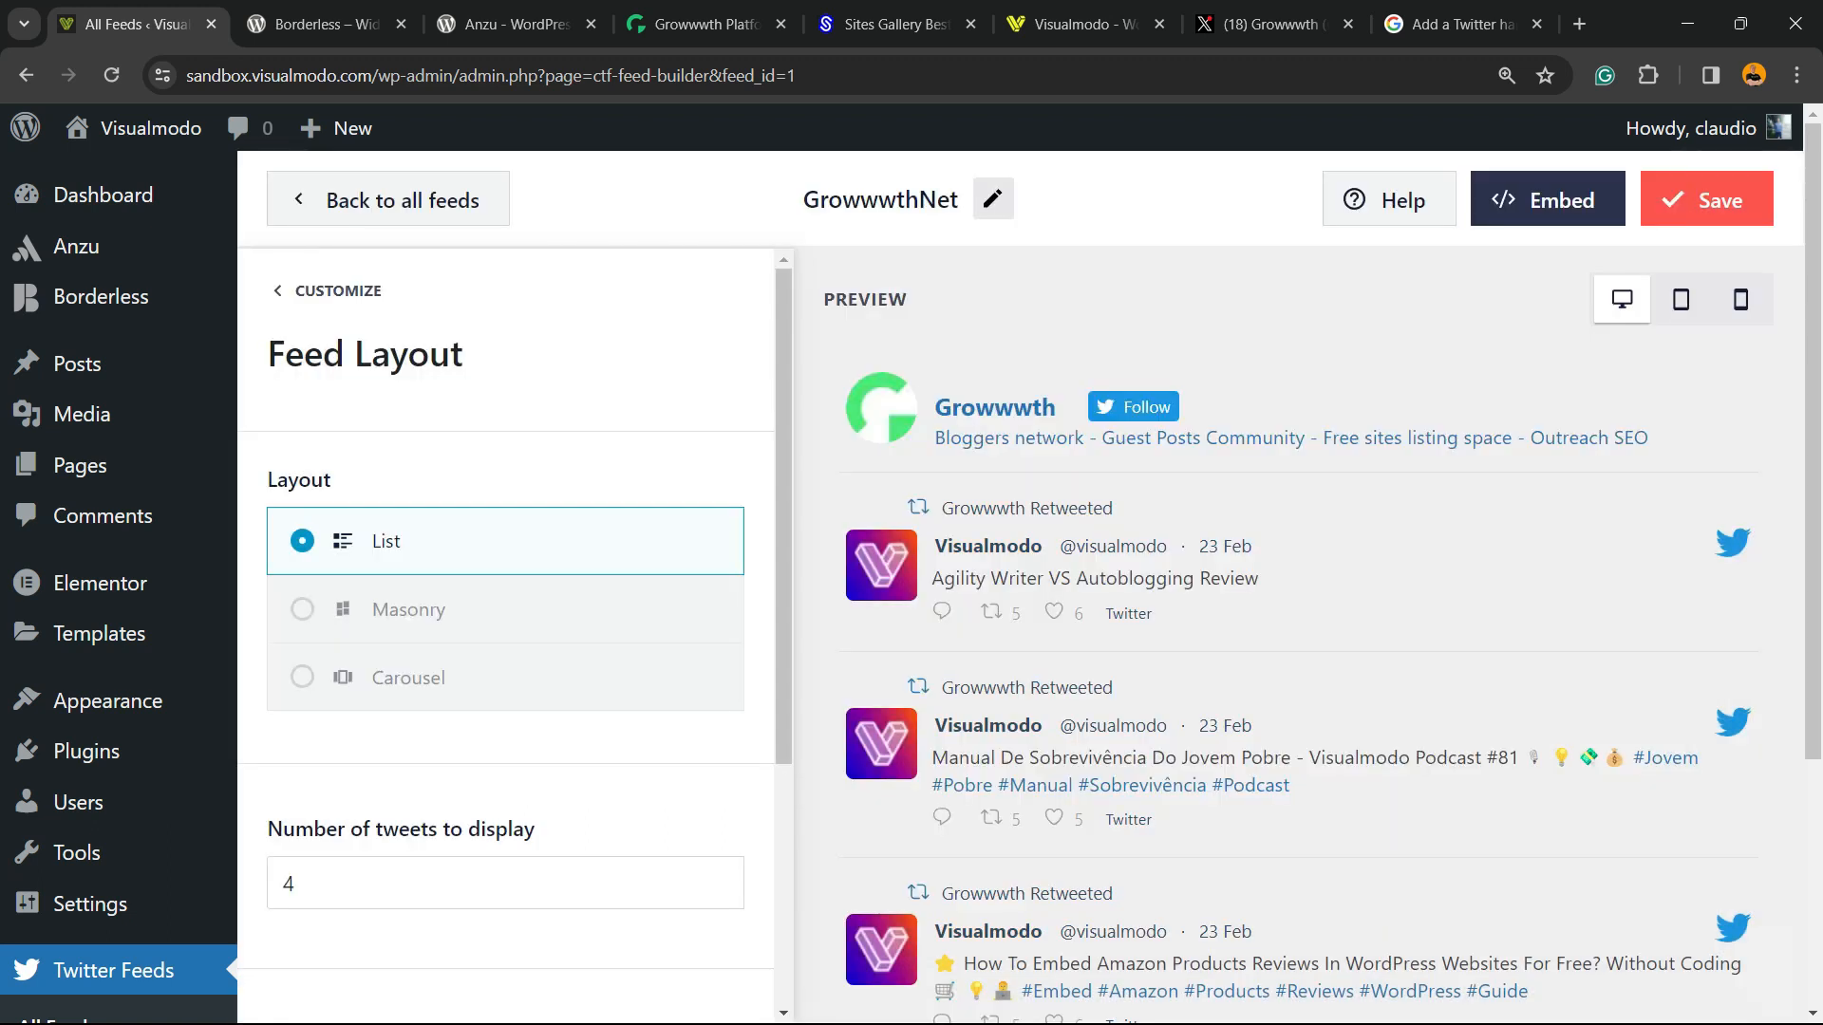
{"action": "left_click", "coordinate": [338, 290]}
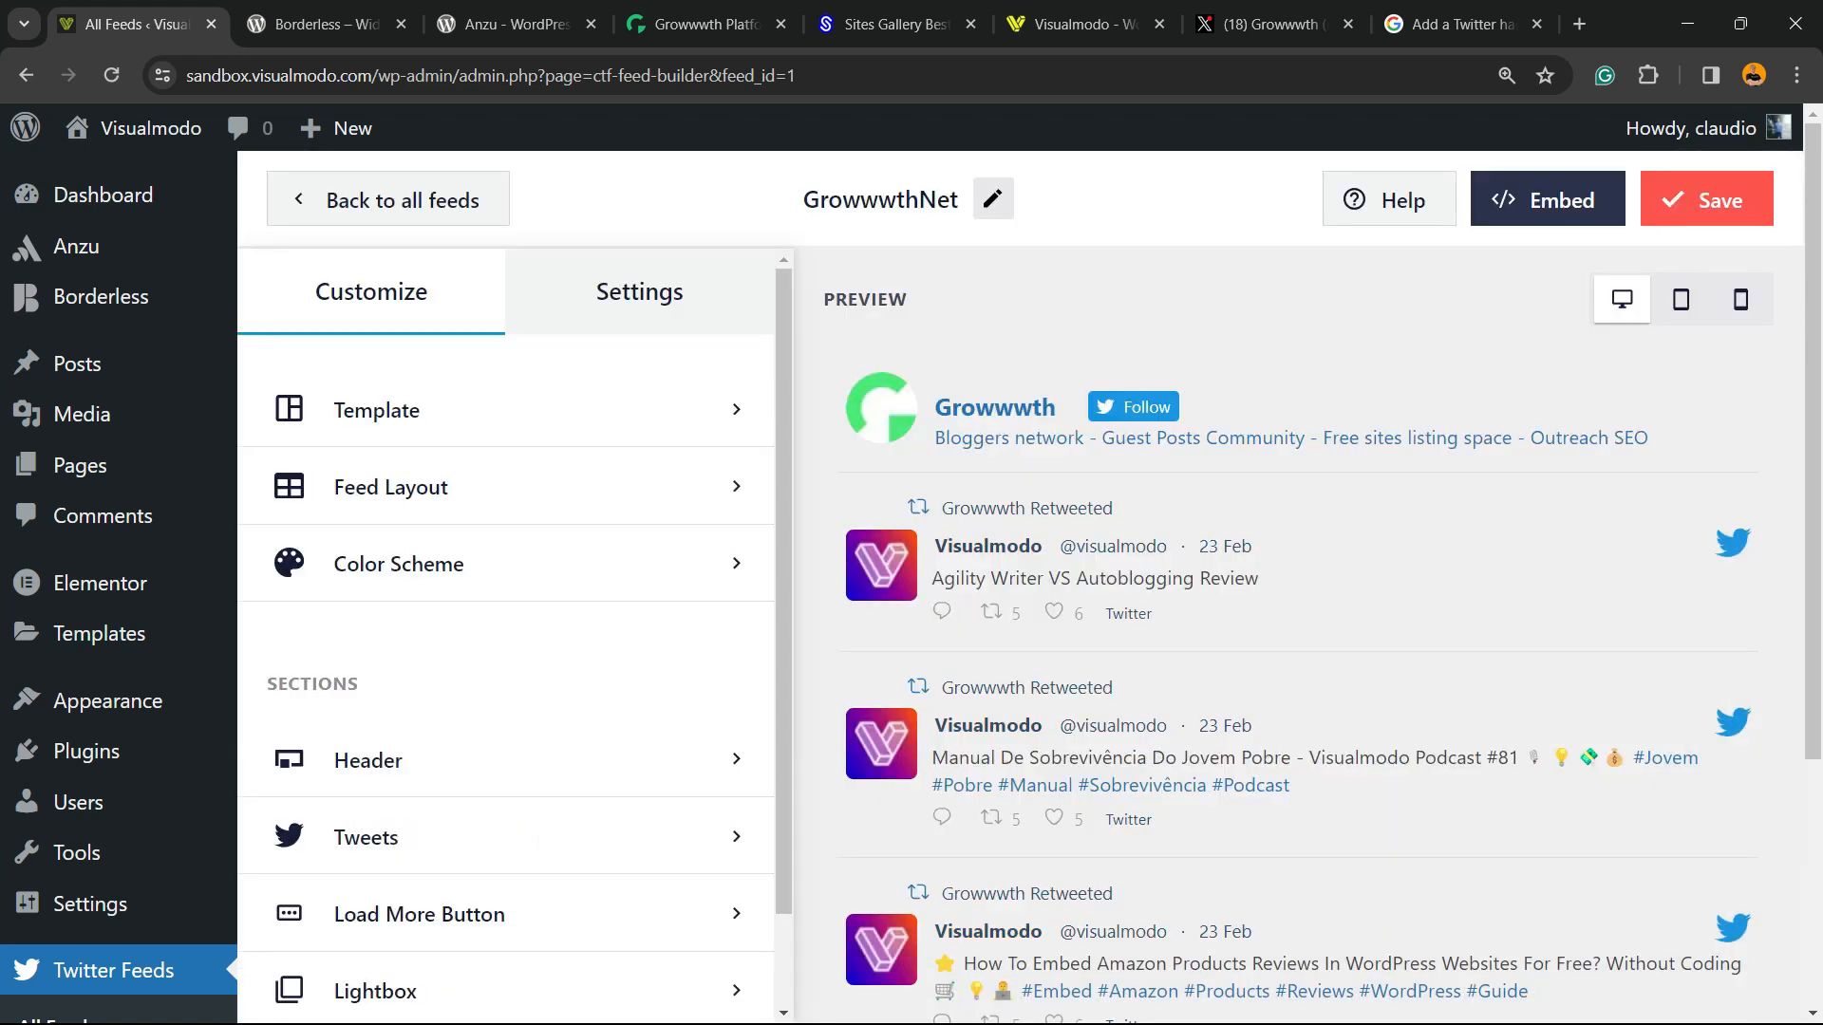
{"action": "left_click", "coordinate": [397, 564]}
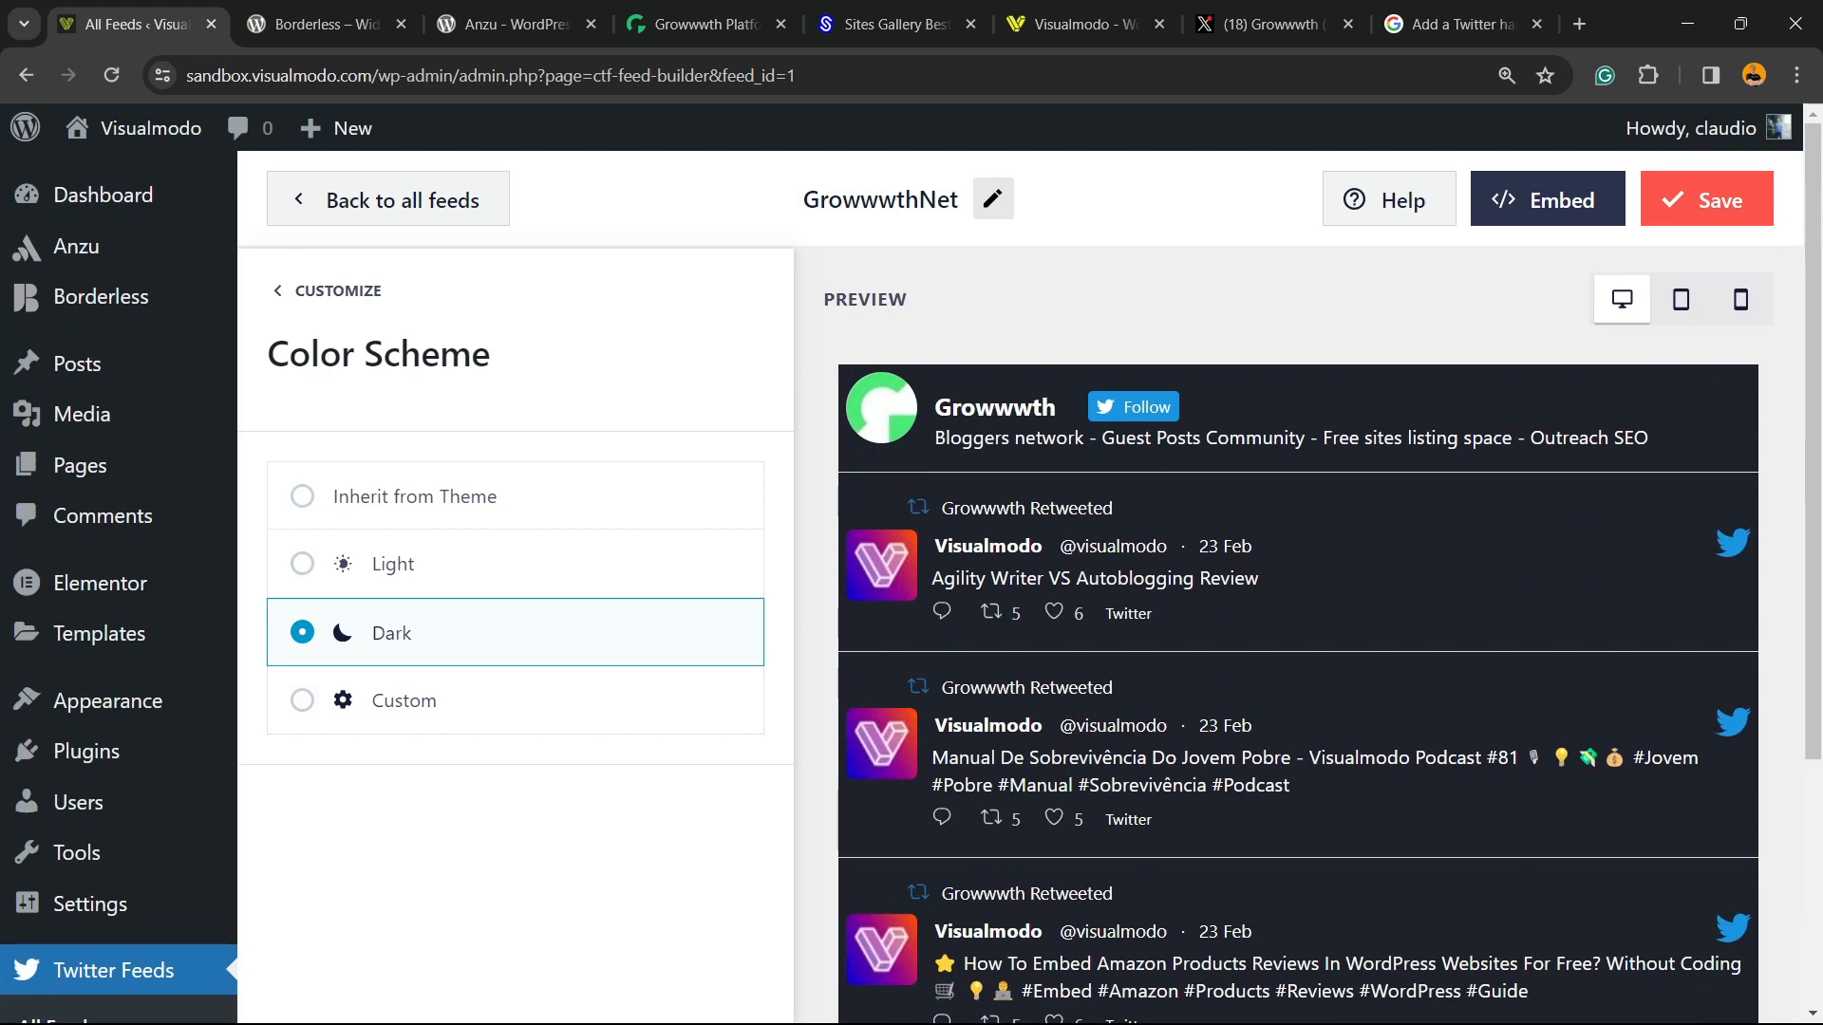
{"action": "left_click", "coordinate": [337, 291]}
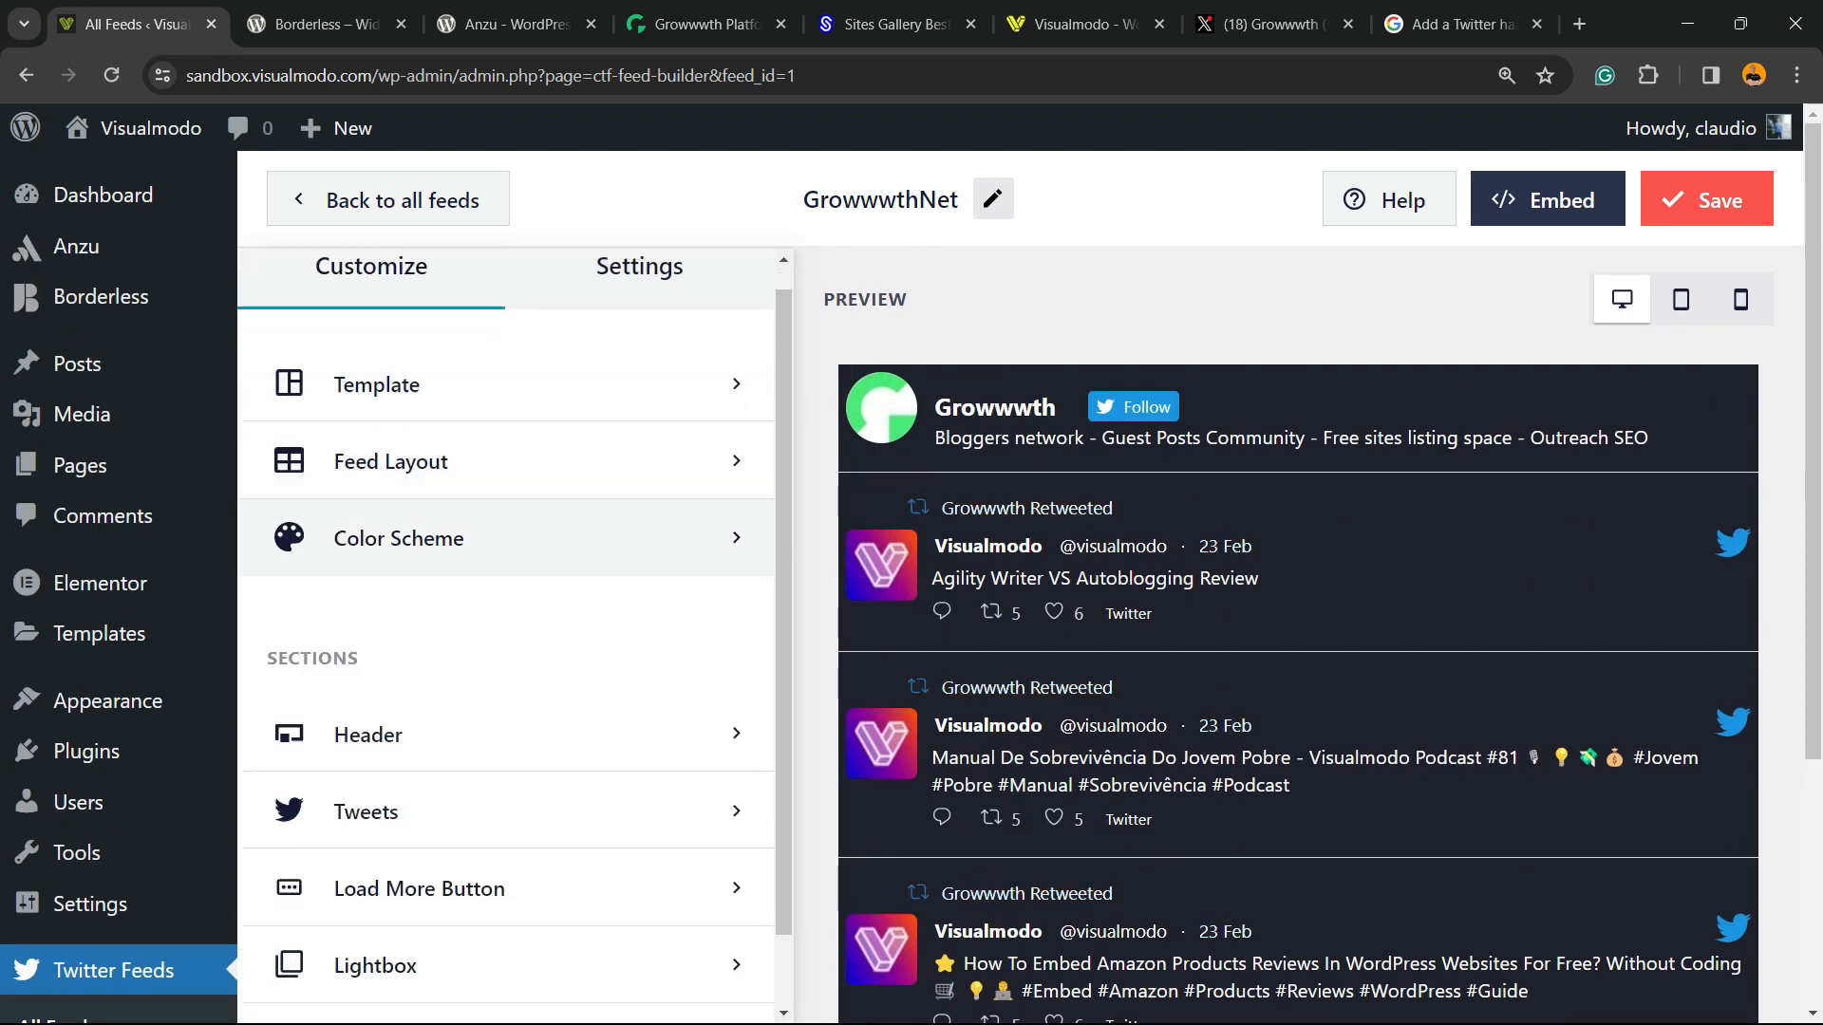
Review the Header, Tweets and Lightbox settings, then save the feed
{"action": "left_click", "coordinate": [368, 735]}
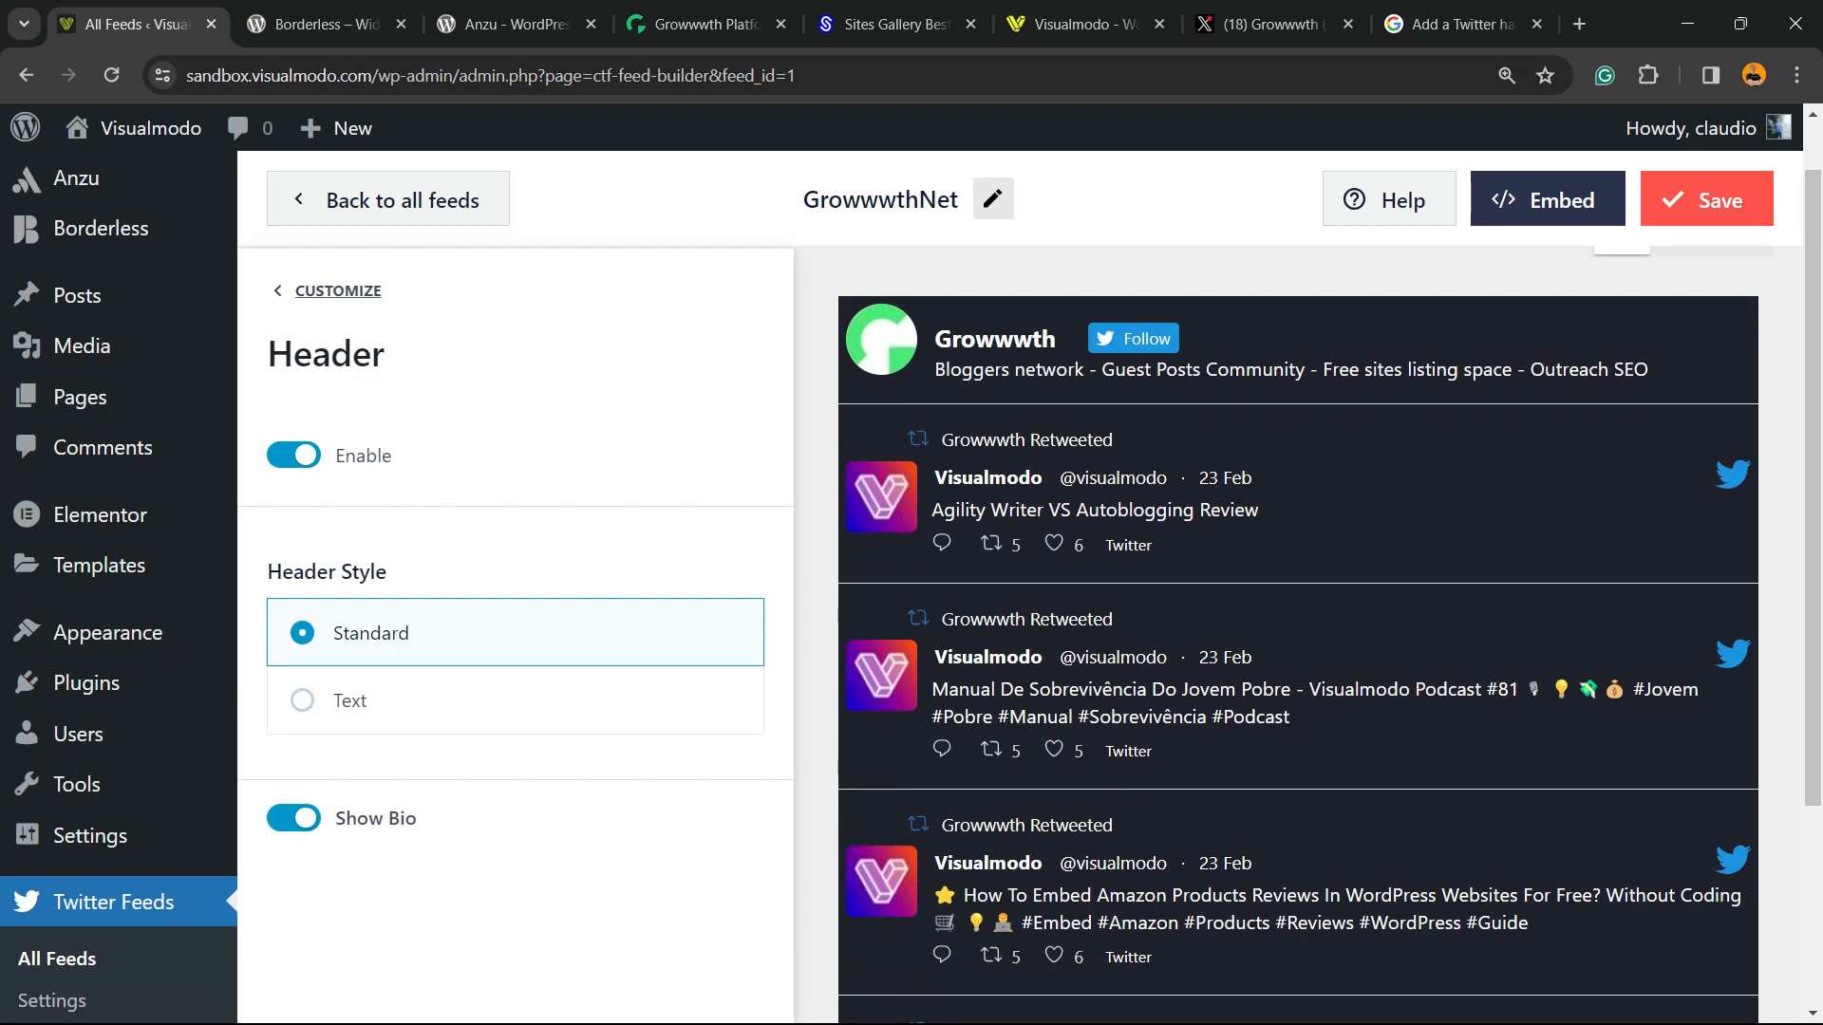
{"action": "left_click", "coordinate": [340, 290]}
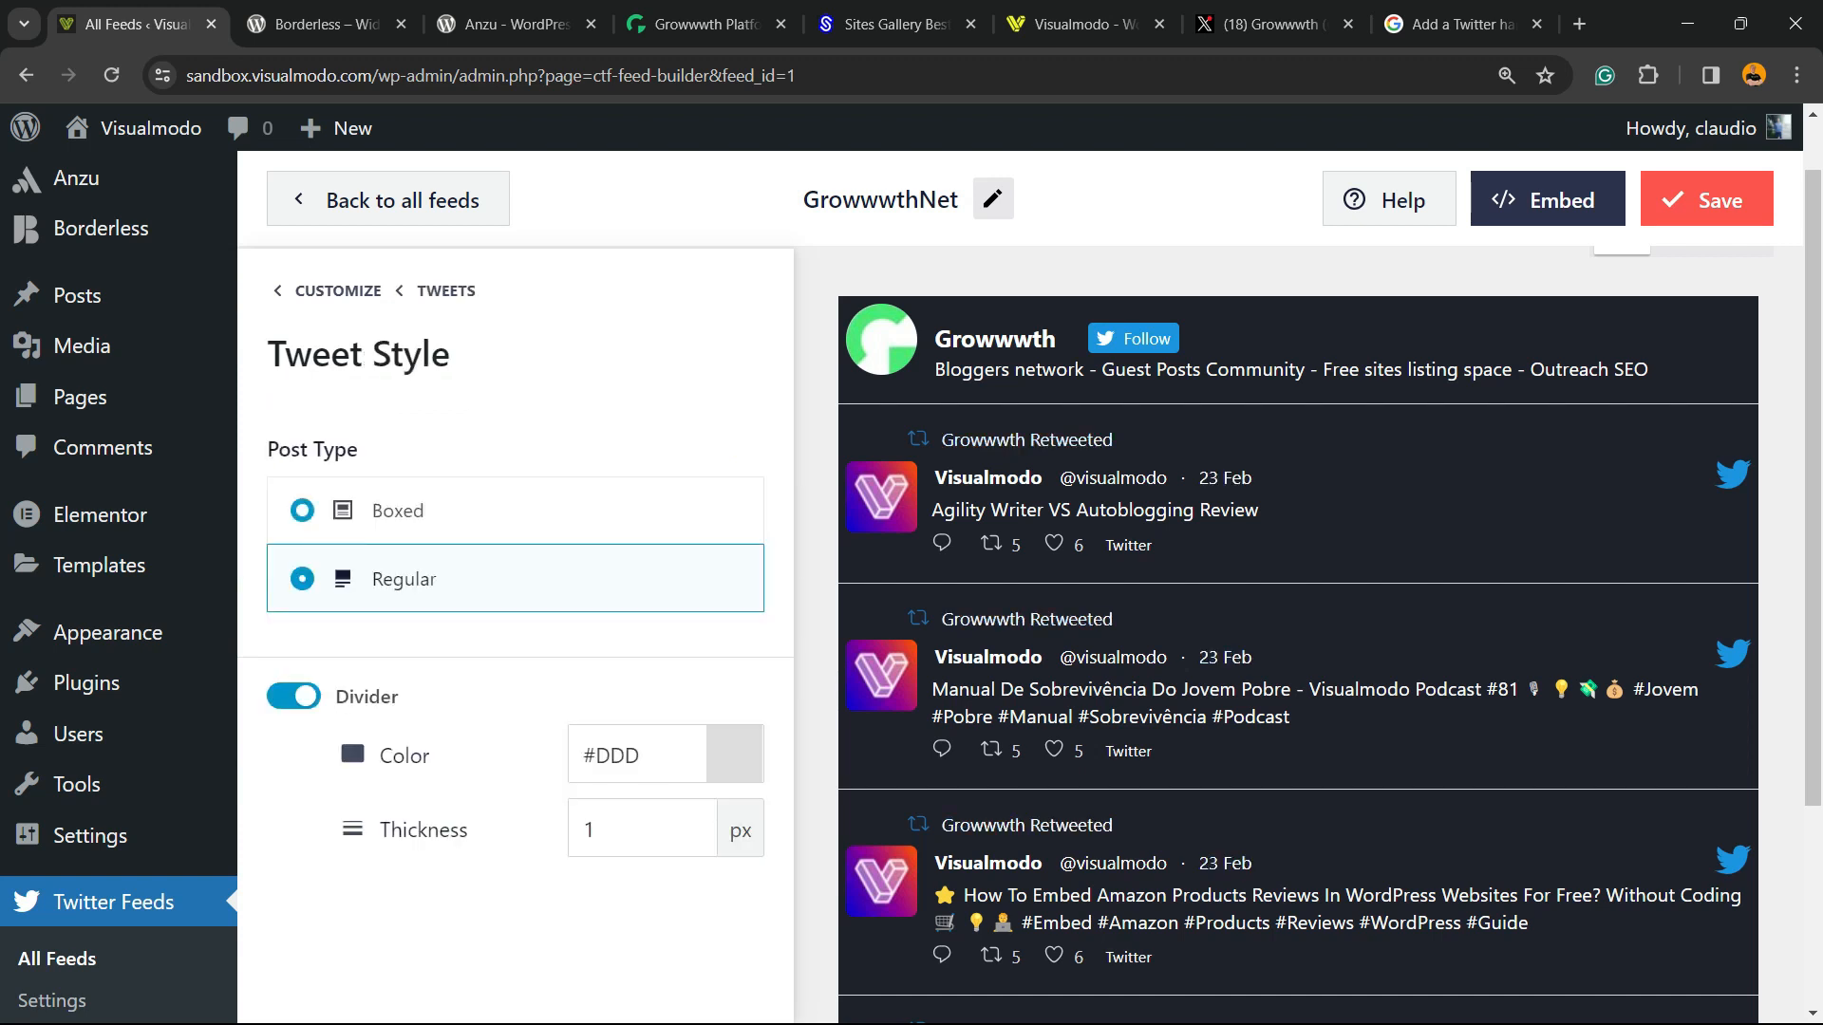
{"action": "left_click", "coordinate": [301, 579]}
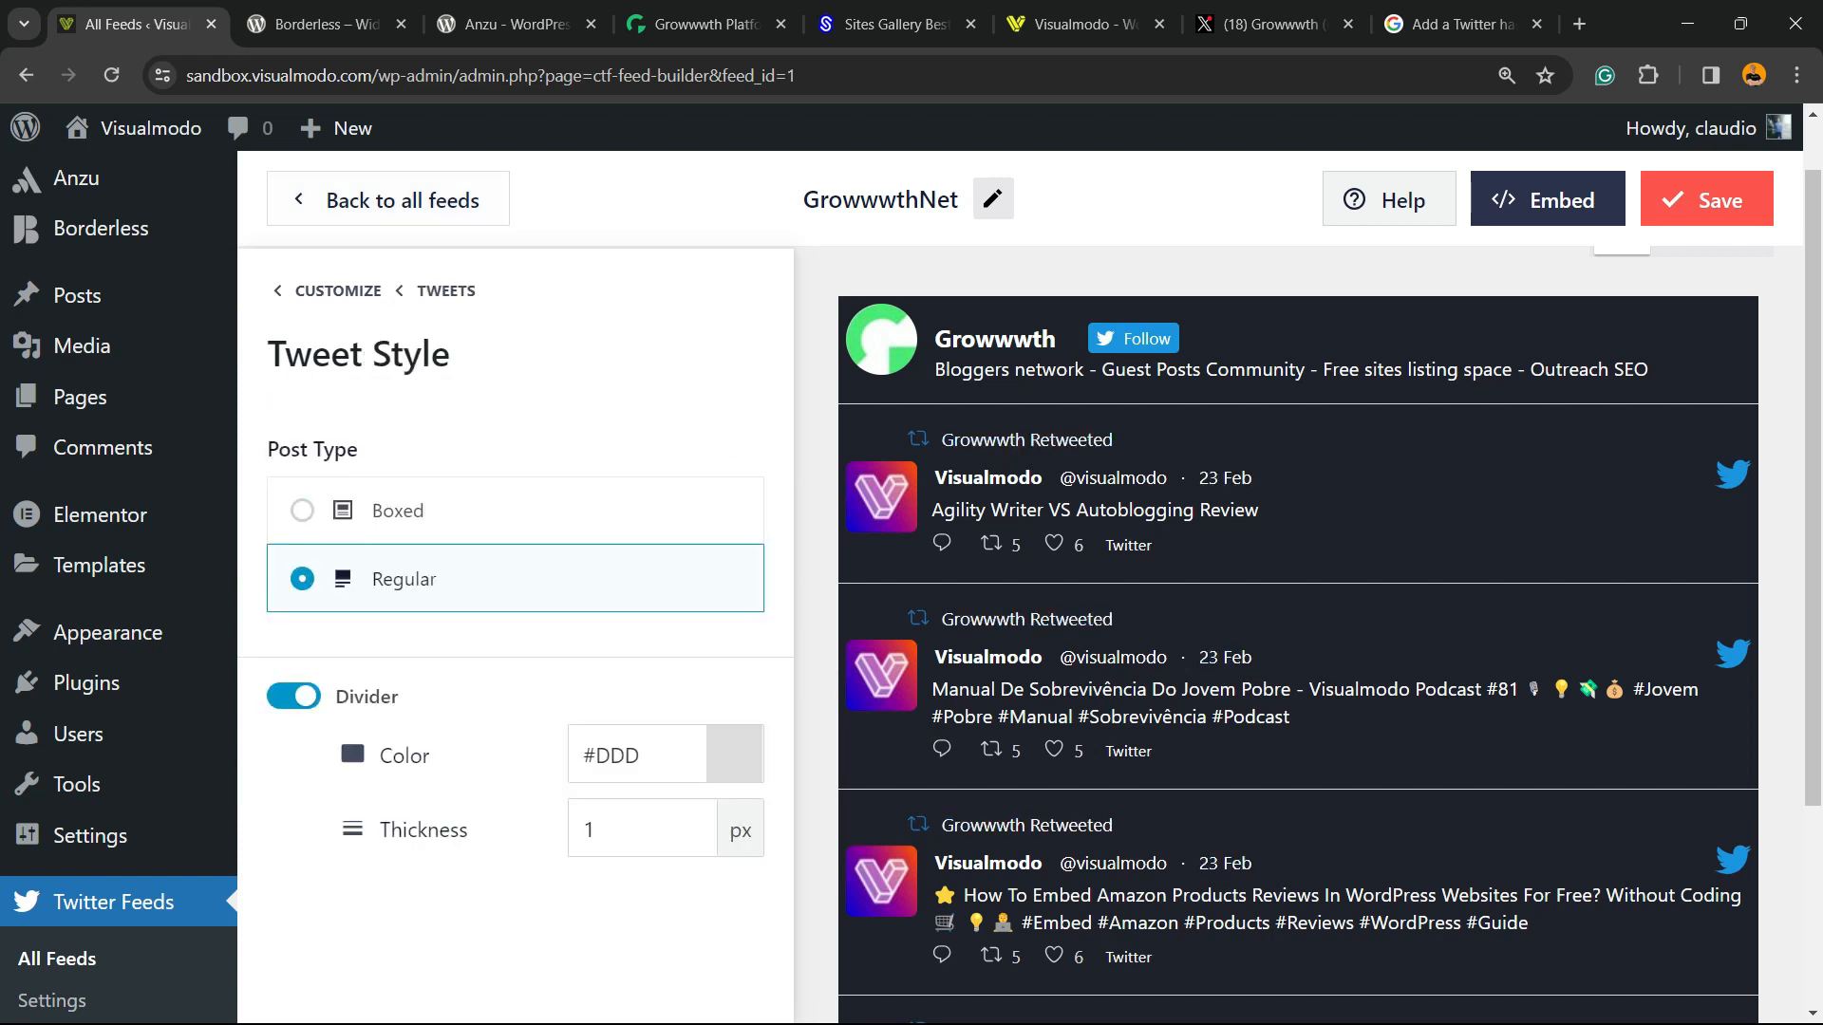
{"action": "left_click", "coordinate": [338, 290]}
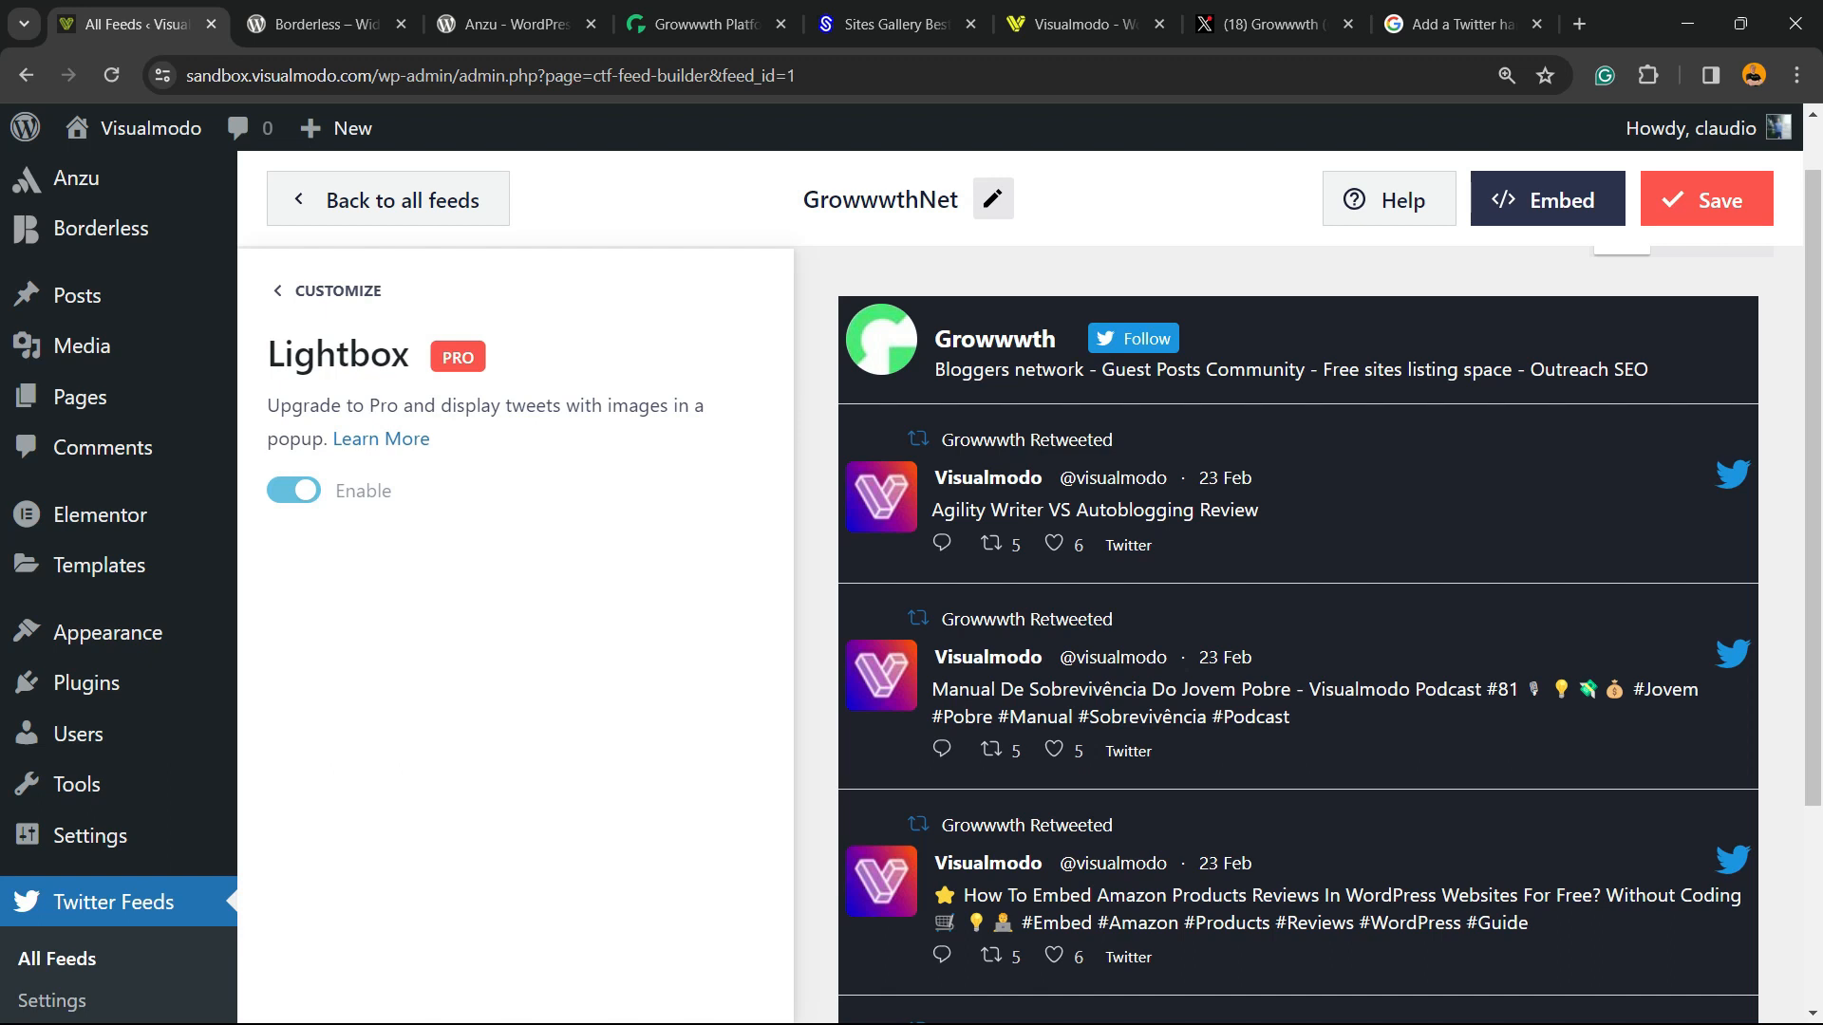
{"action": "left_click", "coordinate": [337, 291]}
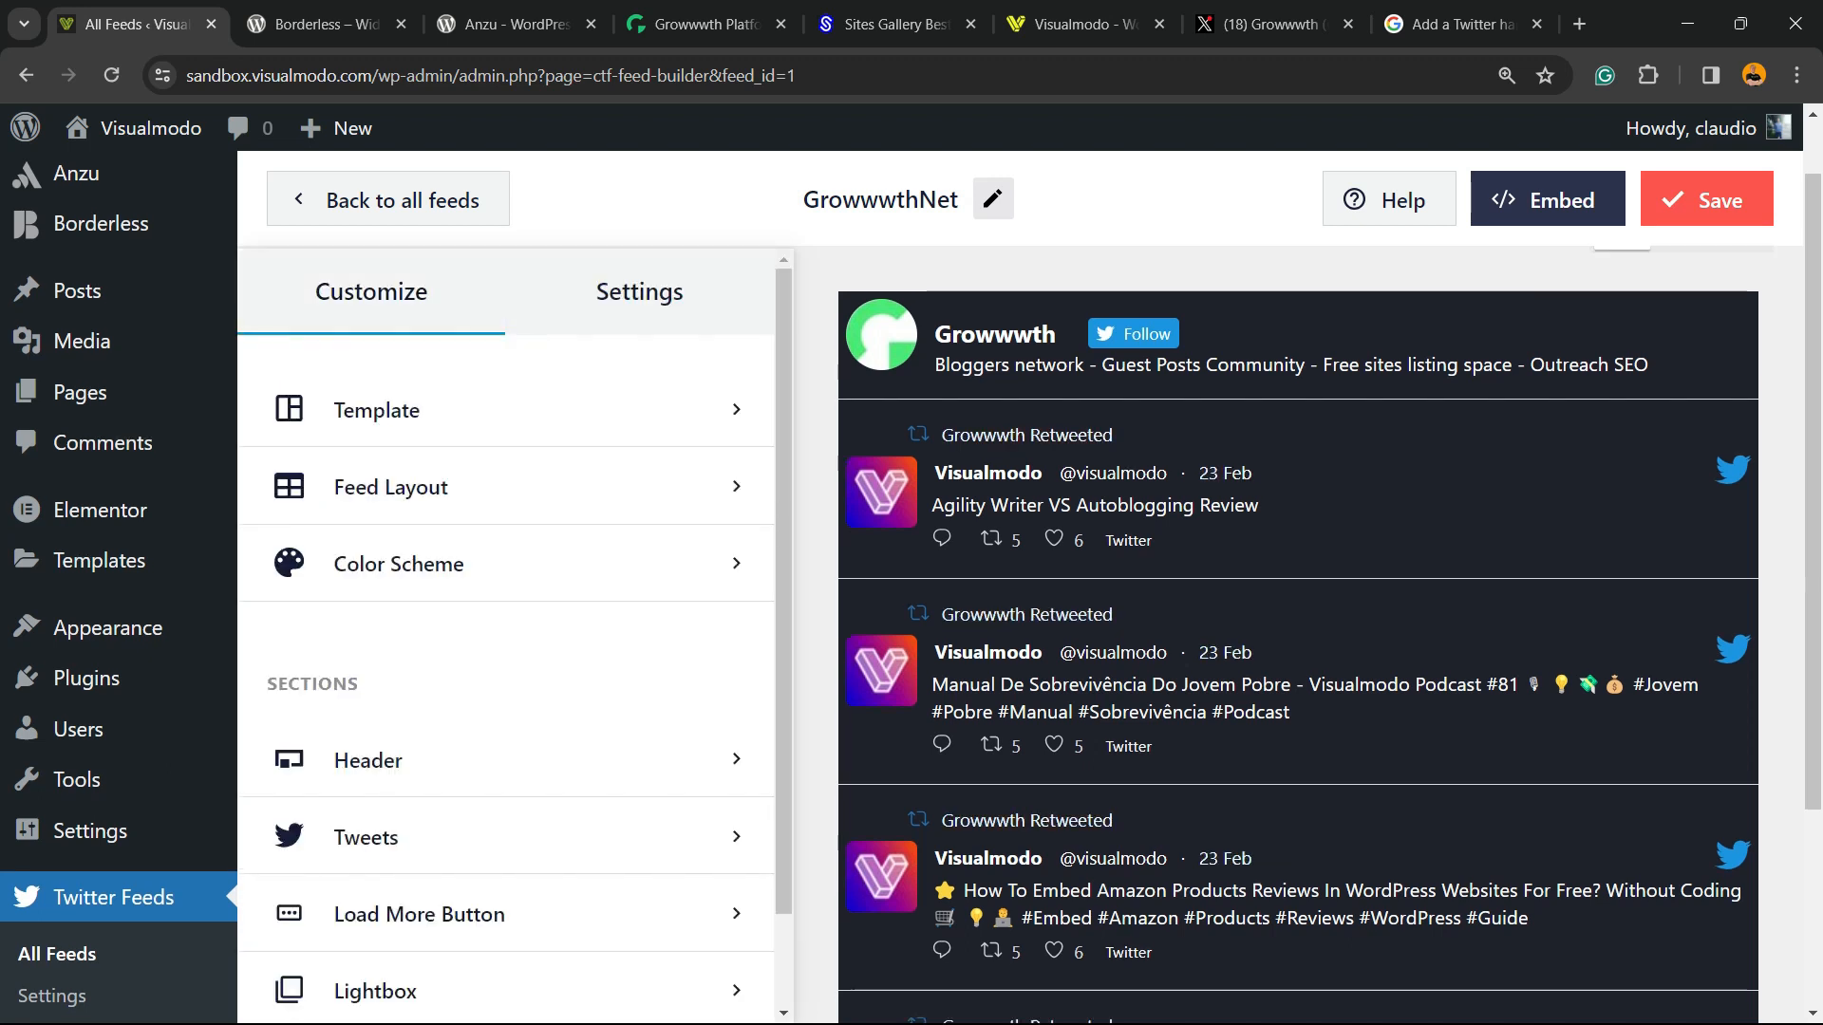
{"action": "left_click", "coordinate": [1704, 198]}
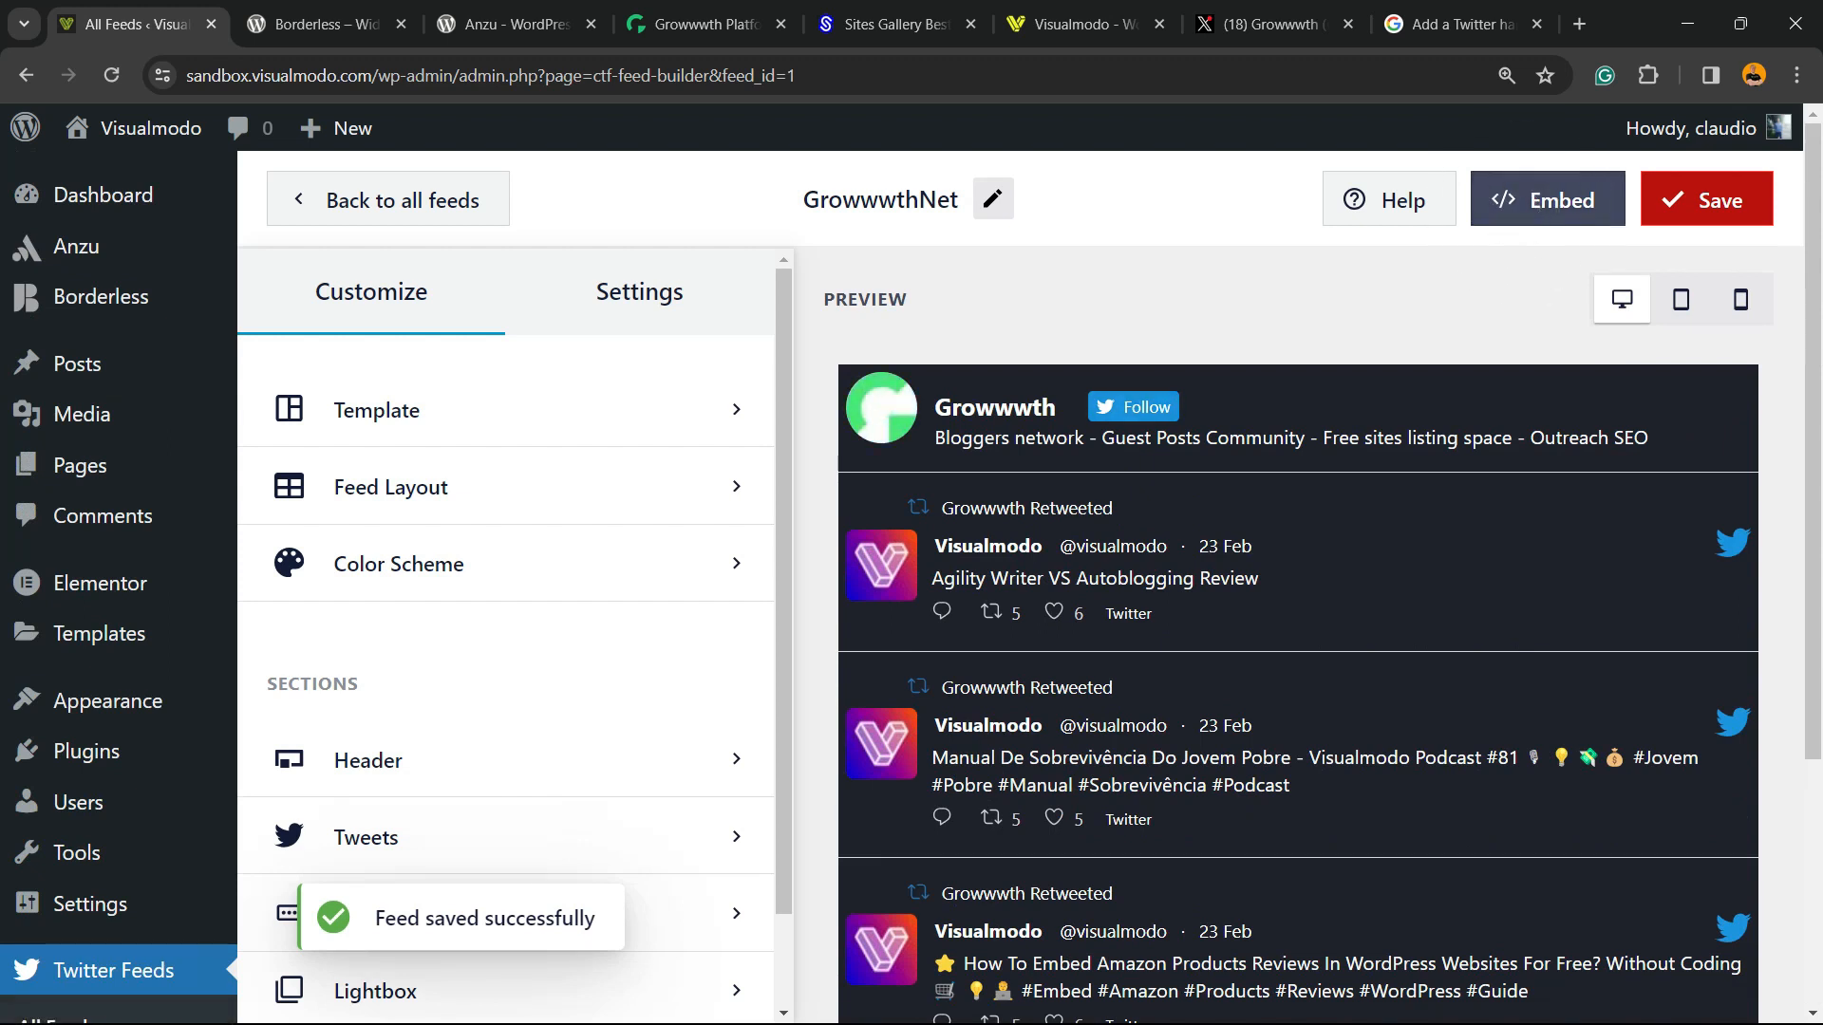
Reveal the feed's embed options and copy the [custom-twitter-feeds feed=1] shortcode
{"action": "left_click", "coordinate": [1547, 198]}
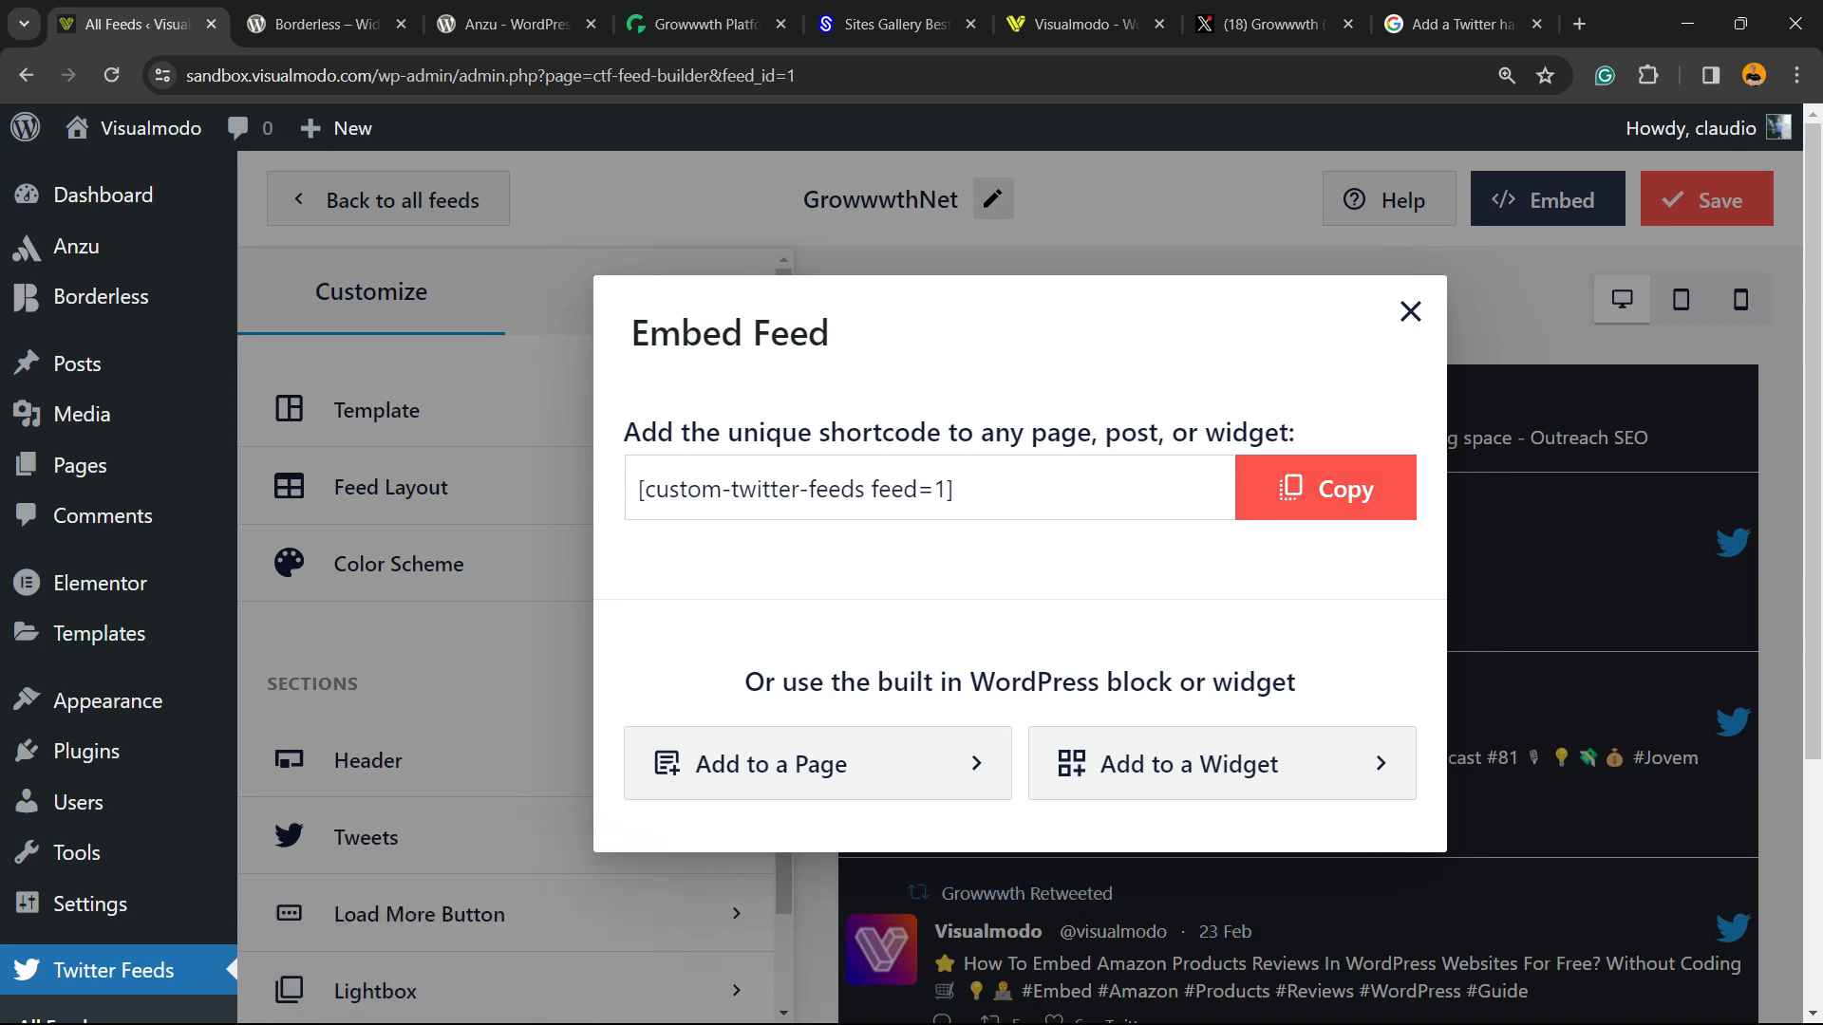
{"action": "left_click", "coordinate": [1410, 311]}
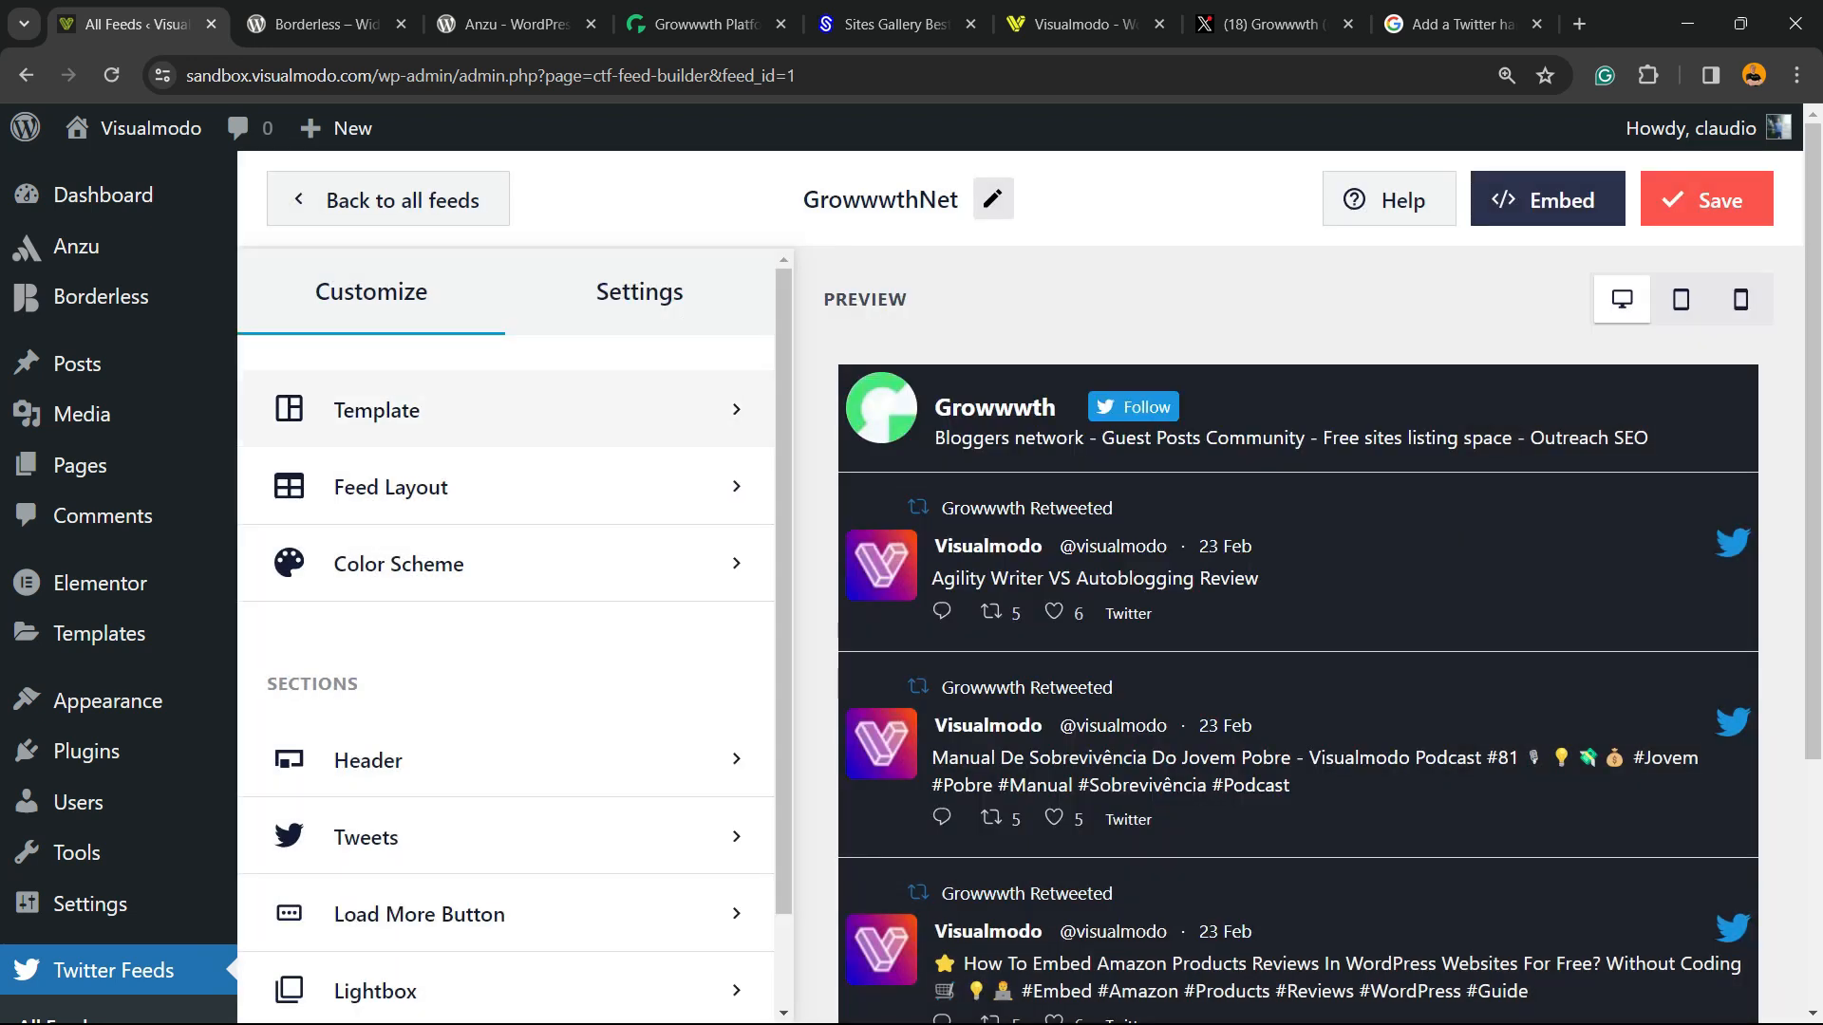
{"action": "scroll", "scroll_direction": "down", "scroll_amount": 3}
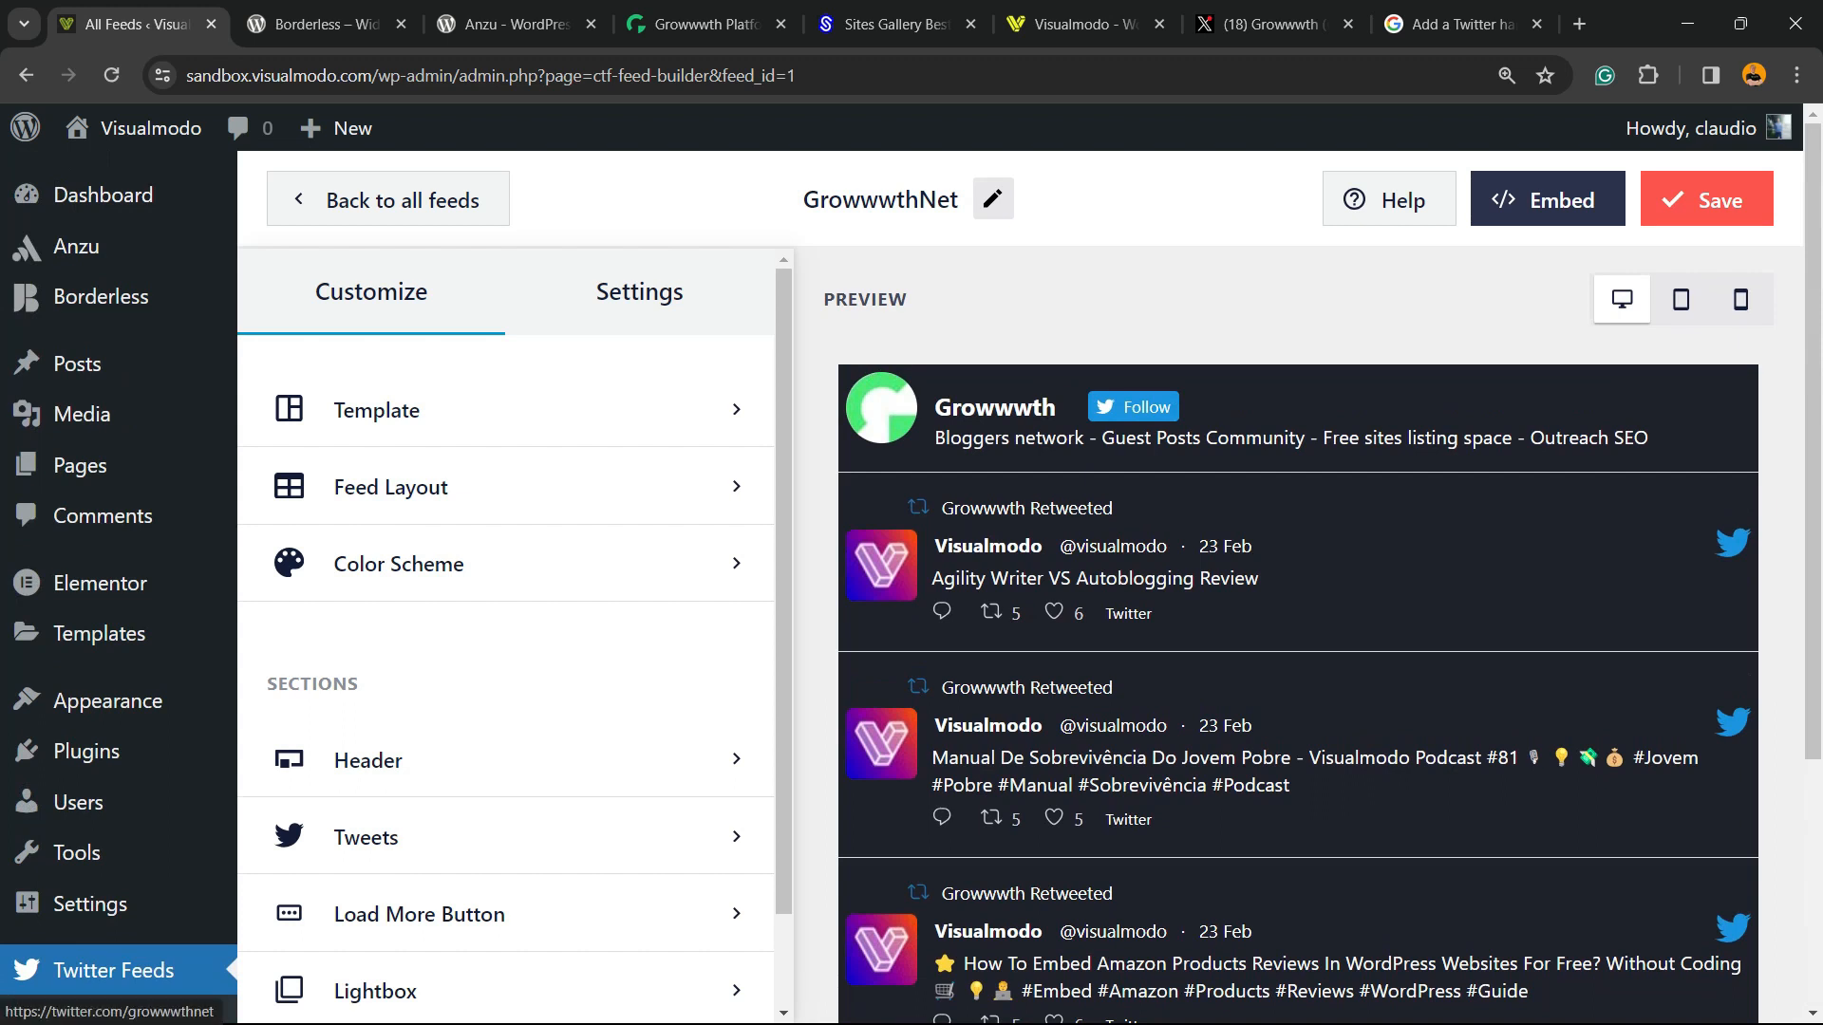
{"action": "mouse_move", "coordinate": [105, 515]}
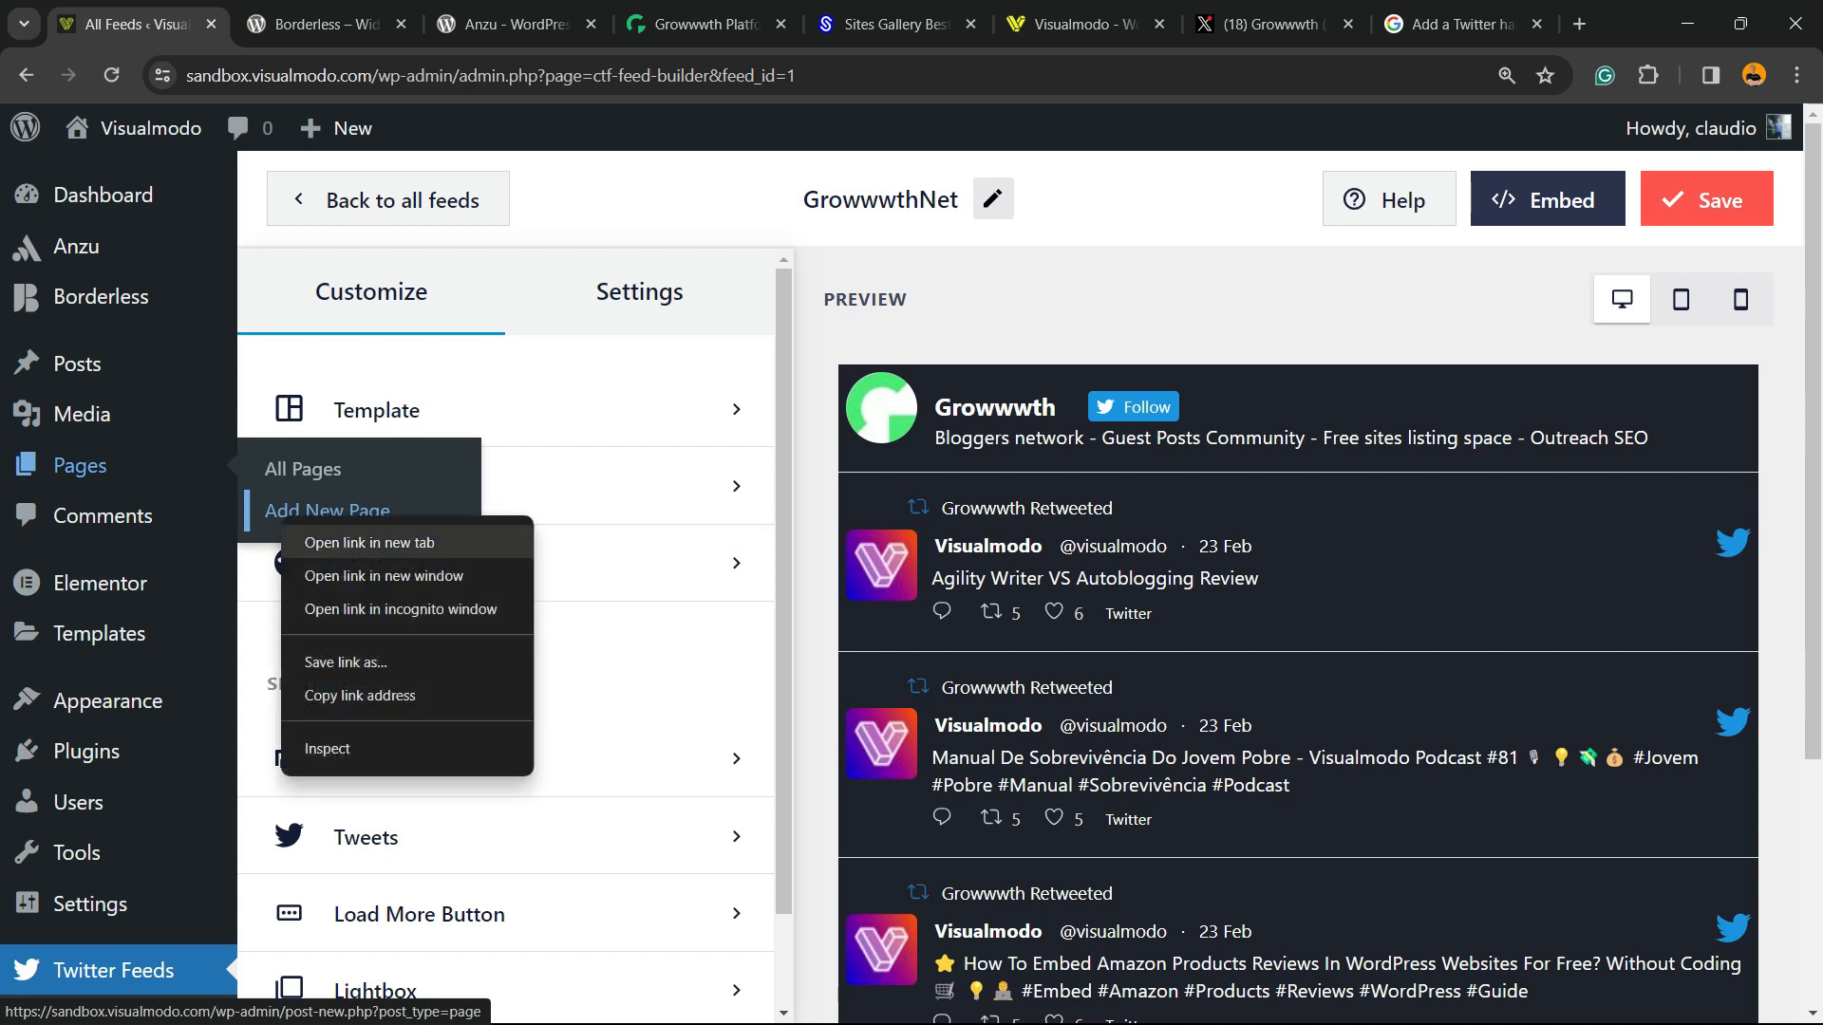
Publish a new page with a Shortcode block holding [custom-twitter-feeds feed=1]
{"action": "left_click", "coordinate": [369, 542]}
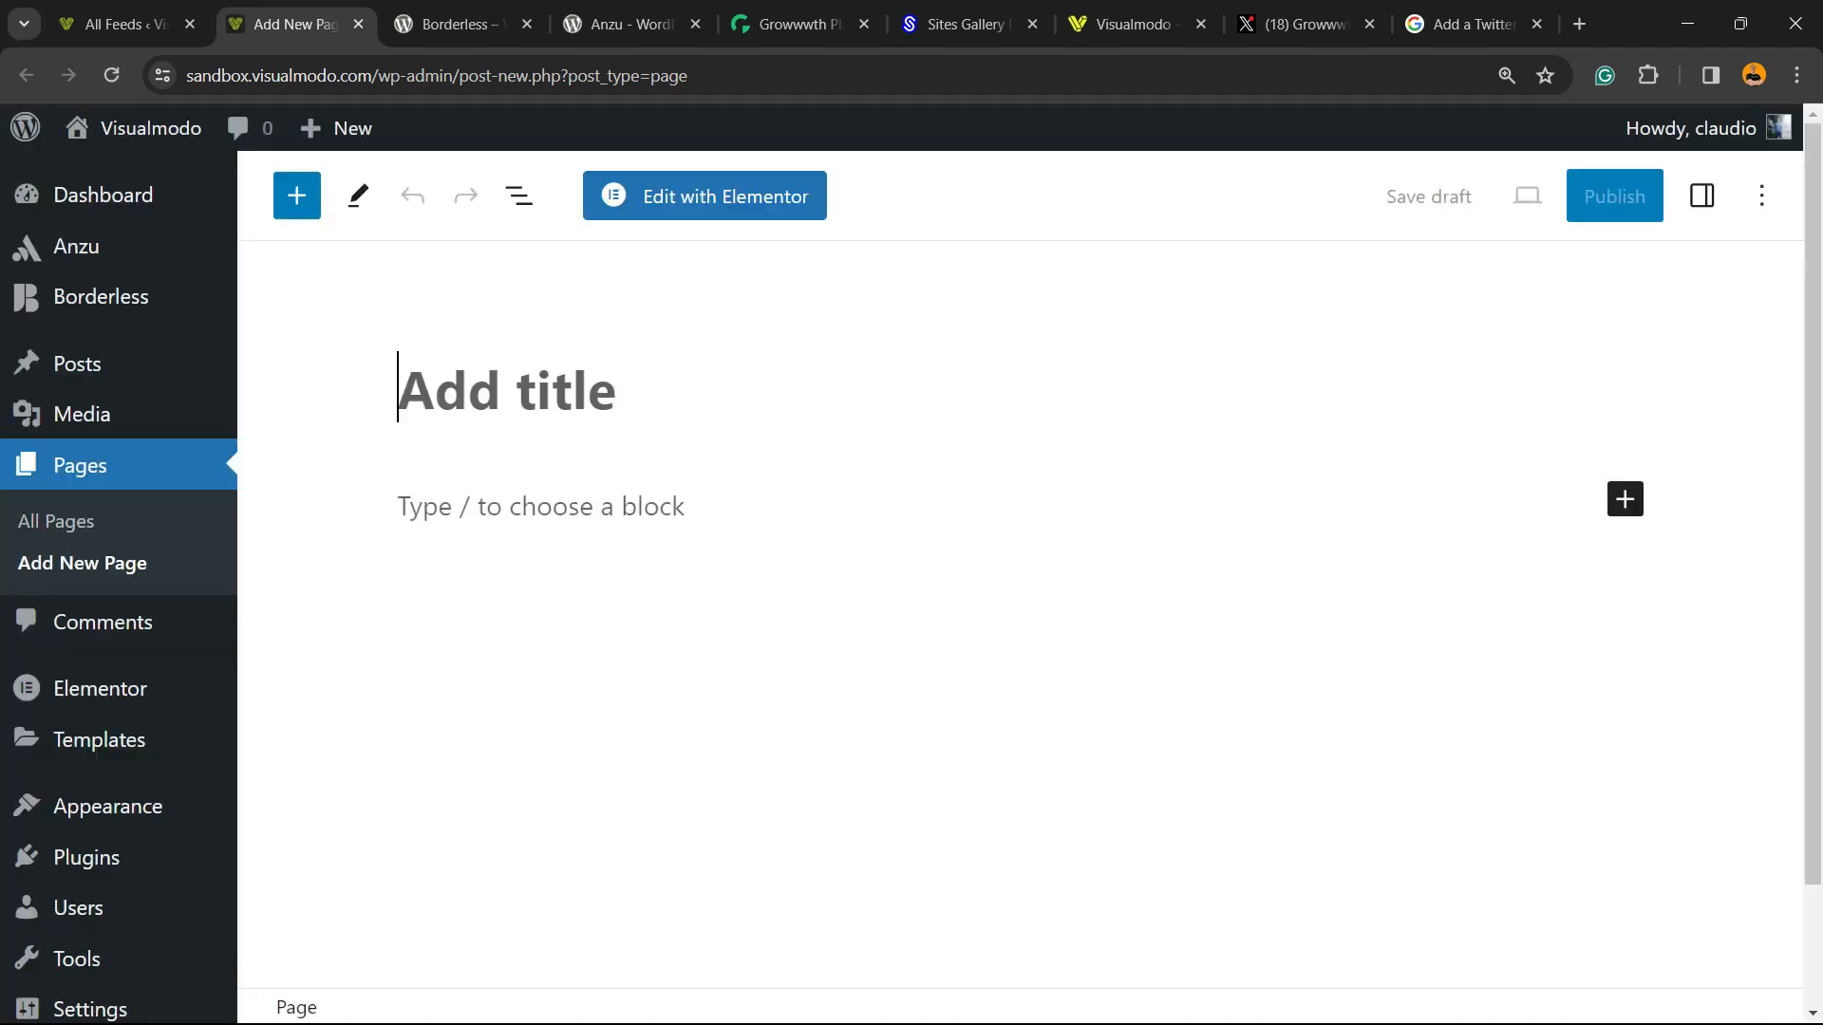
{"action": "type", "text": "[custom-twitter-feeds feed=1]"}
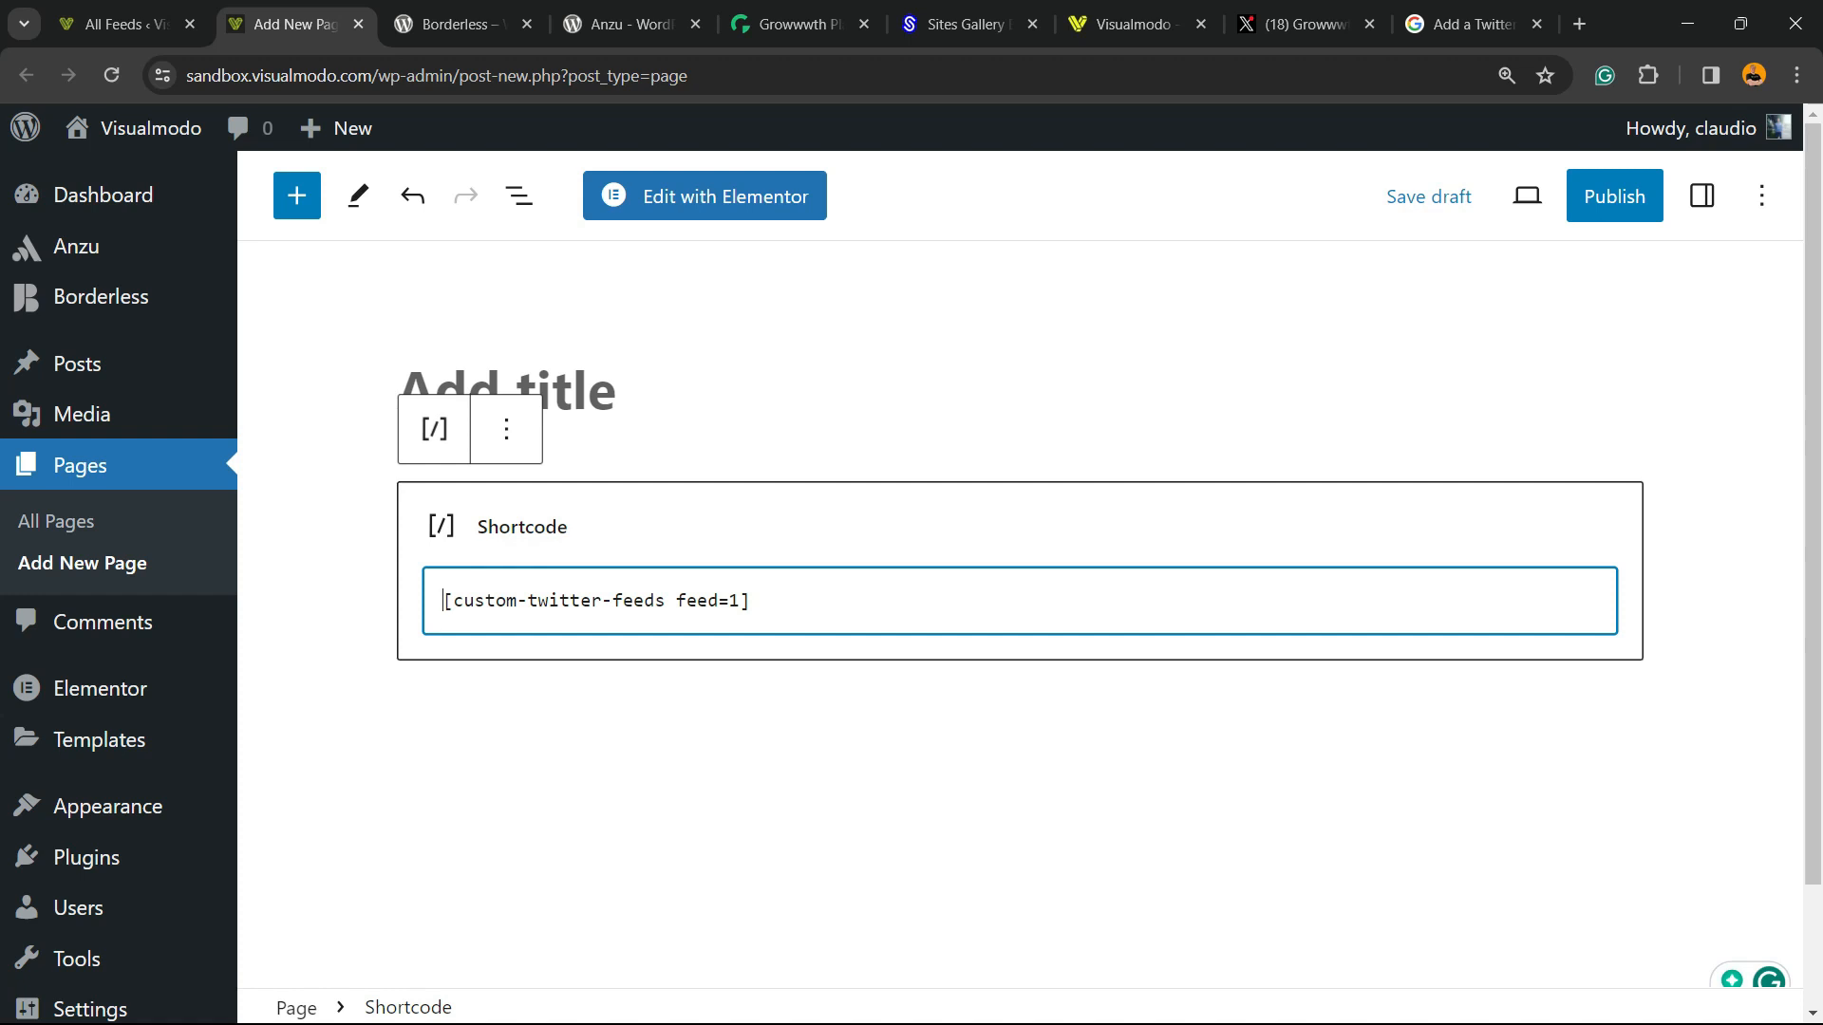
{"action": "left_click", "coordinate": [1614, 196]}
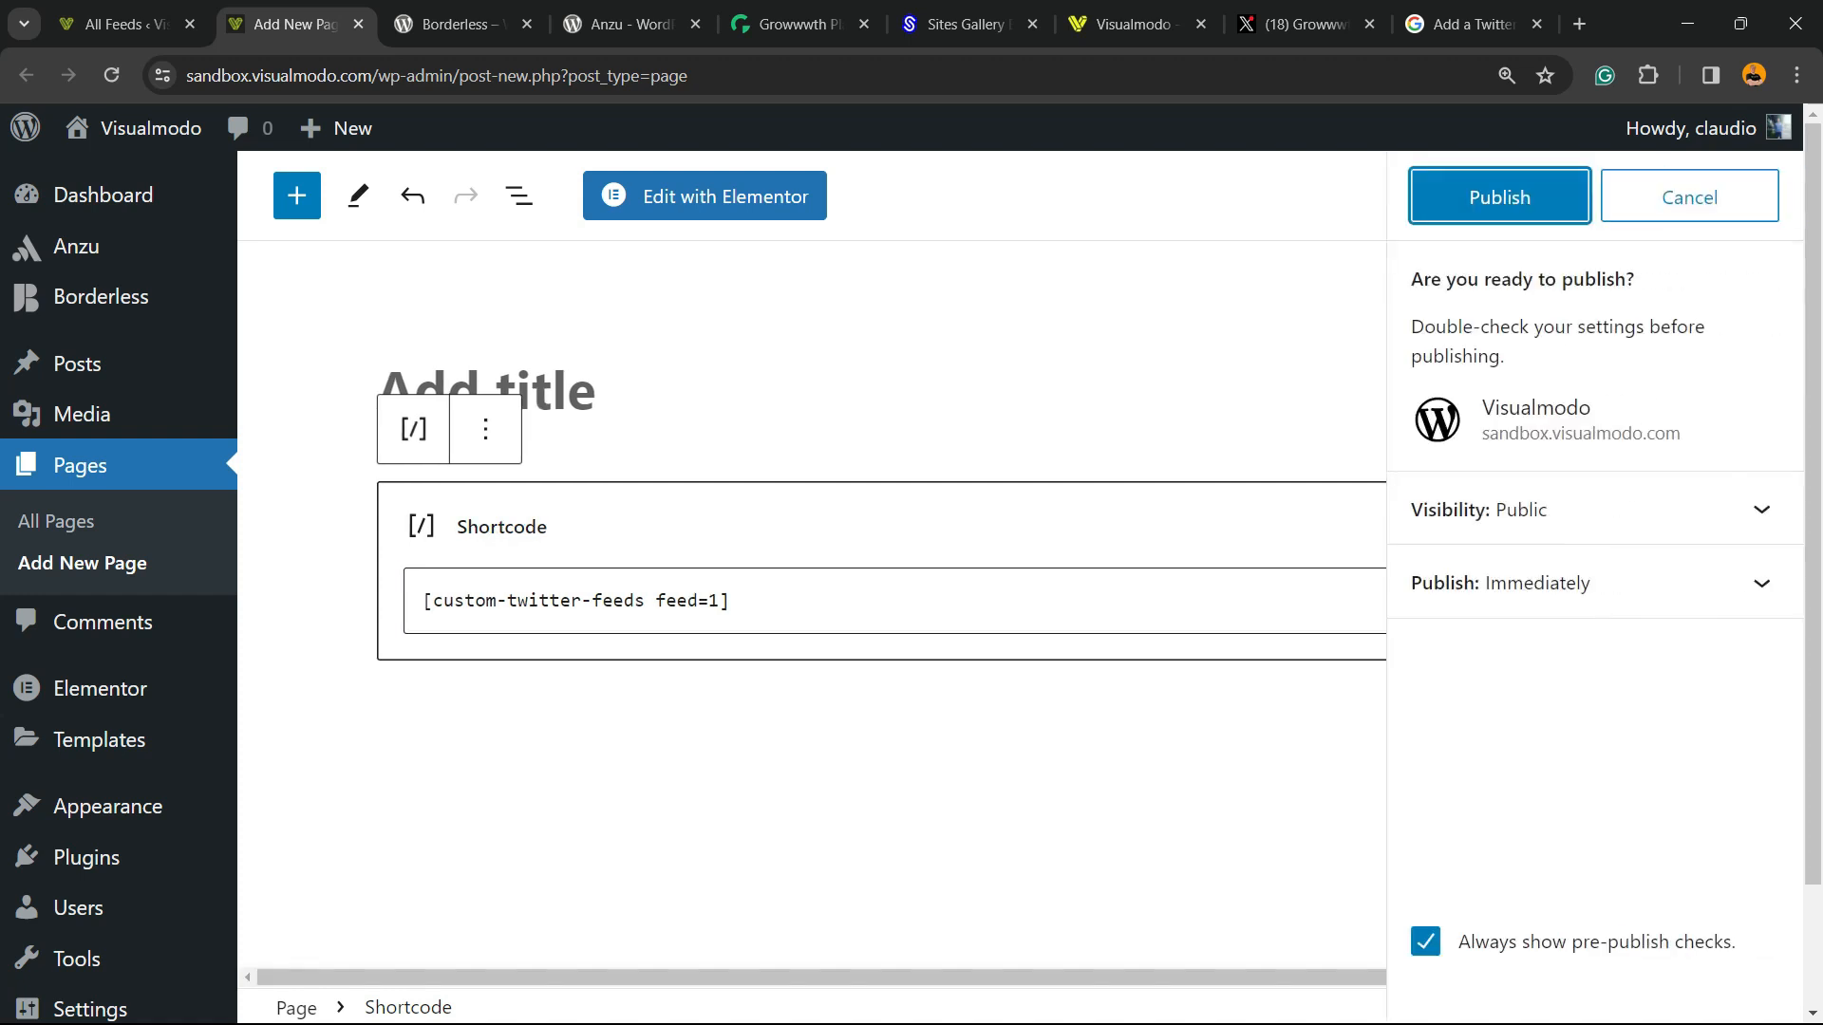
{"action": "left_click", "coordinate": [1498, 195]}
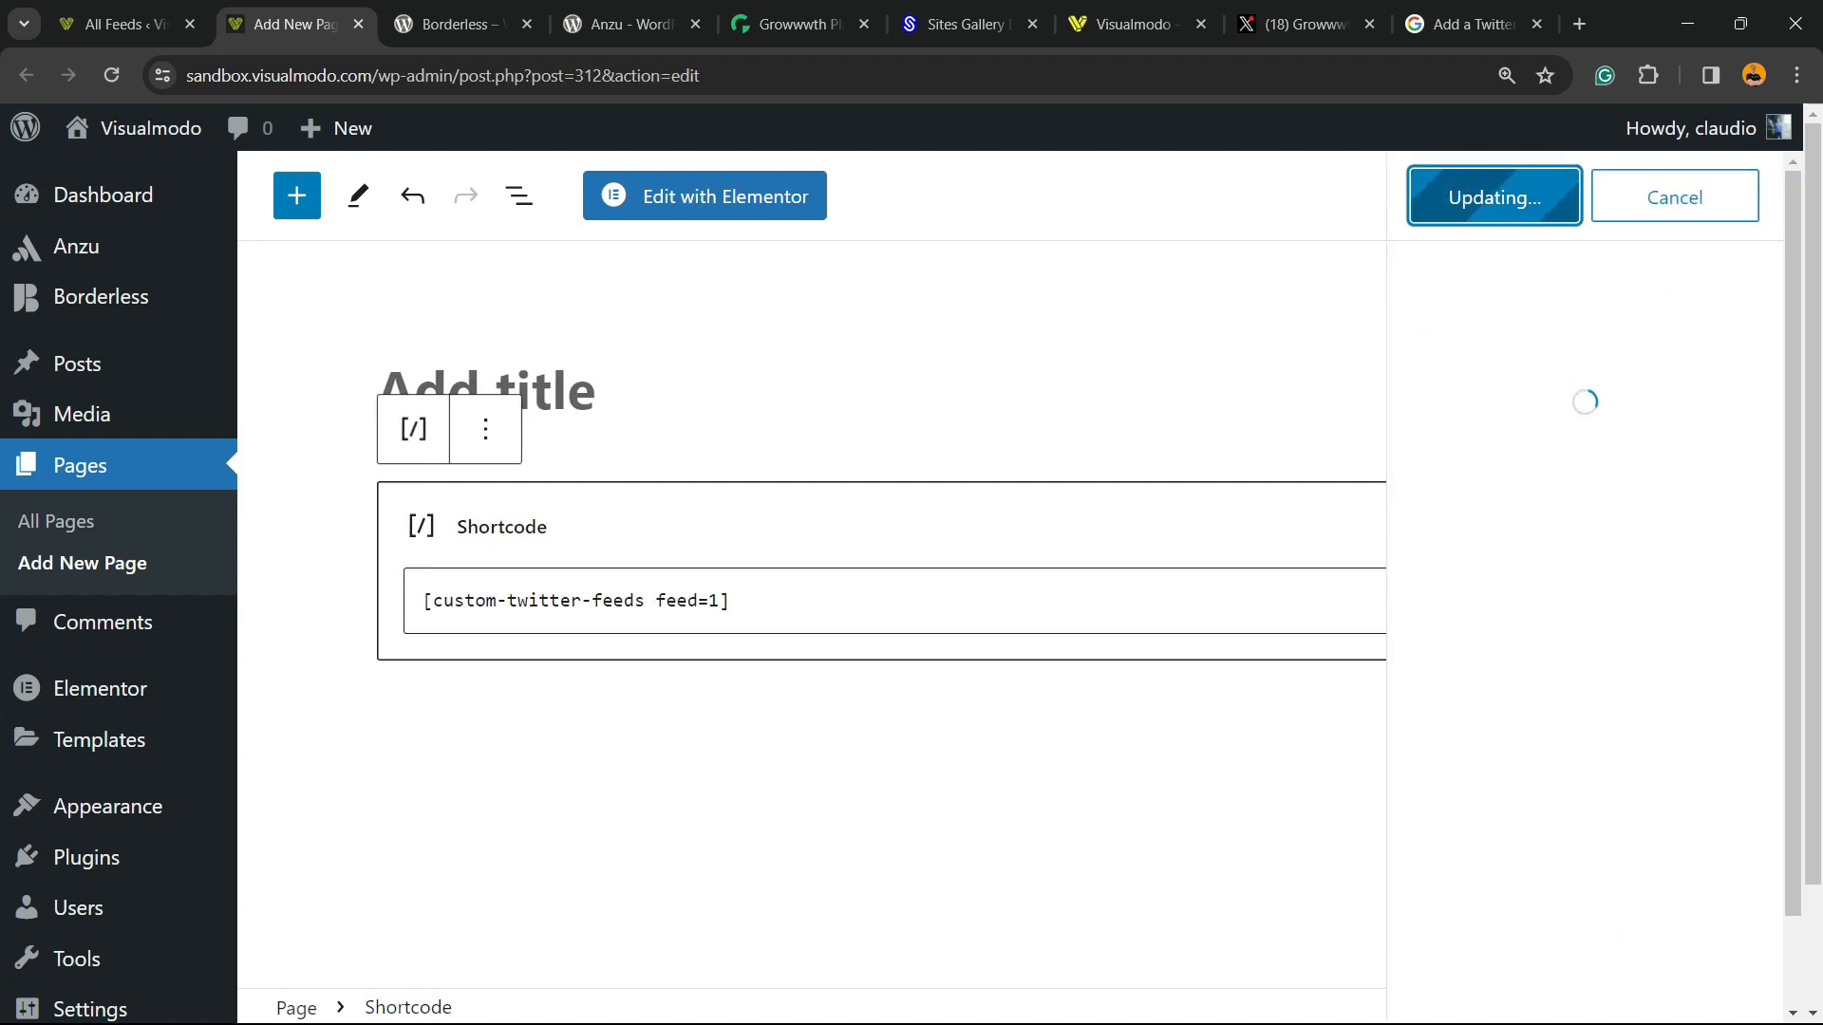
{"action": "right_click", "coordinate": [516, 934]}
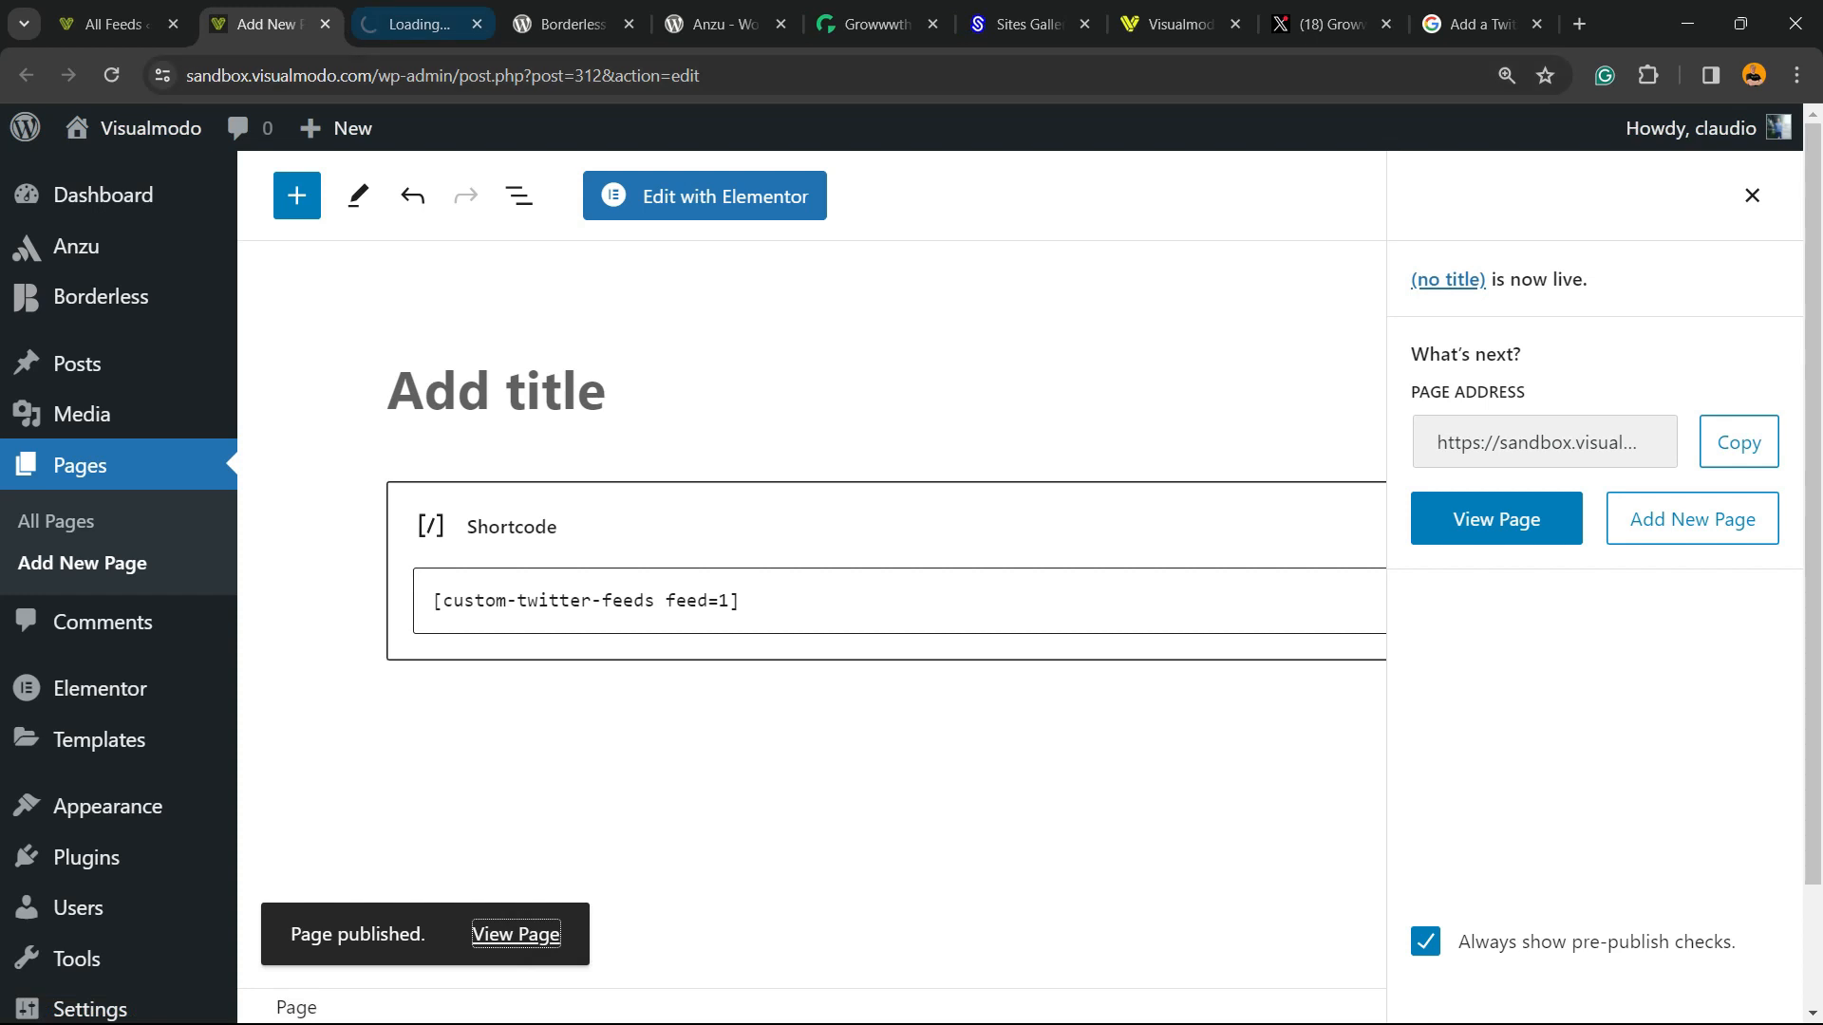
View the live page's dark GrowwwthNet feed in a new tab, then return to the editor
{"action": "left_click", "coordinate": [1495, 518]}
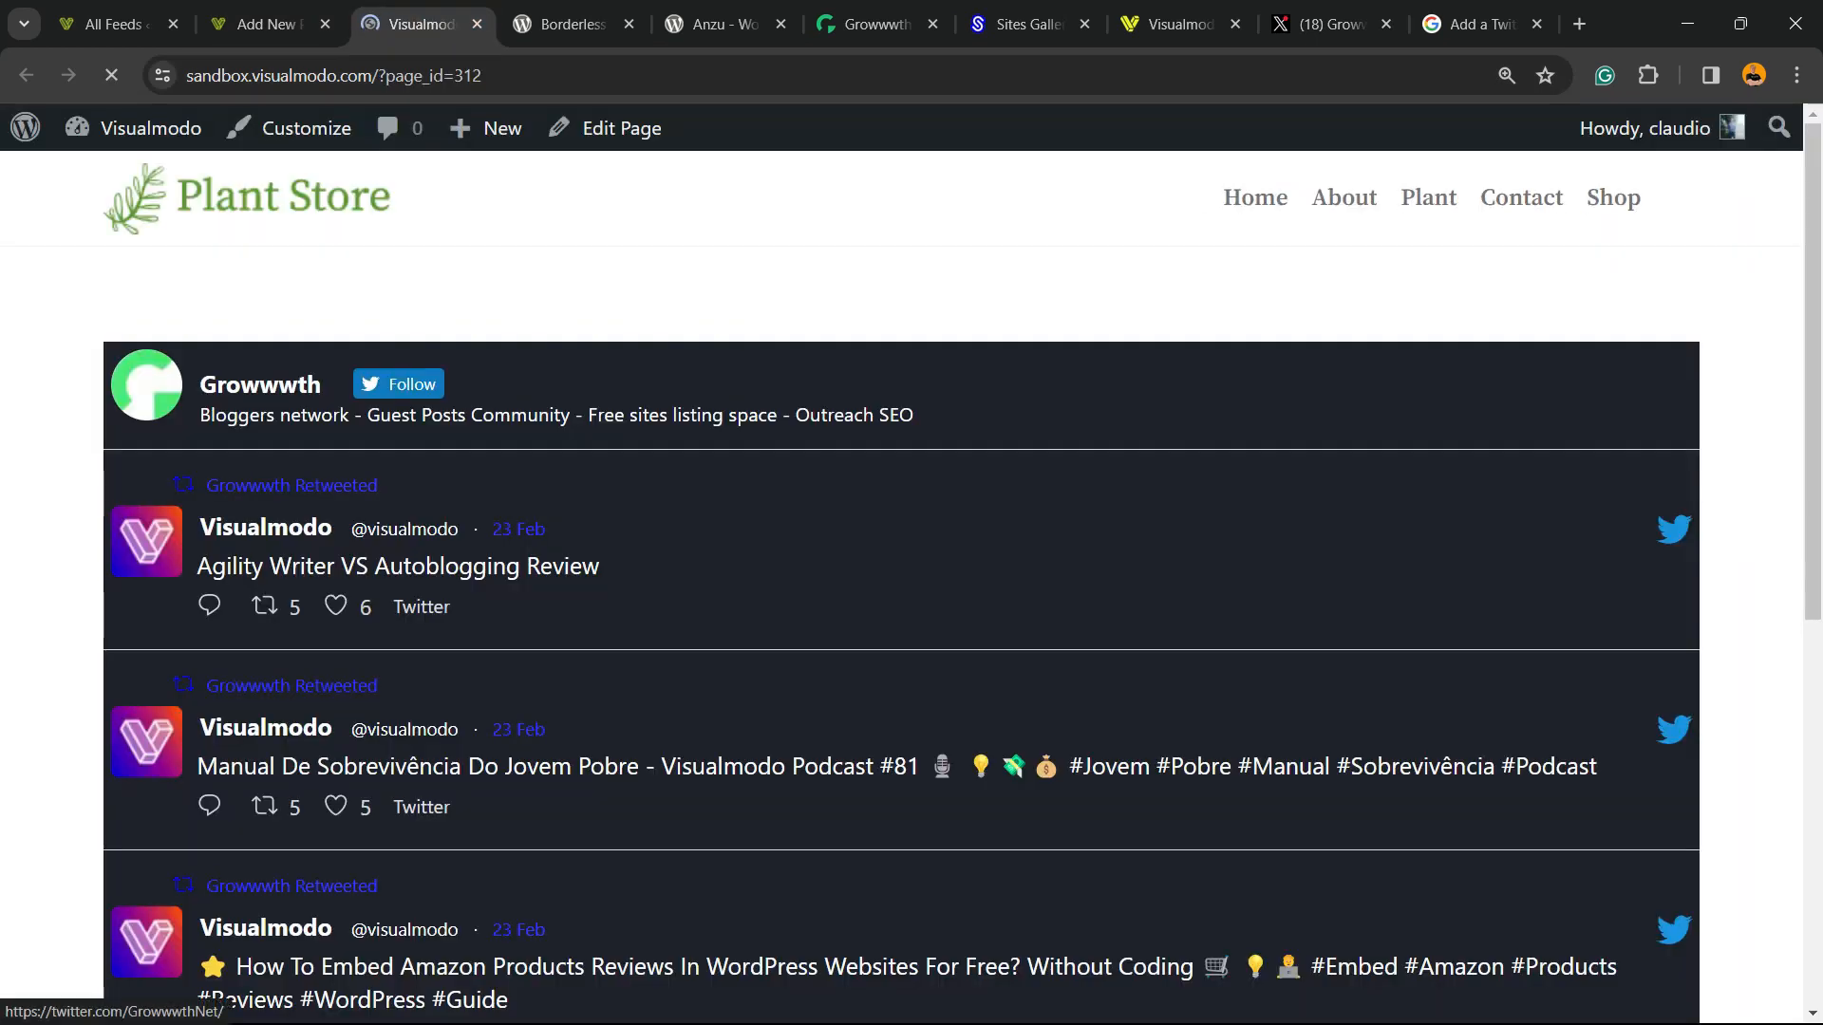
{"action": "scroll", "scroll_direction": "down", "scroll_amount": 3}
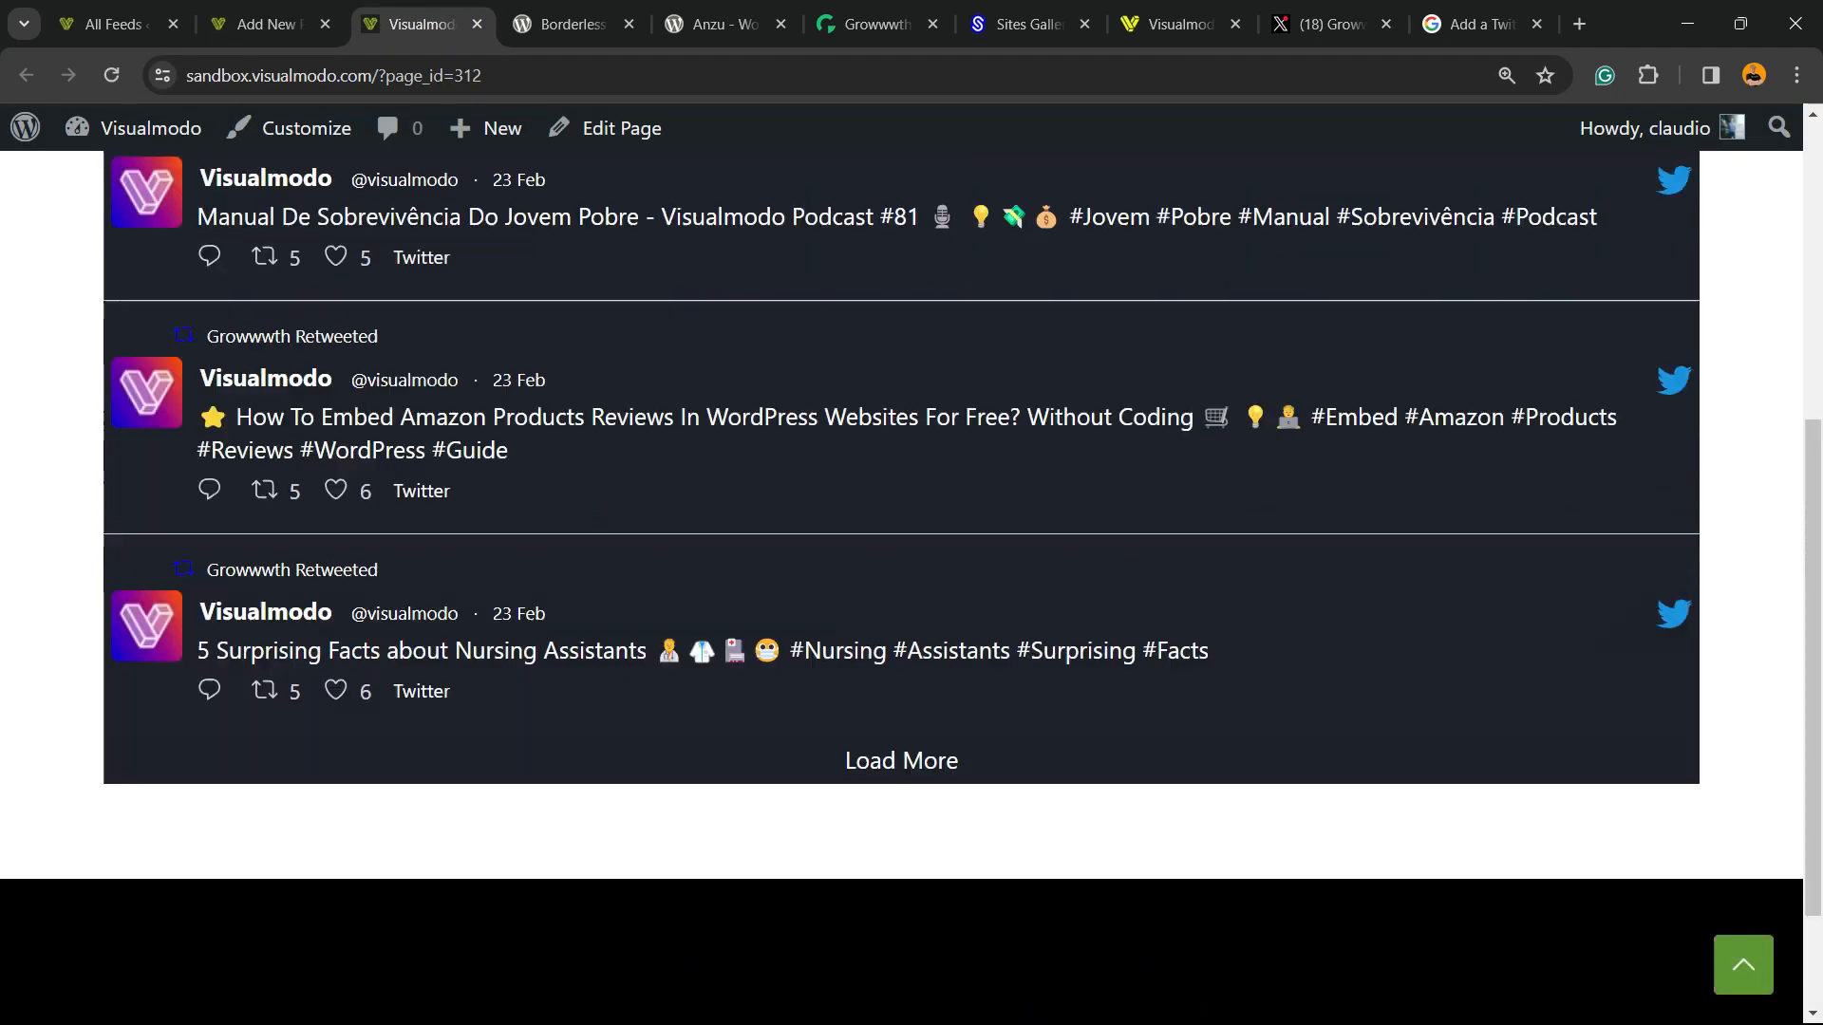
{"action": "scroll", "scroll_direction": "up", "scroll_amount": 3}
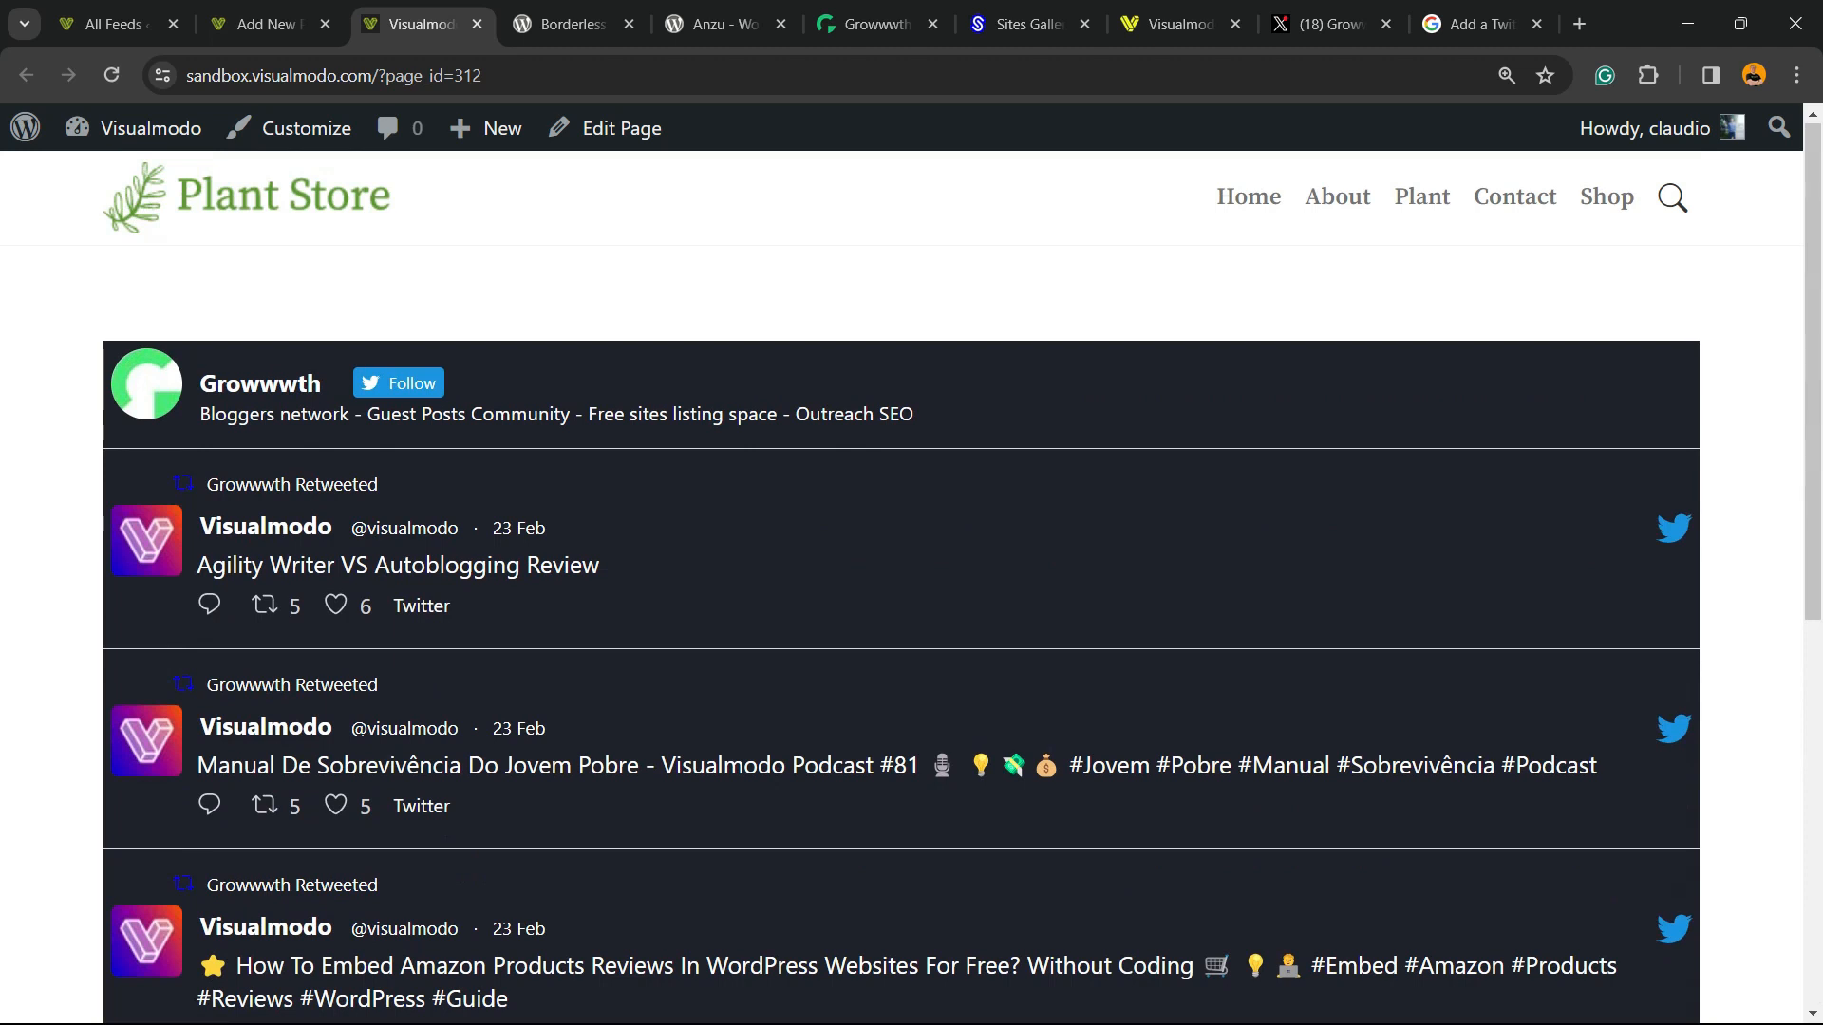
{"action": "left_click", "coordinate": [264, 23]}
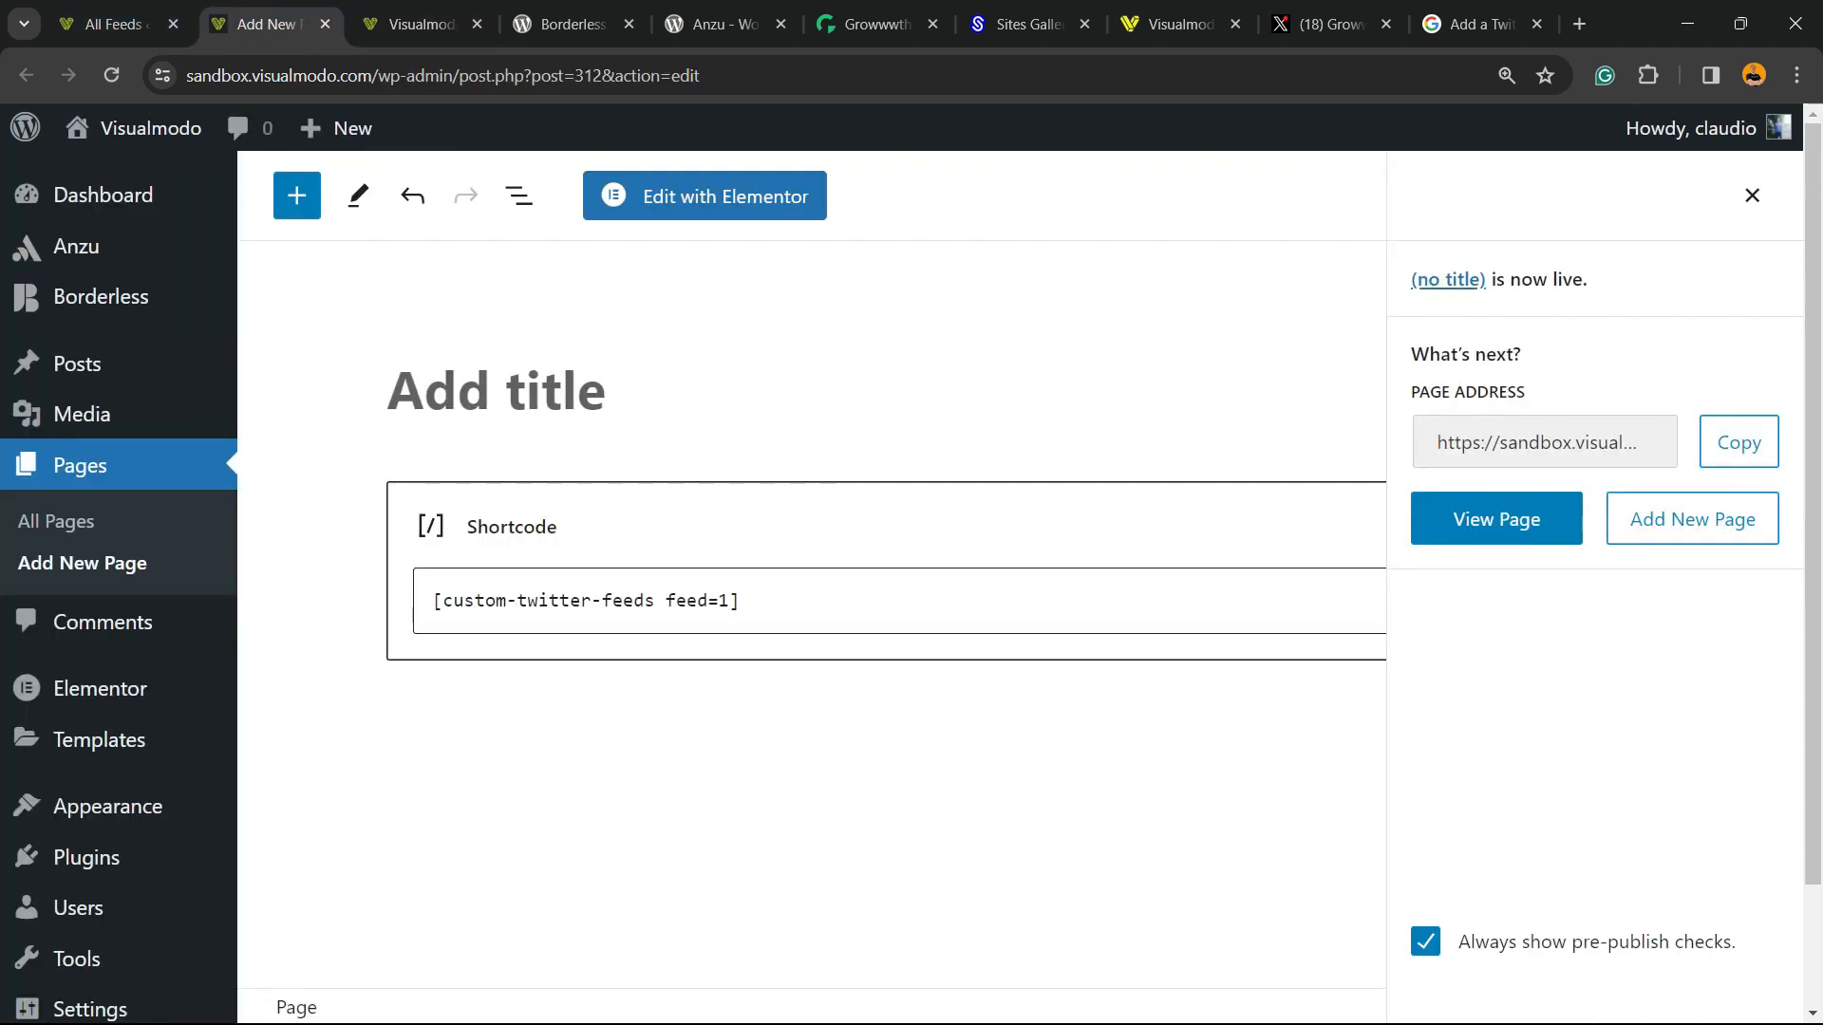
Move the feed shortcode into the first column of a Columns block and update the page
{"action": "left_click", "coordinate": [1624, 720]}
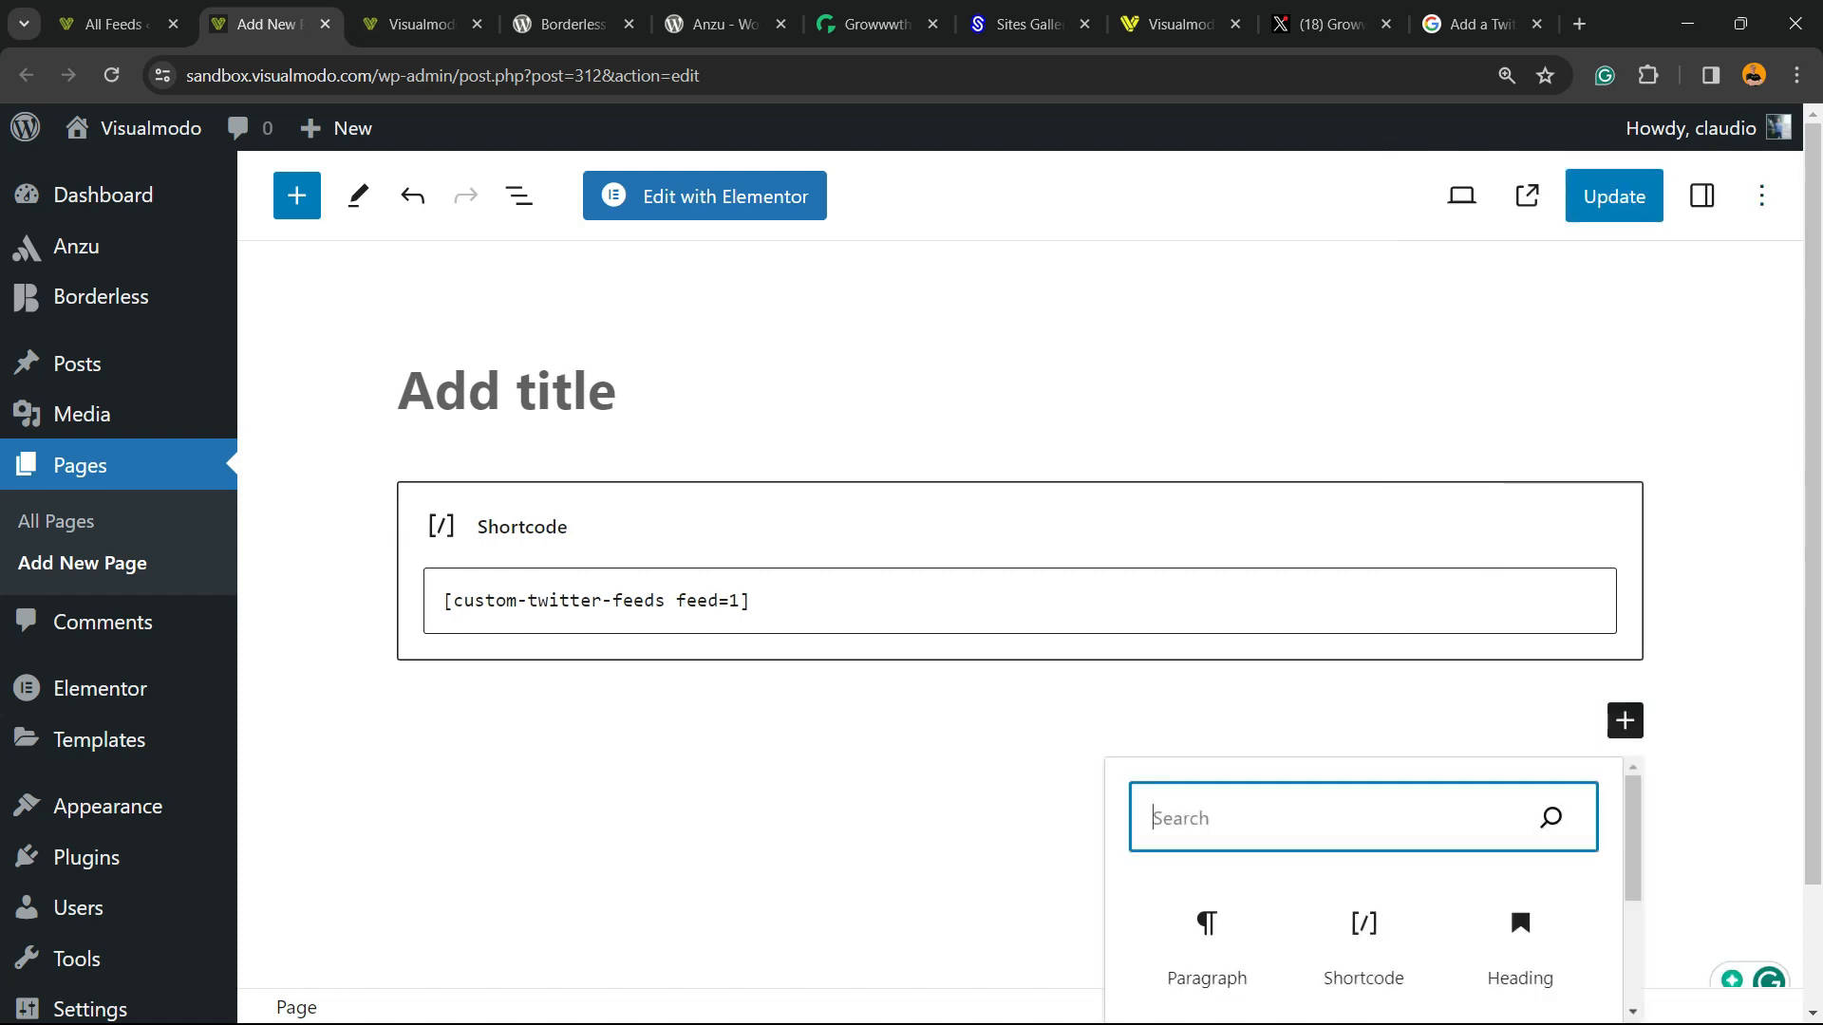
{"action": "type", "text": "c"}
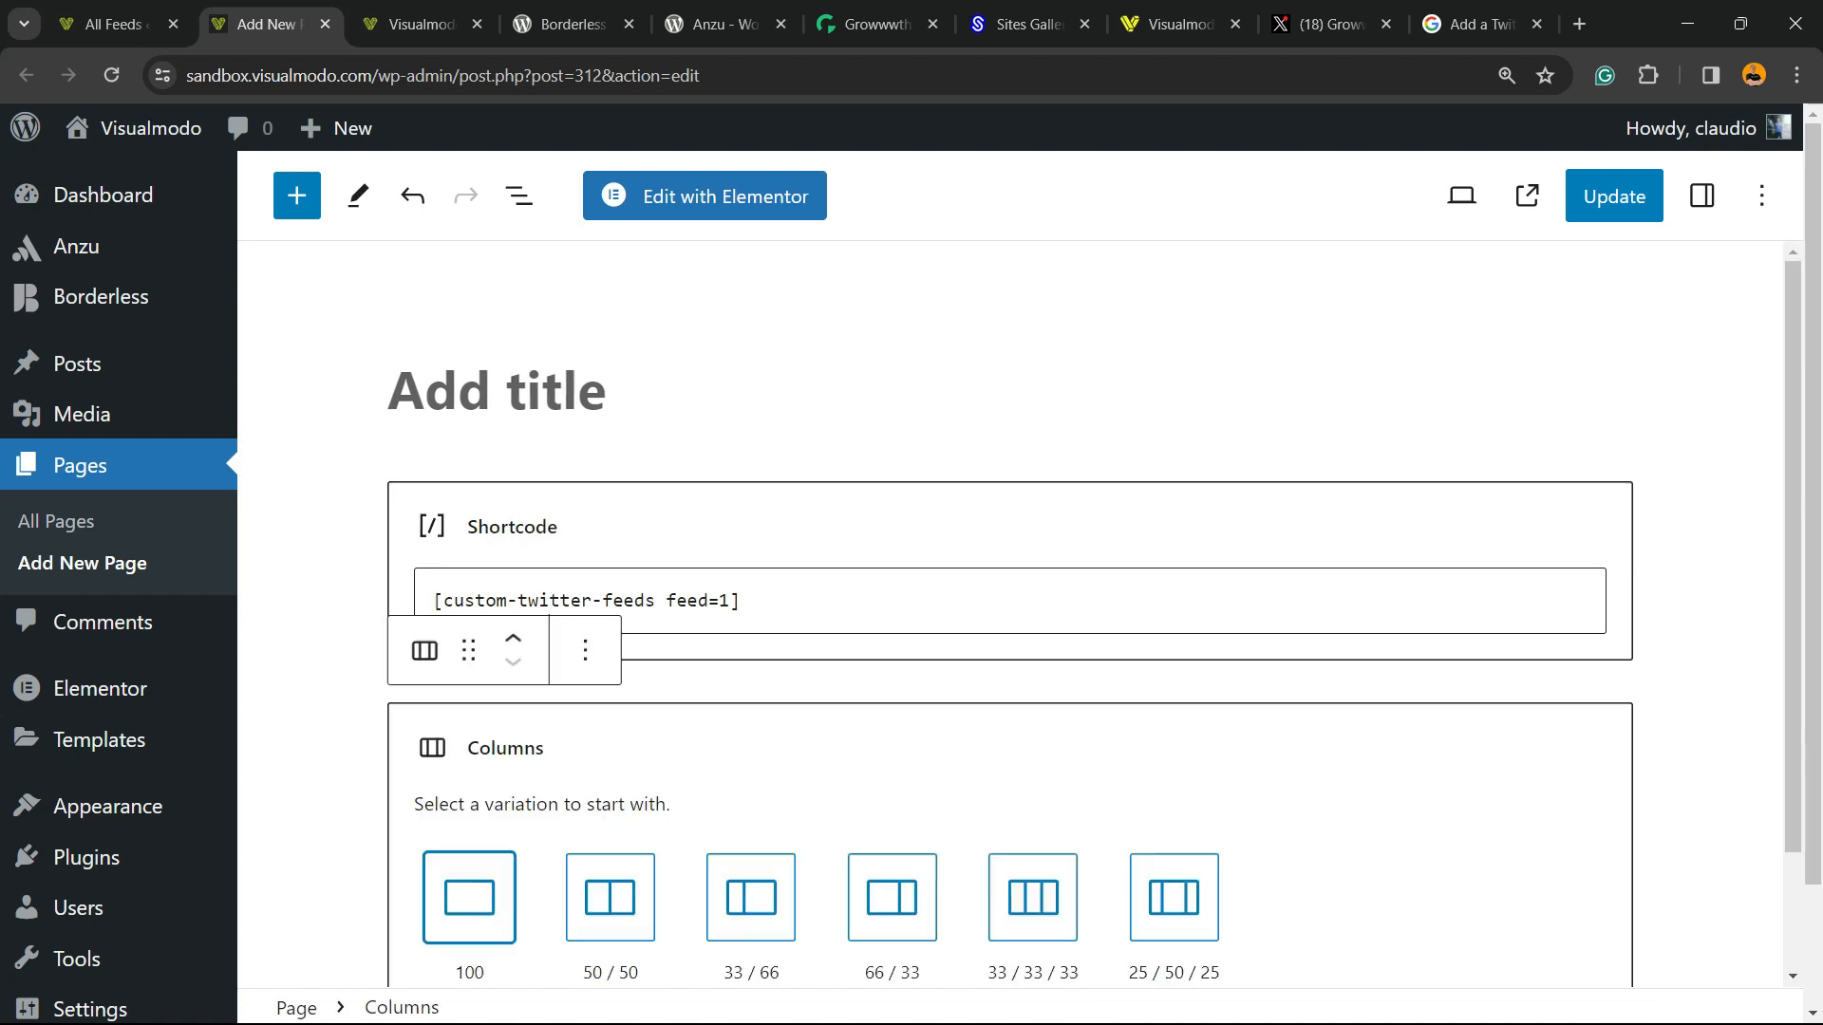
{"action": "left_click", "coordinate": [467, 896]}
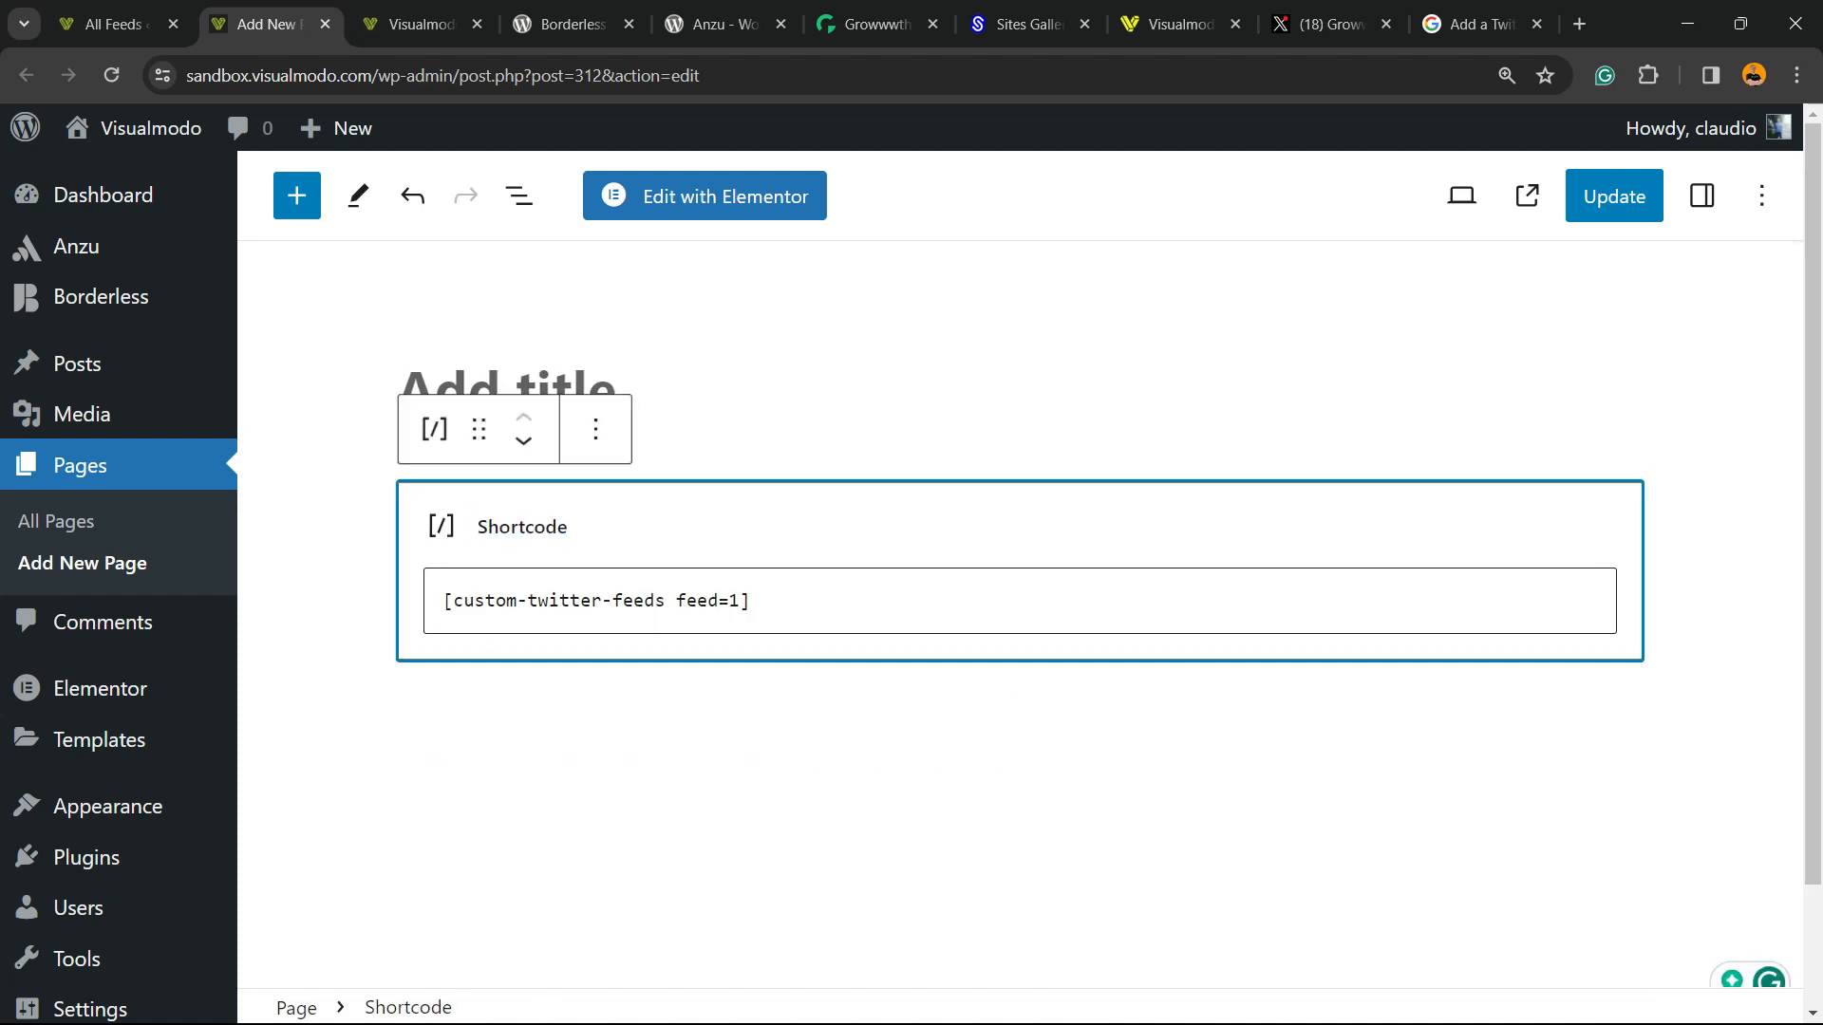
{"action": "left_click", "coordinate": [704, 737]}
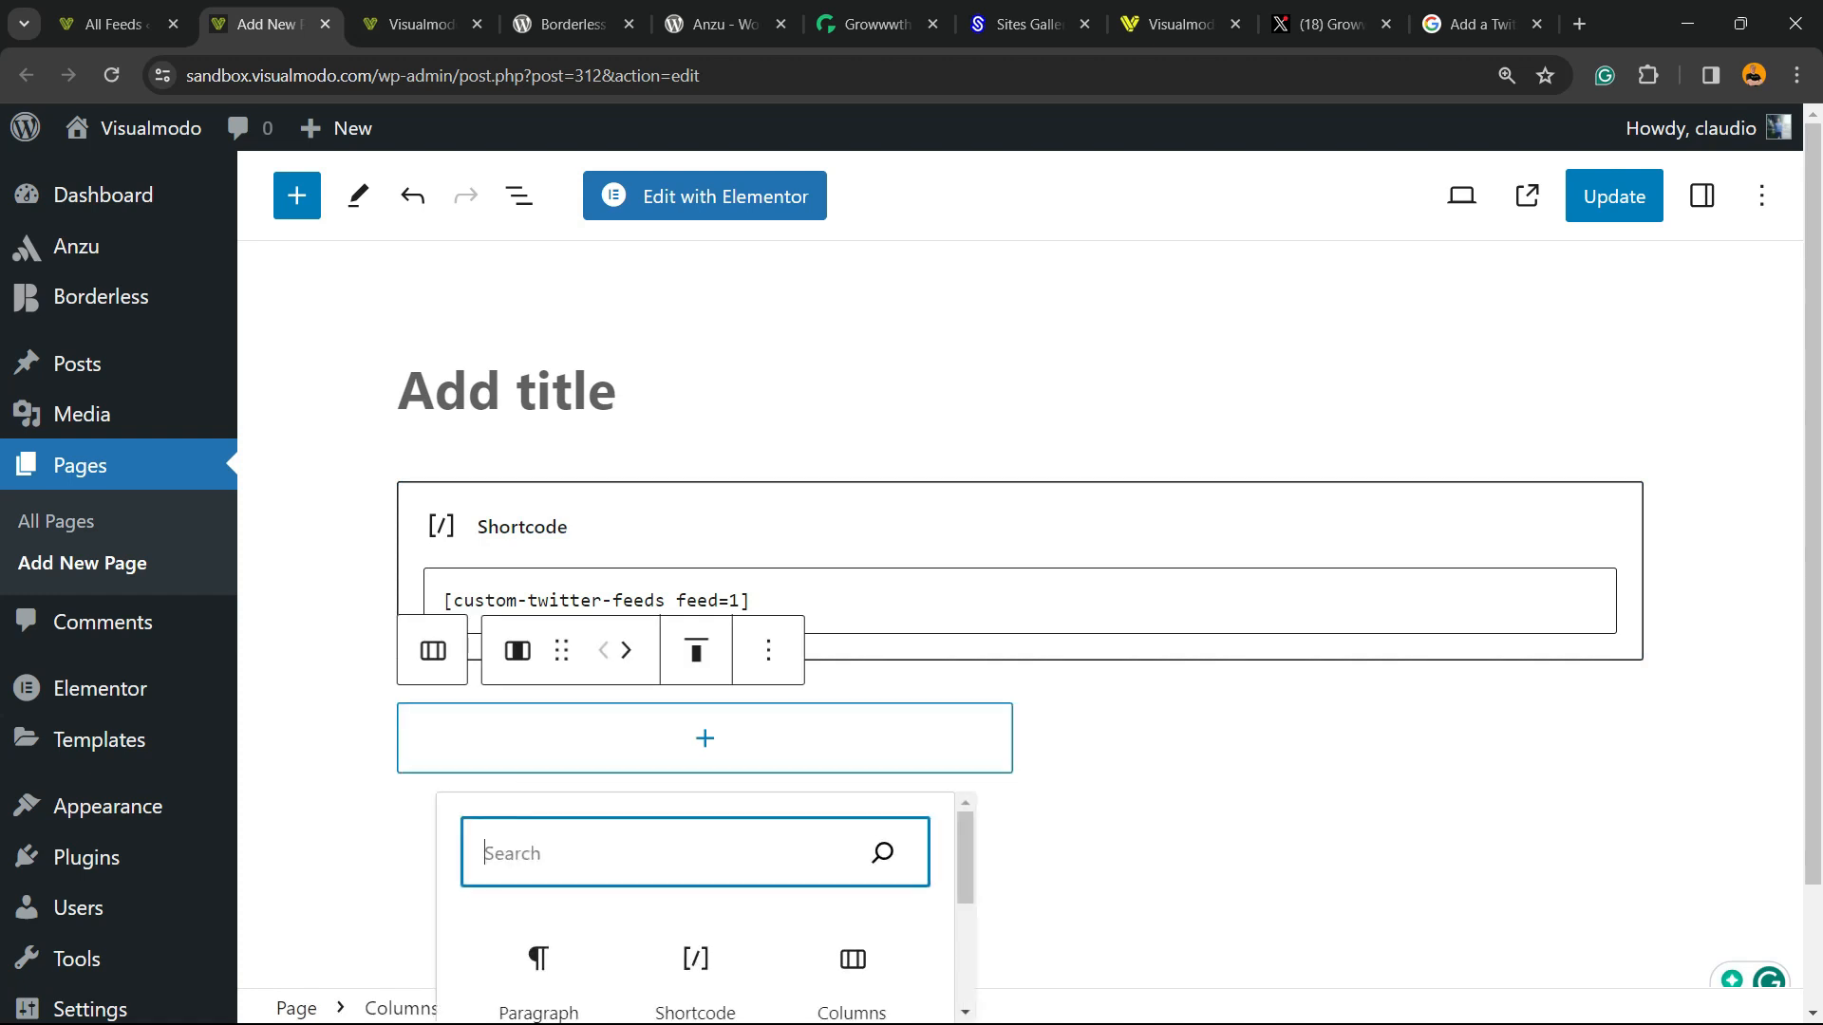
{"action": "scroll", "scroll_direction": "down", "scroll_amount": 3}
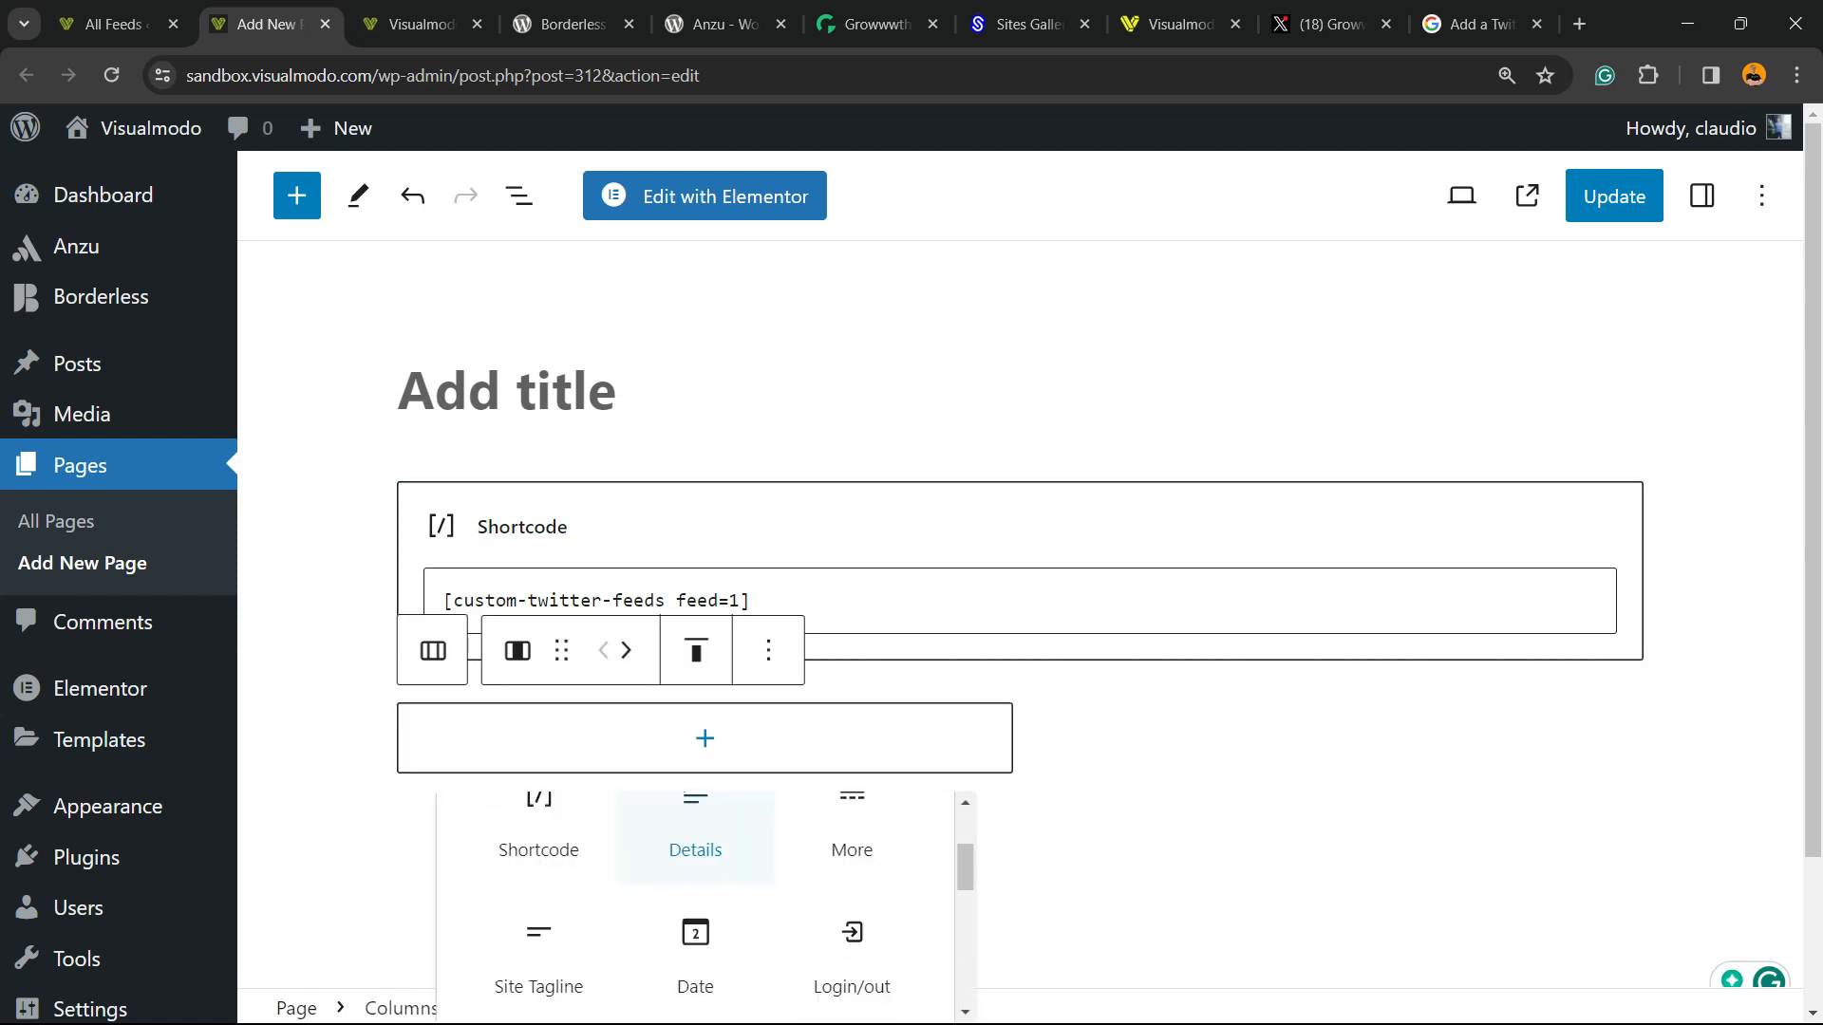
{"action": "left_click", "coordinate": [539, 835]}
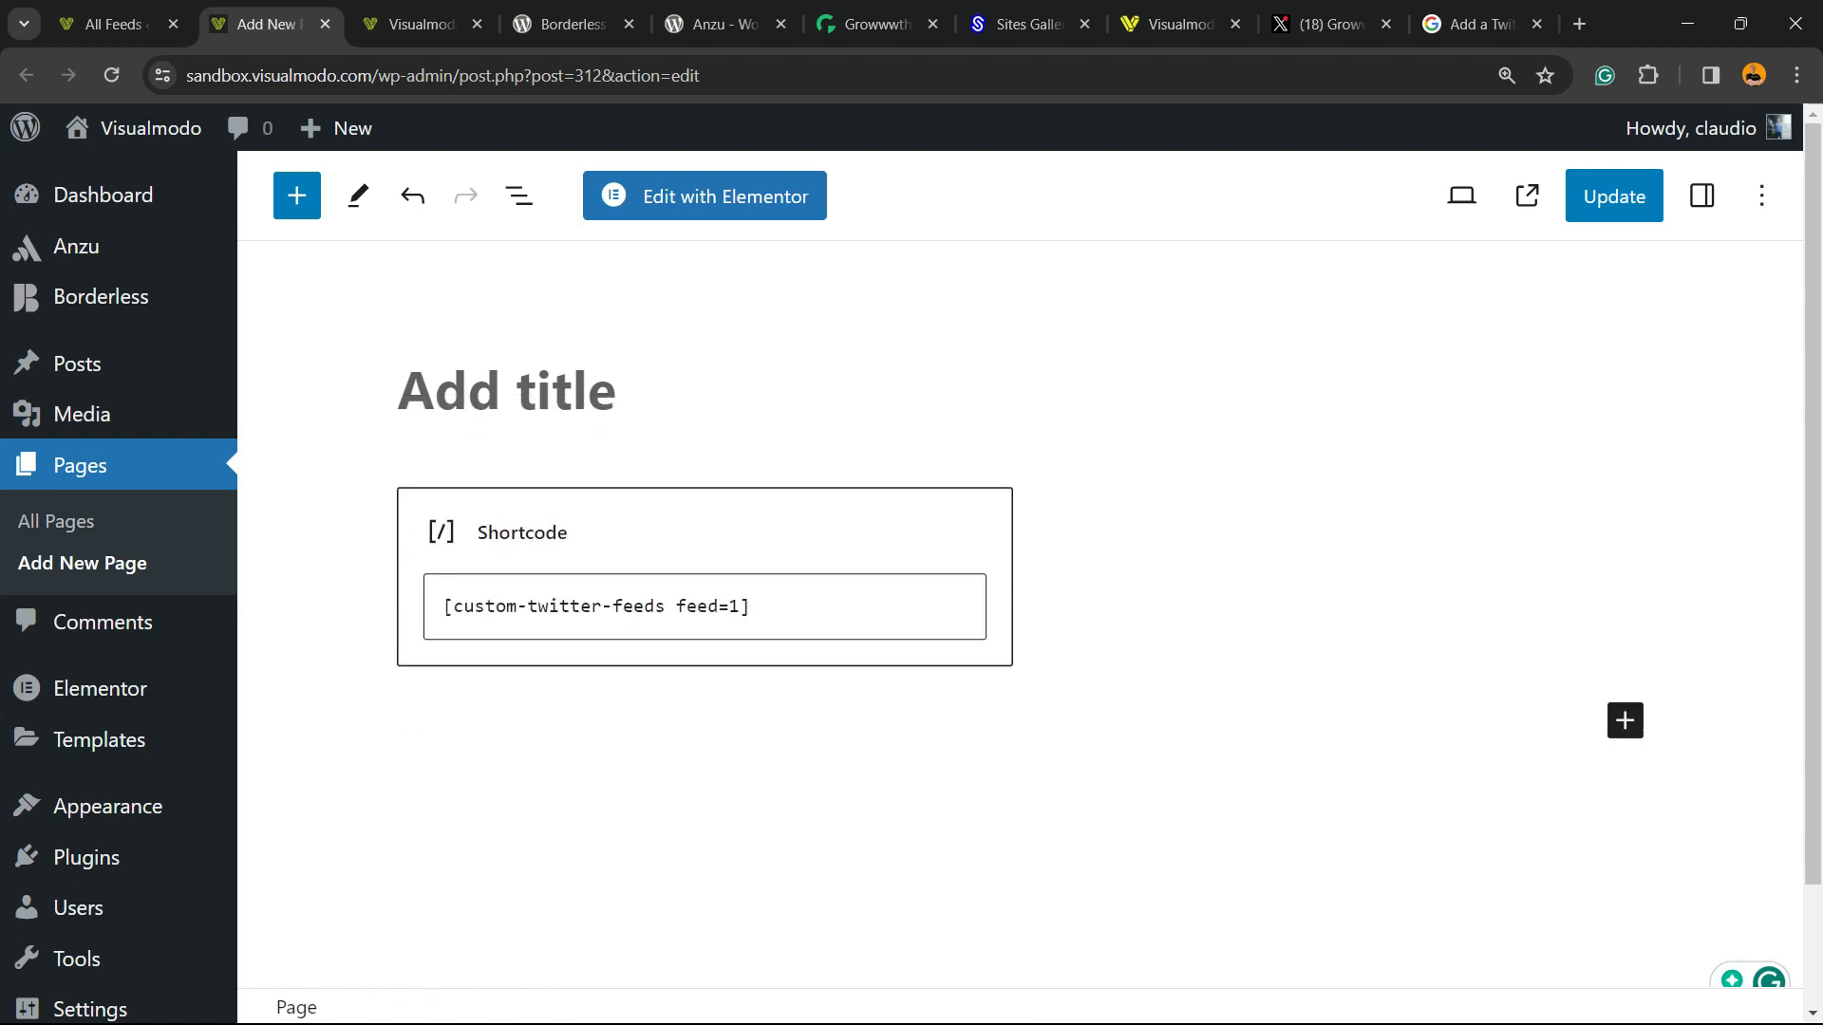
{"action": "left_click", "coordinate": [1614, 196]}
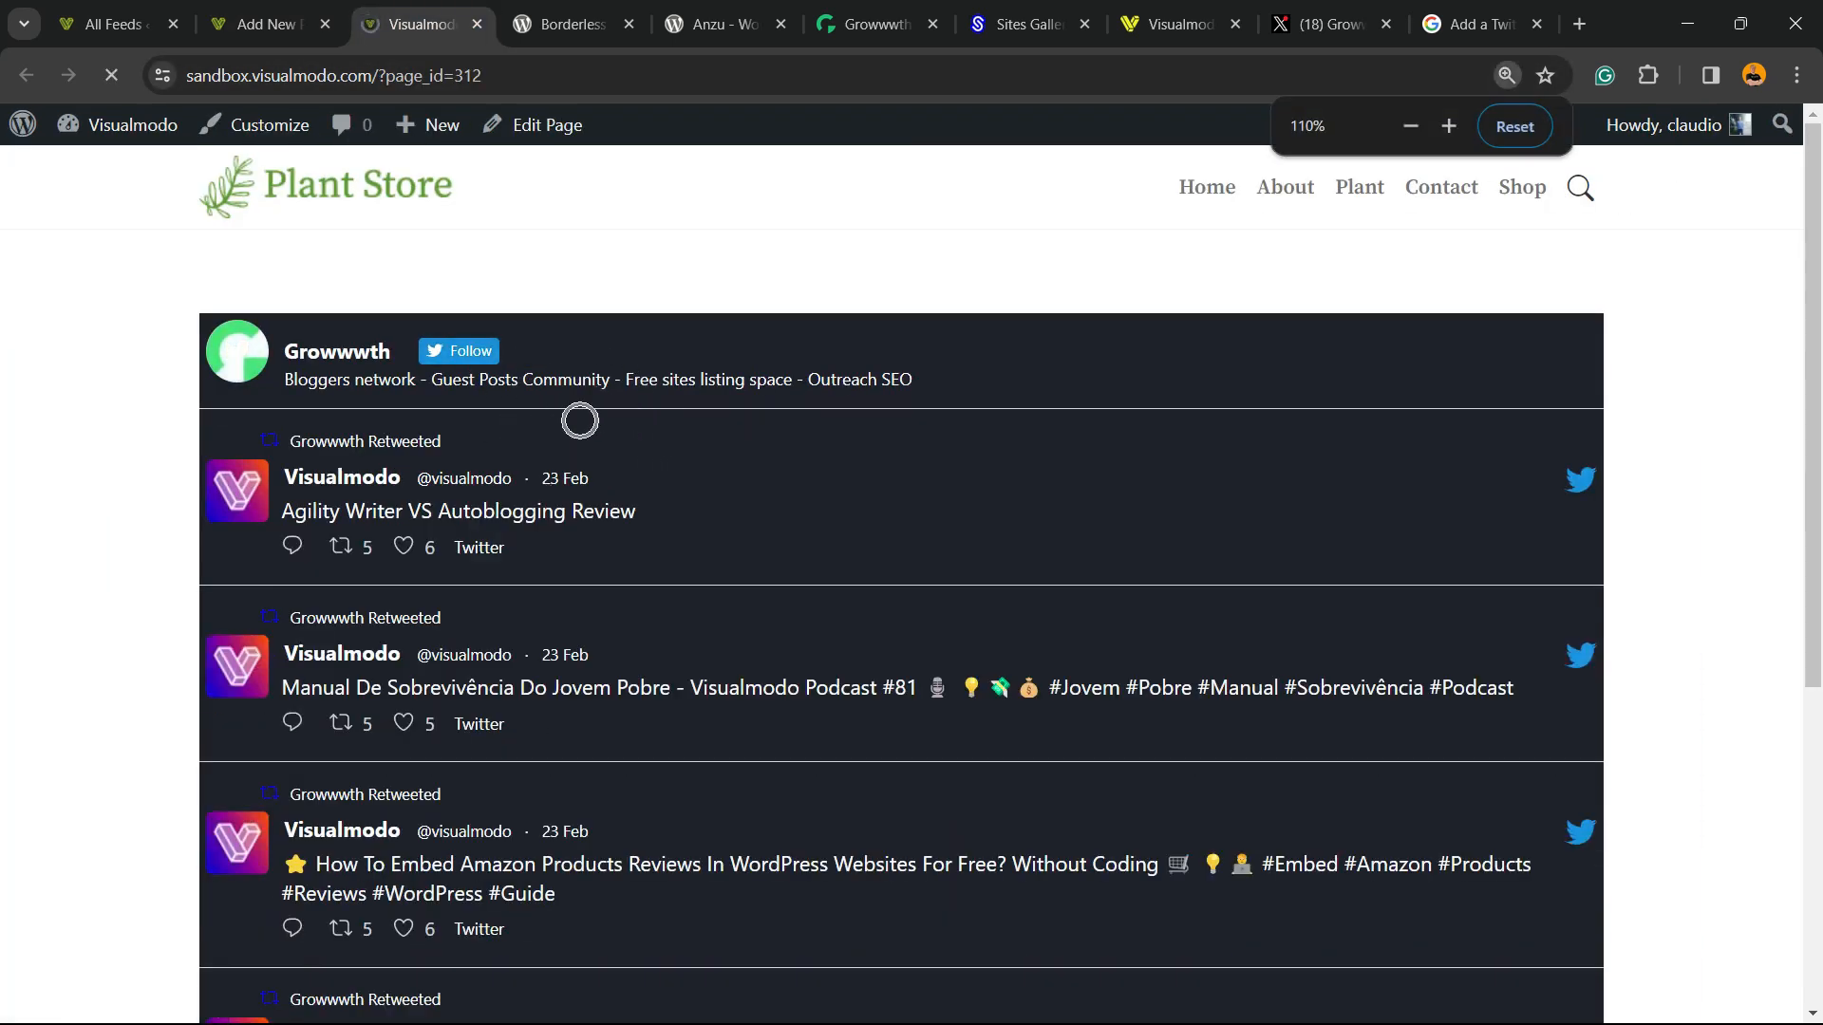
Reload the live page to see the feed in a narrow left column, then return to the feed editor
{"action": "left_click", "coordinate": [112, 76]}
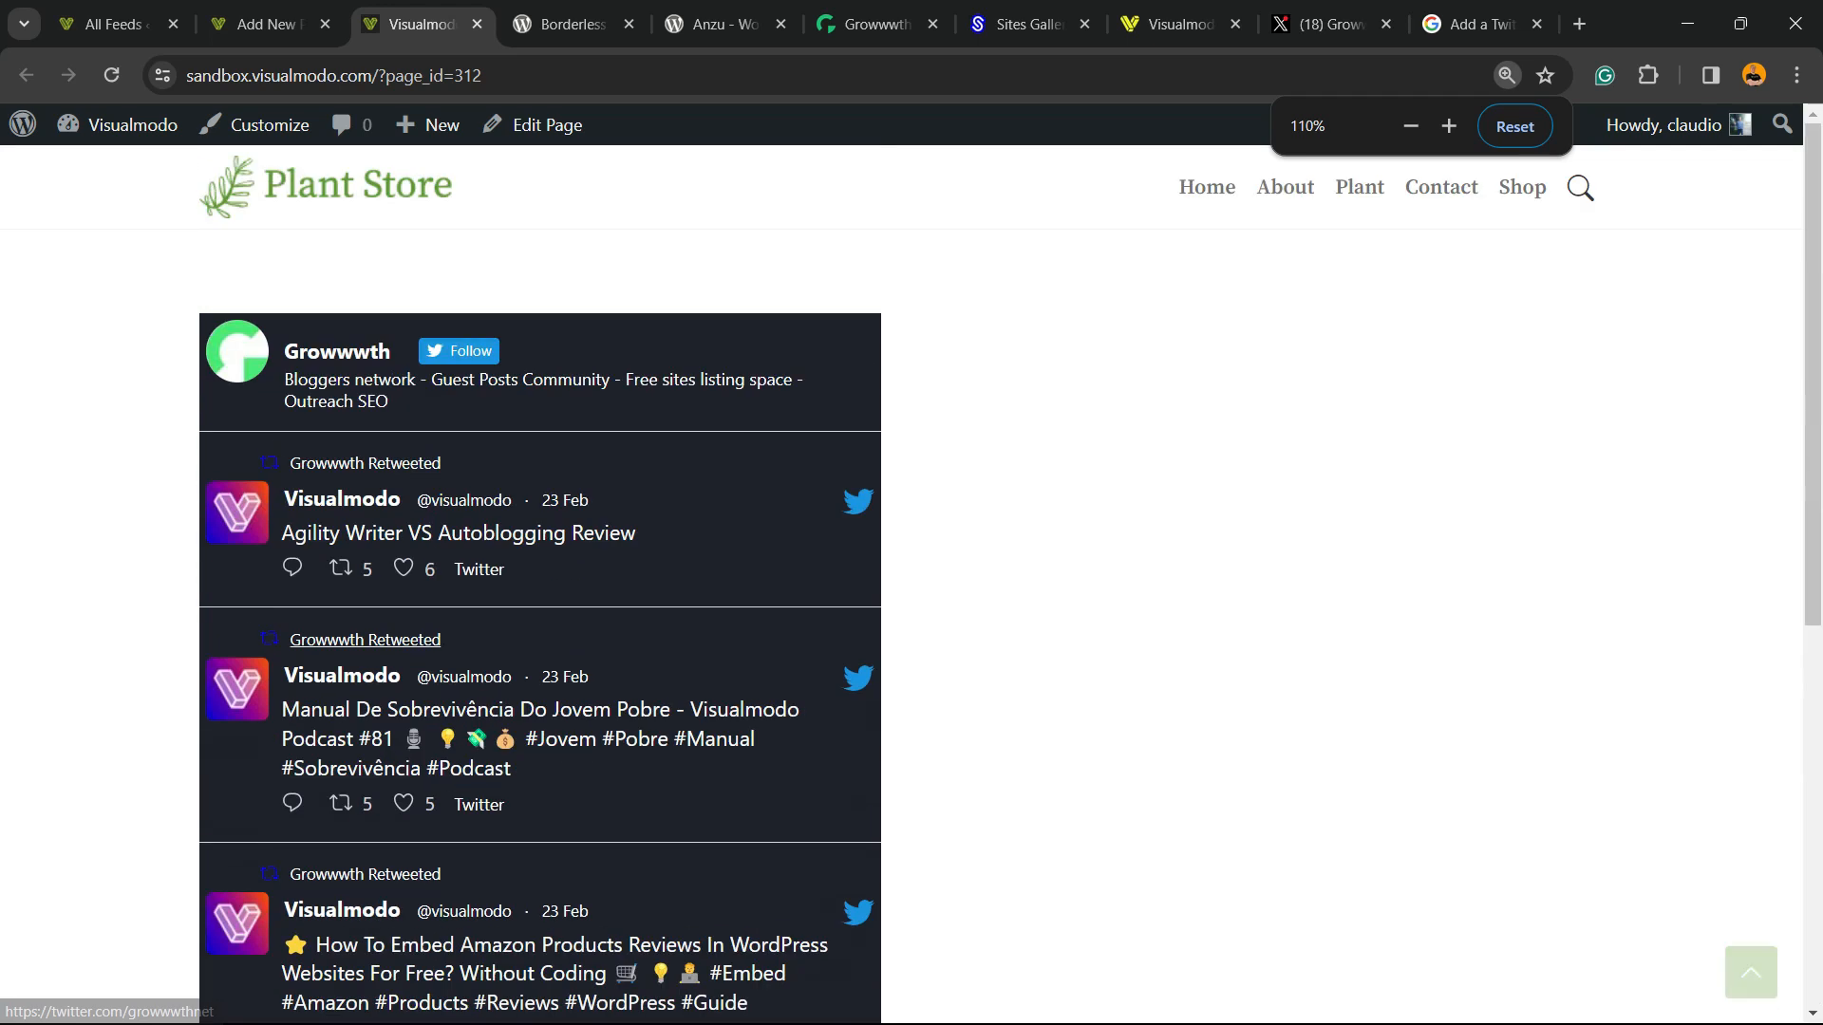
{"action": "left_click", "coordinate": [544, 124]}
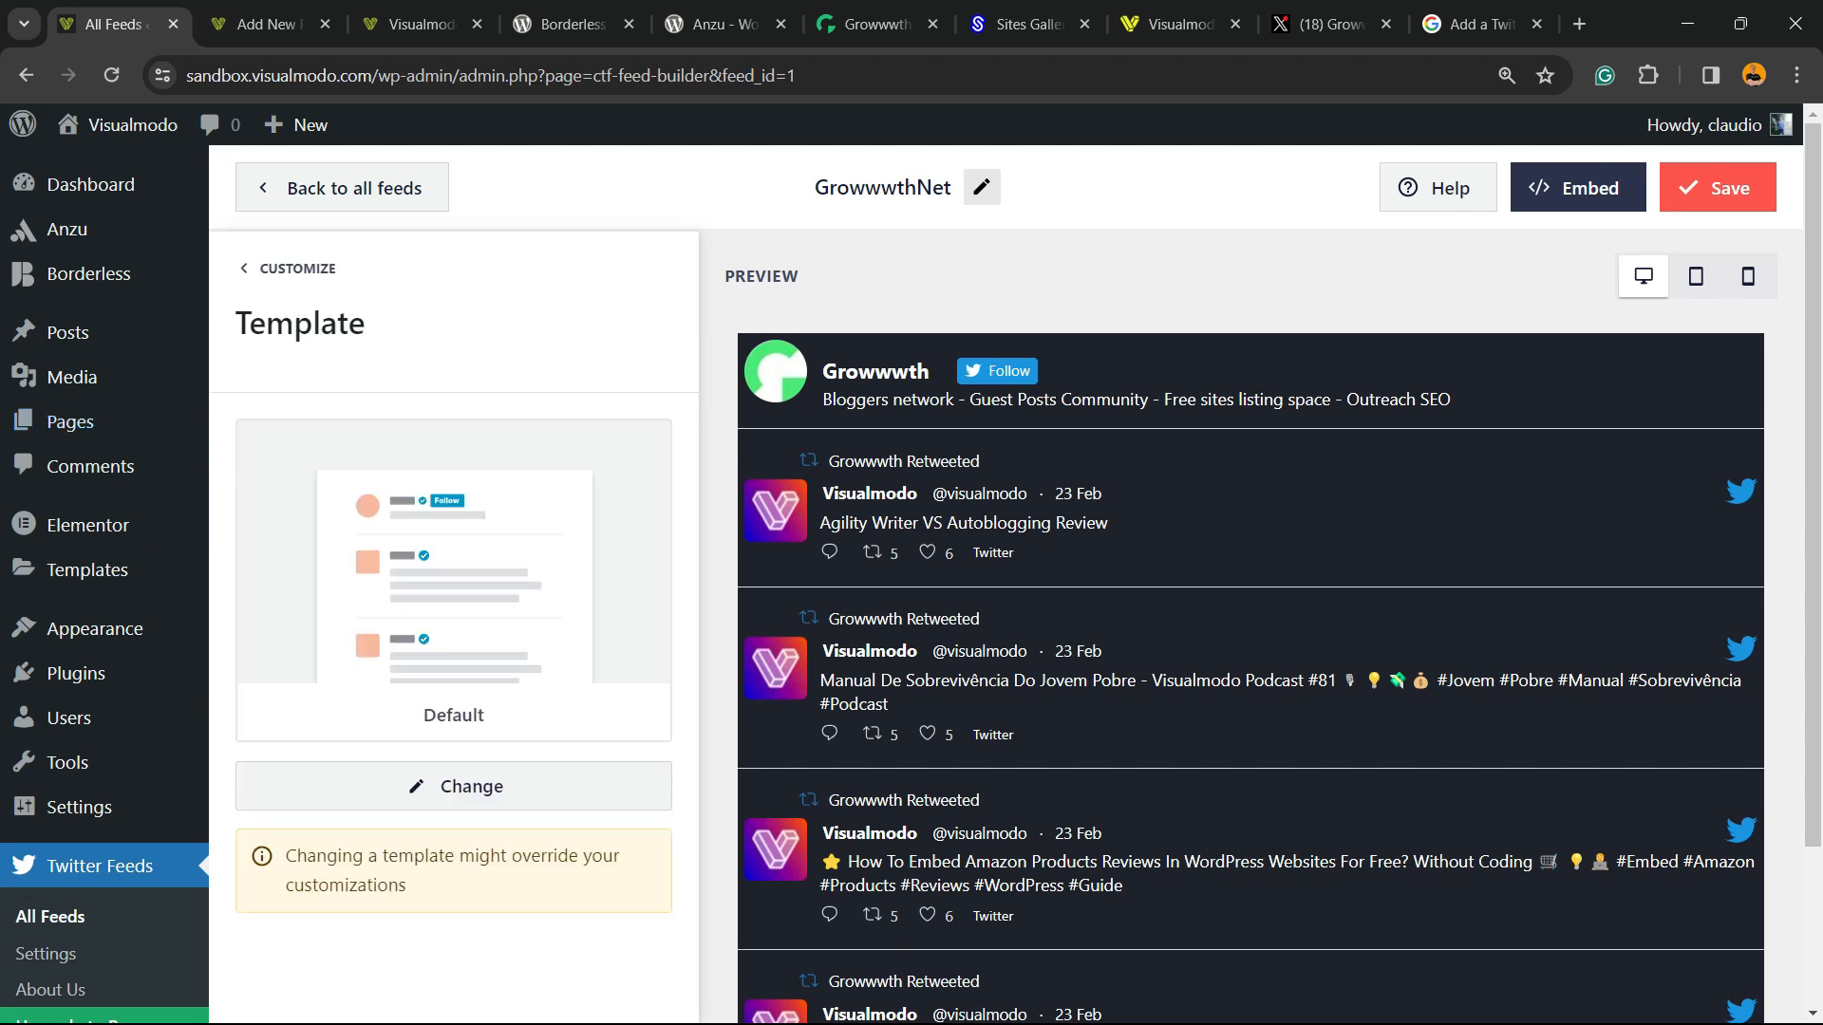
Review the feed's Template and Feed Layout (List, 4 tweets, 400px) without changing them
{"action": "left_click", "coordinate": [452, 786]}
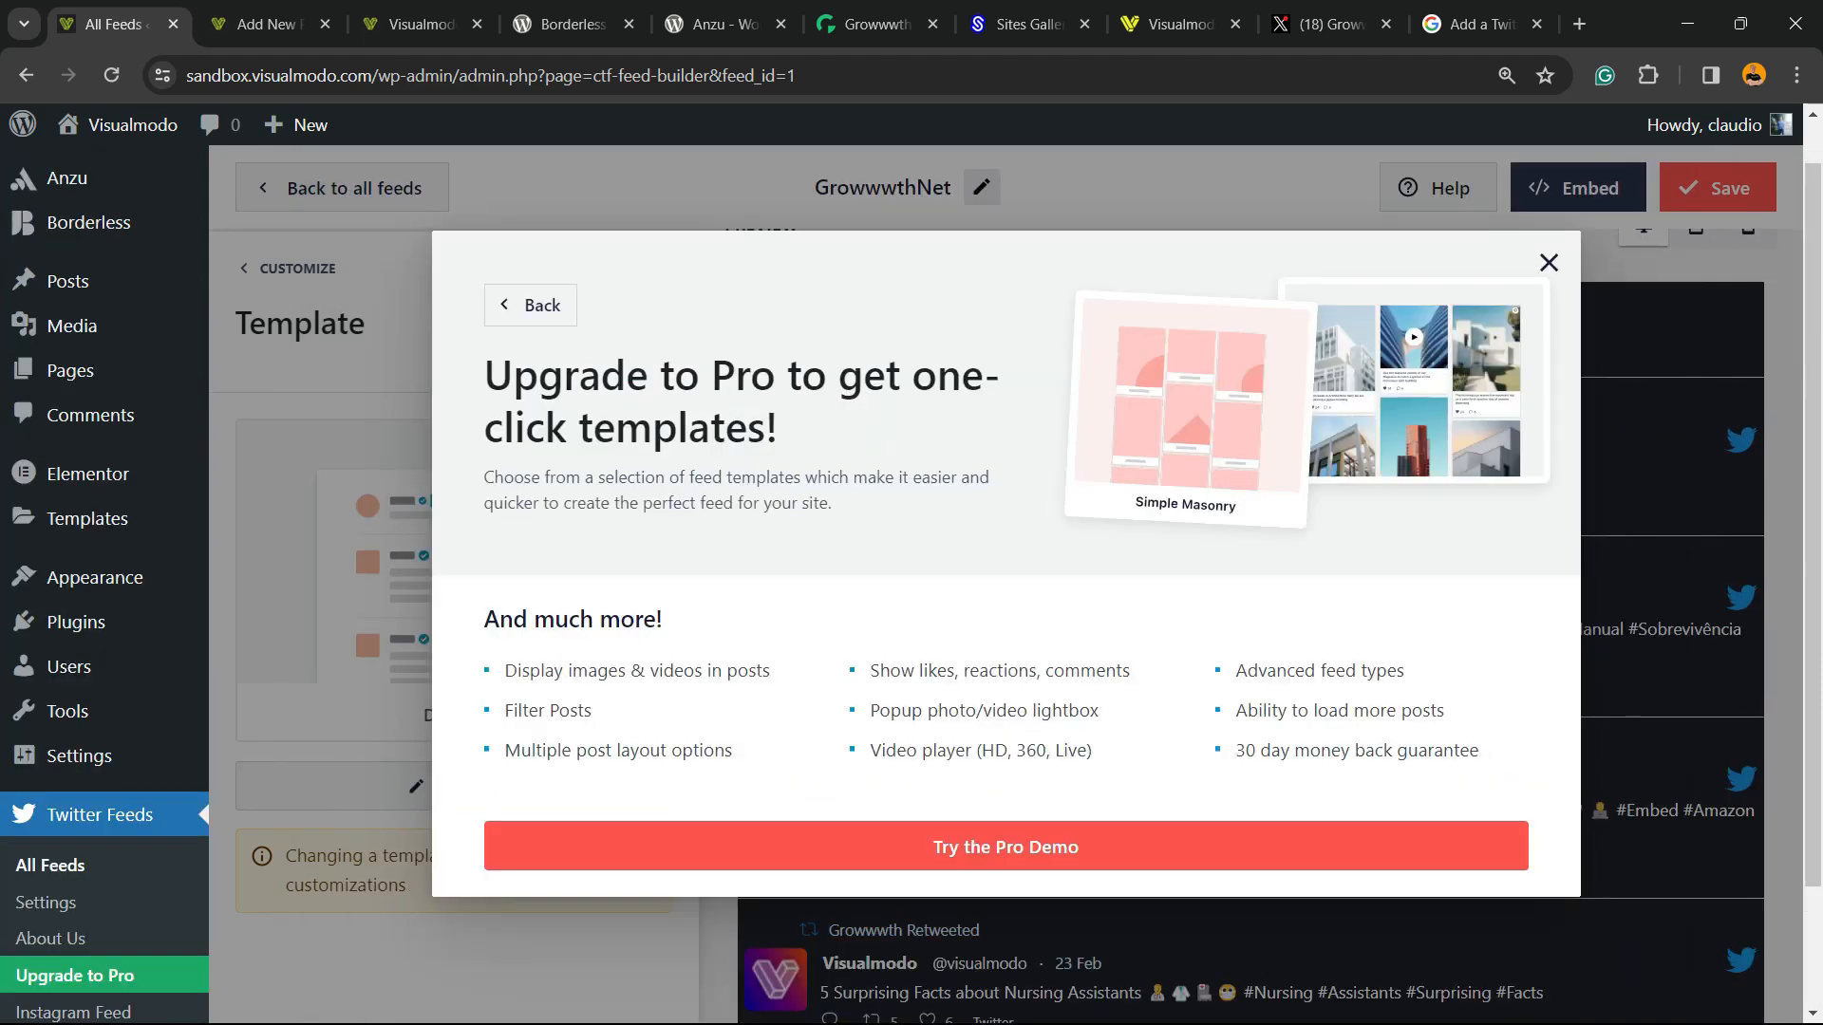
{"action": "left_click", "coordinate": [1548, 262]}
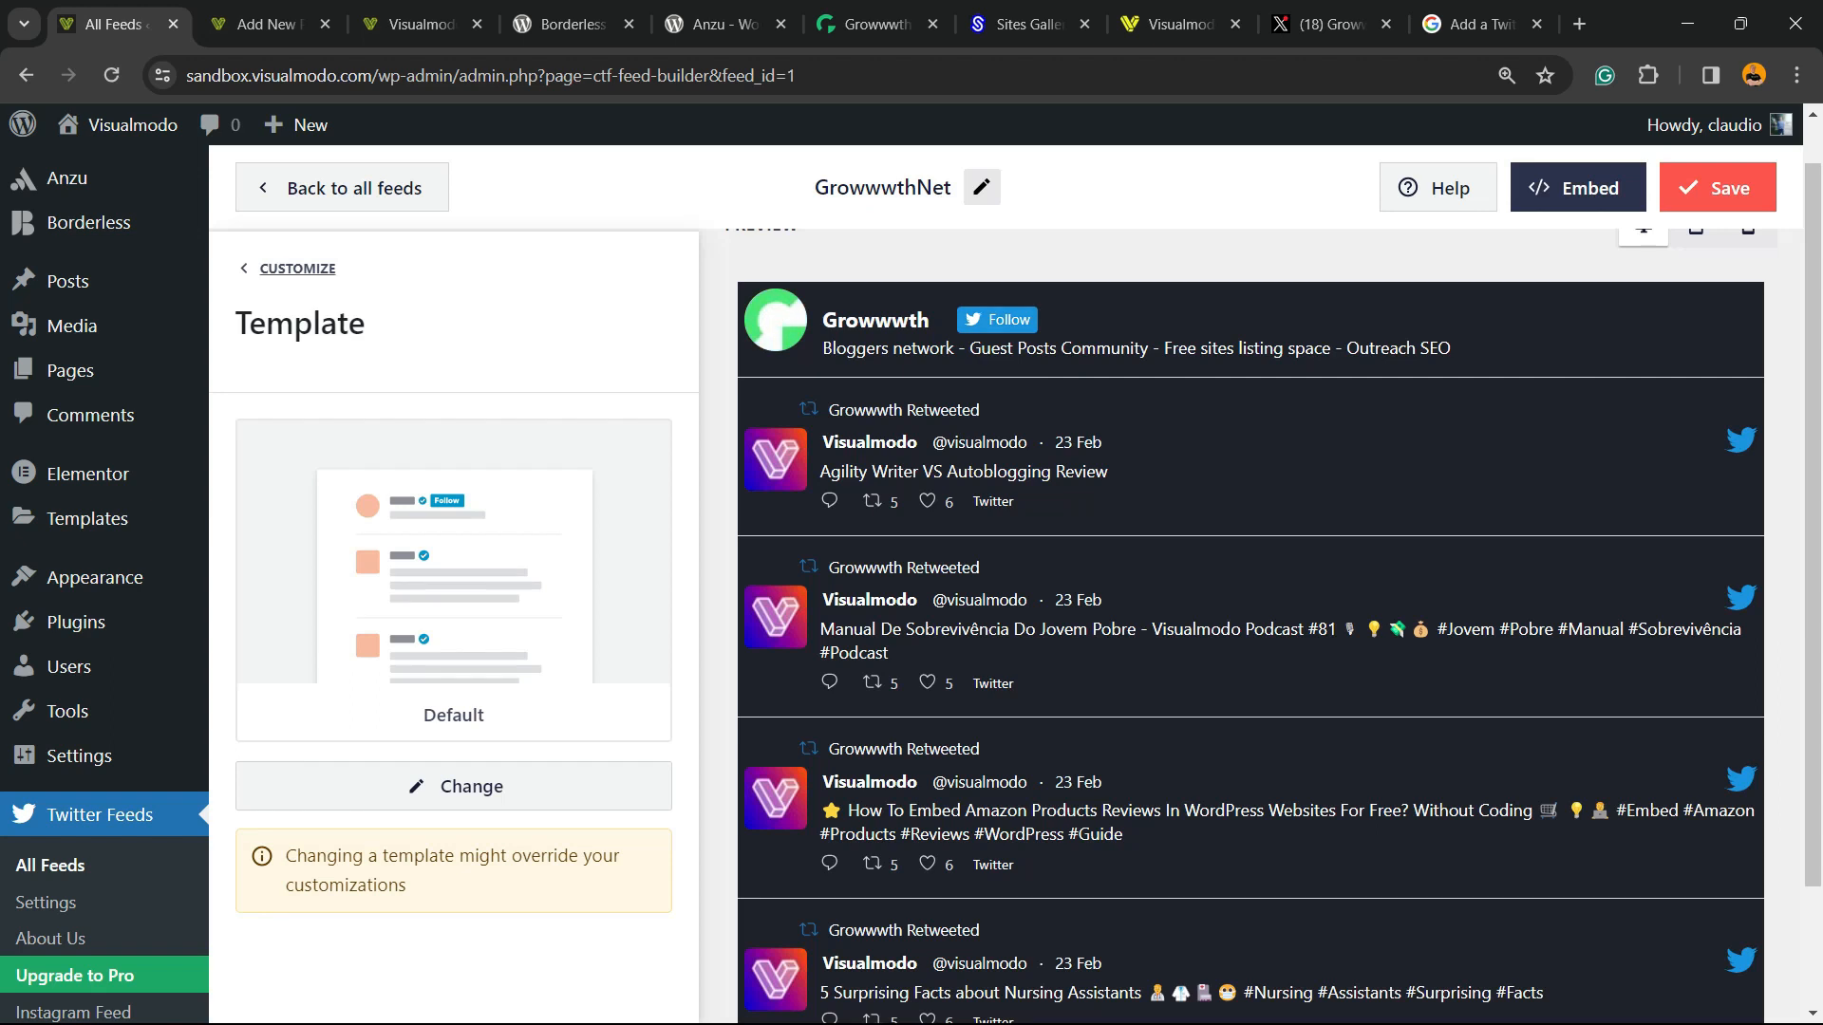
{"action": "left_click", "coordinate": [300, 268]}
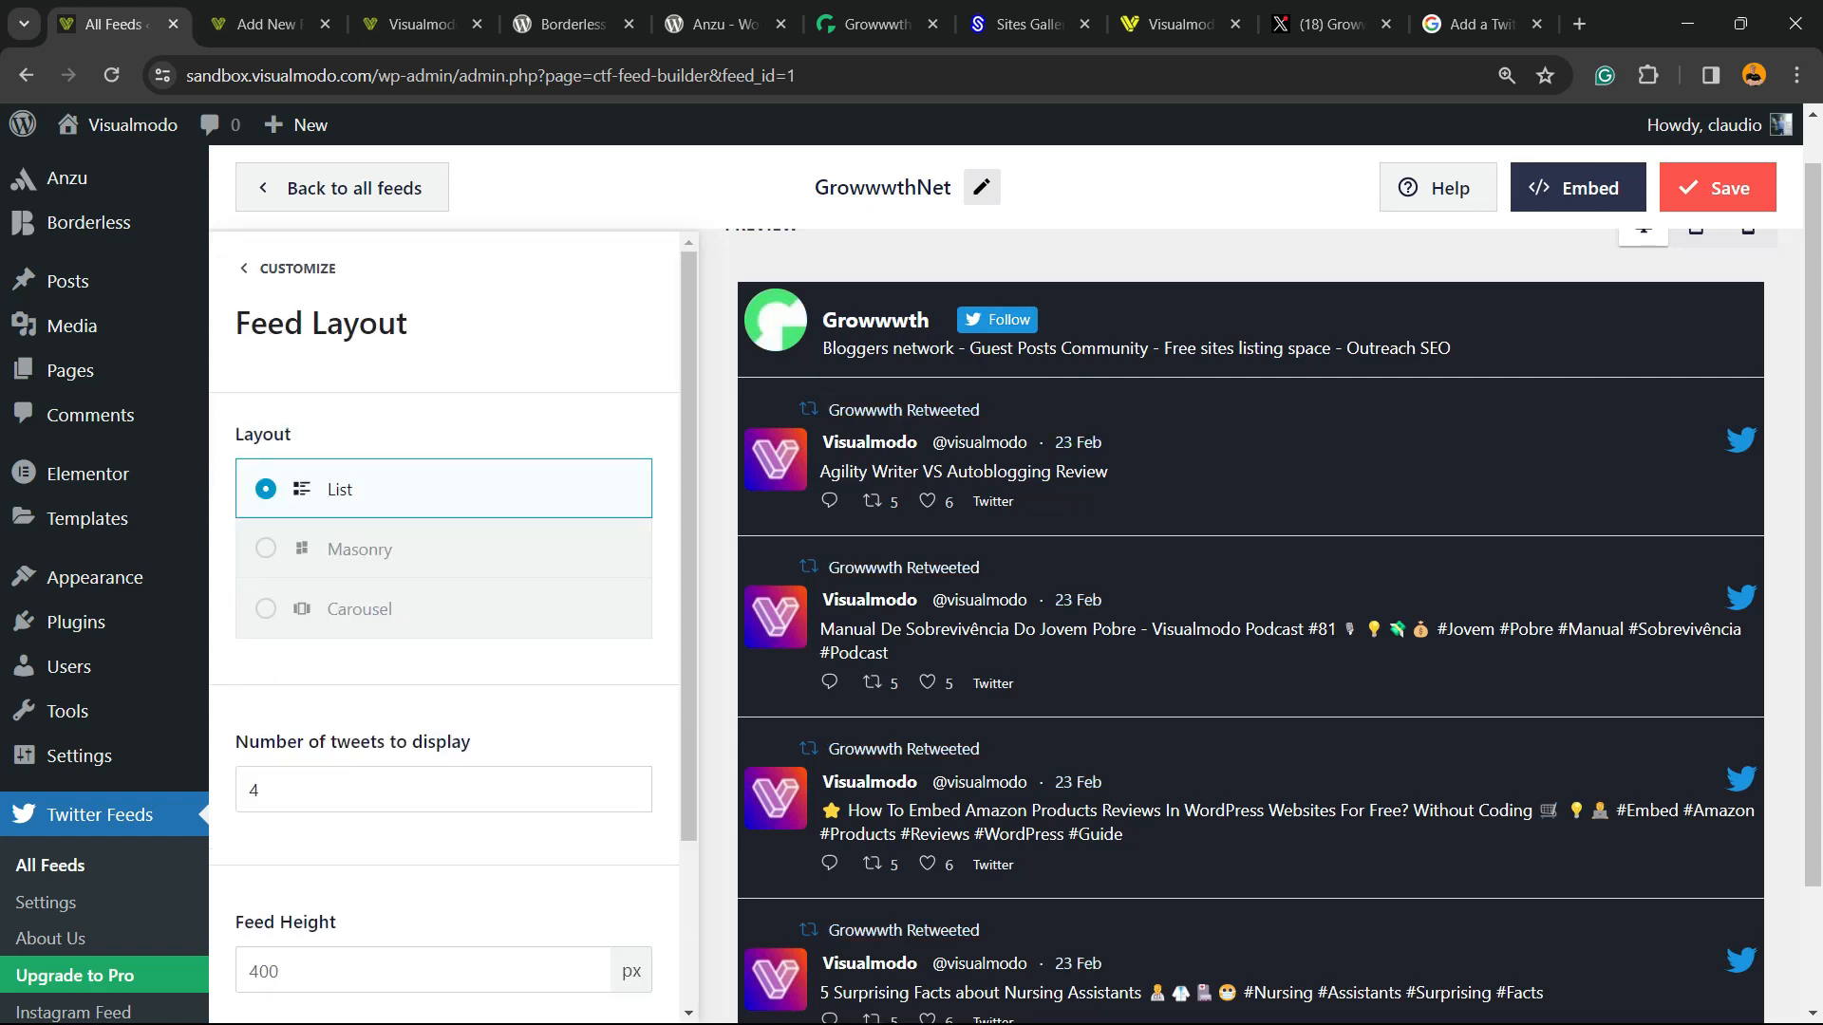
{"action": "scroll", "scroll_direction": "down", "scroll_amount": 3}
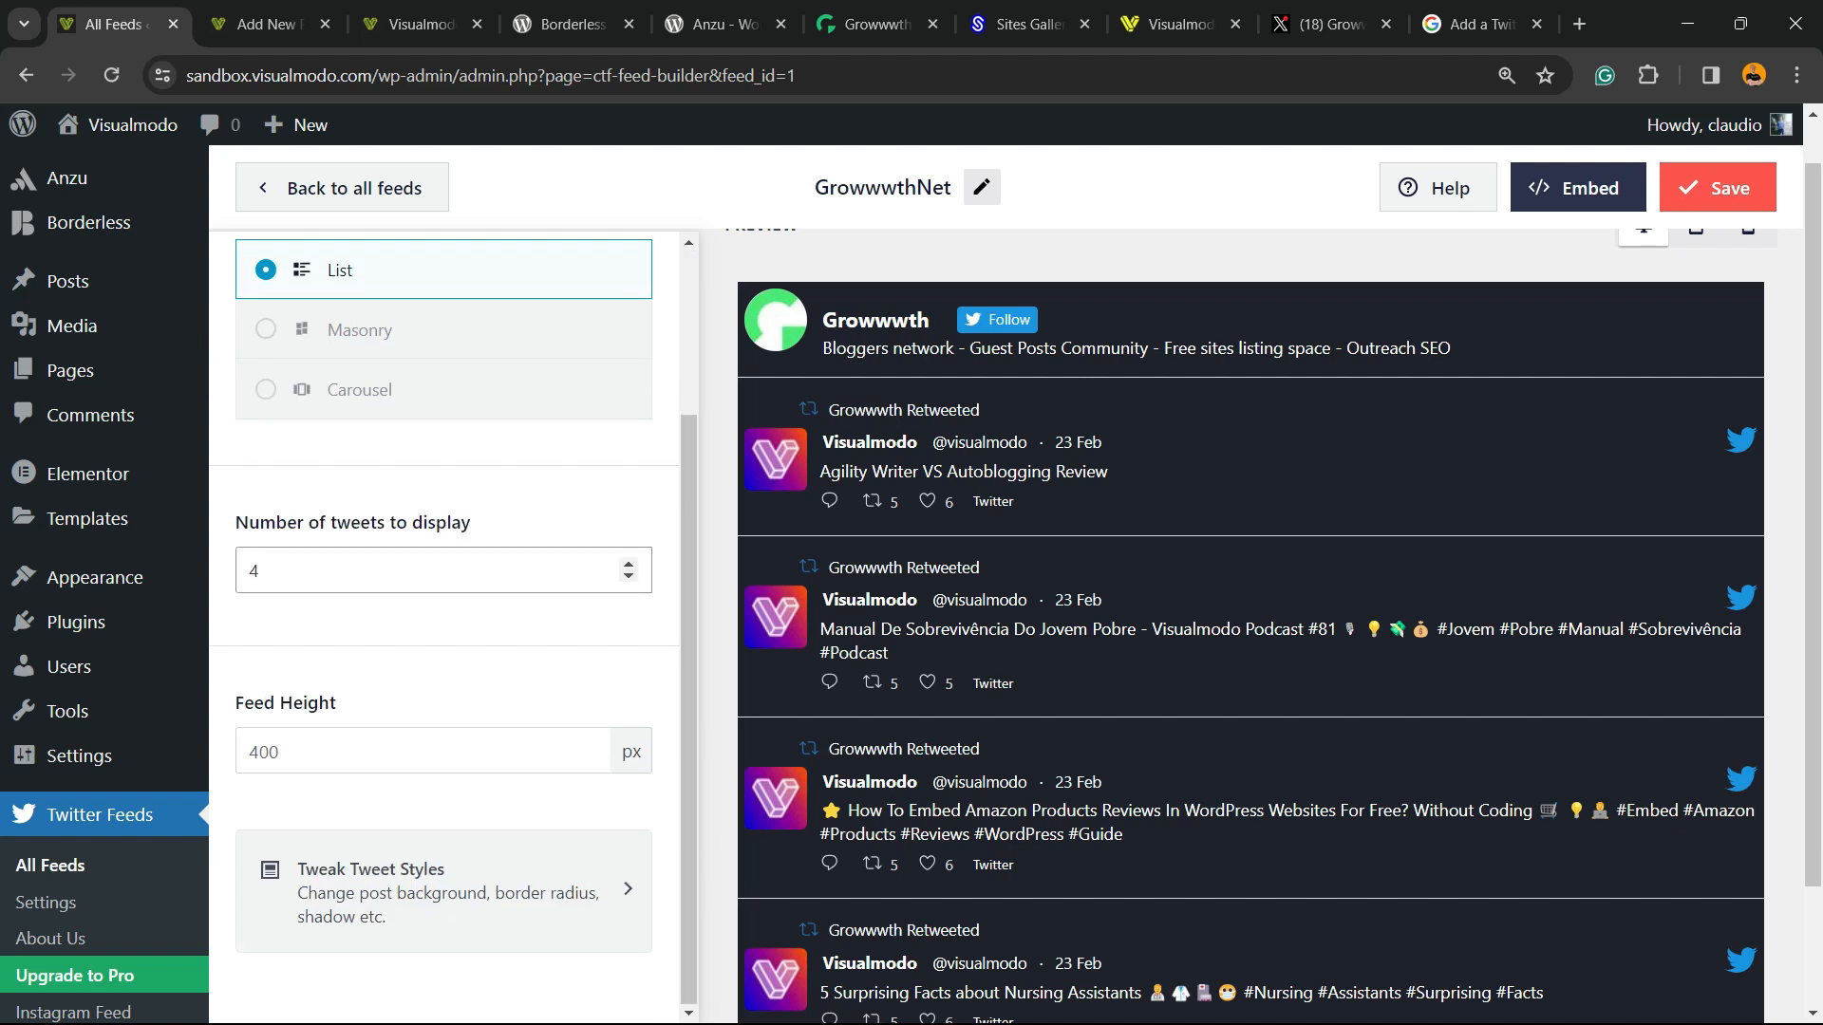
{"action": "scroll", "scroll_direction": "down", "scroll_amount": 3}
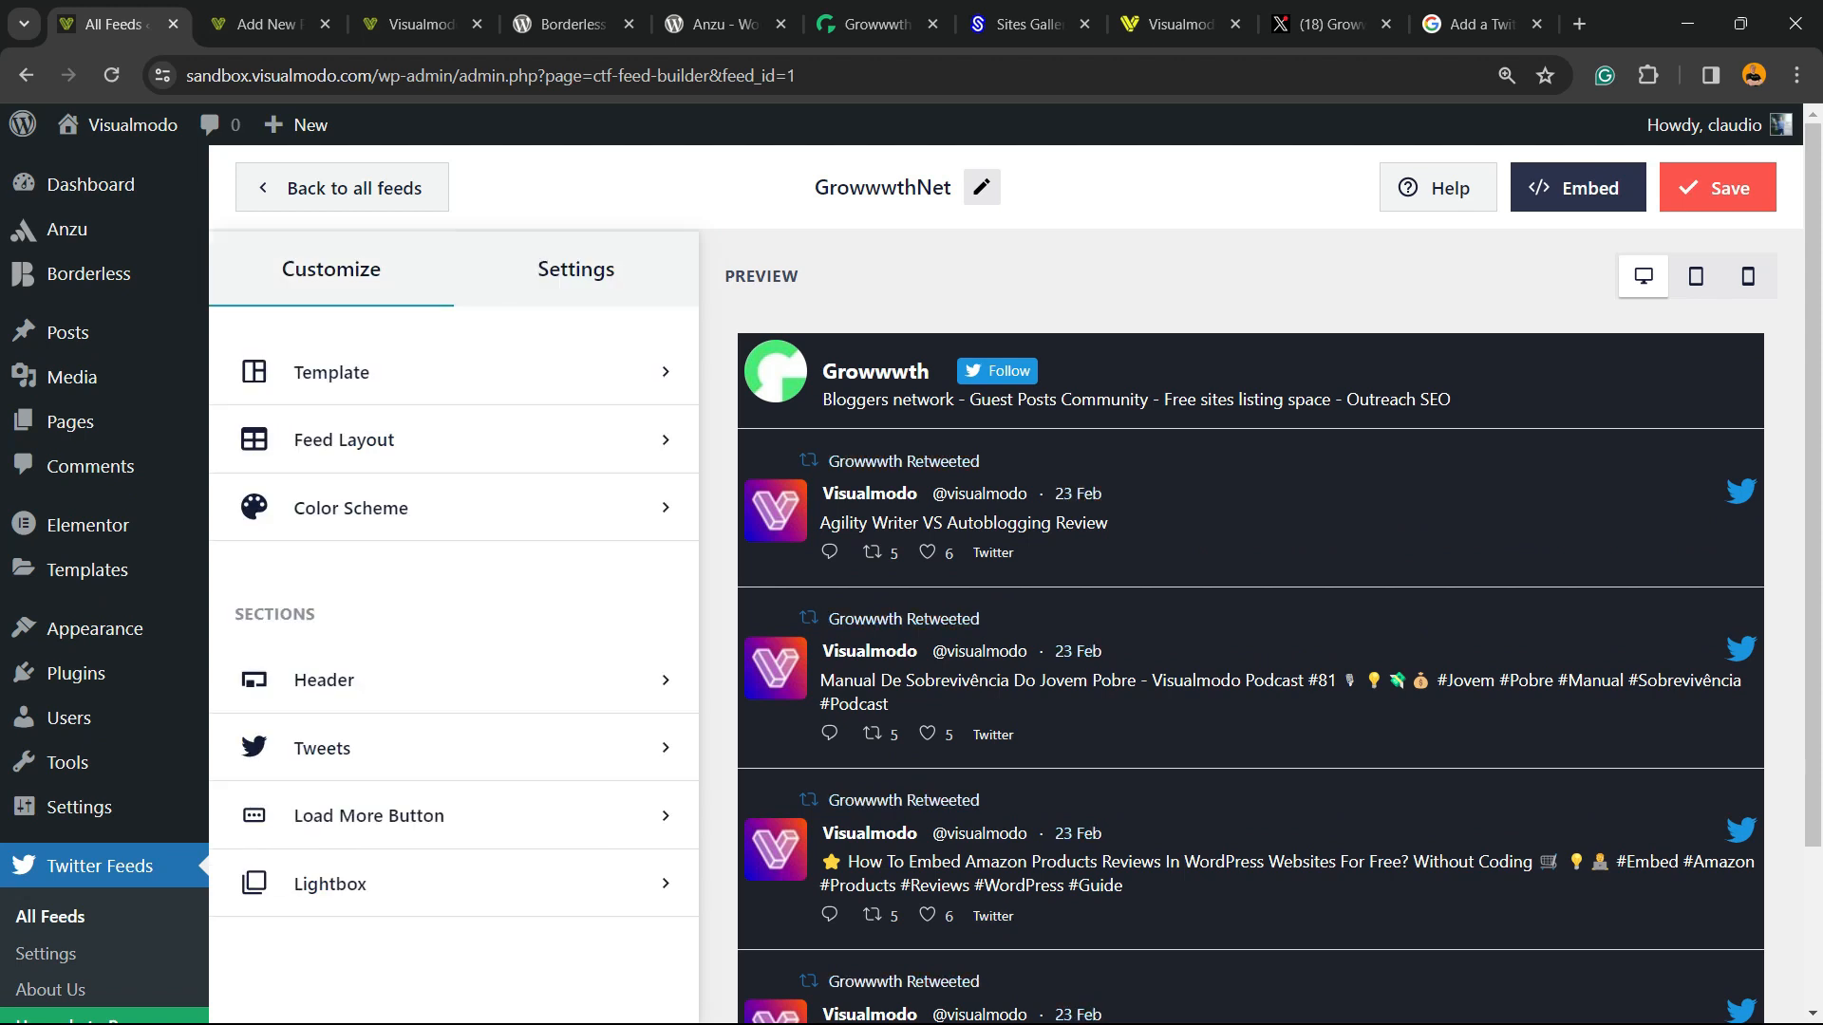
{"action": "left_click", "coordinate": [349, 508]}
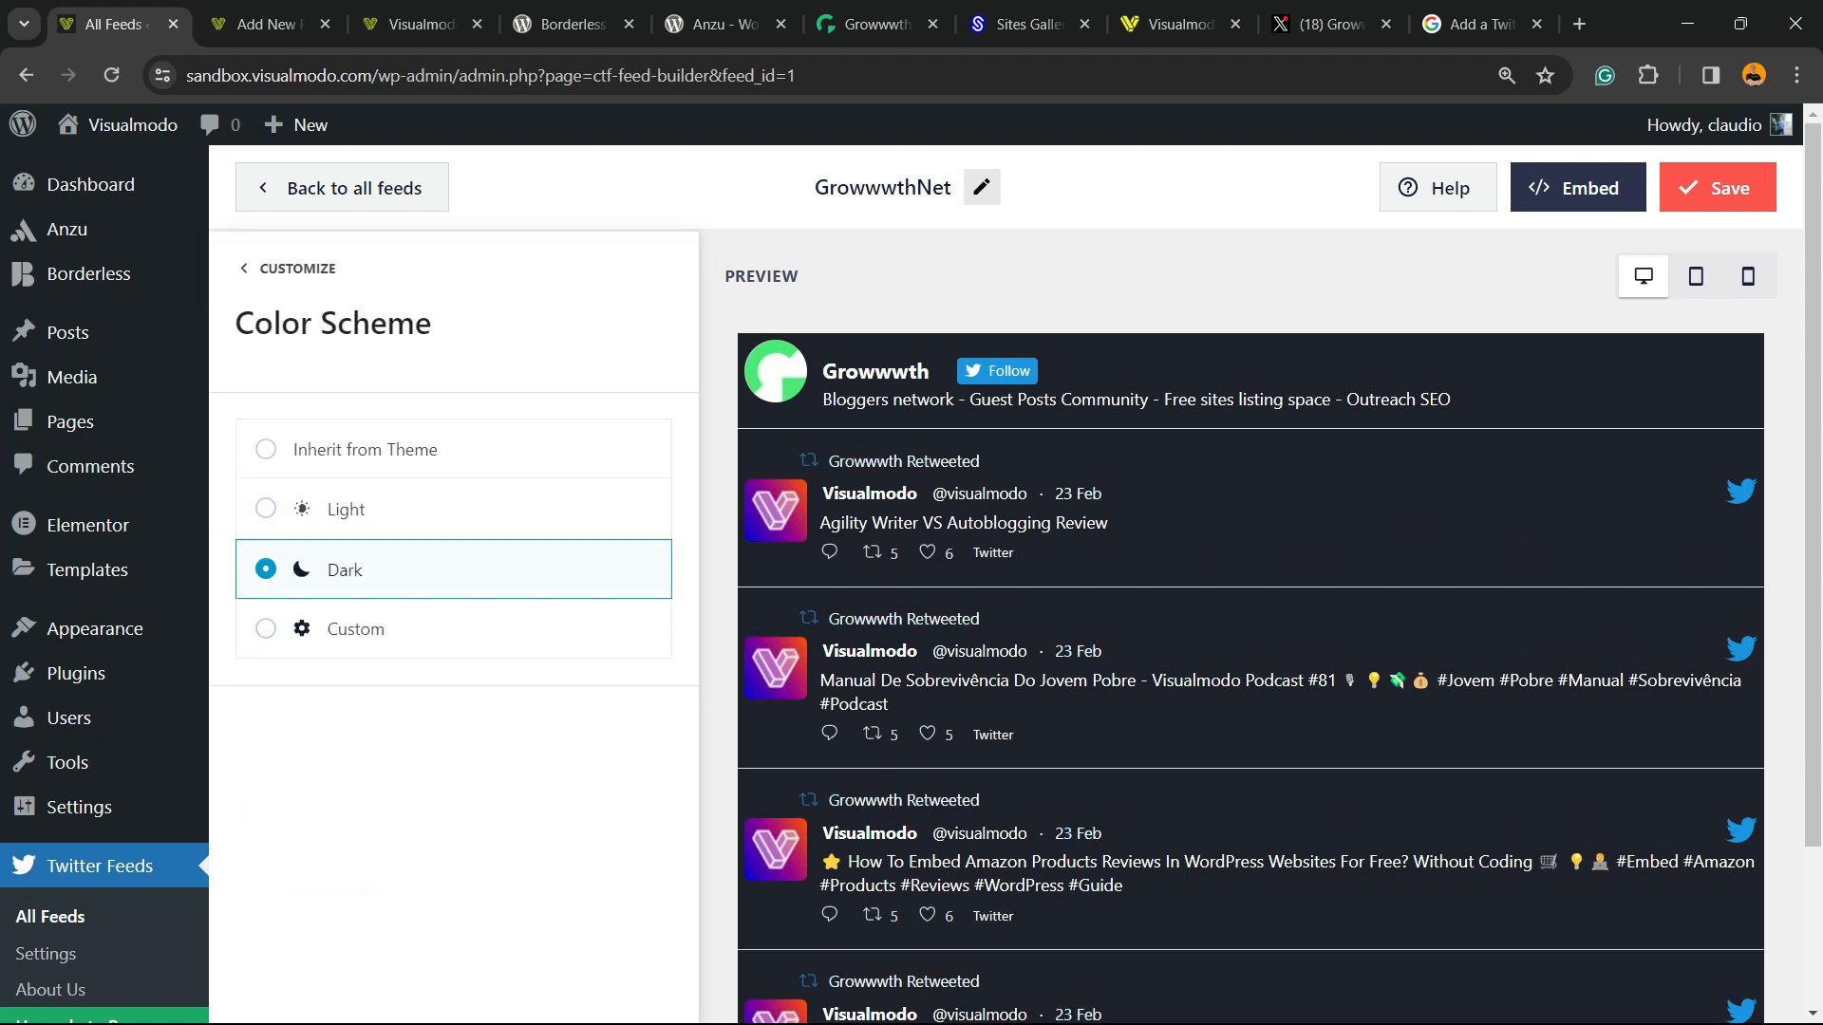
{"action": "left_click", "coordinate": [244, 268]}
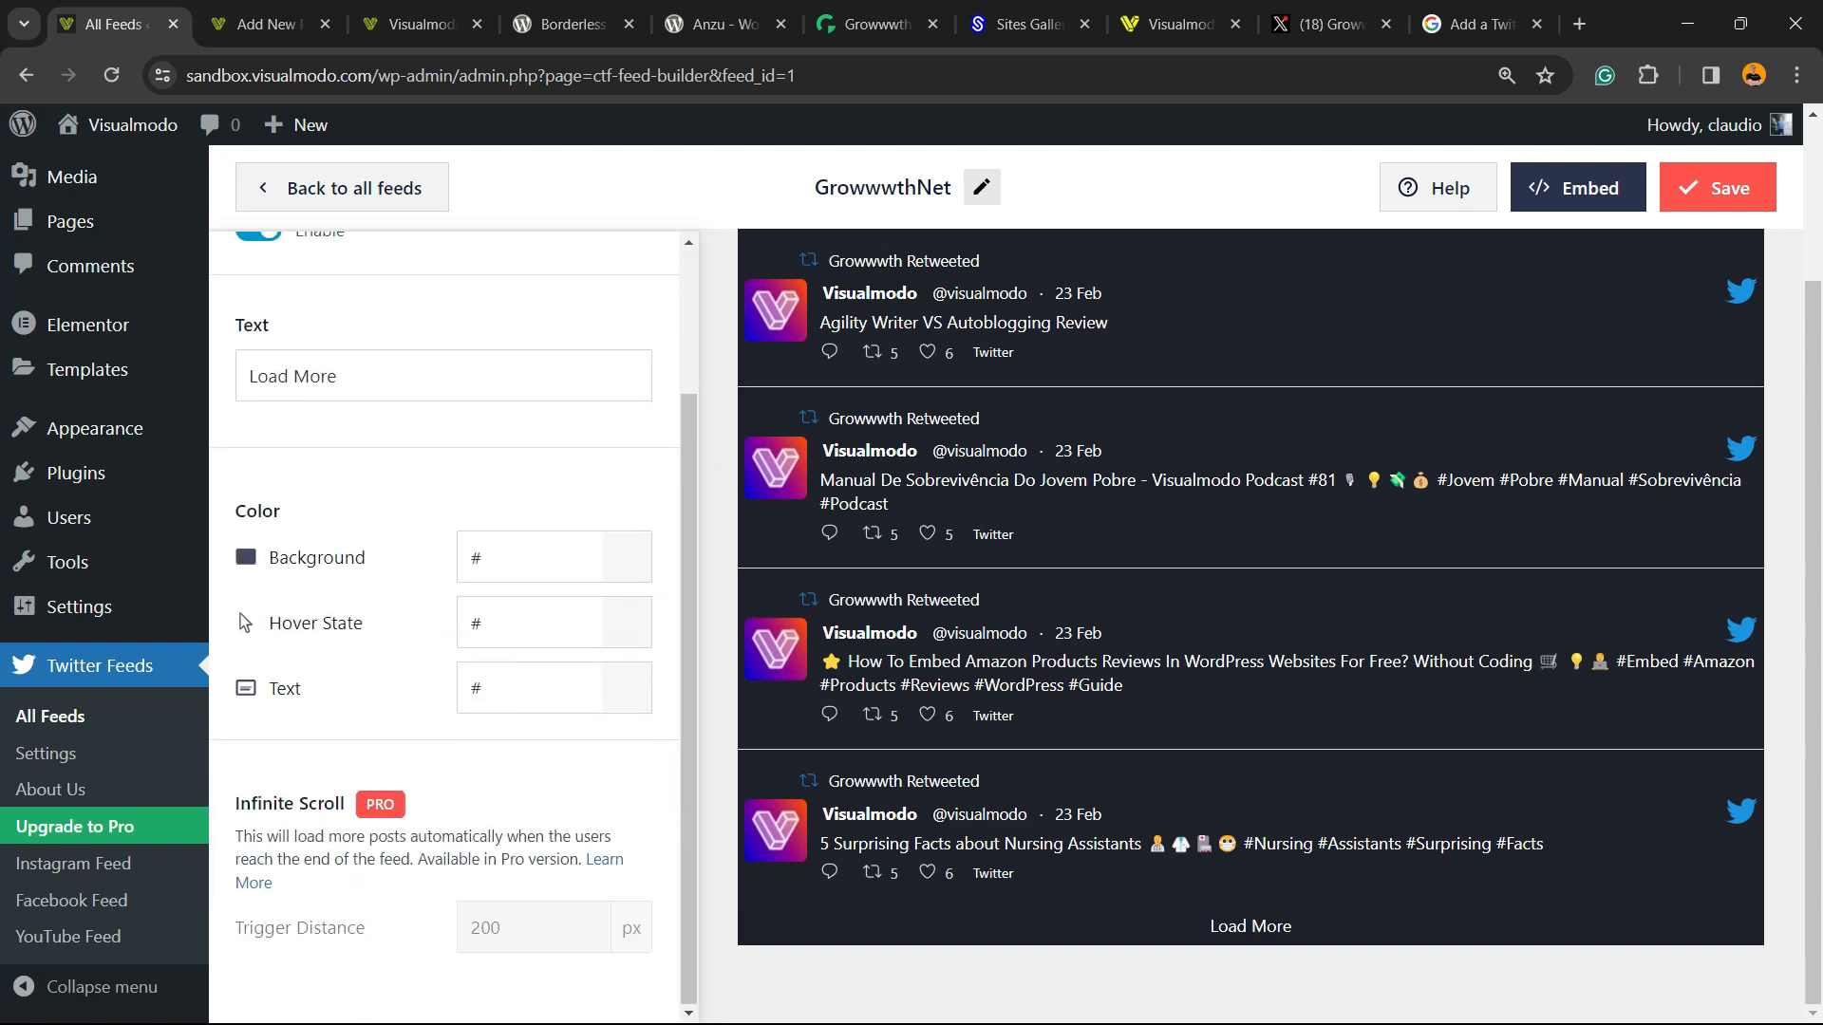
{"action": "scroll", "scroll_direction": "up", "scroll_amount": 3}
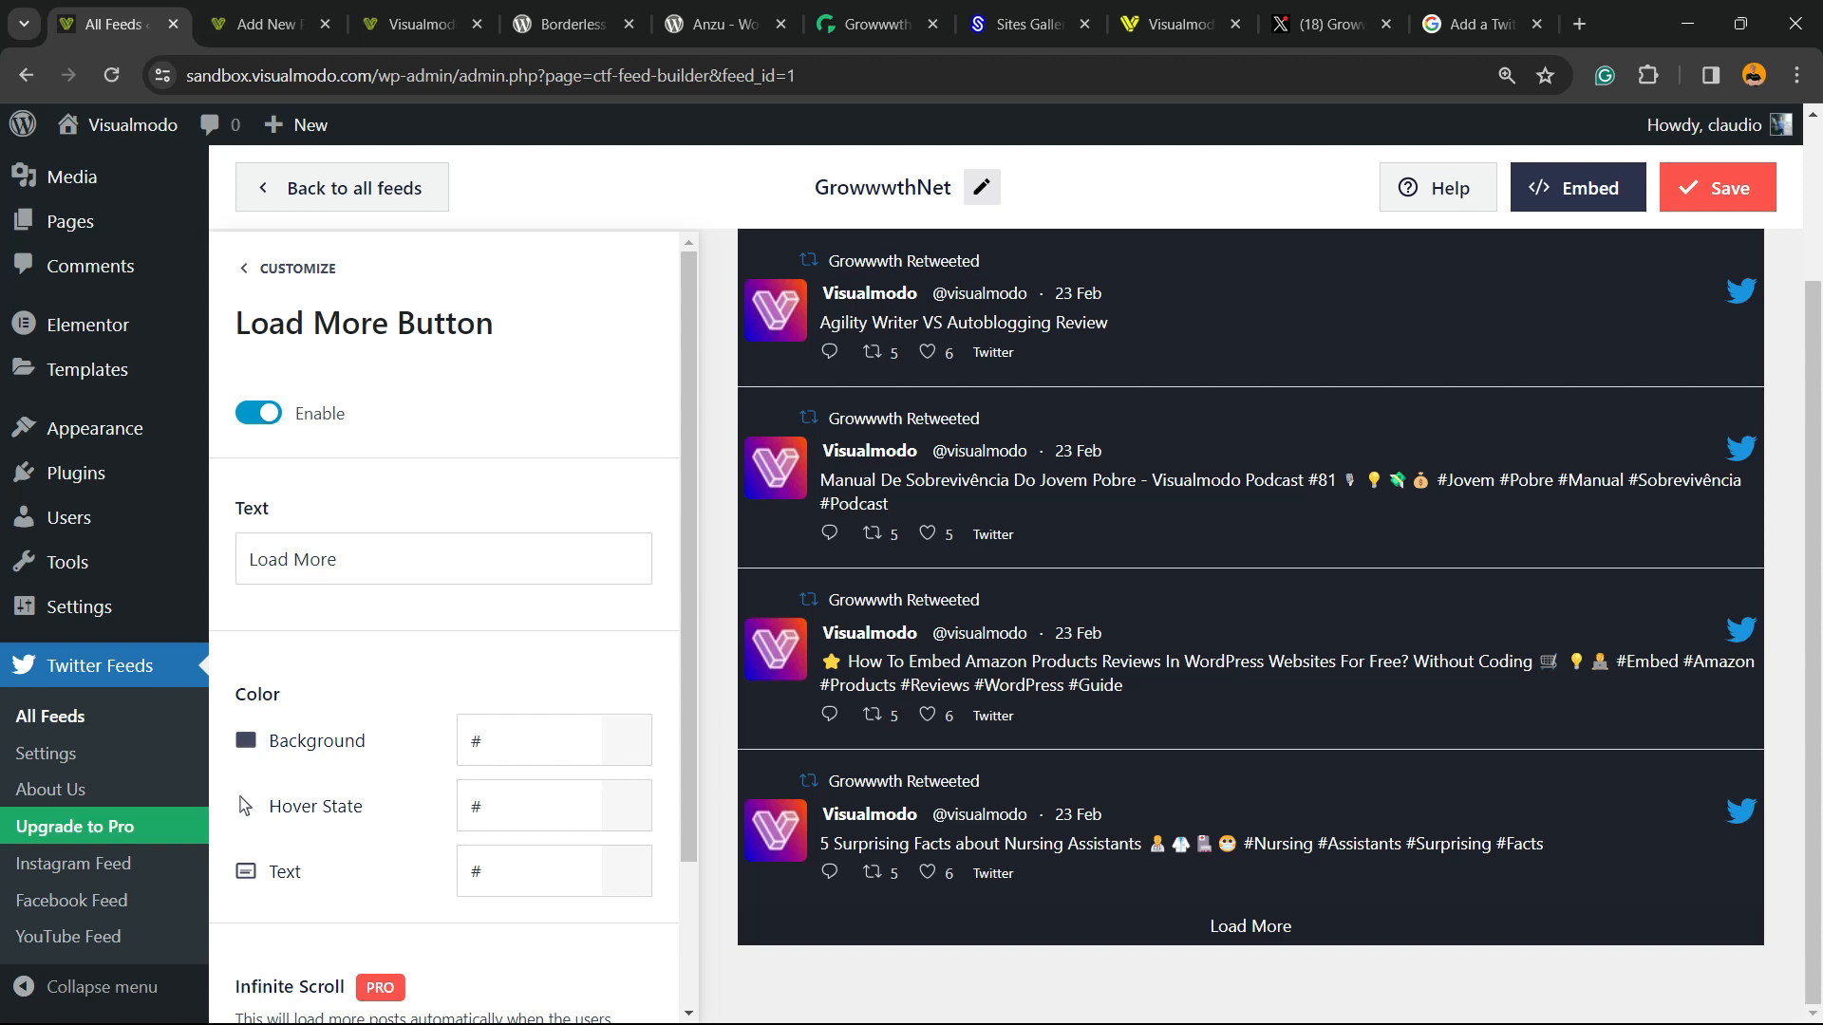
{"action": "left_click", "coordinate": [297, 269]}
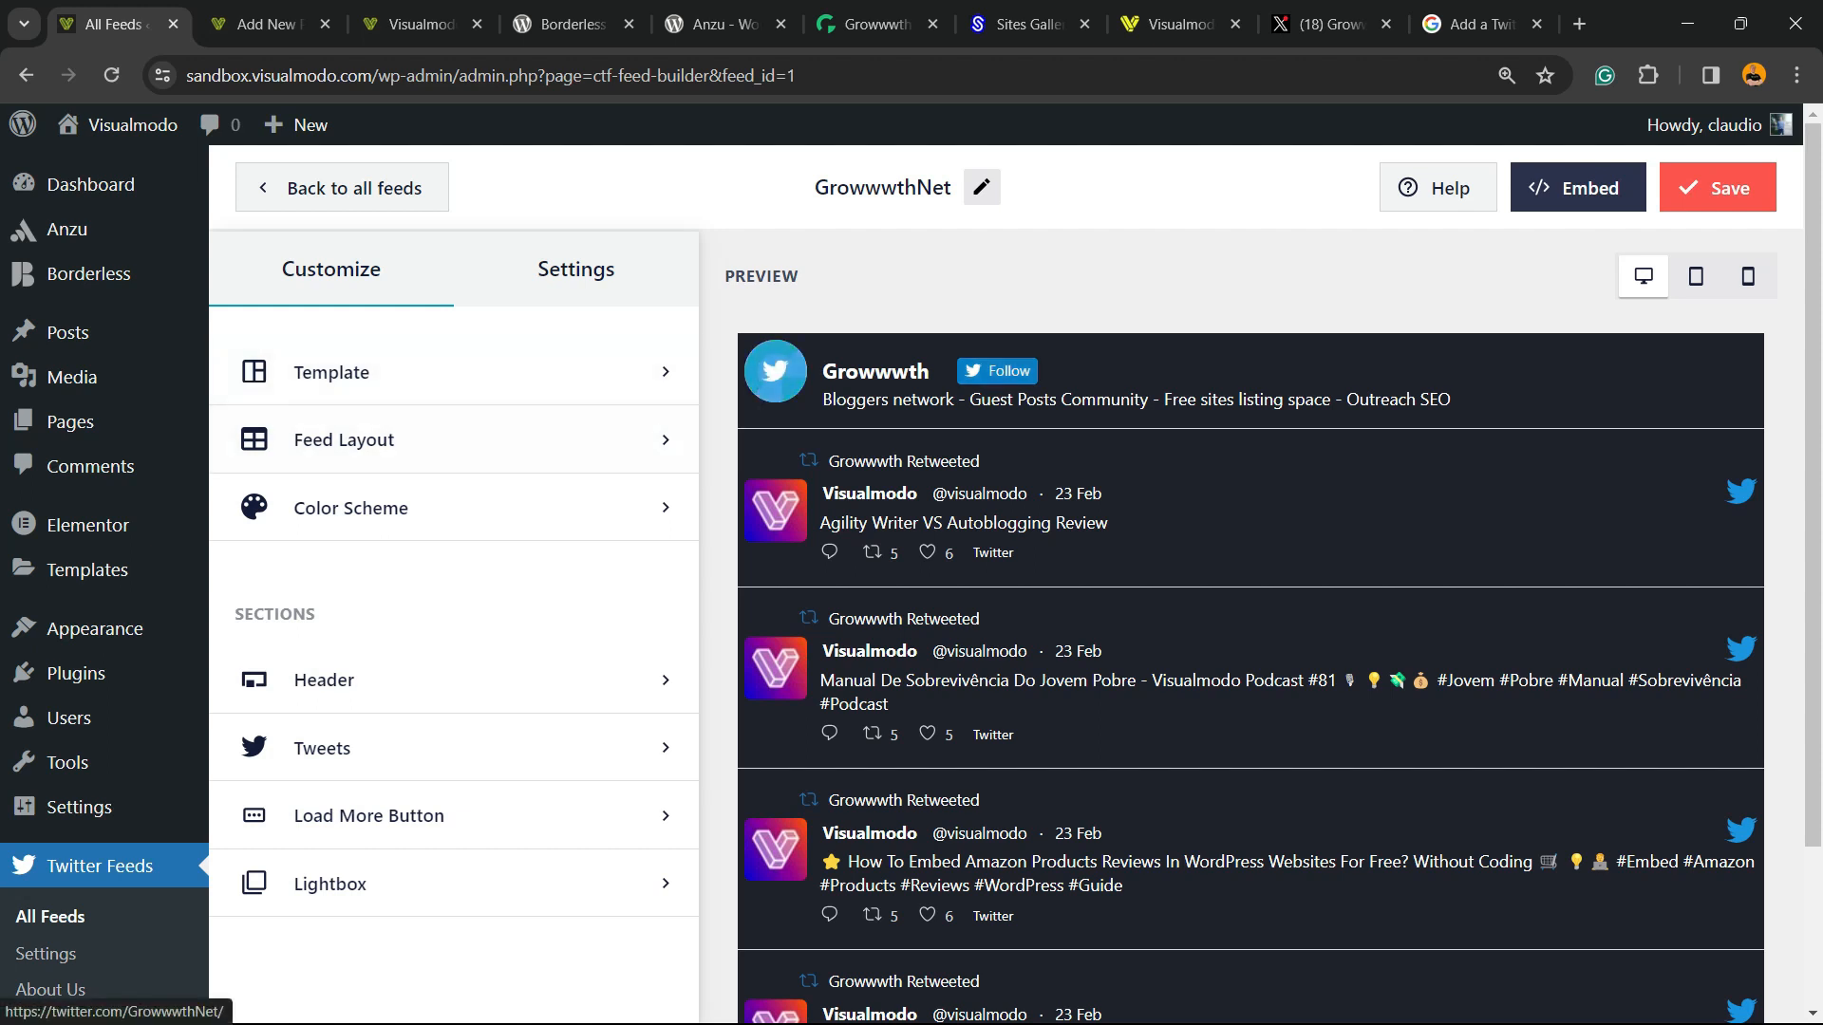
Set Tweet Style to Boxed with #fff background, 5px radius and box shadow, then save
{"action": "left_click", "coordinate": [575, 269]}
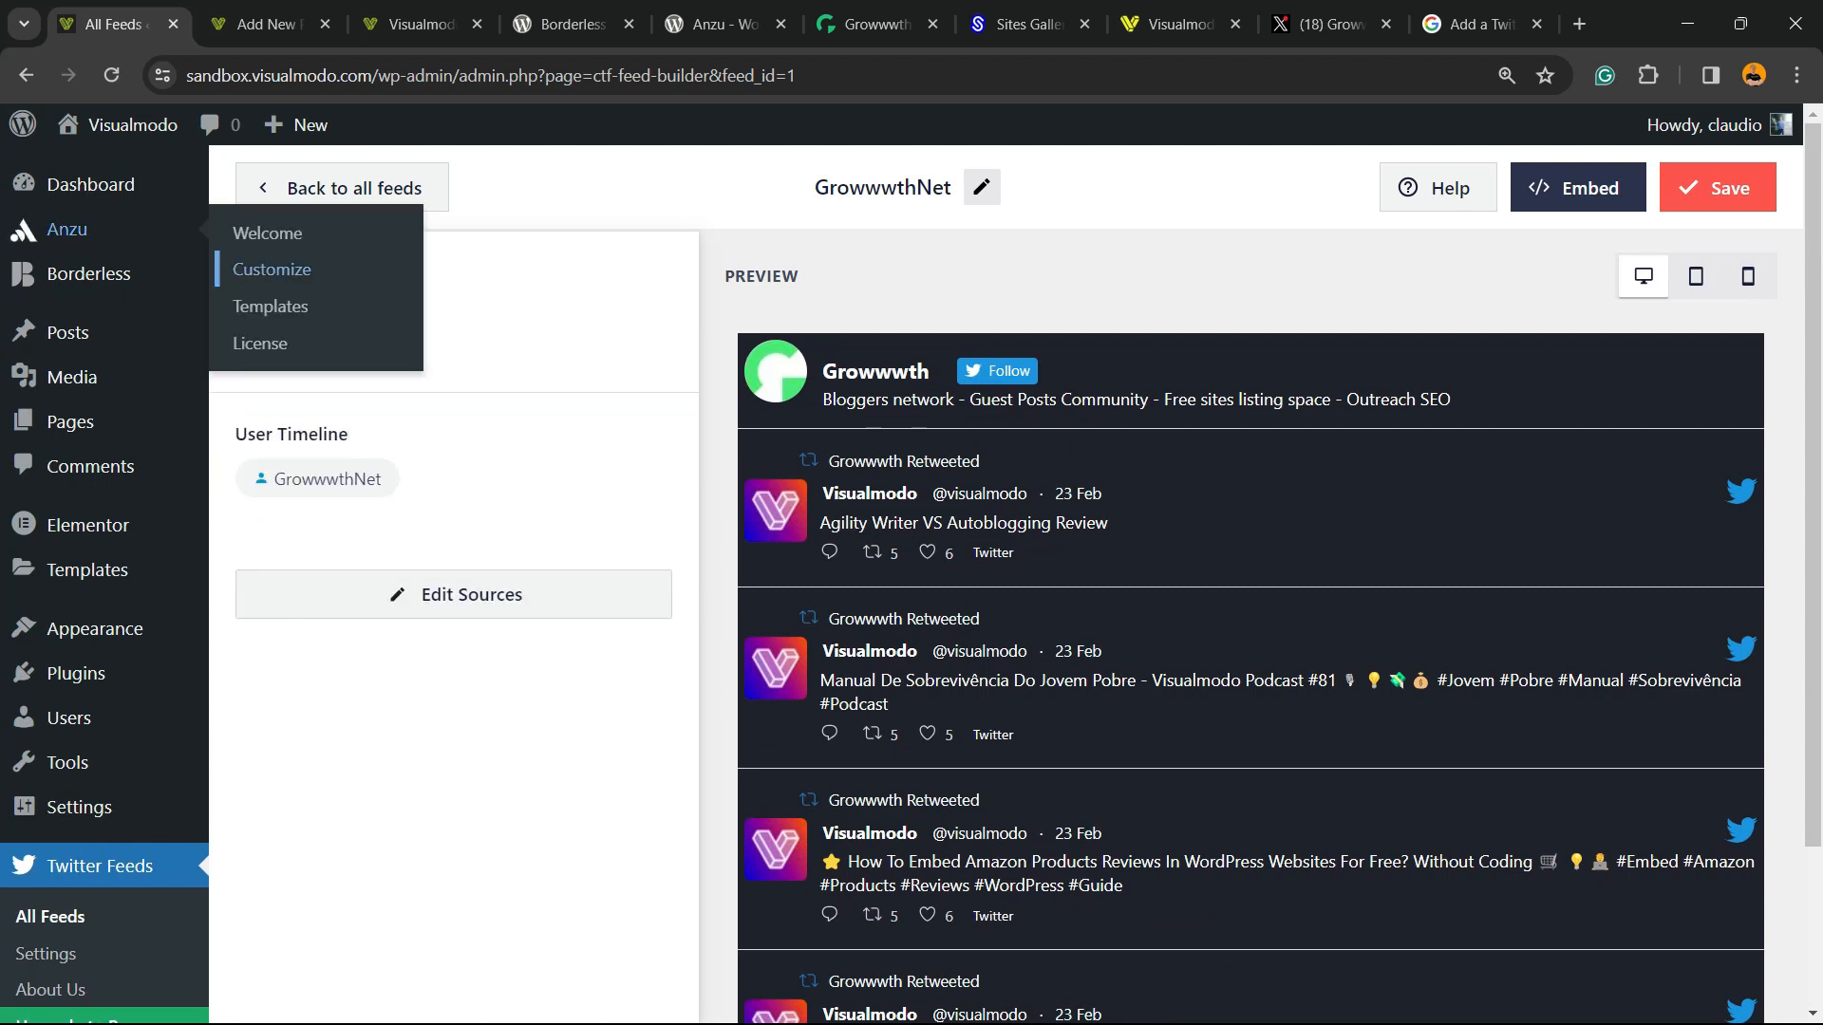
{"action": "left_click", "coordinate": [575, 269]}
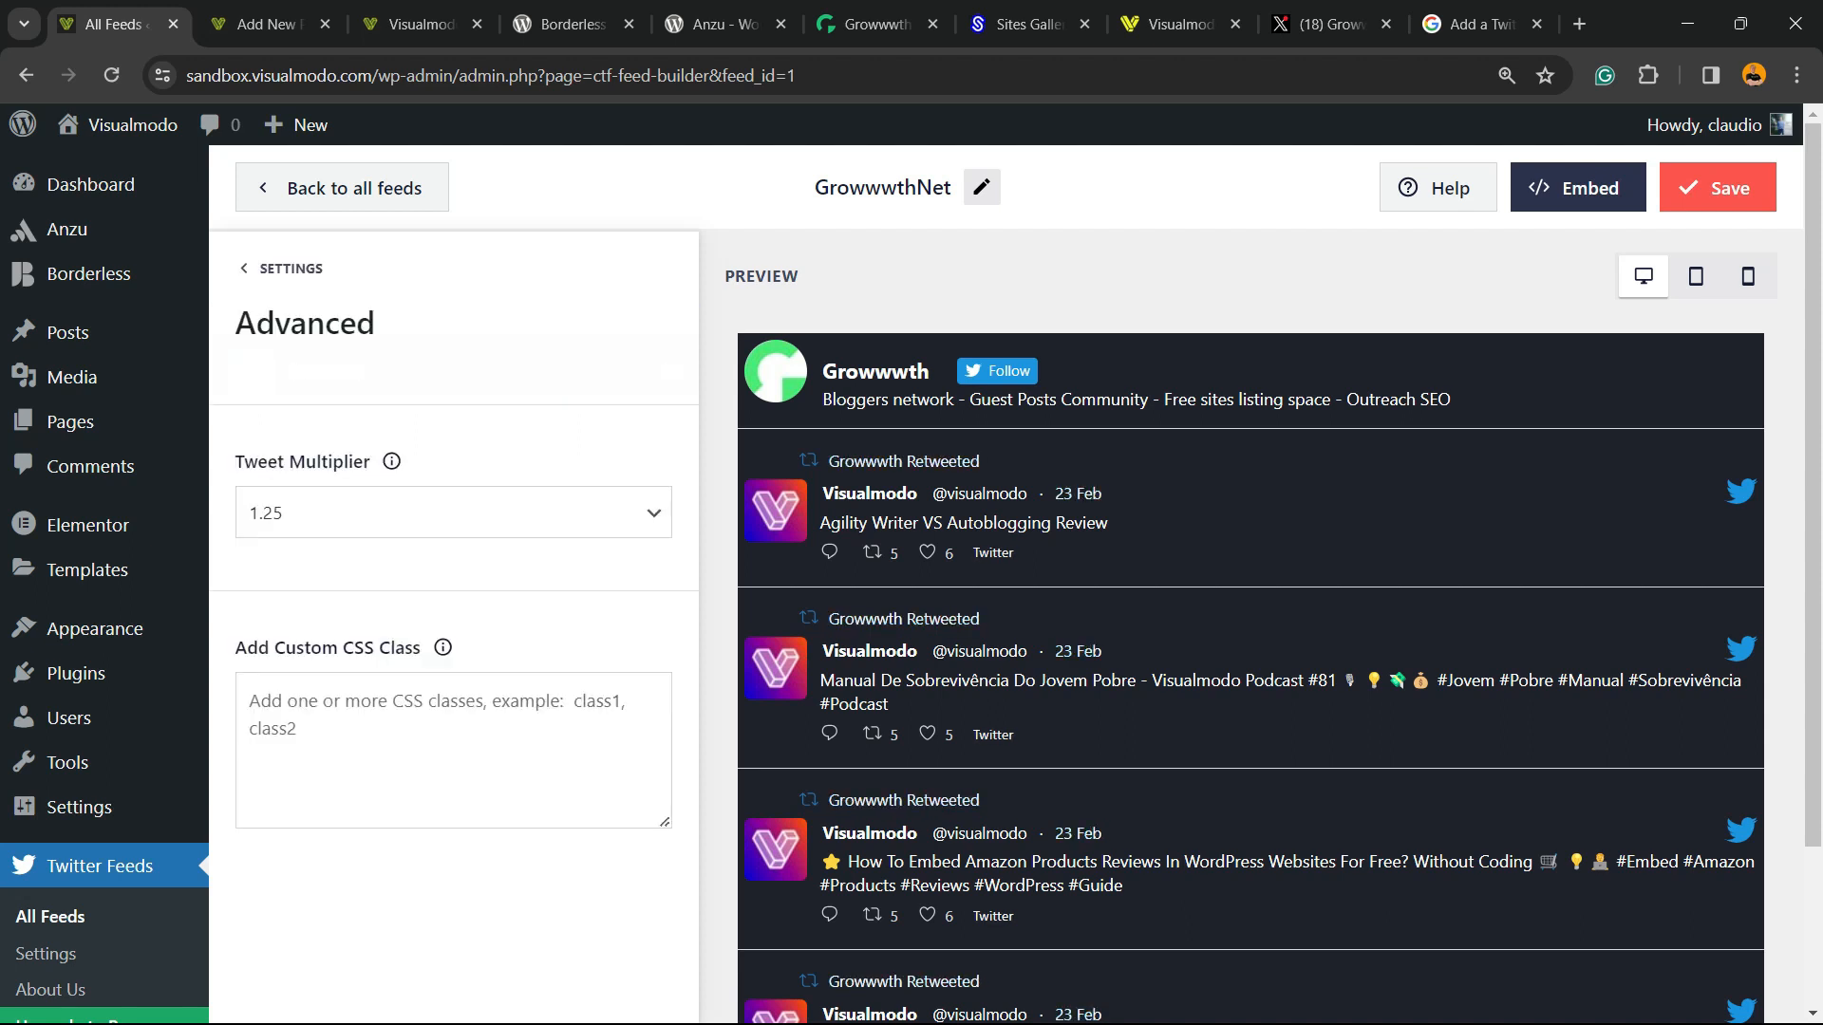
{"action": "scroll", "scroll_direction": "down", "scroll_amount": 3}
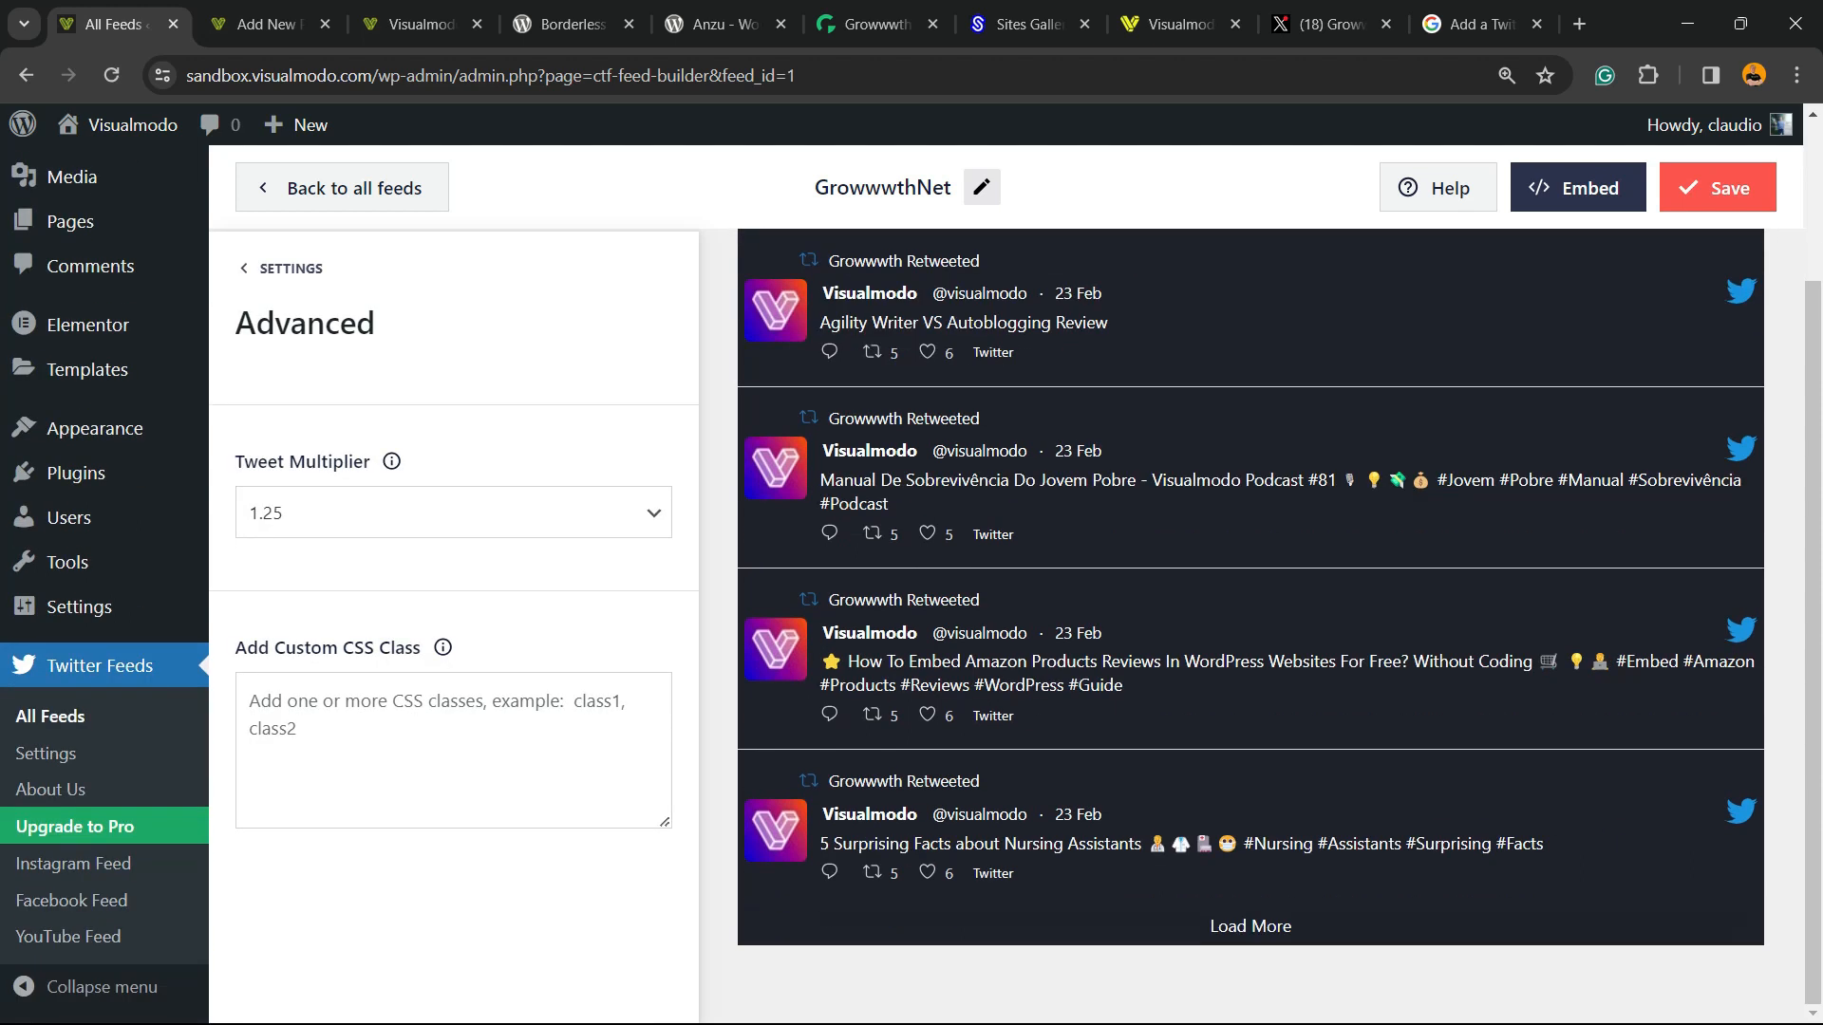
{"action": "left_click", "coordinate": [287, 269]}
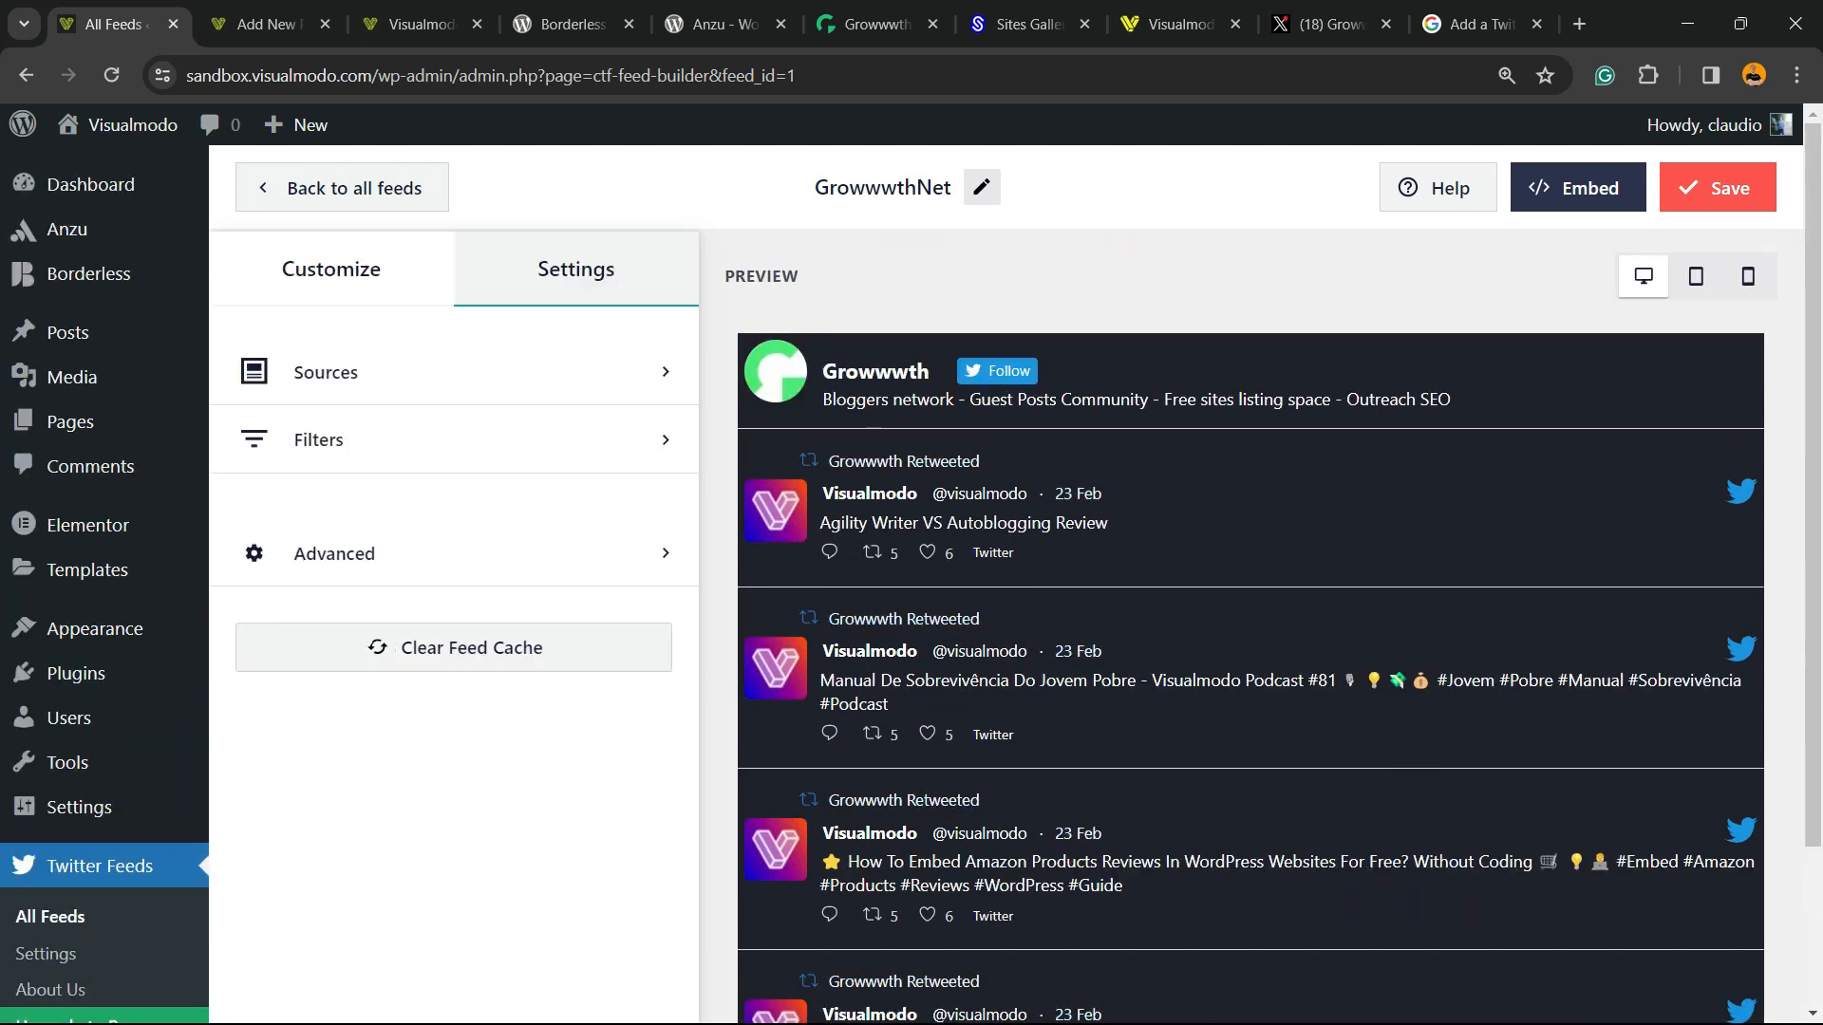
{"action": "left_click", "coordinate": [330, 268]}
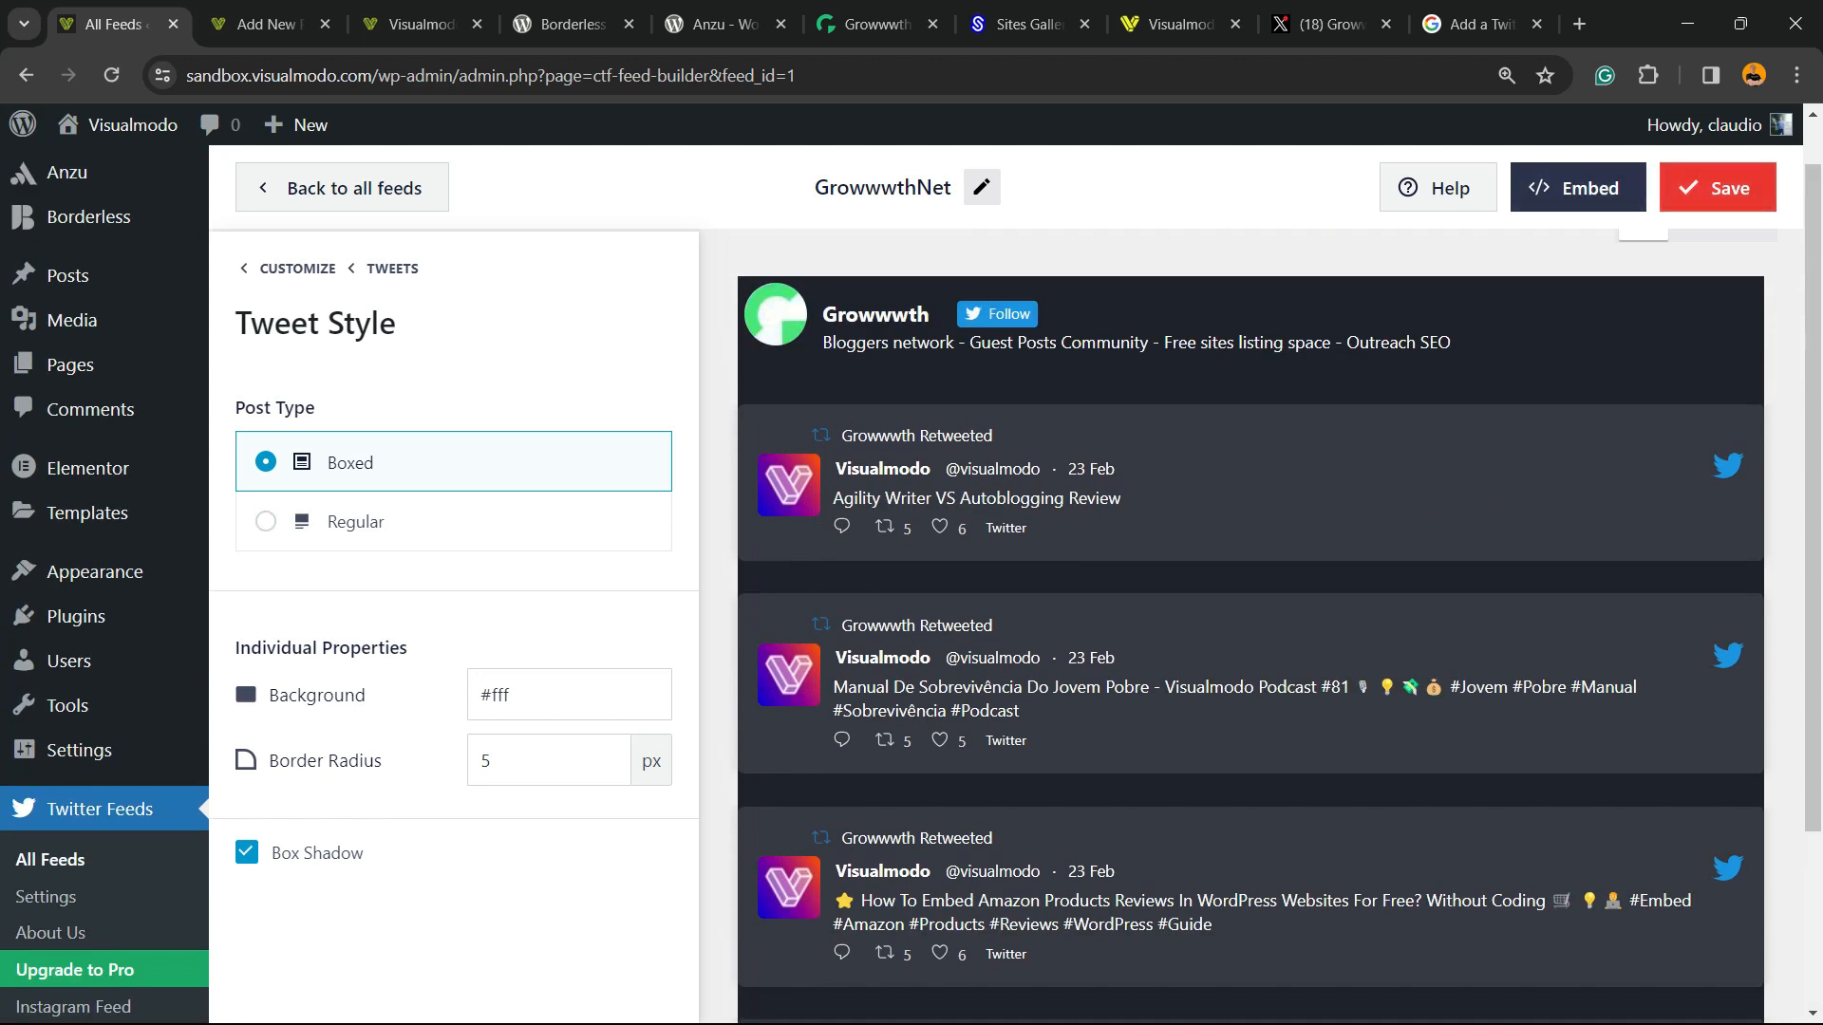
{"action": "left_click", "coordinate": [1717, 187]}
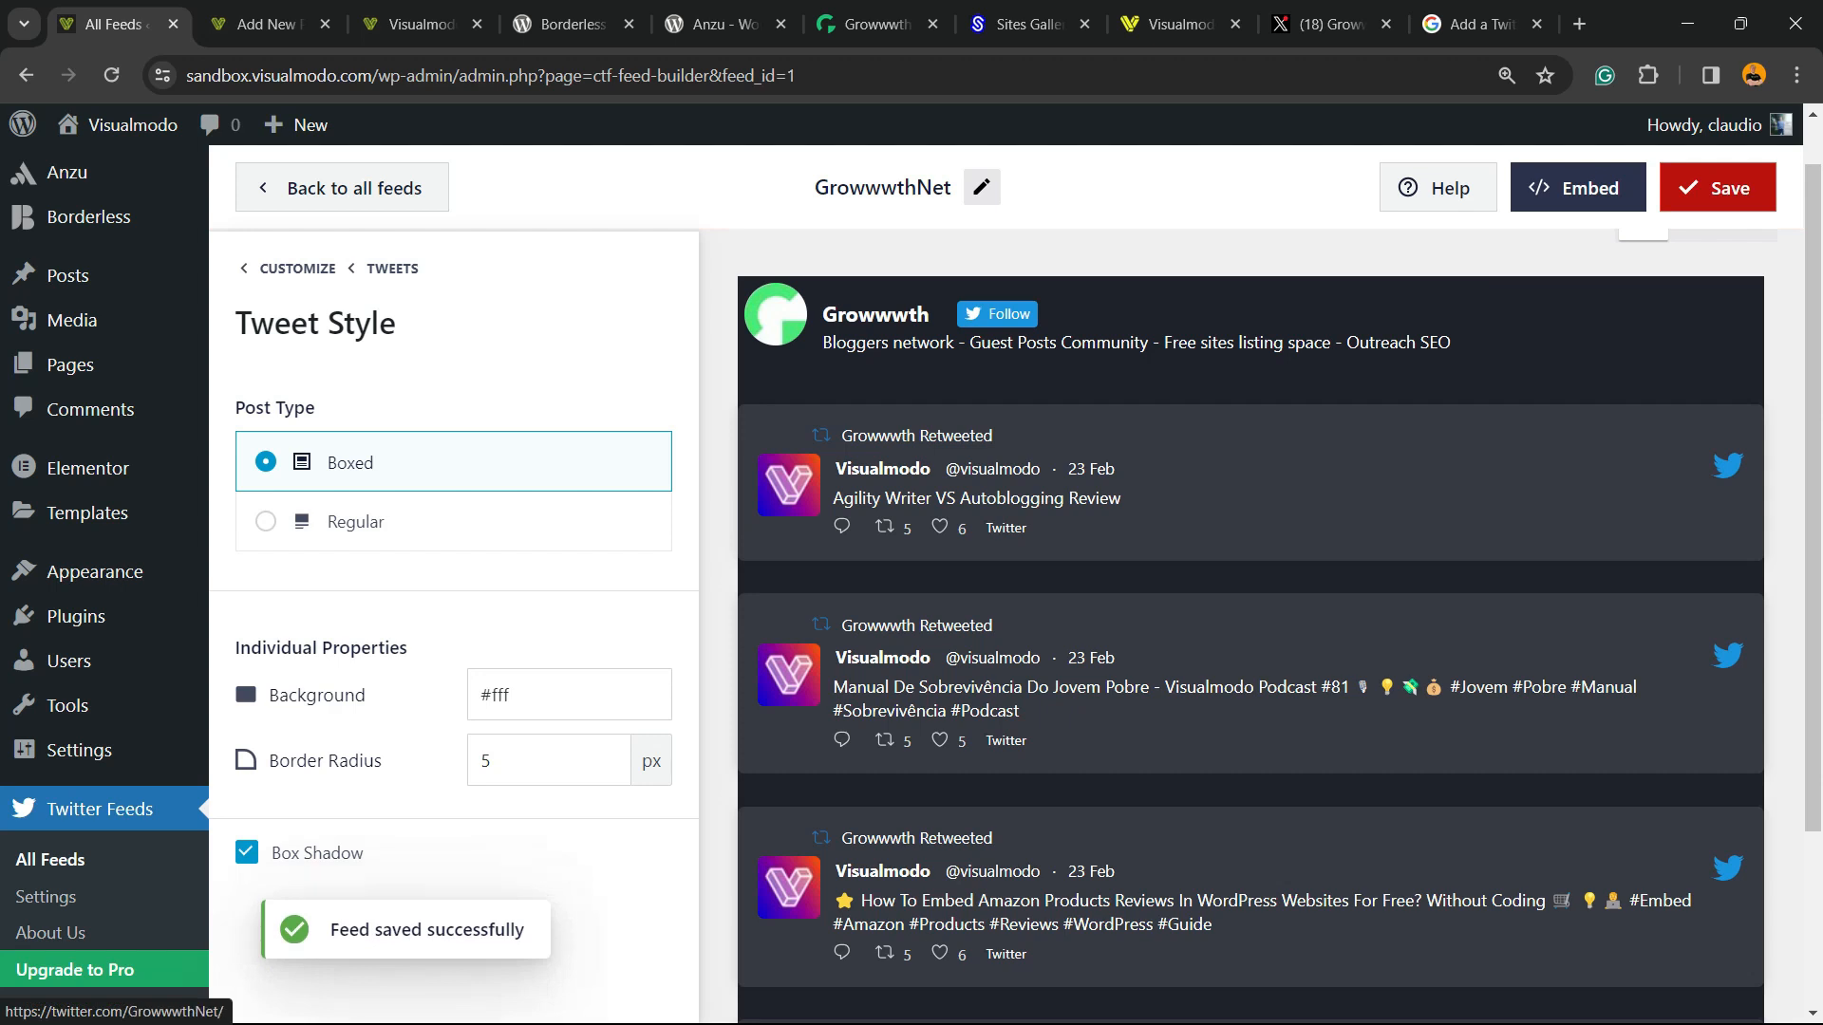
Check the boxed tweets on the live Plant Store page, then return to the feed editor
{"action": "left_click", "coordinate": [413, 22]}
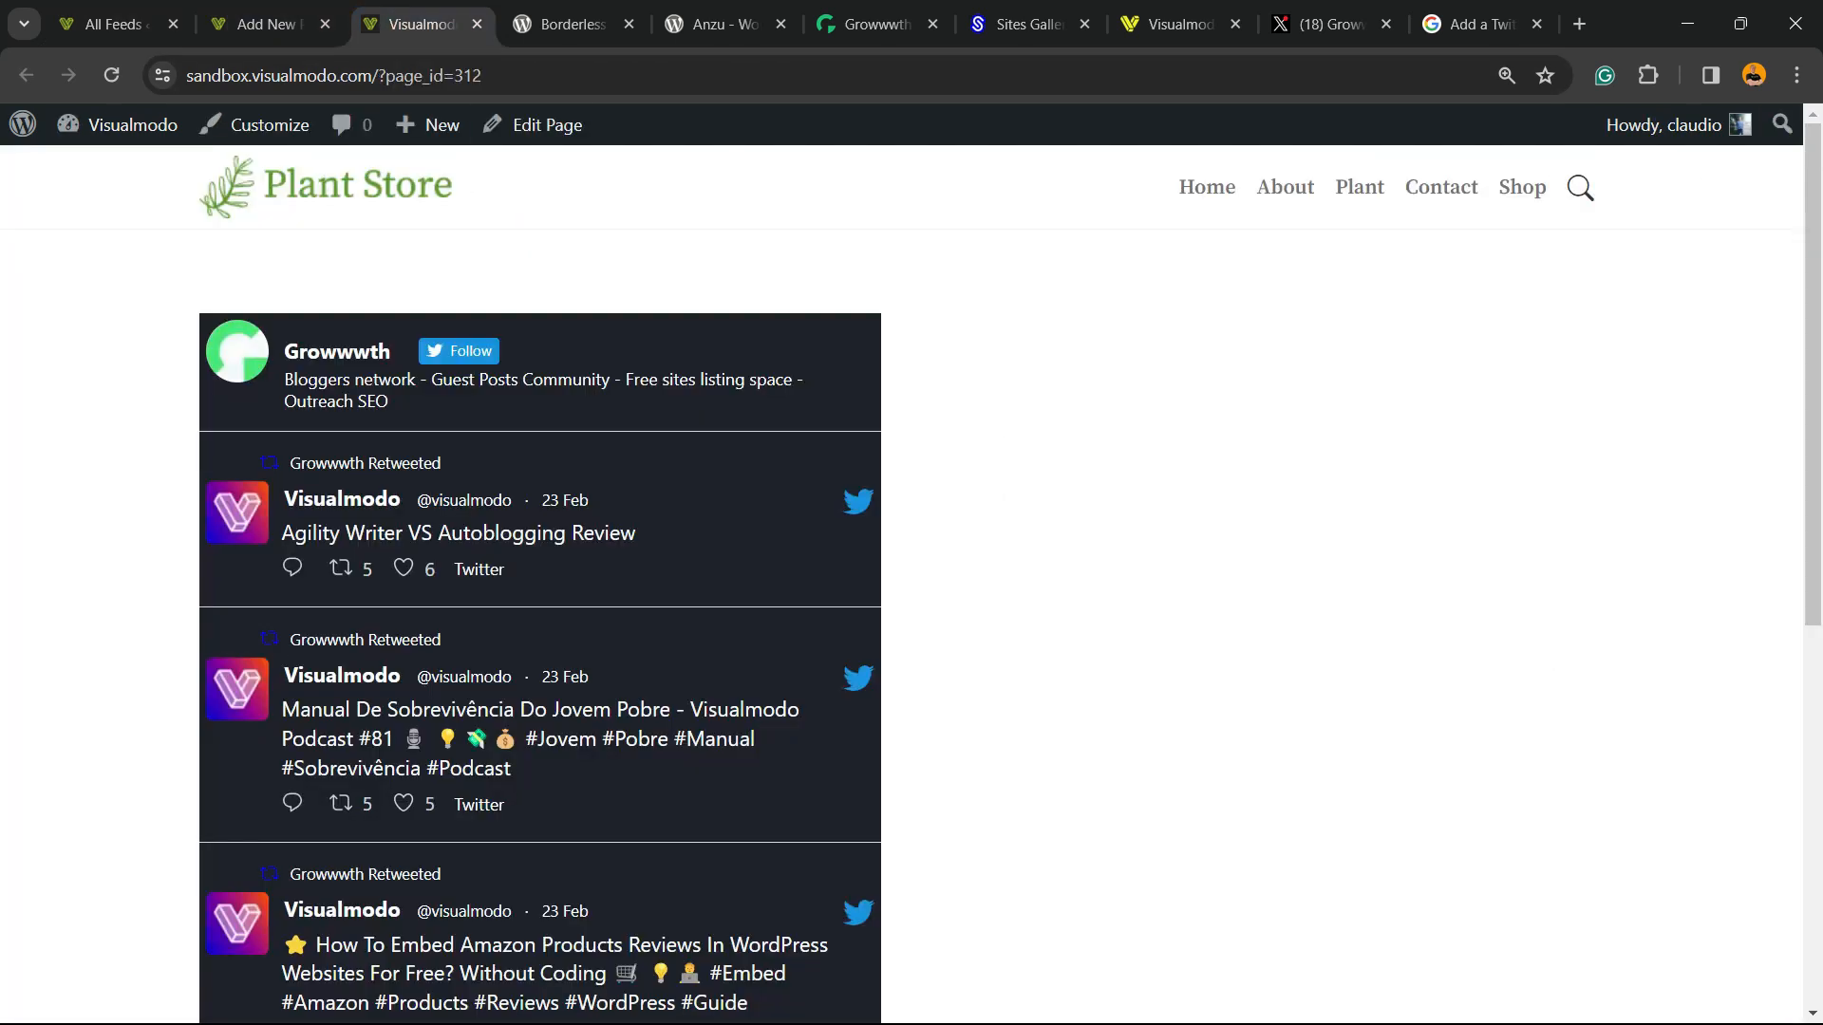
{"action": "scroll", "scroll_direction": "down", "scroll_amount": 3}
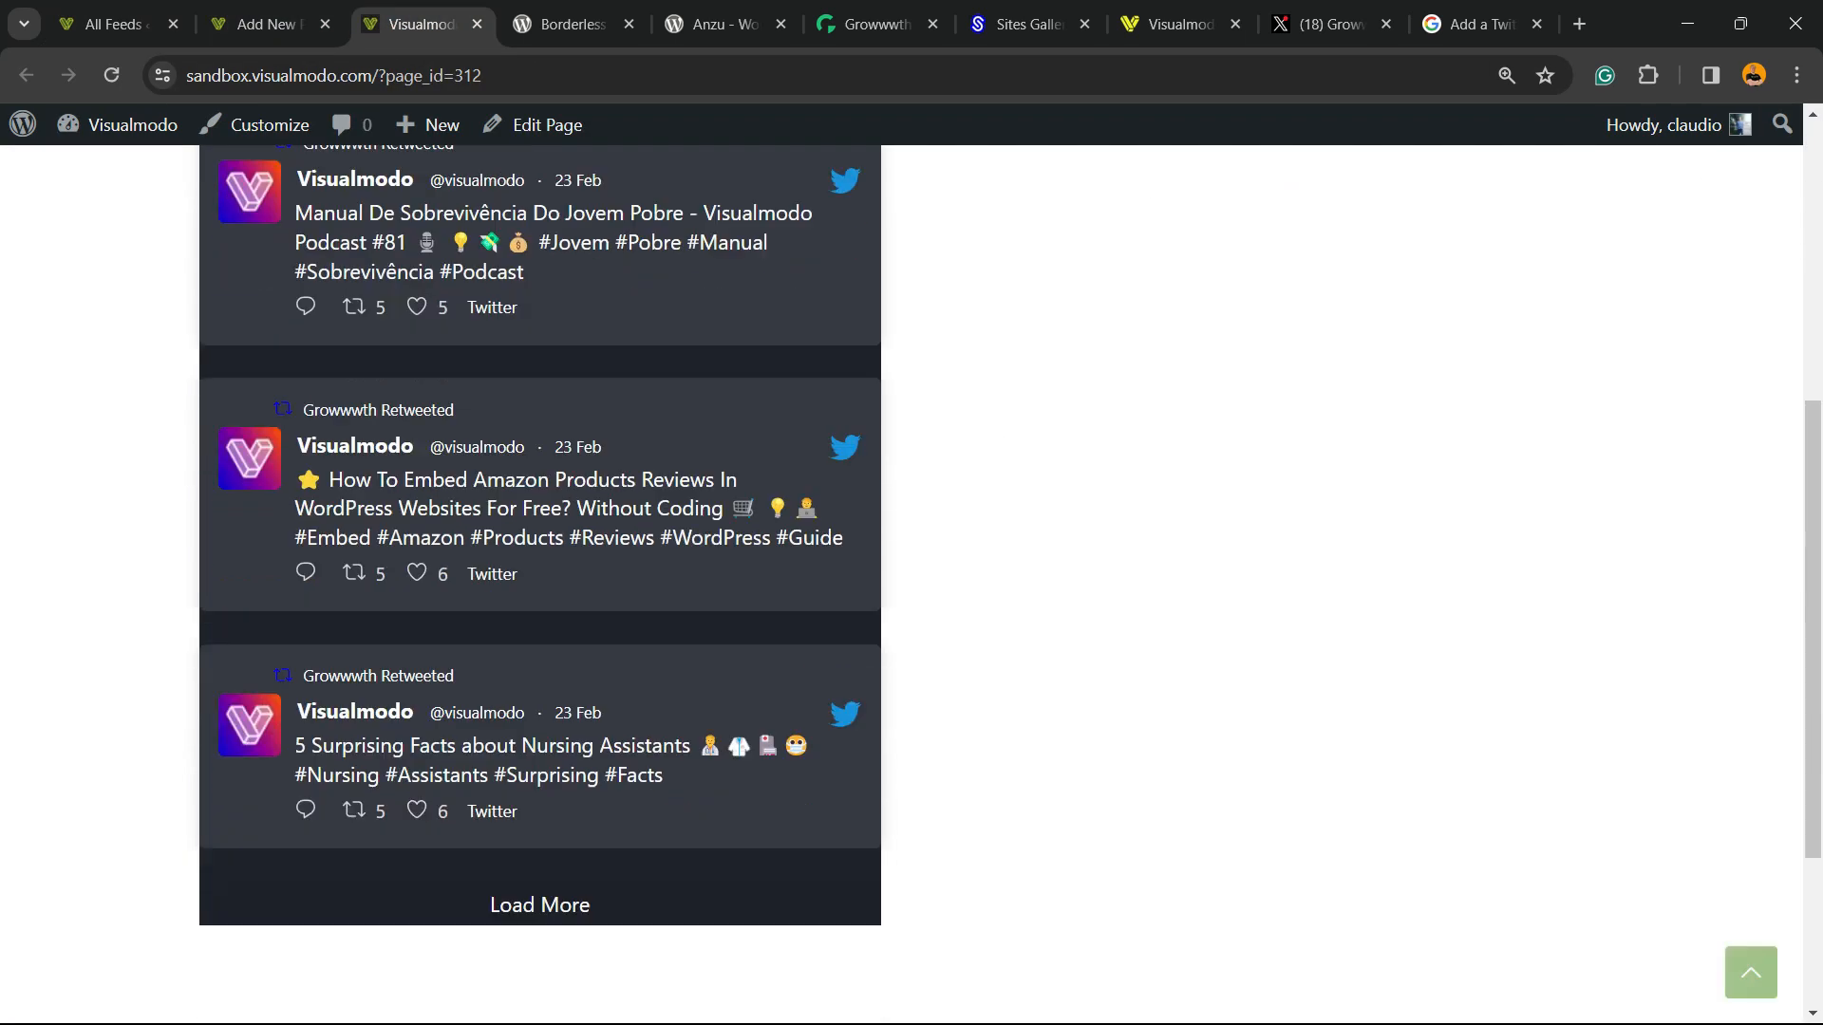
{"action": "scroll", "scroll_direction": "up", "scroll_amount": 3}
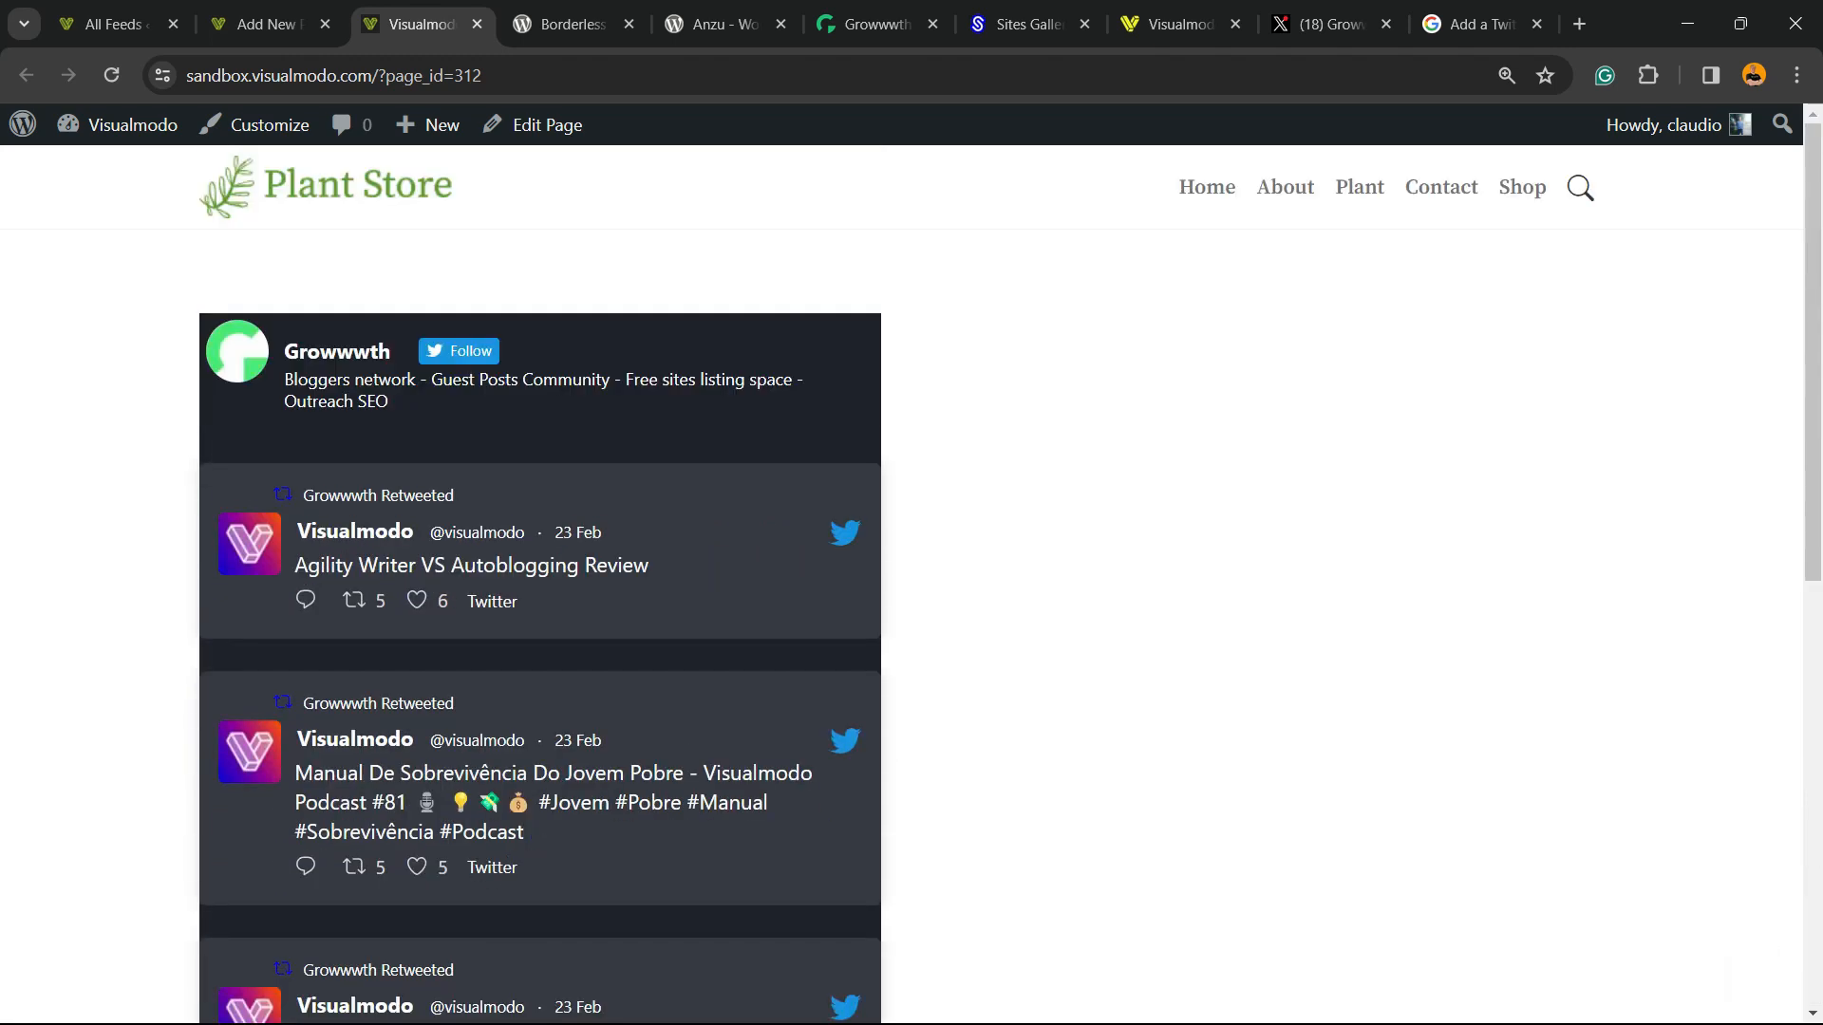
{"action": "left_click", "coordinate": [102, 23]}
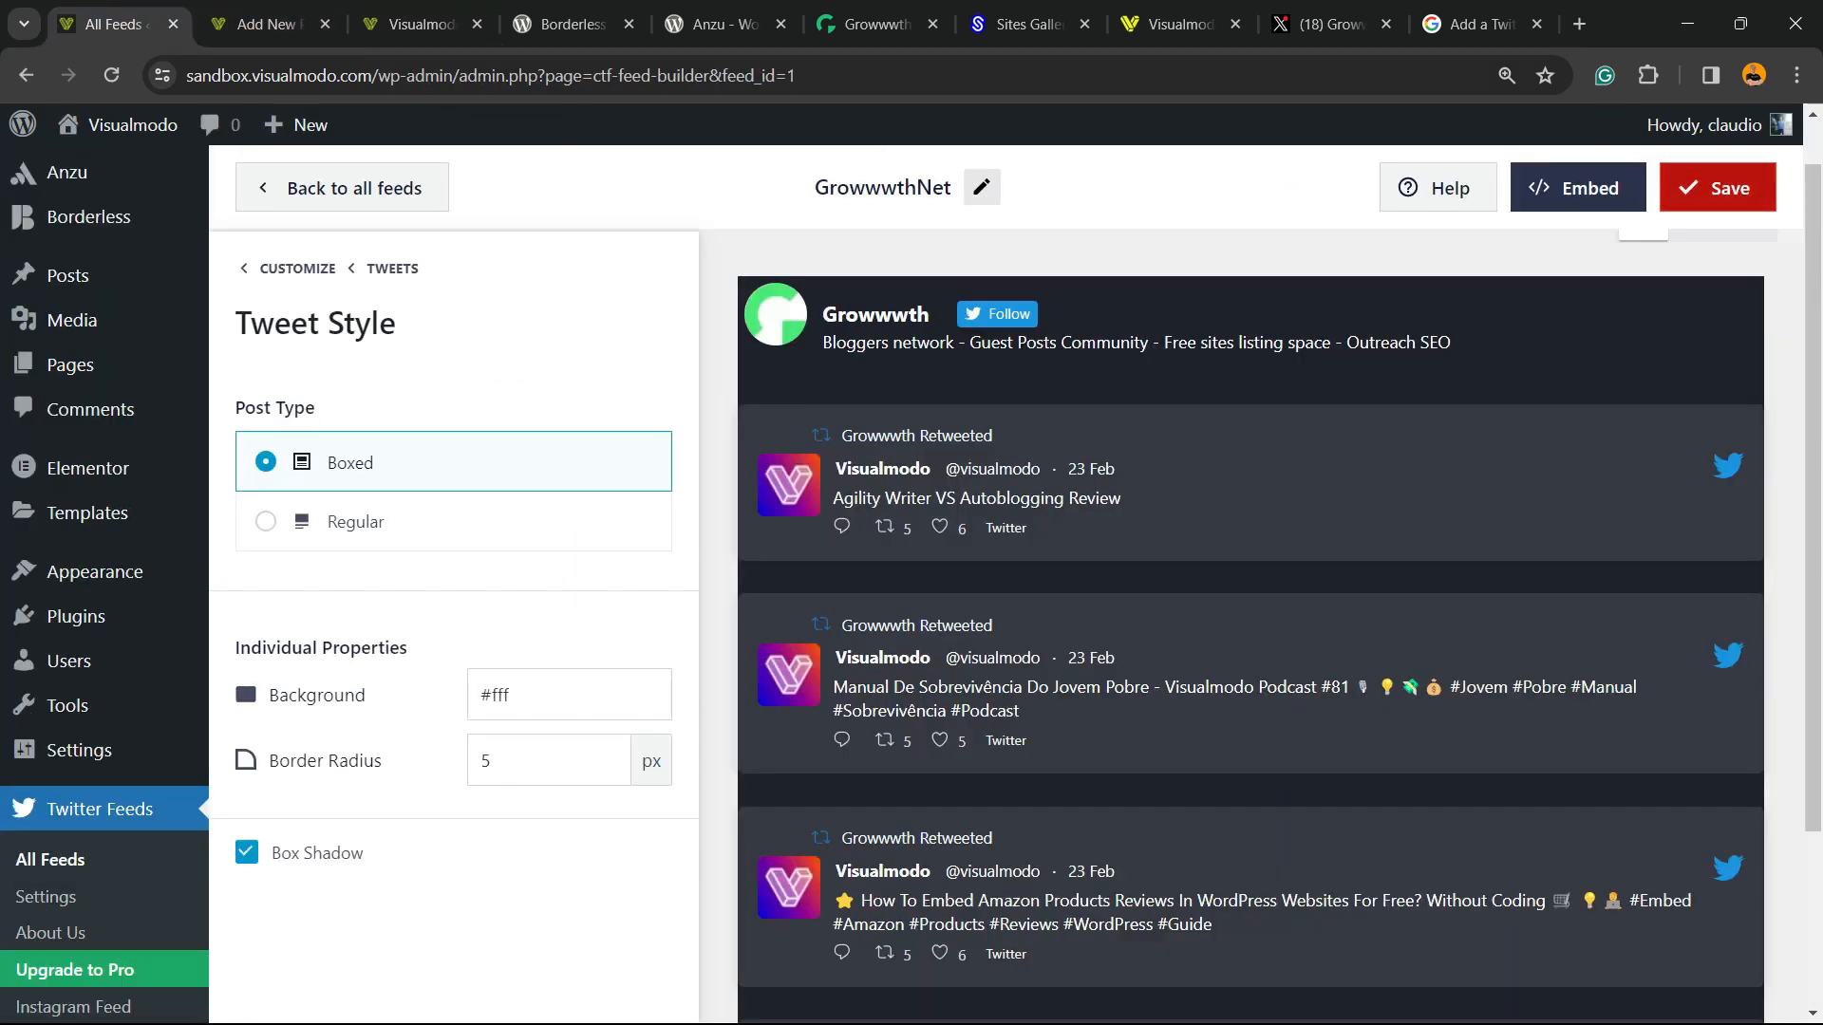
Switch the feed's colour scheme to Light, save it, and reload the live page
{"action": "left_click", "coordinate": [296, 268]}
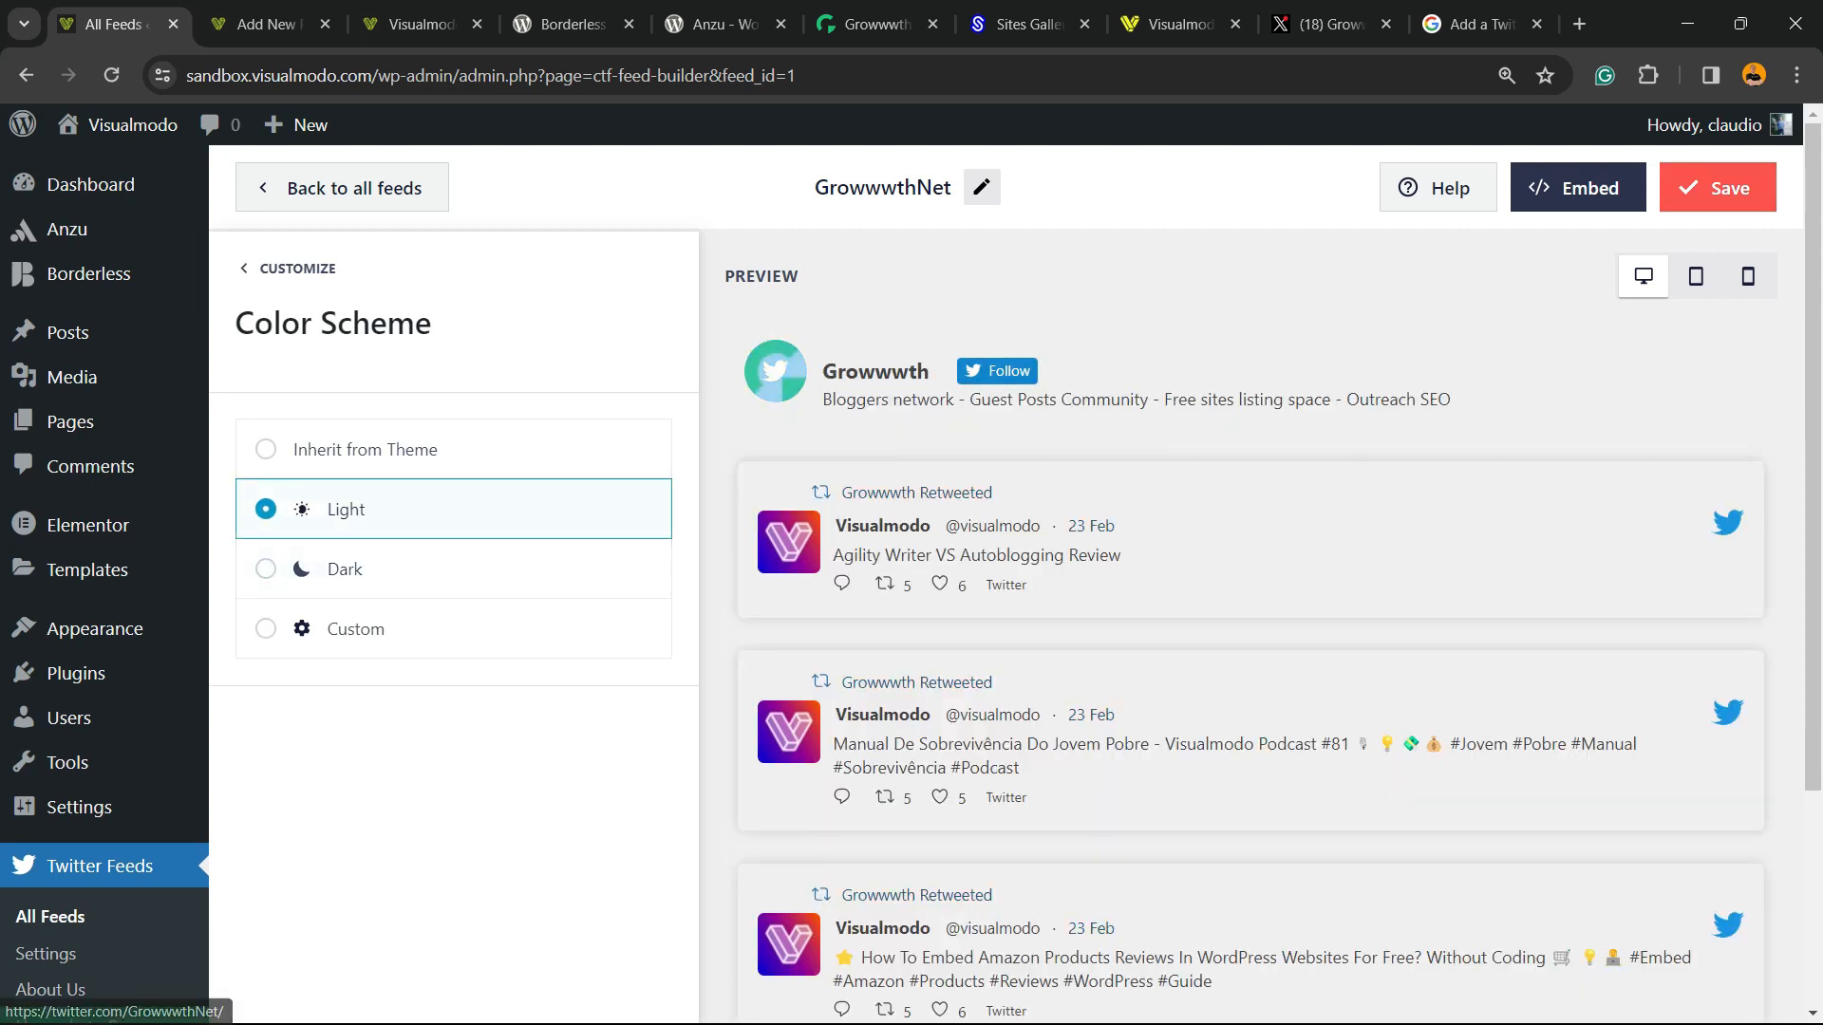
{"action": "left_click", "coordinate": [1716, 187]}
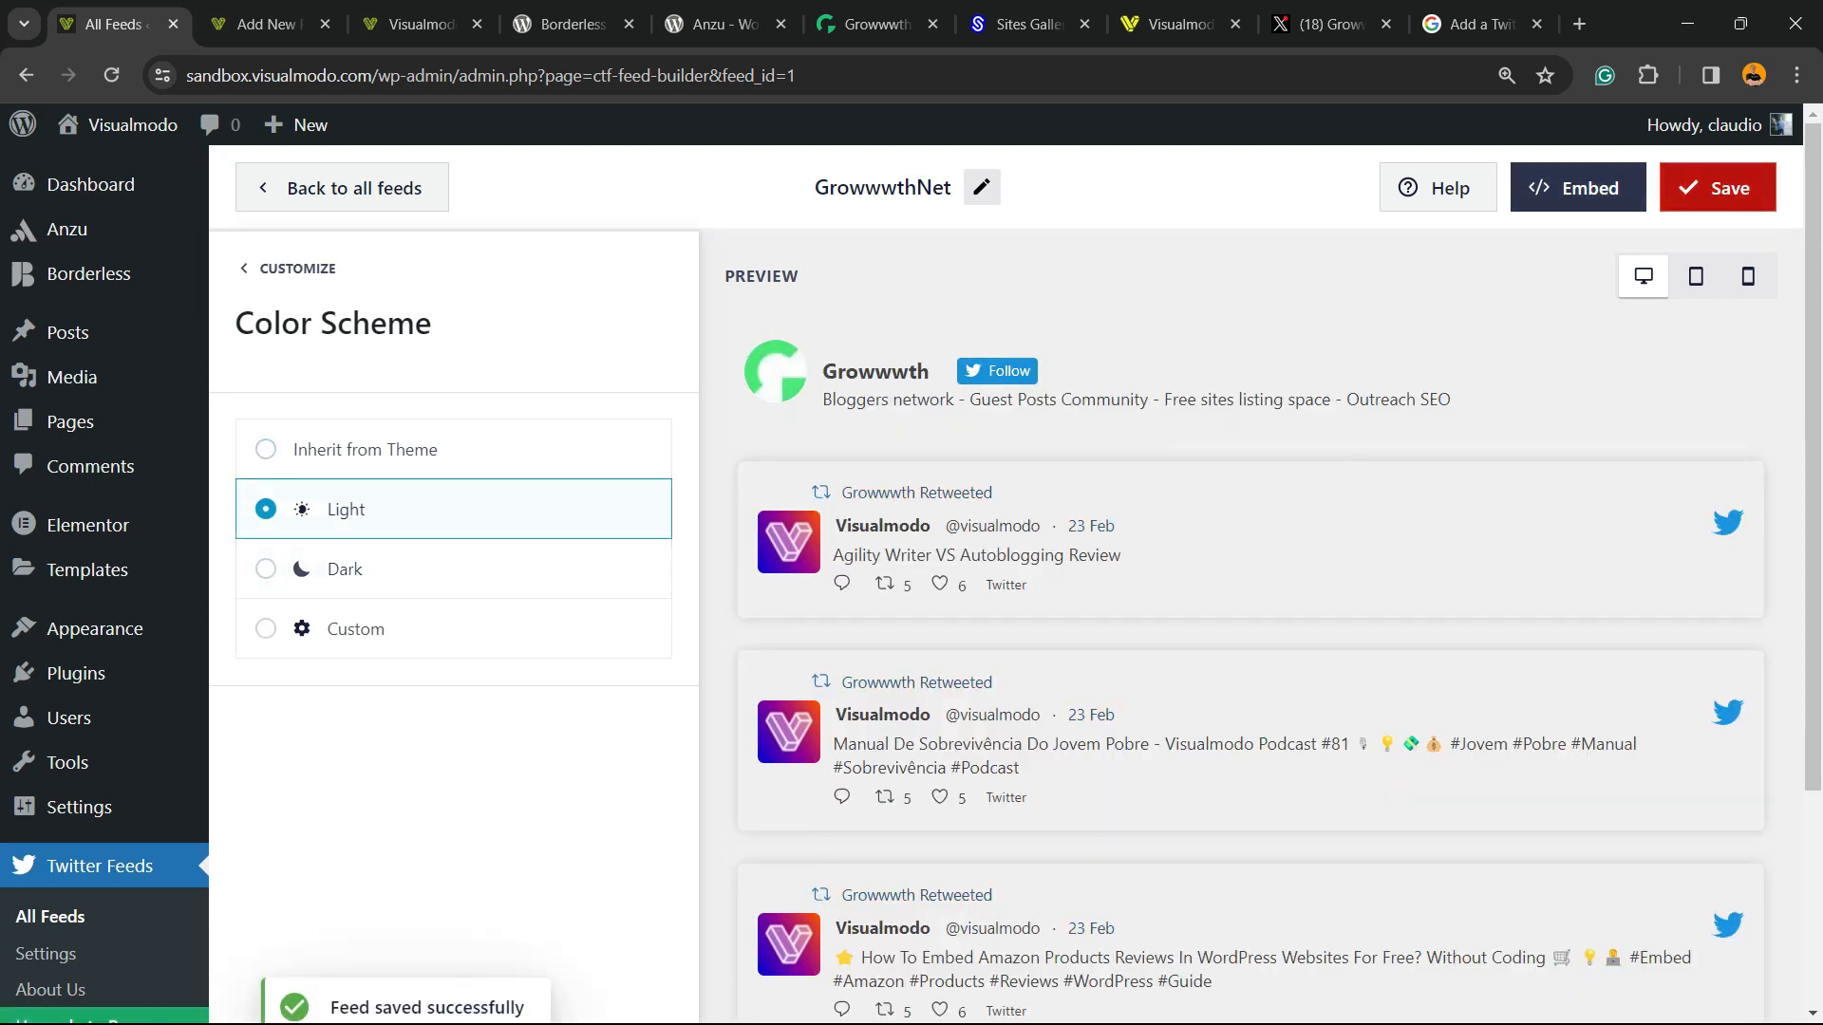
{"action": "left_click", "coordinate": [407, 23]}
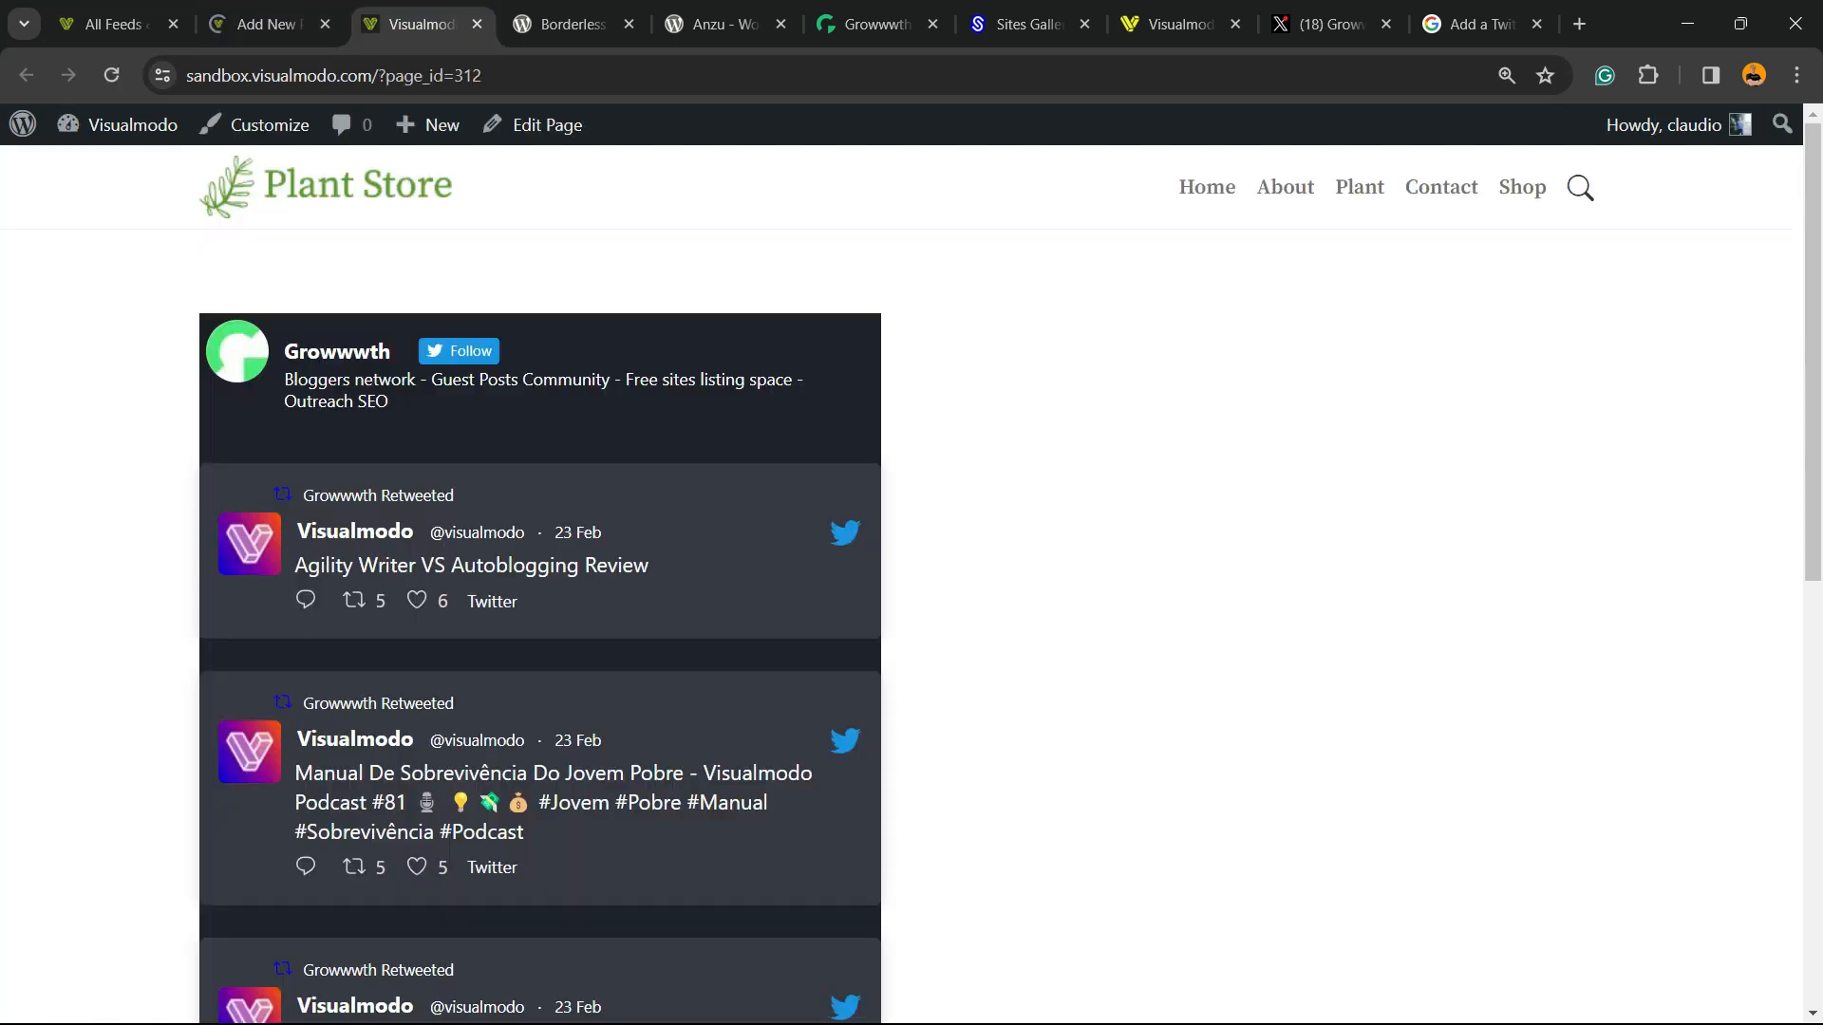
Scroll through the light, boxed feed on the live page, then bring up the Borderless plugin listing
{"action": "scroll", "scroll_direction": "up", "scroll_amount": 3}
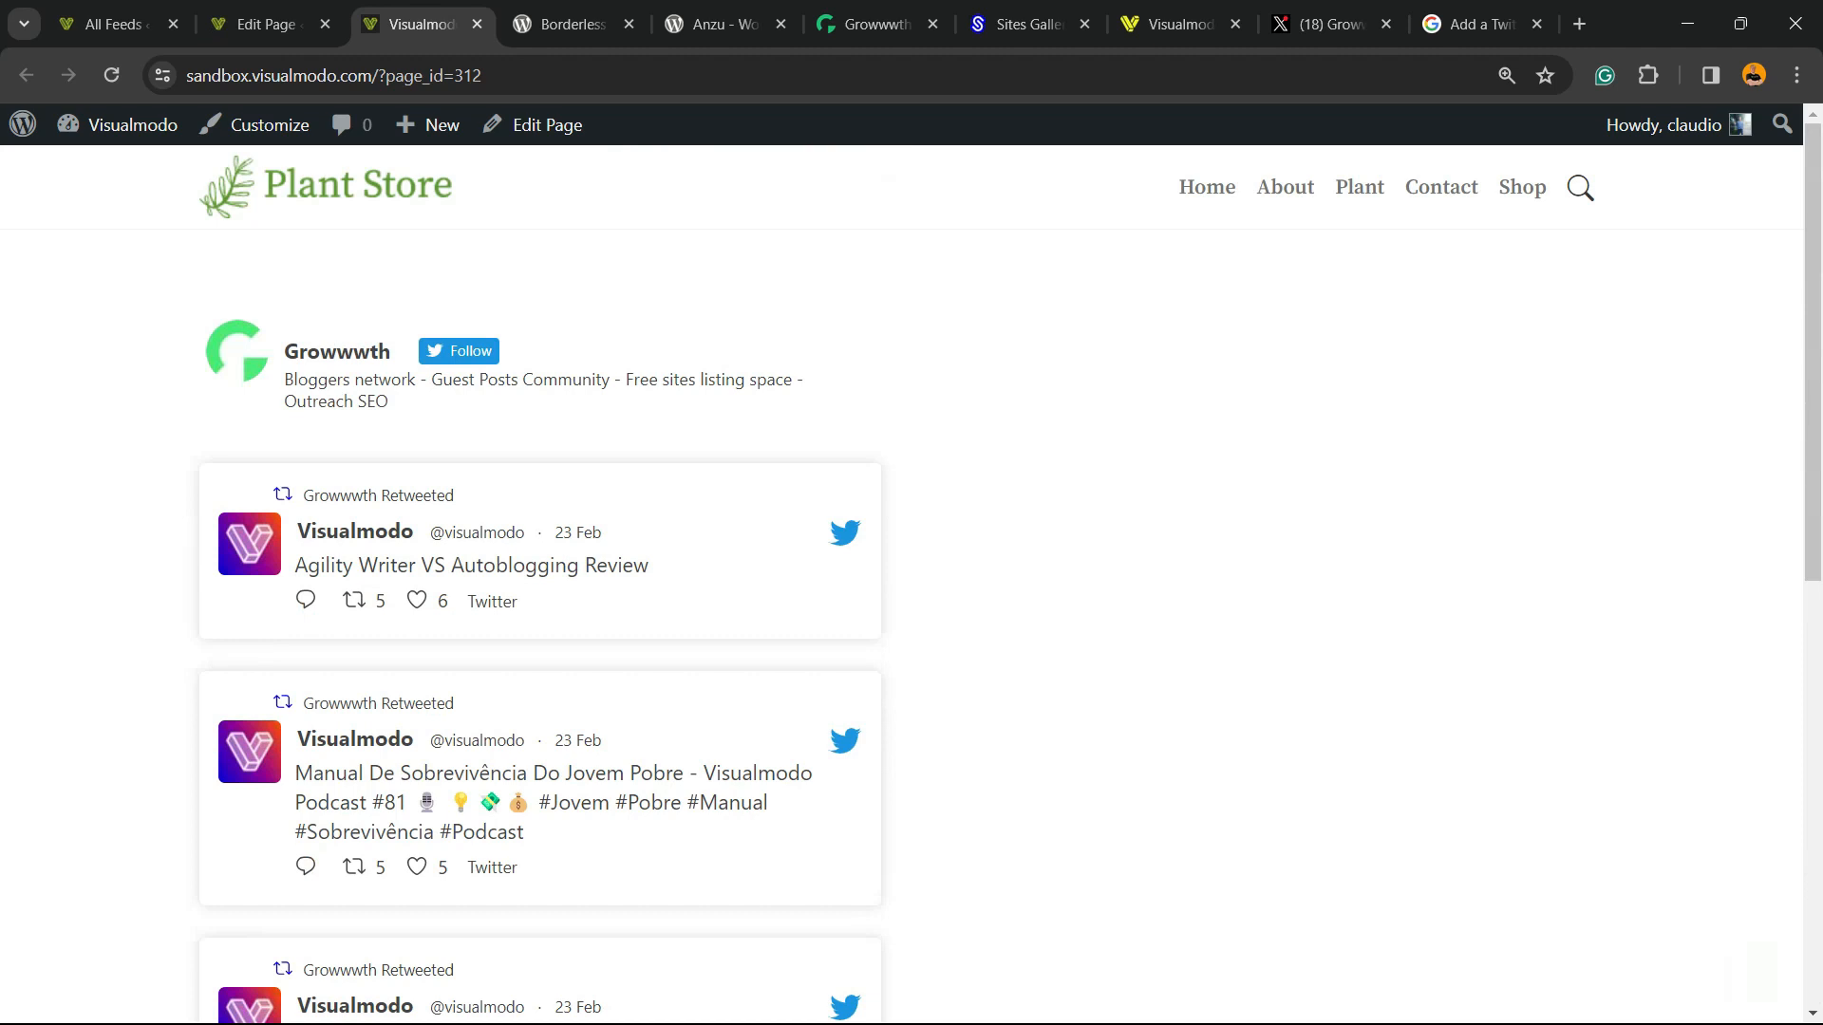
{"action": "scroll", "scroll_direction": "down", "scroll_amount": 3}
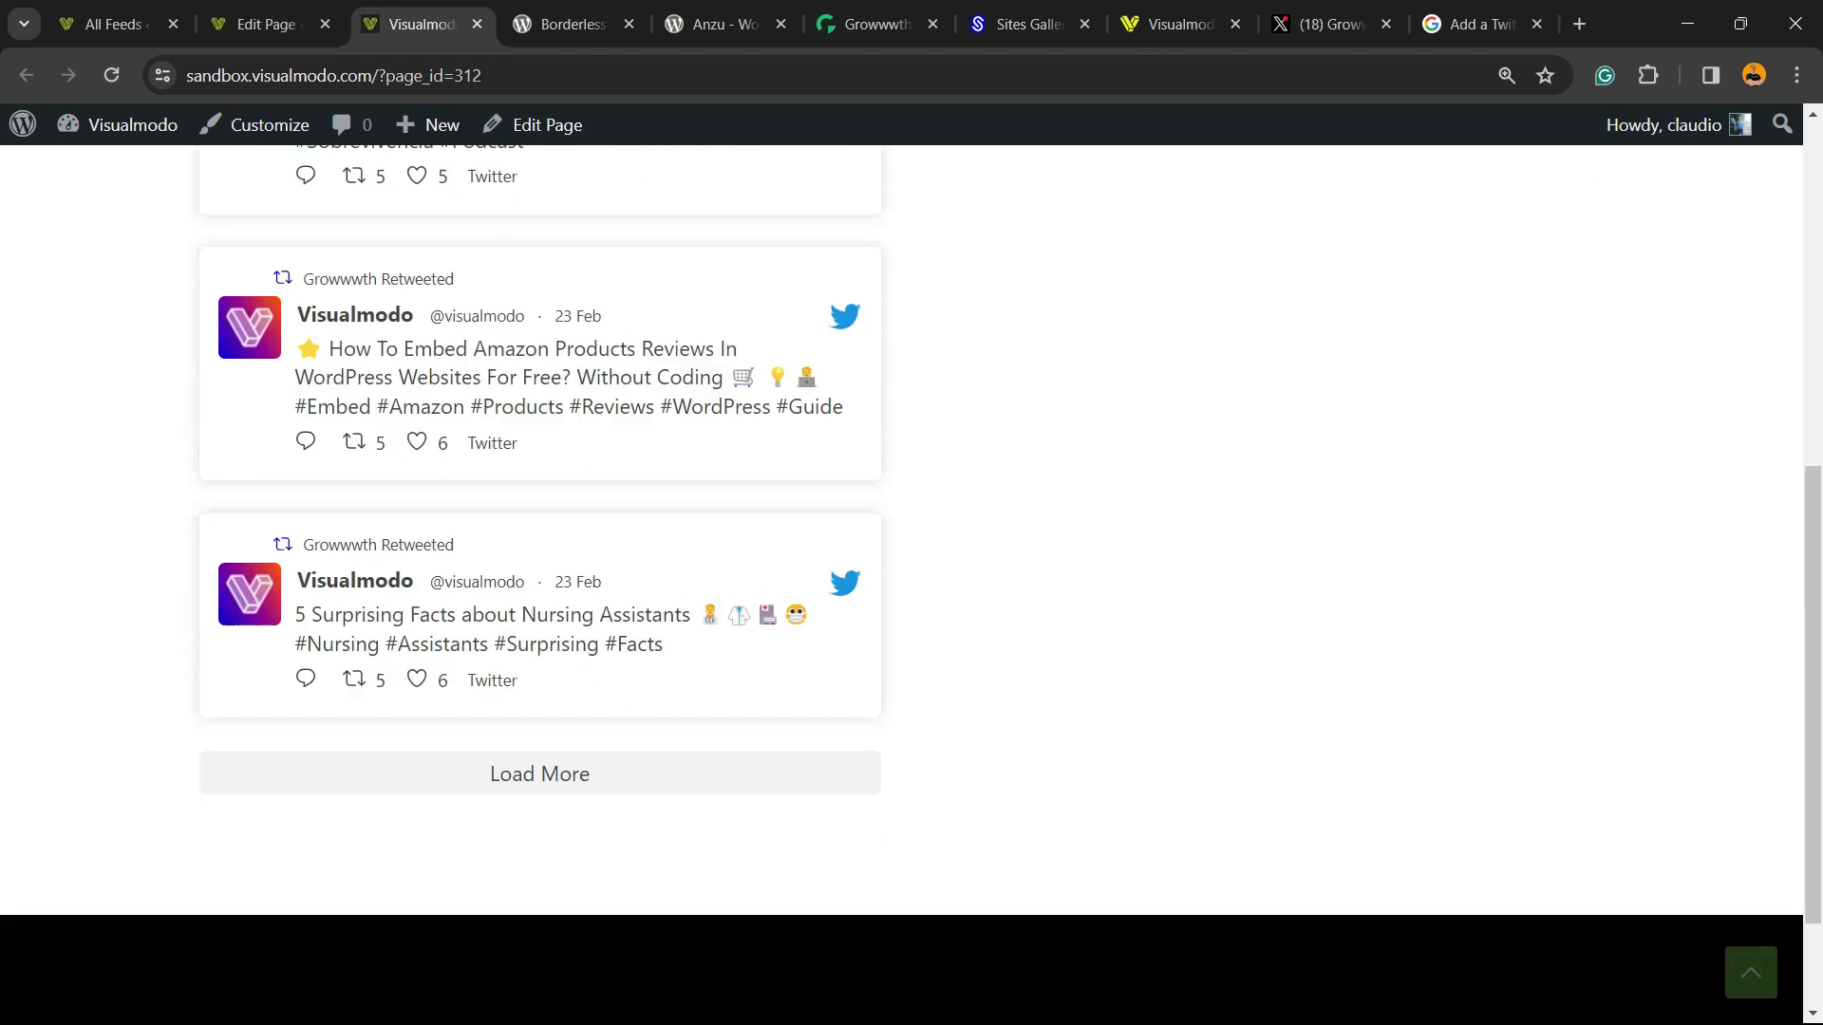
{"action": "scroll", "scroll_direction": "up", "scroll_amount": 3}
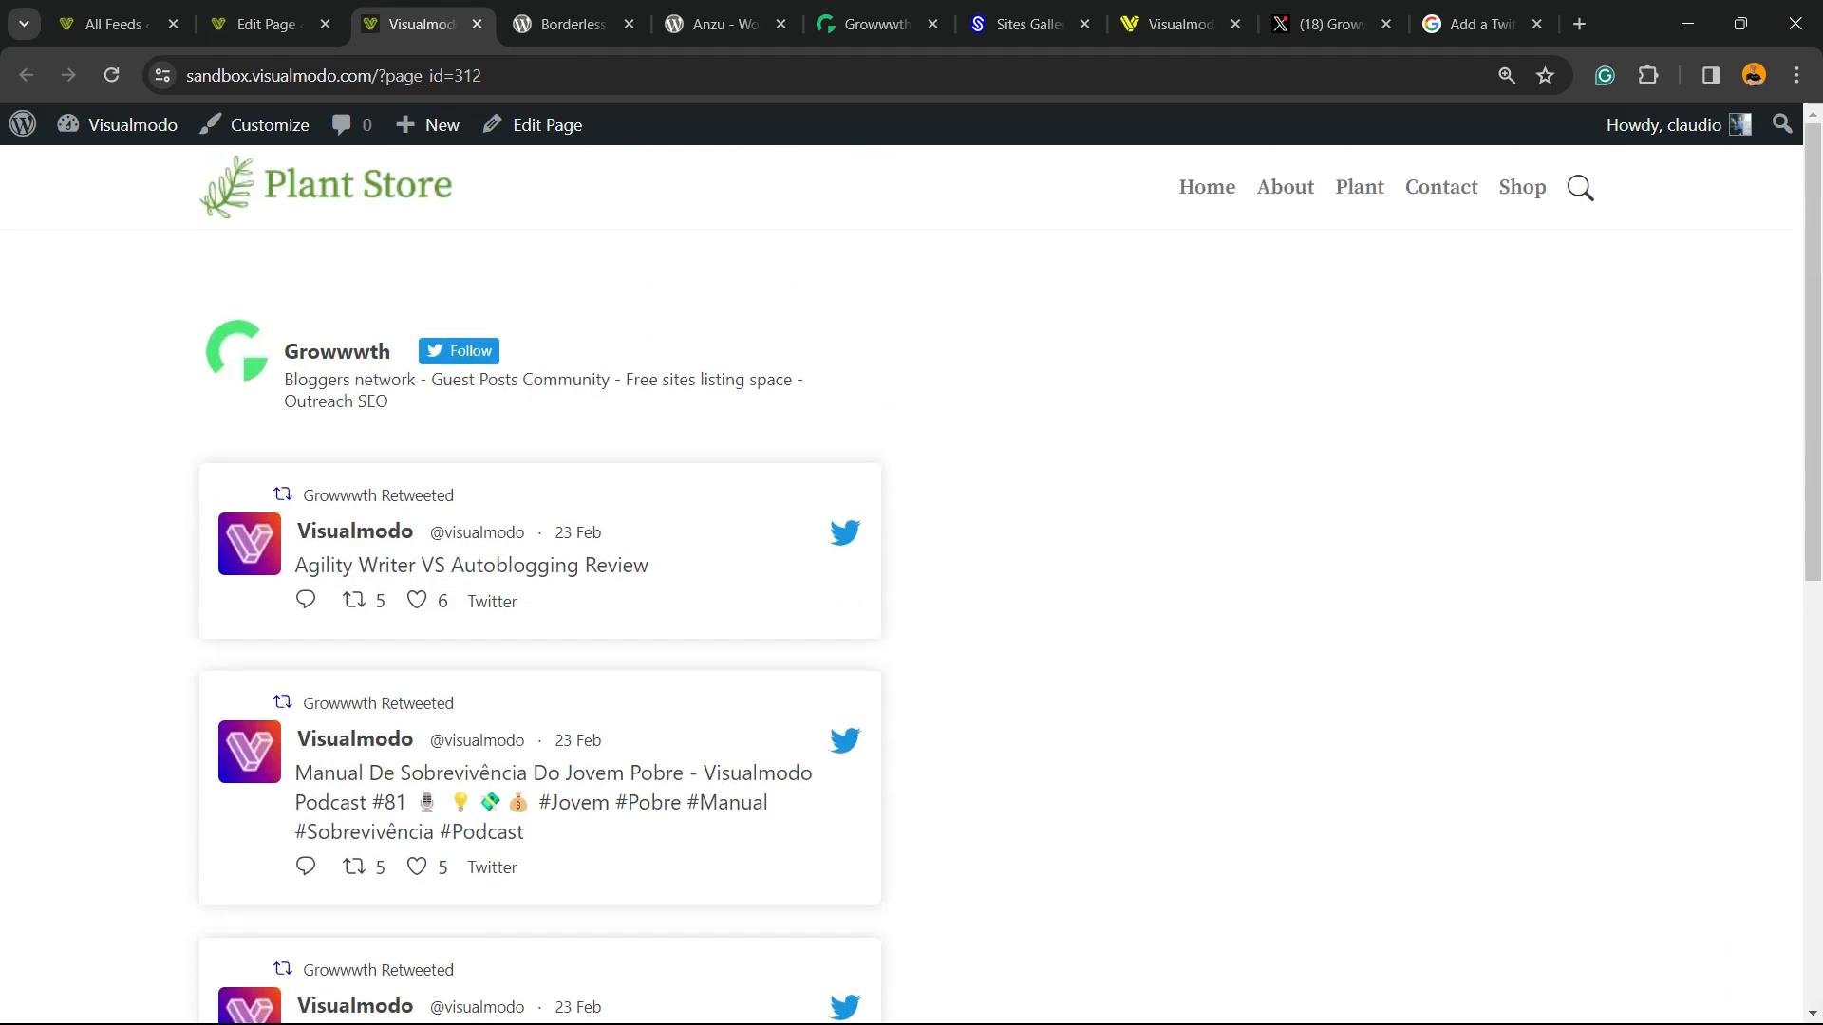
{"action": "scroll", "scroll_direction": "down", "scroll_amount": 3}
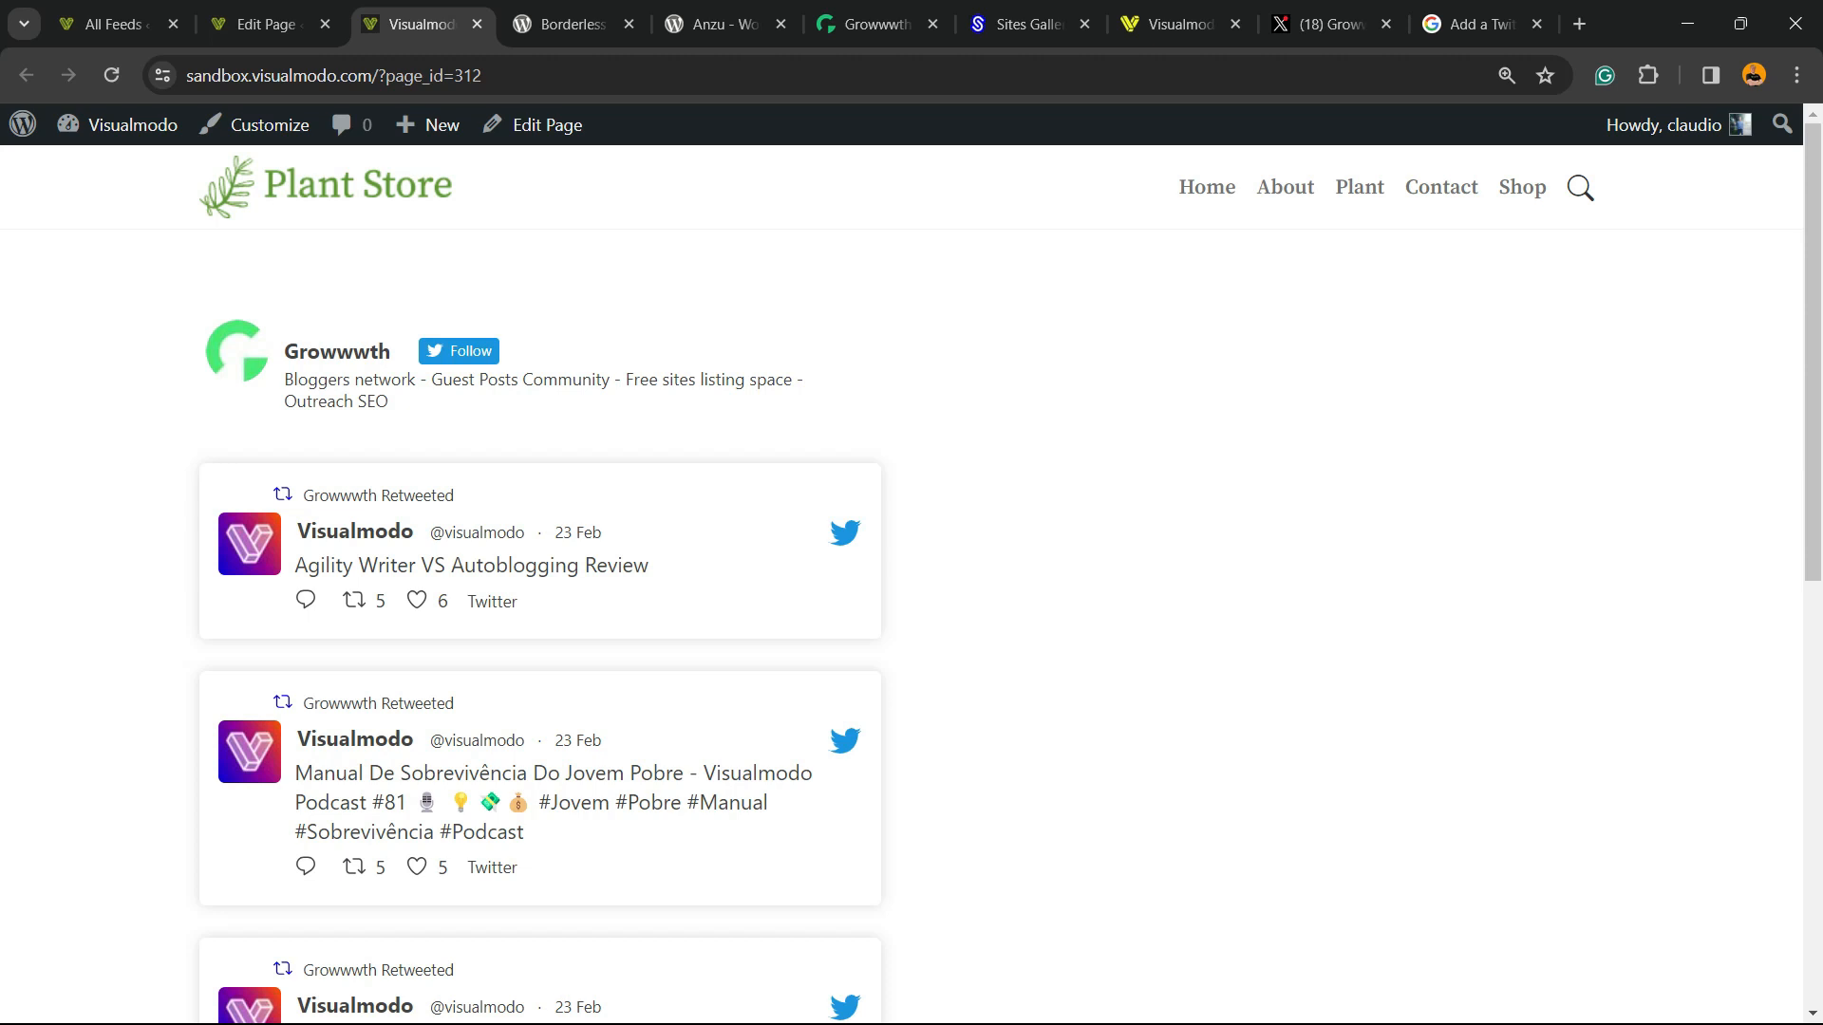
{"action": "scroll", "scroll_direction": "down", "scroll_amount": 3}
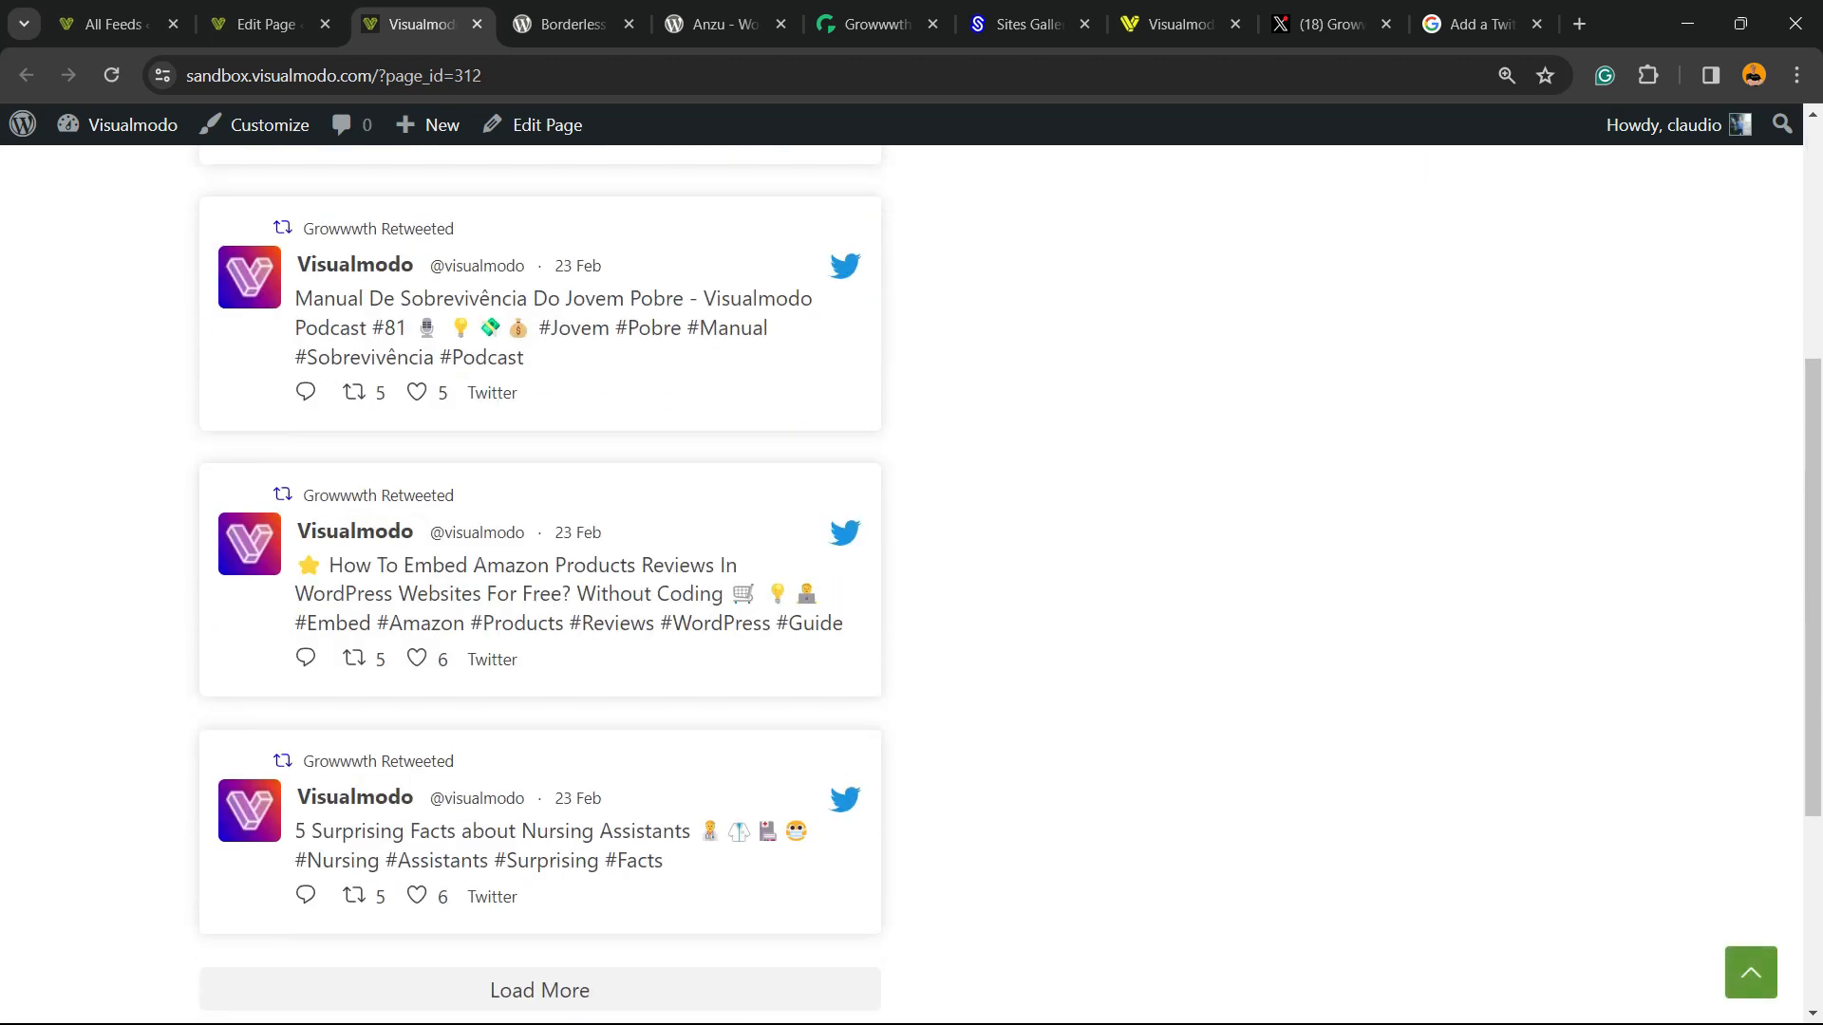
{"action": "scroll", "scroll_direction": "up", "scroll_amount": 3}
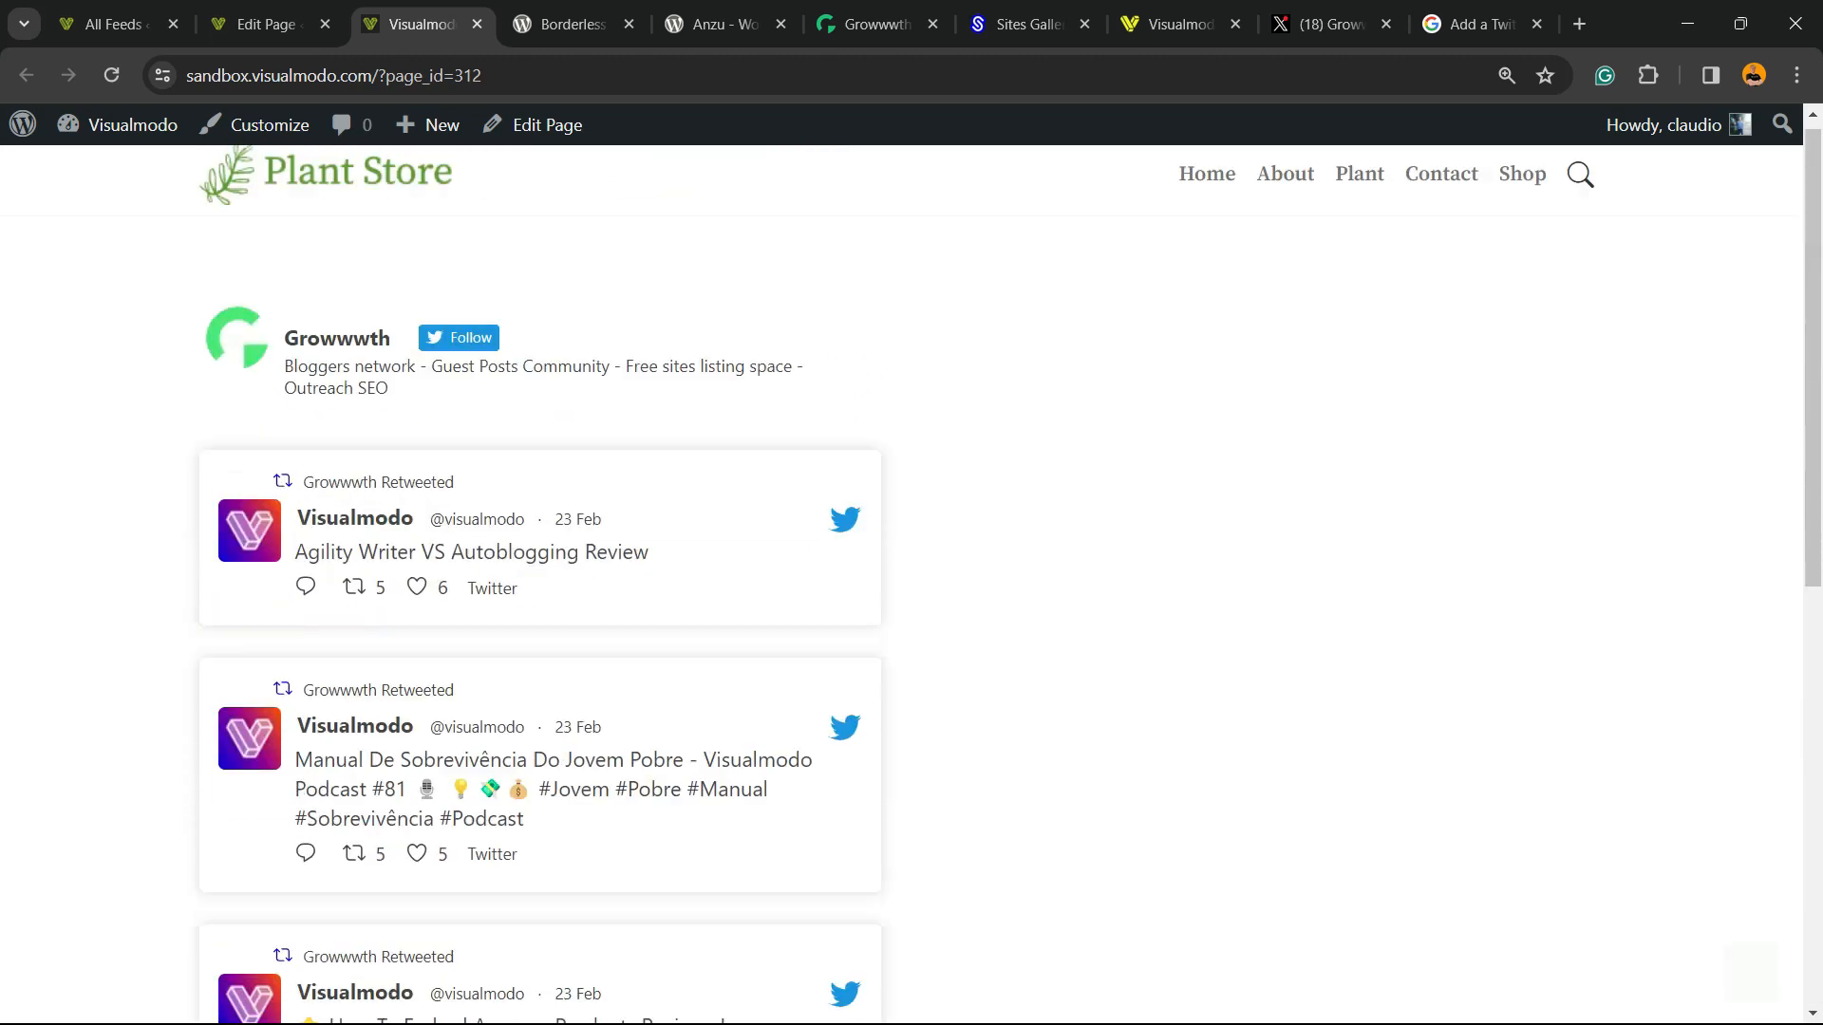
{"action": "left_click", "coordinate": [566, 23]}
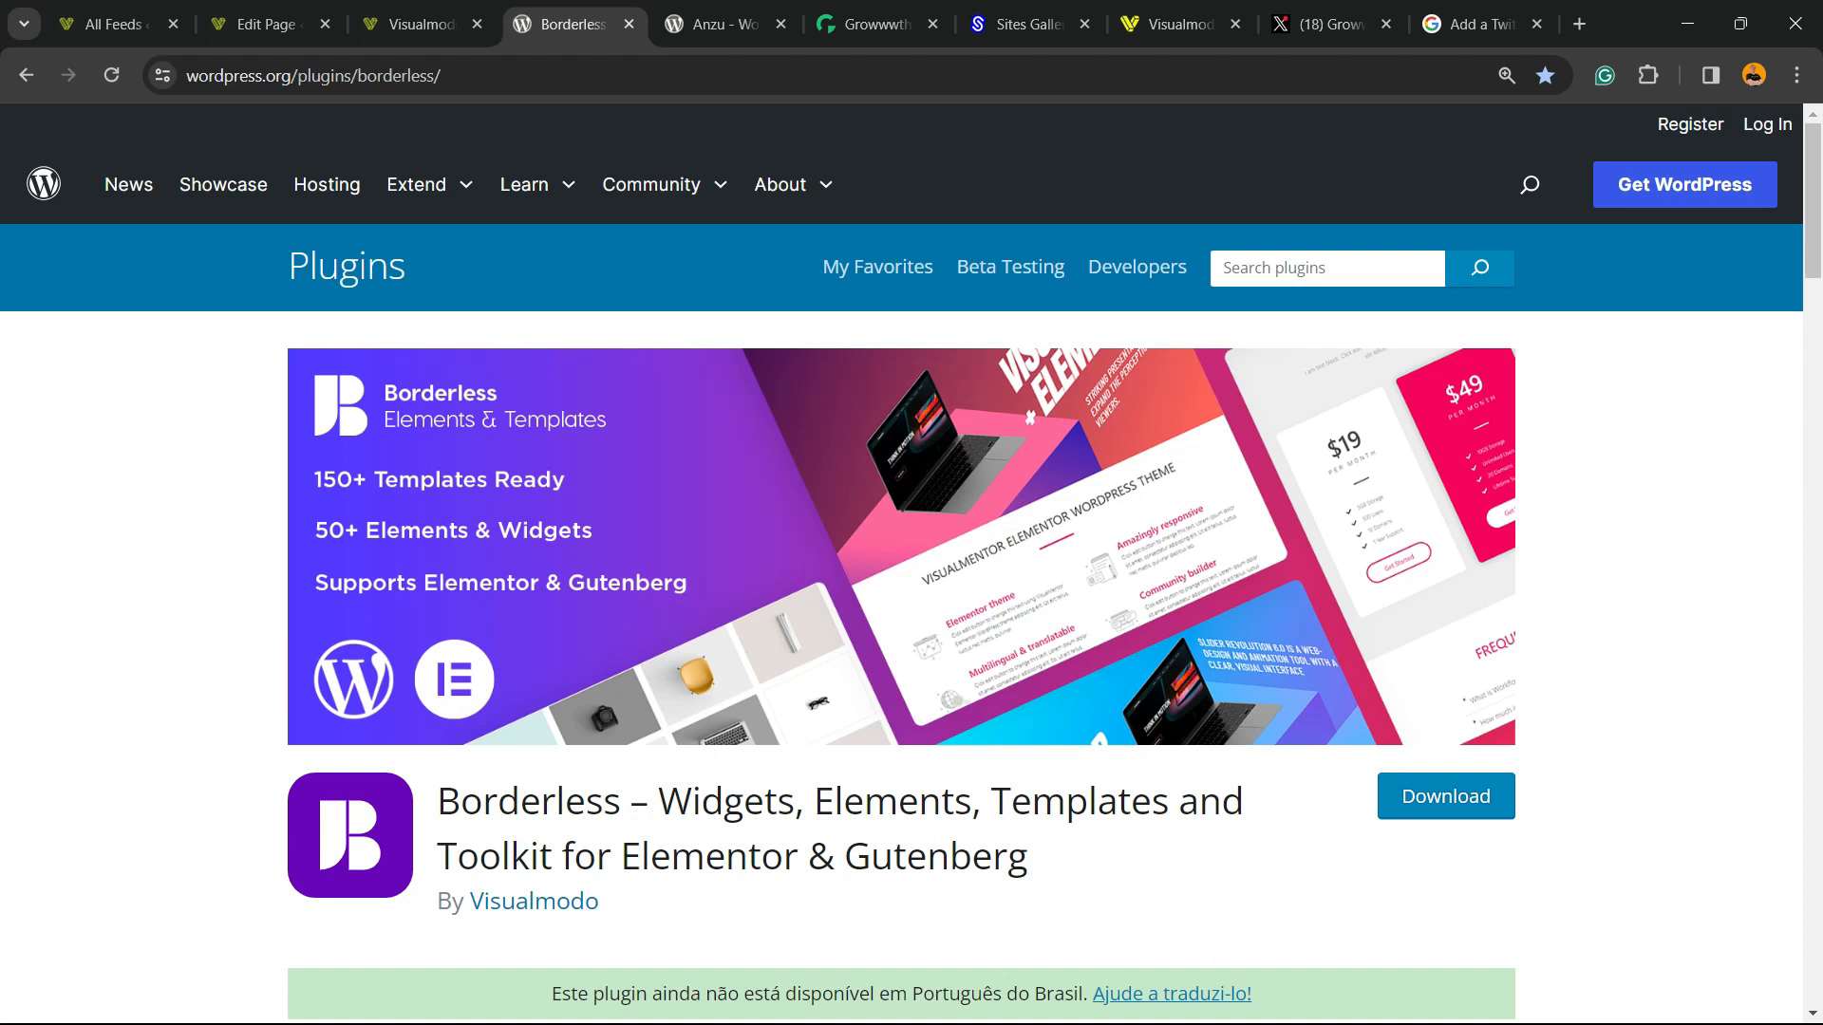
Browse the Anzu theme page and Growwwth's listings, ending on the Sites Gallery site
{"action": "left_click", "coordinate": [720, 23]}
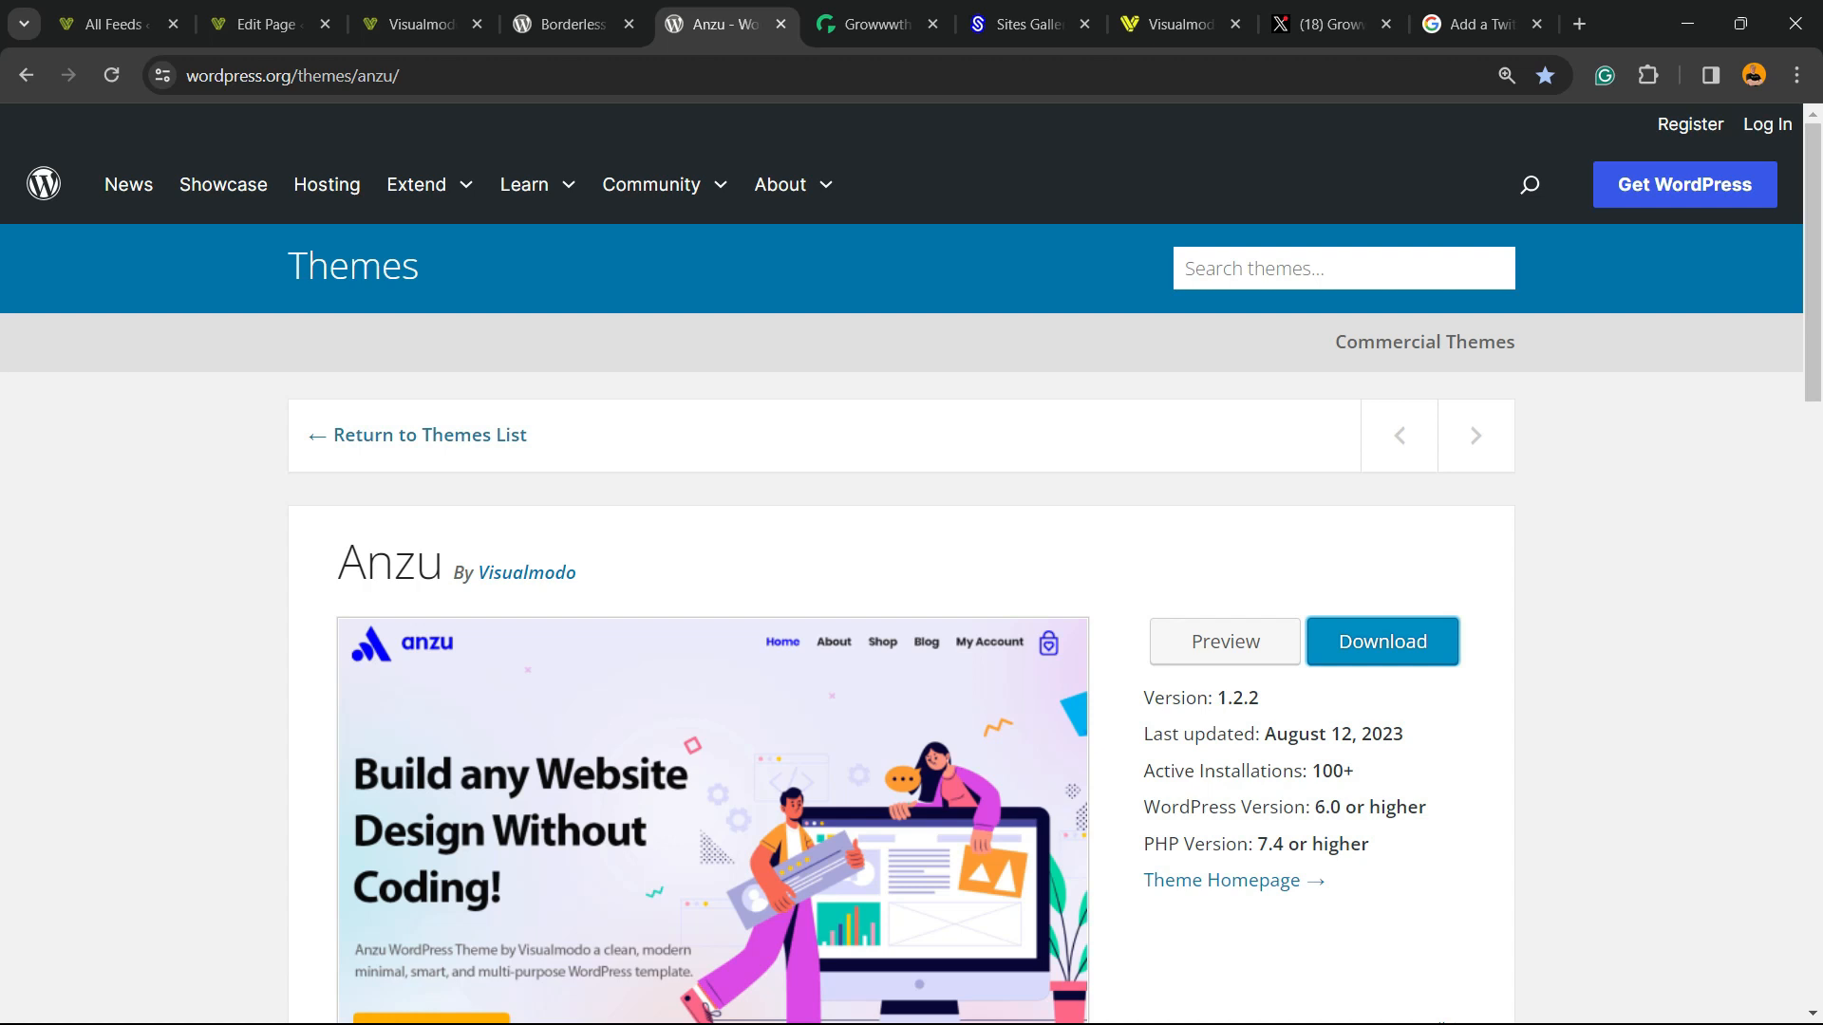
{"action": "left_click", "coordinate": [874, 23]}
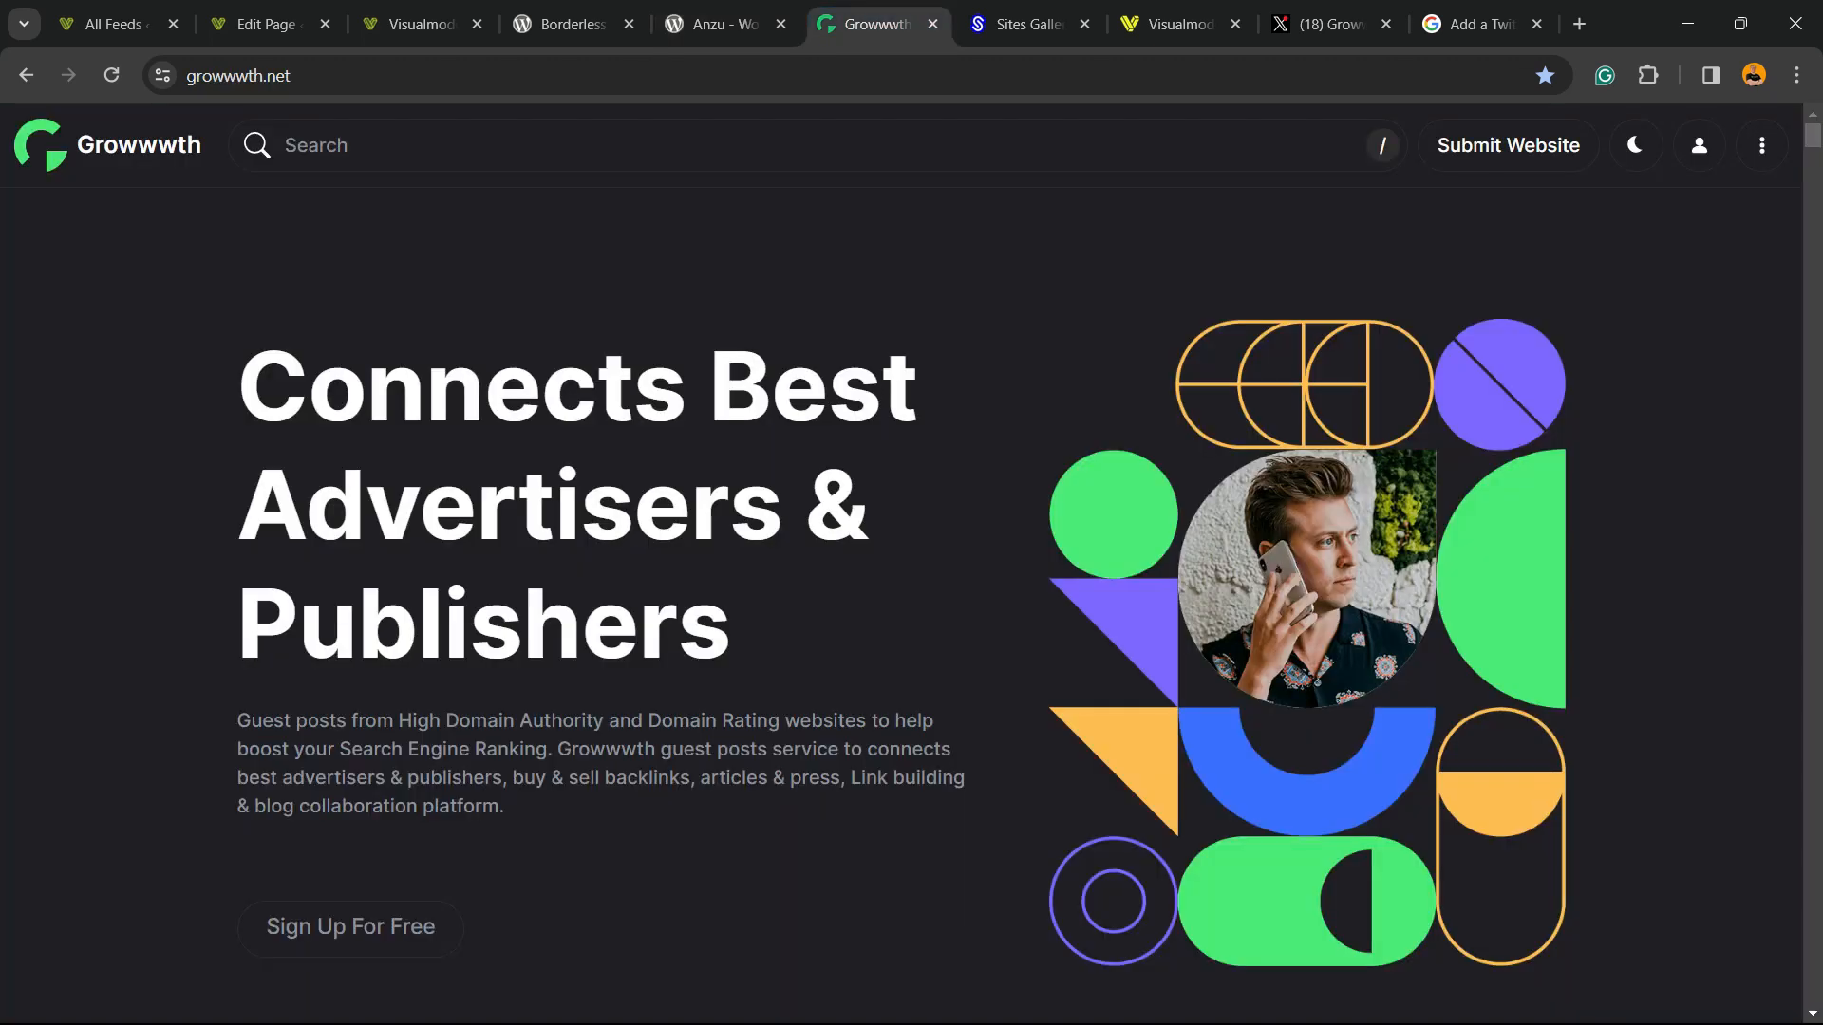
{"action": "scroll", "scroll_direction": "down", "scroll_amount": 3}
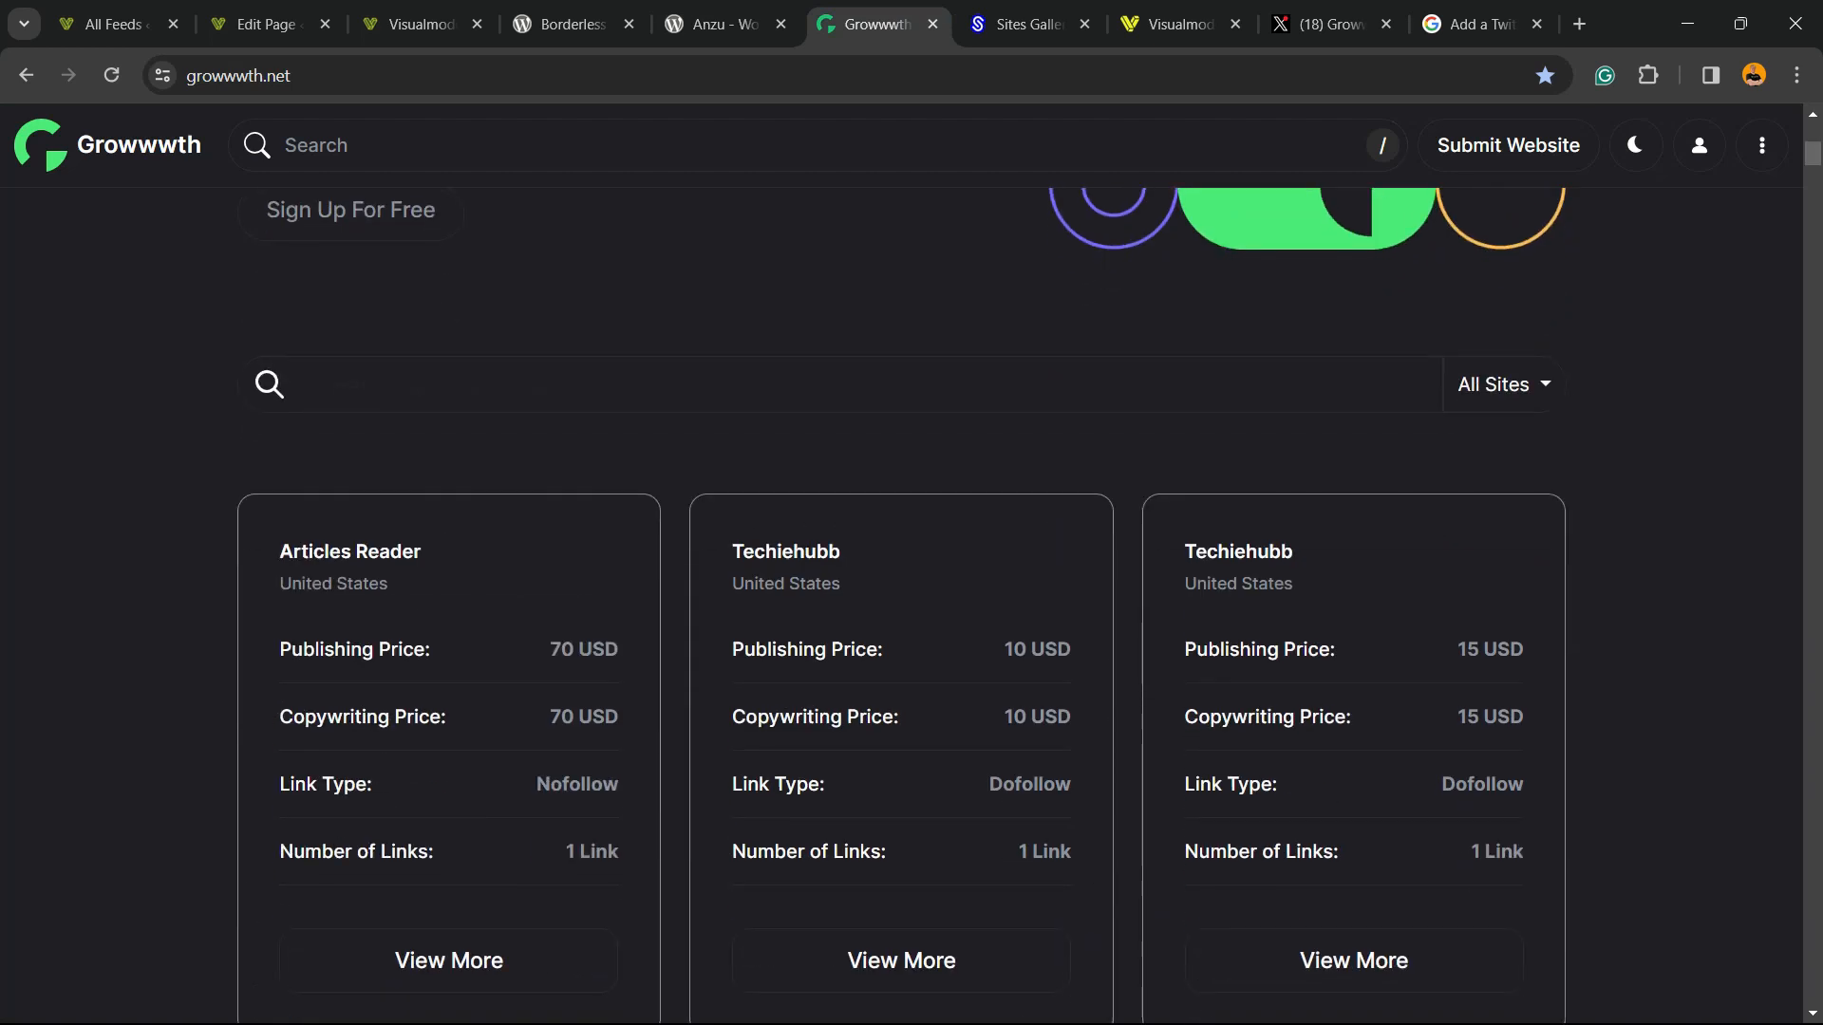
{"action": "scroll", "scroll_direction": "down", "scroll_amount": 3}
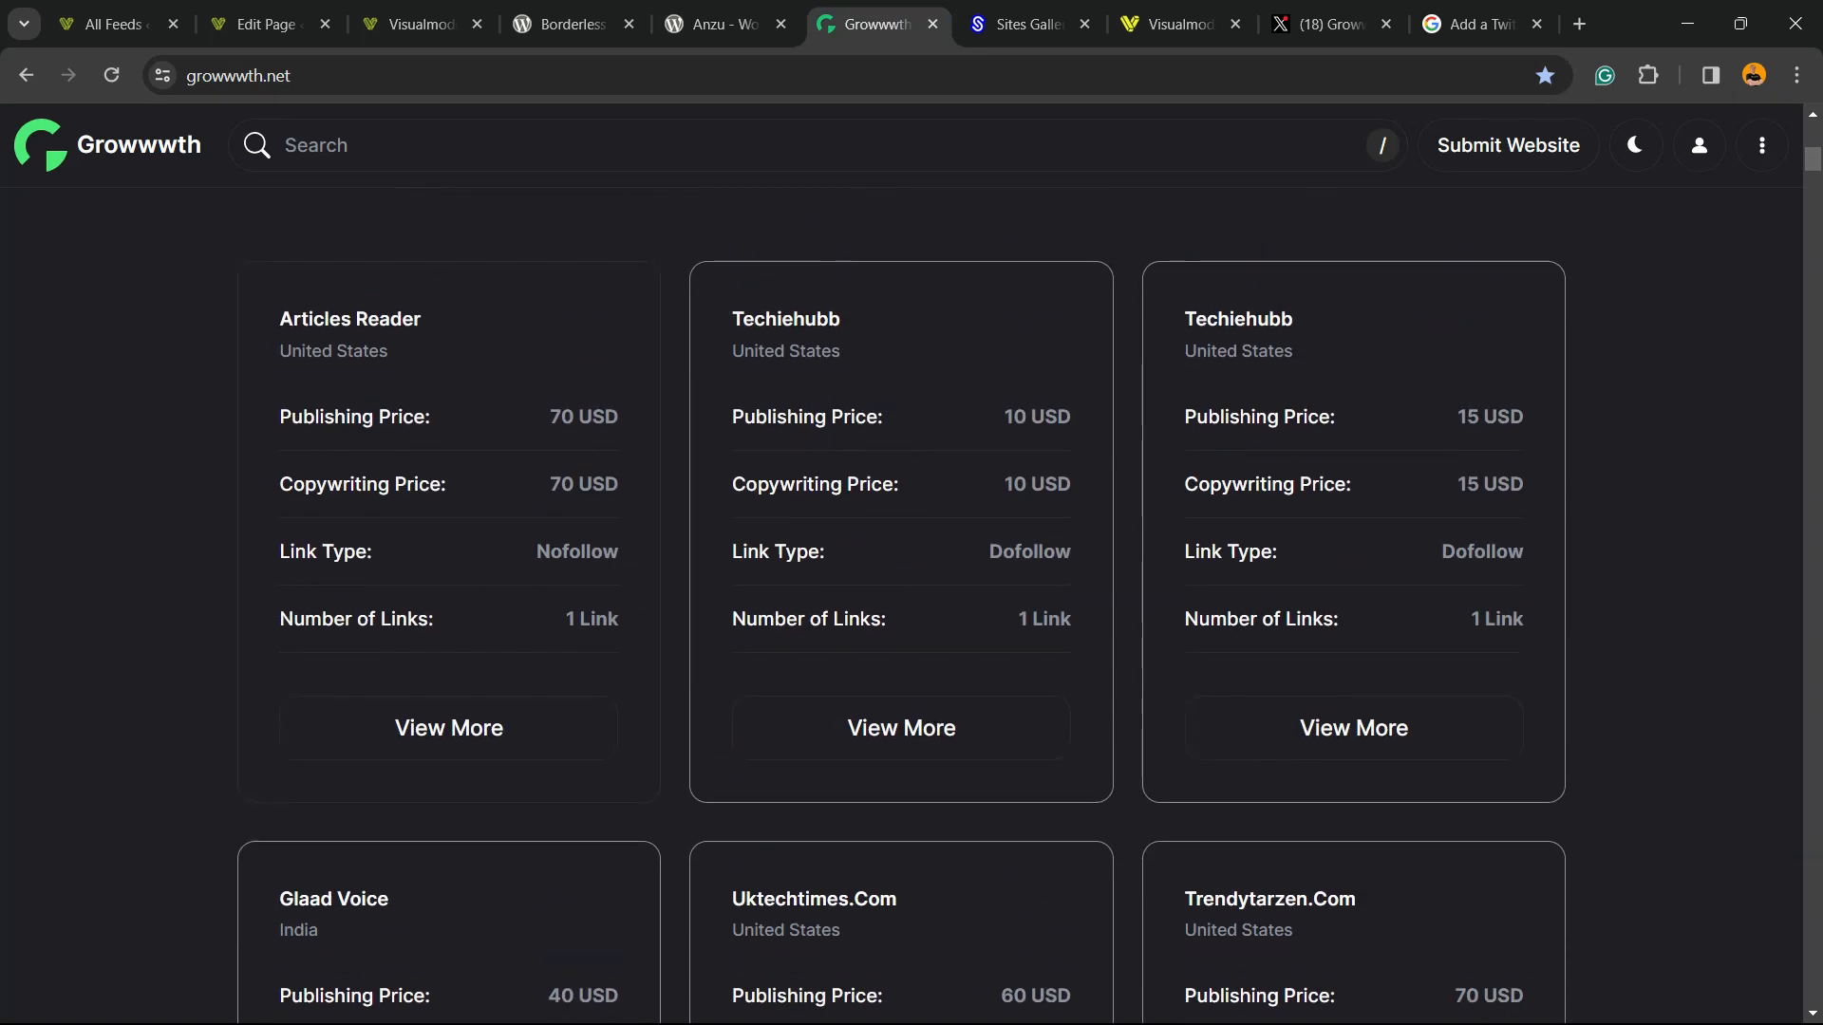
{"action": "scroll", "scroll_direction": "down", "scroll_amount": 3}
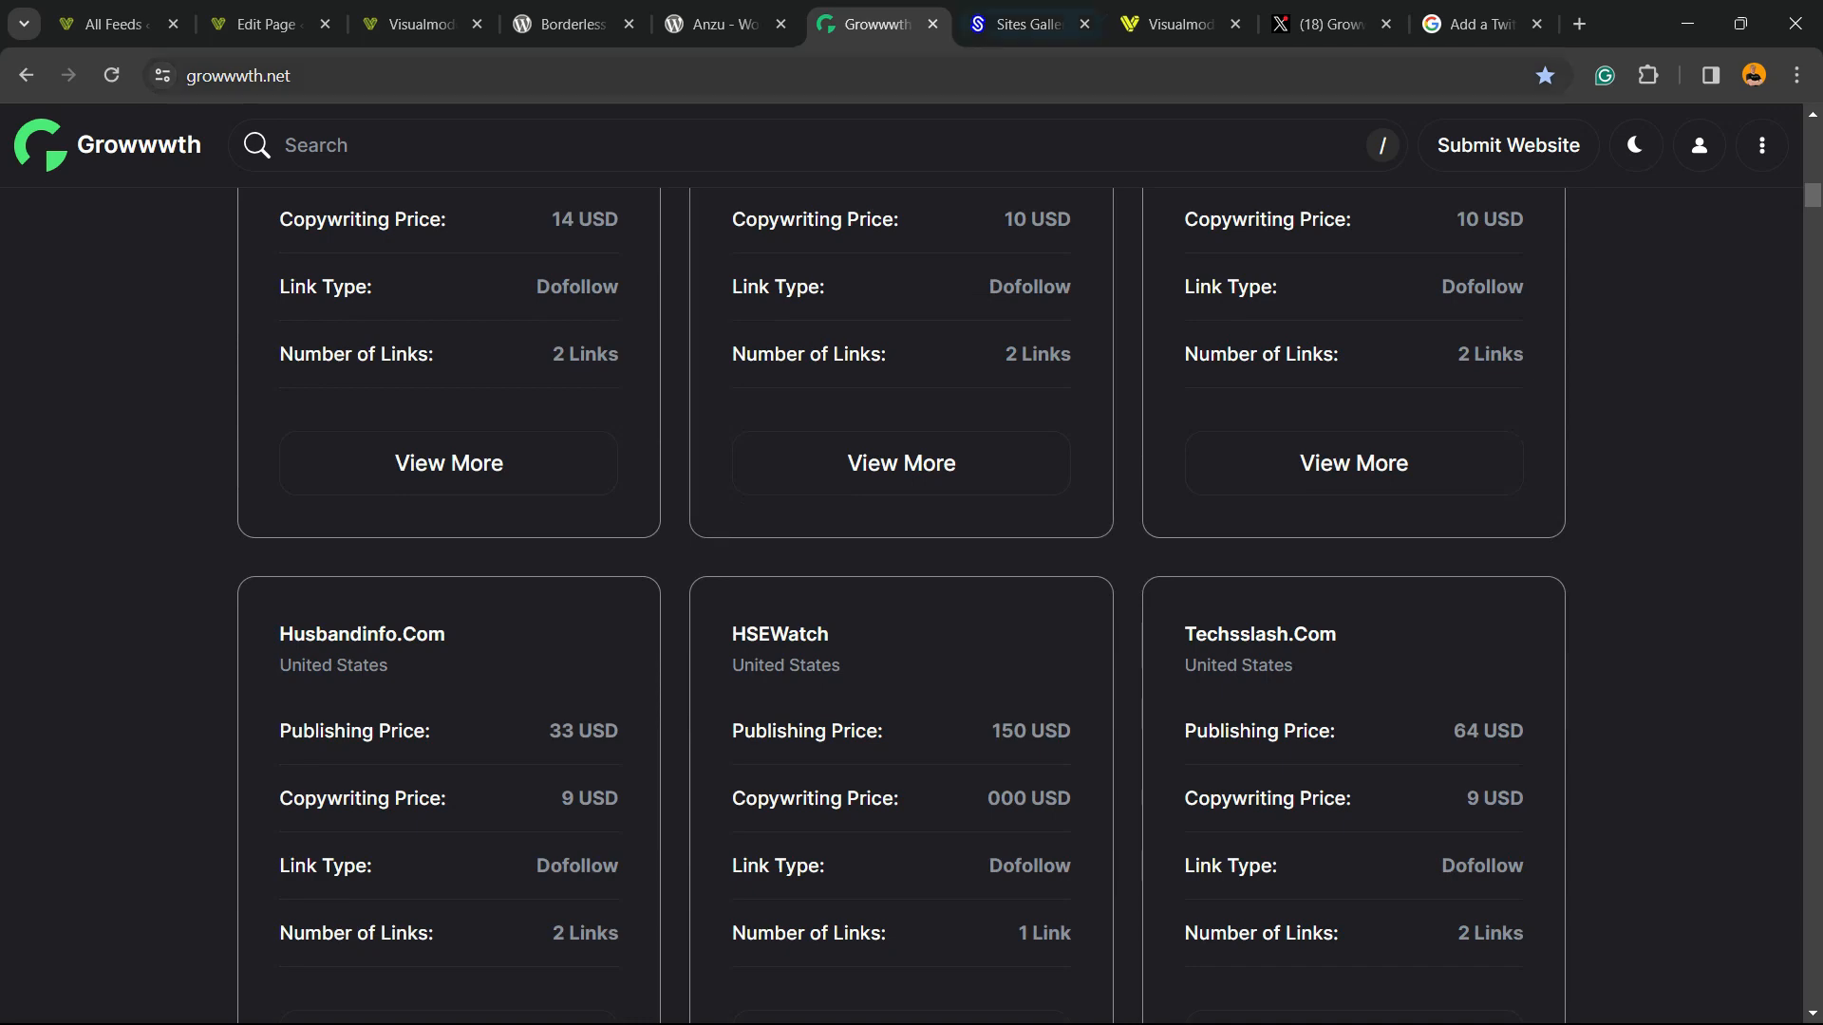
{"action": "left_click", "coordinate": [1027, 23]}
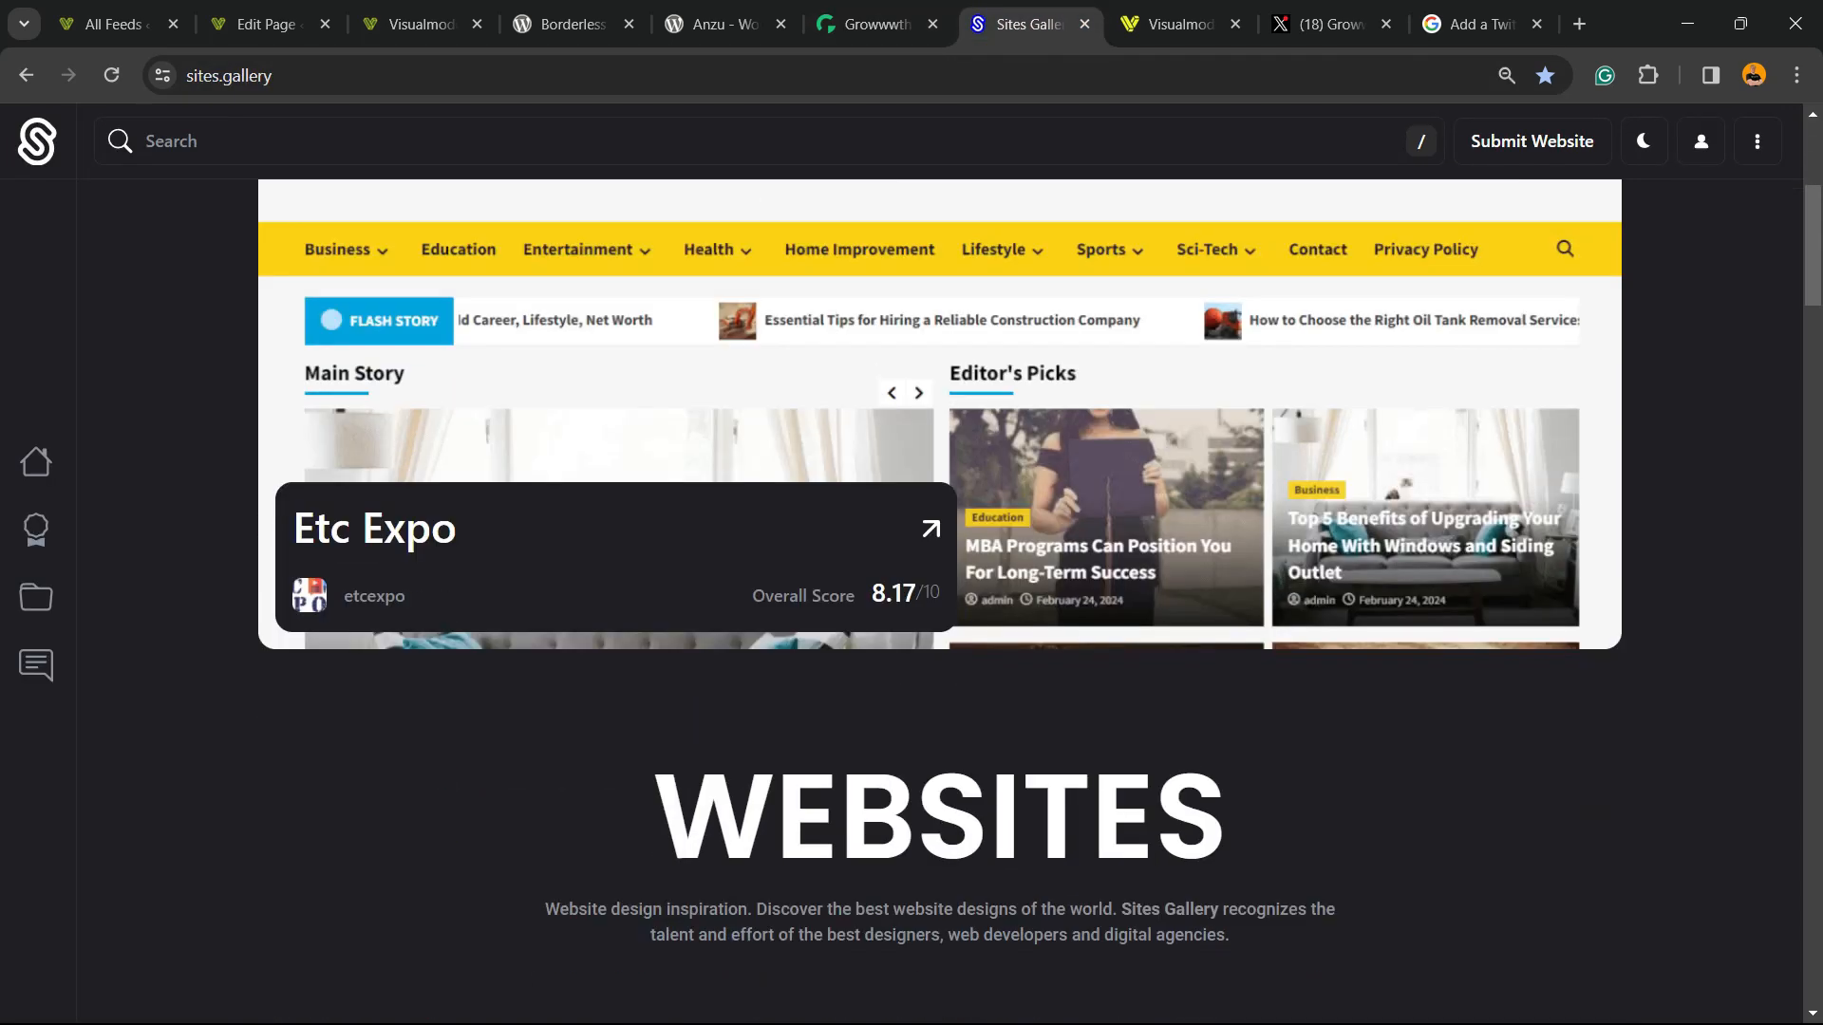
Browse the Sites Gallery showcase and awards info, then switch to the Visualmodo tab
{"action": "scroll", "scroll_direction": "down", "scroll_amount": 3}
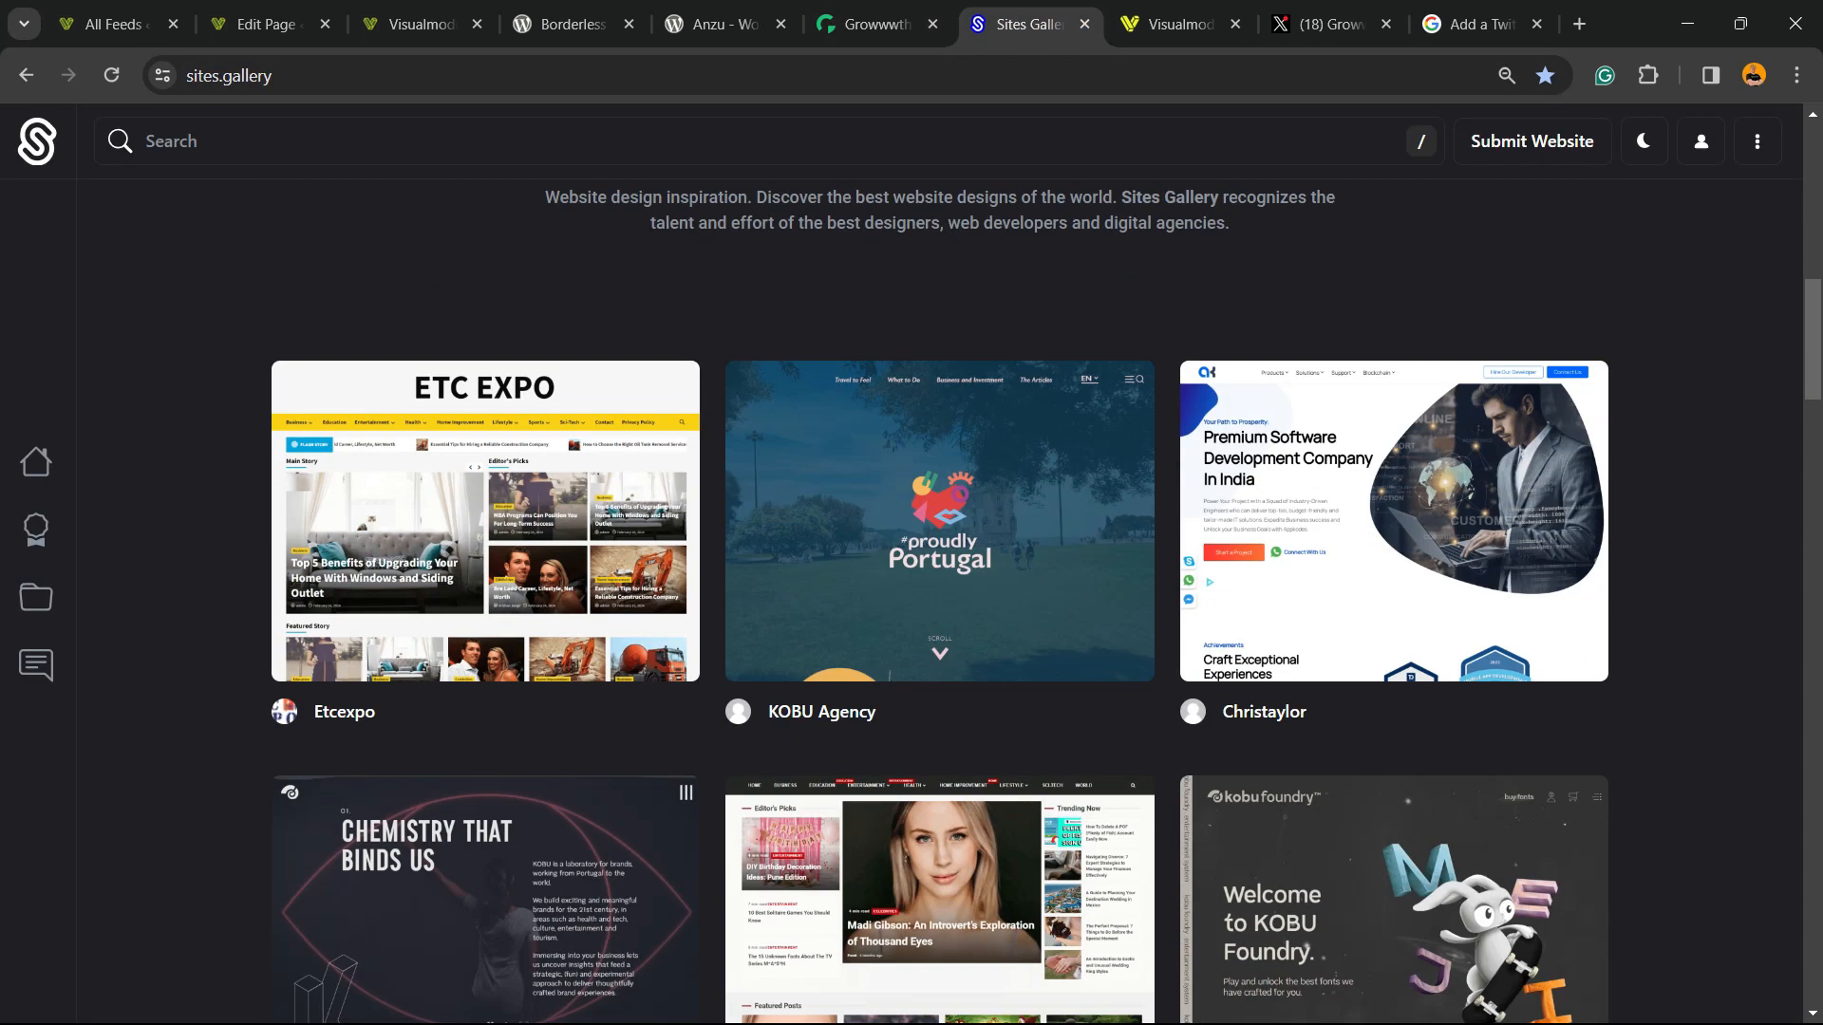
{"action": "scroll", "scroll_direction": "down", "scroll_amount": 3}
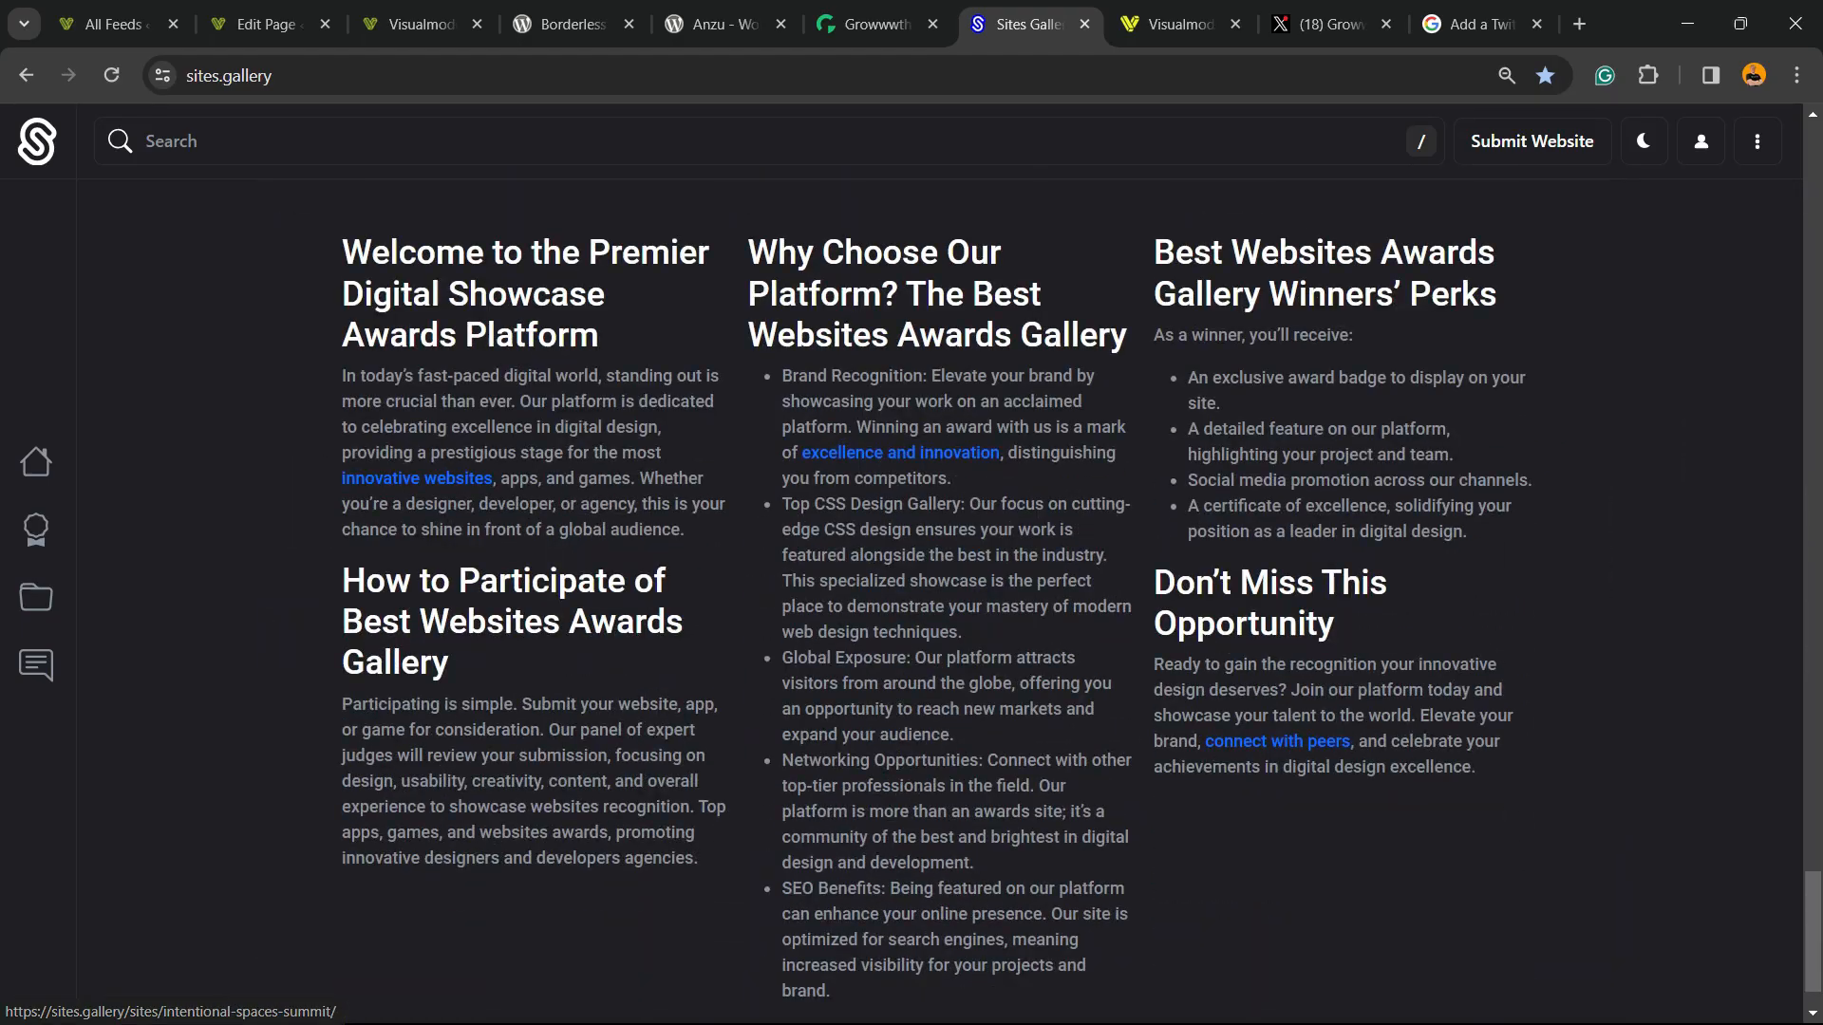
{"action": "scroll", "scroll_direction": "down", "scroll_amount": 3}
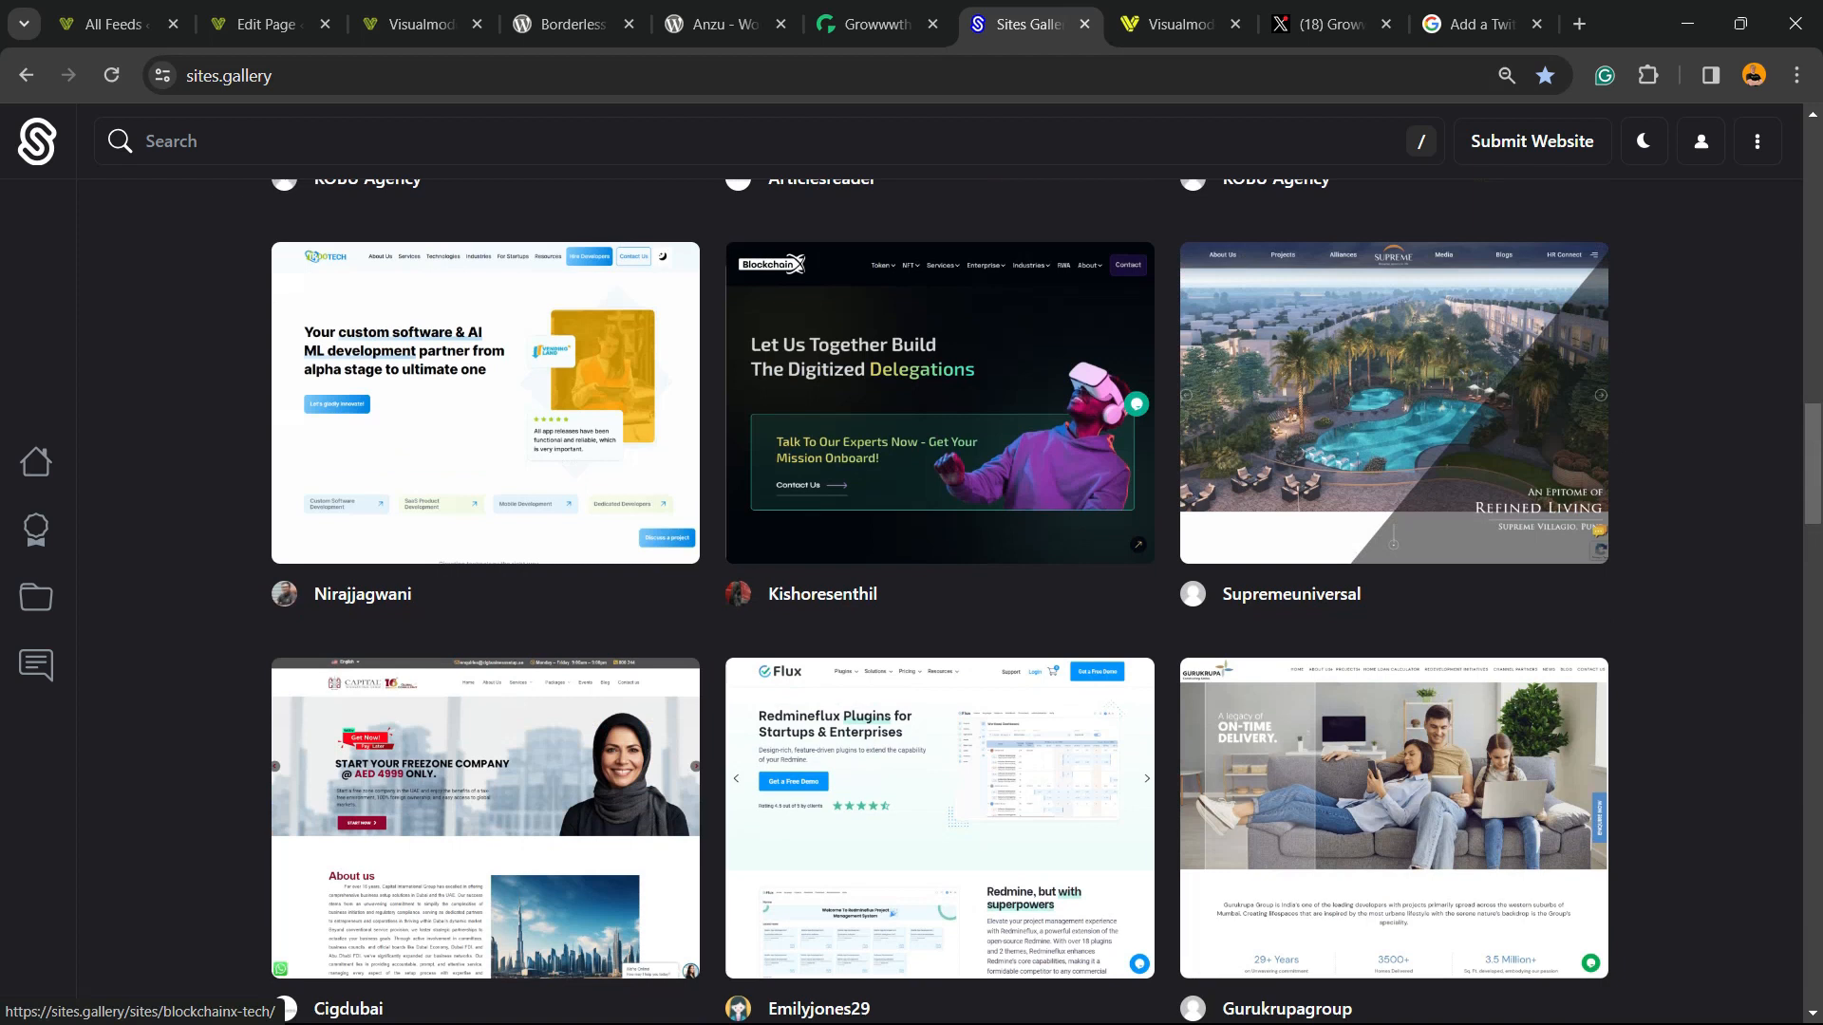
{"action": "left_click", "coordinate": [1176, 23]}
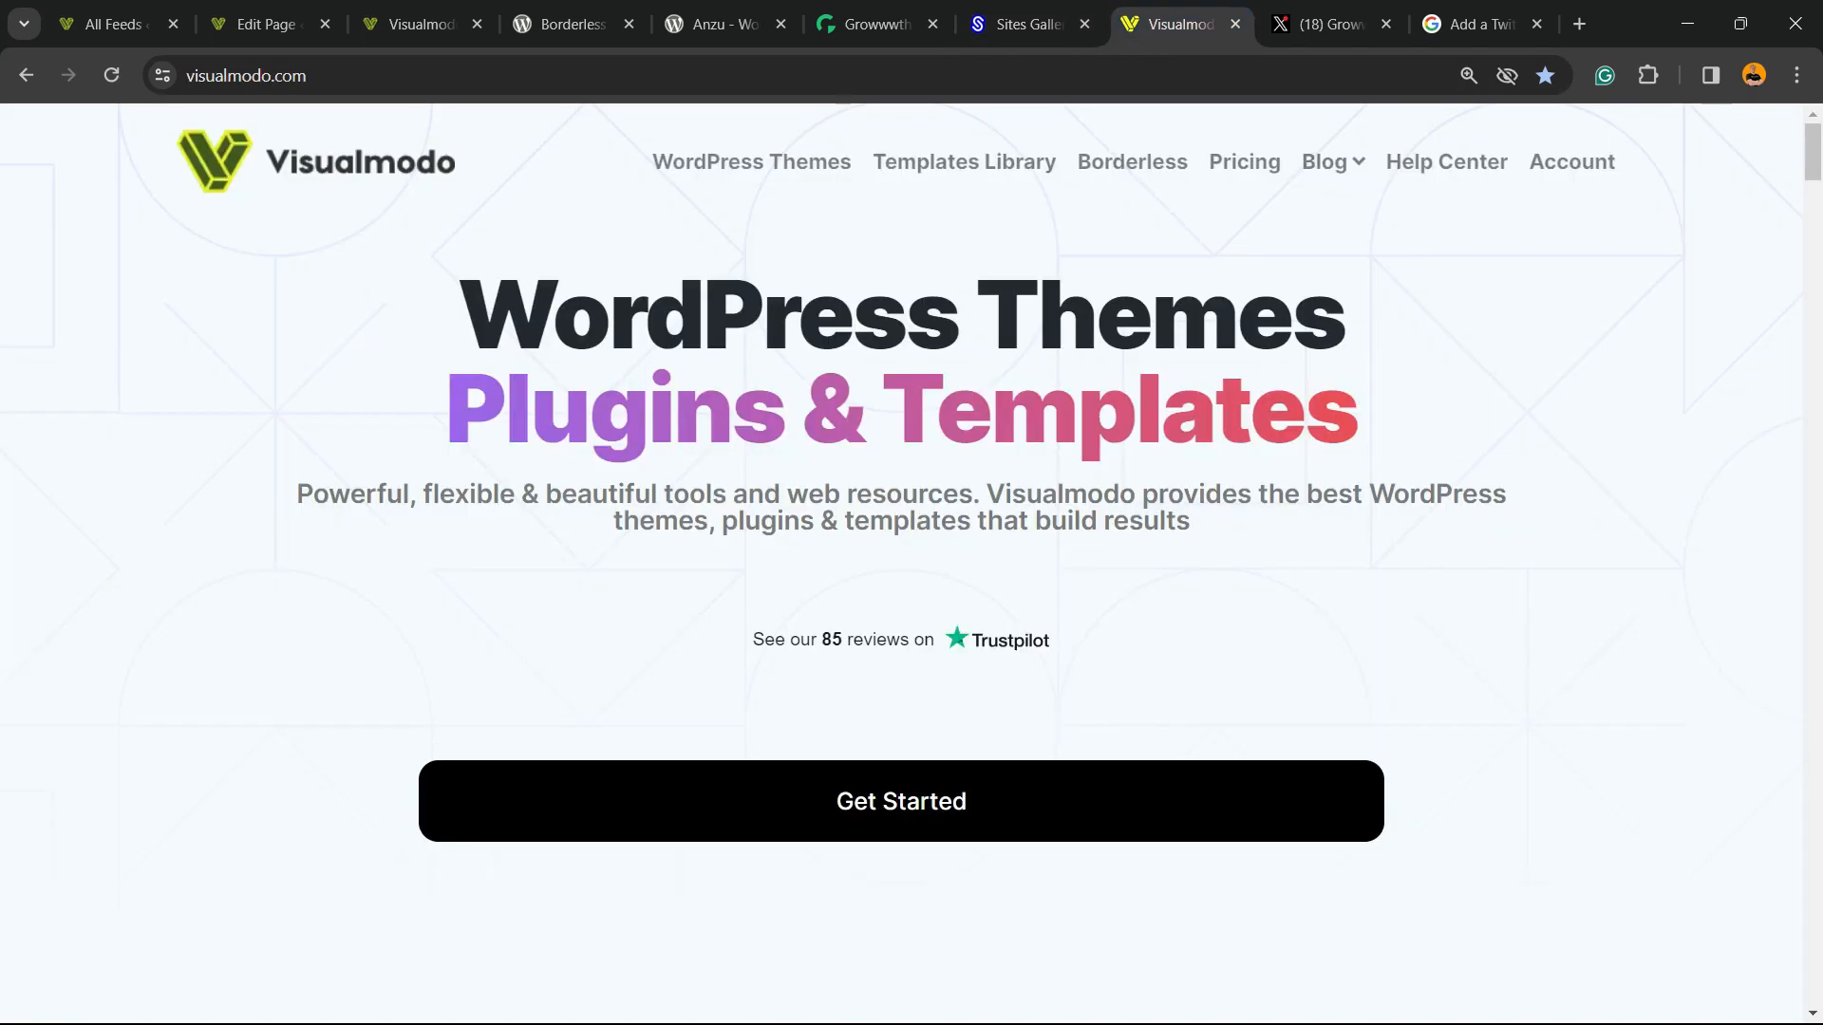
Browse Templates Library designs such as Politican, Dental, Running Crew and Cosmetics Shop
{"action": "left_click", "coordinate": [963, 162]}
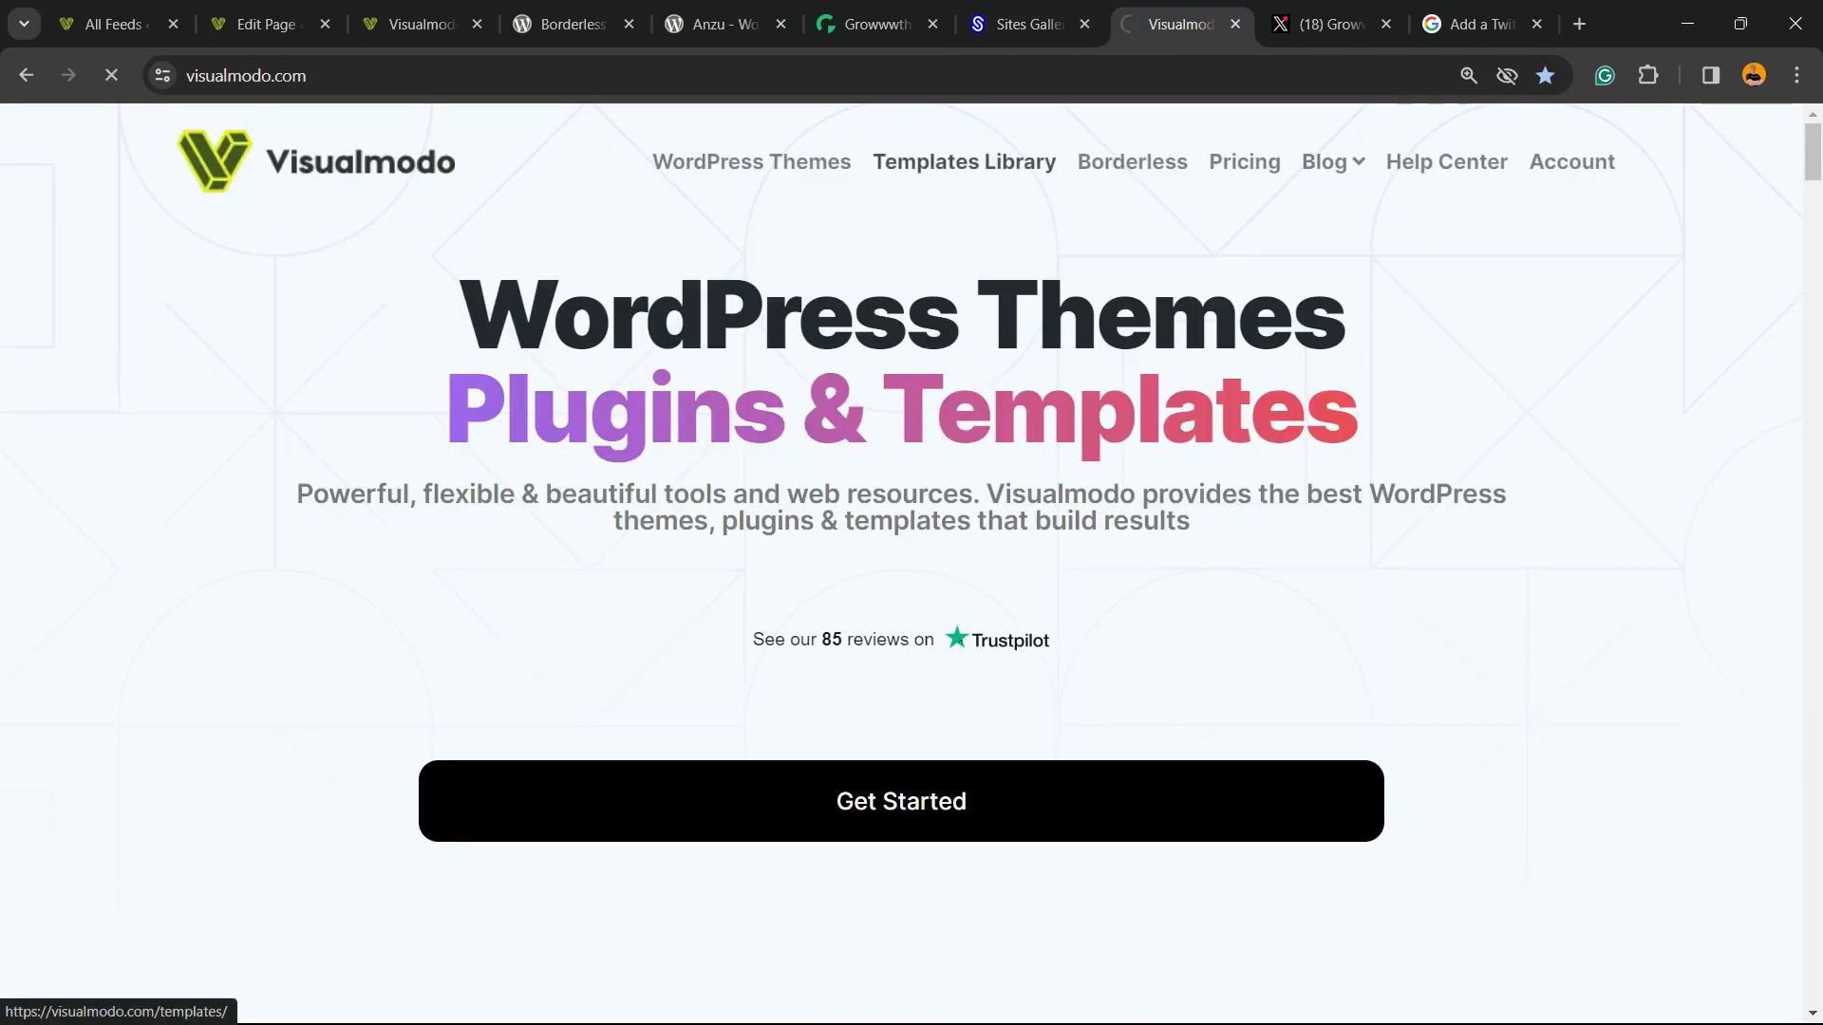
{"action": "left_click", "coordinate": [962, 161]}
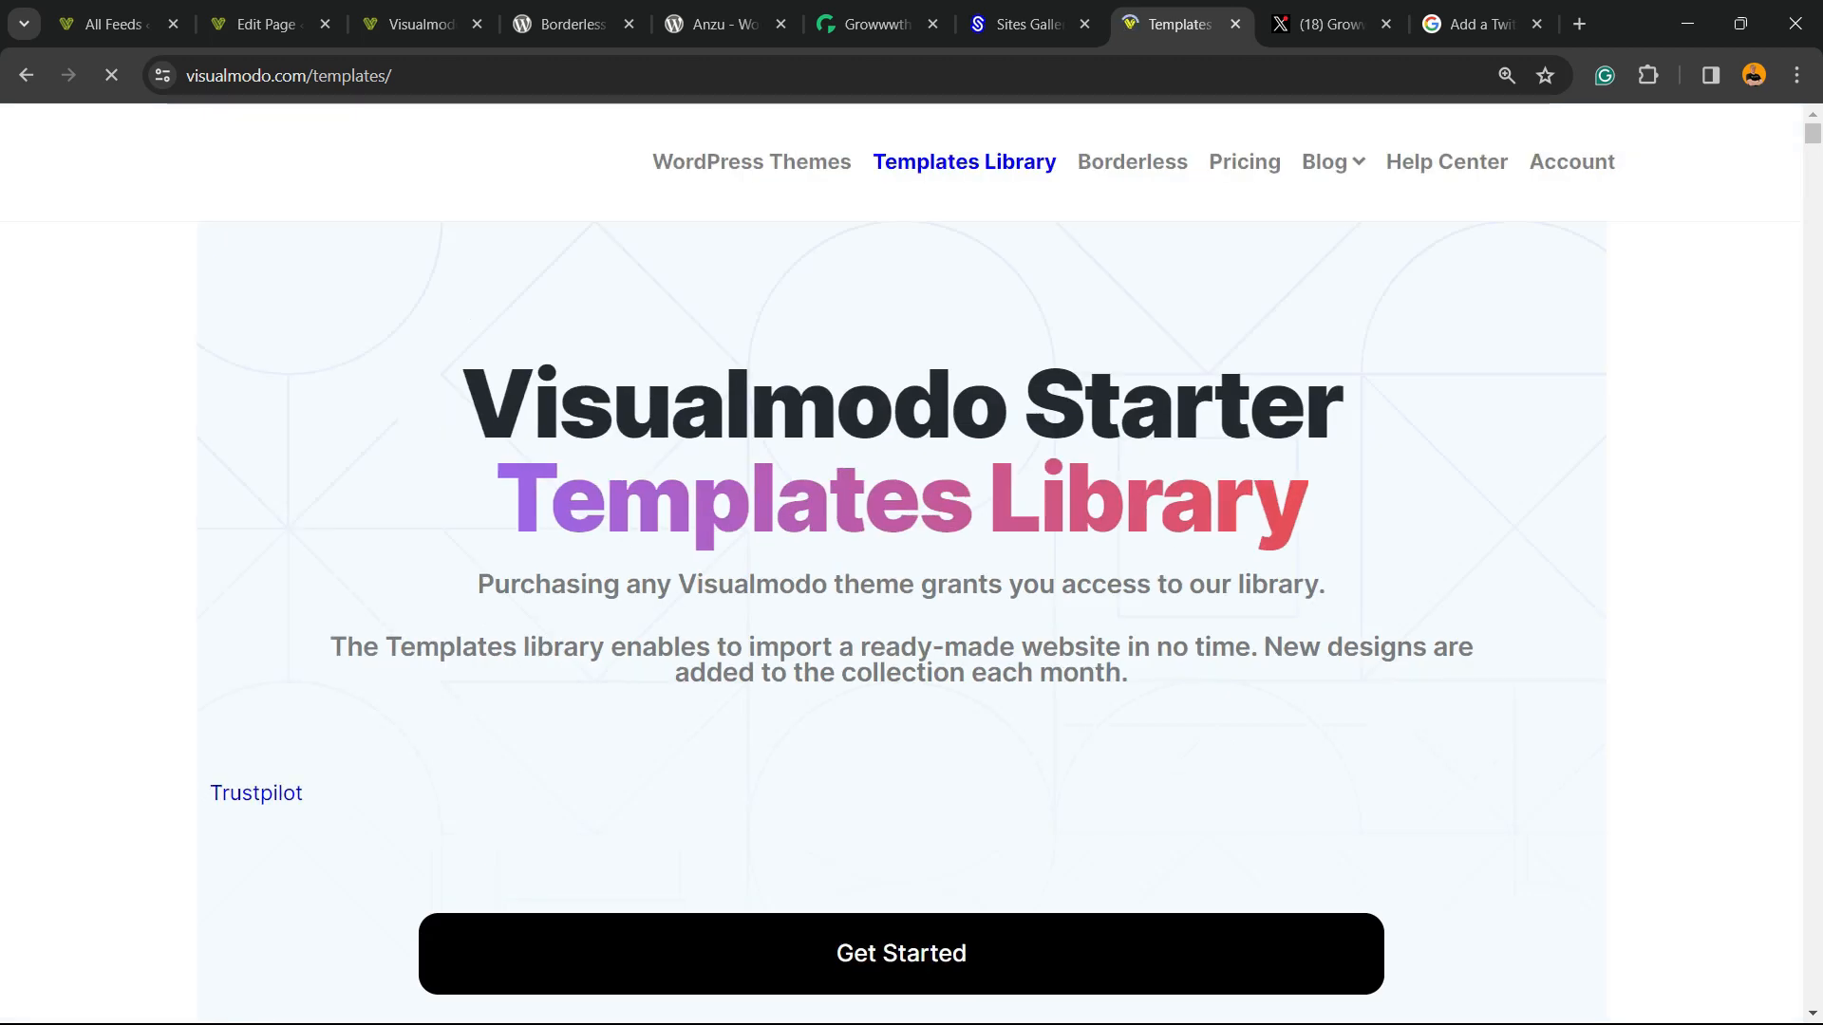
{"action": "scroll", "scroll_direction": "down", "scroll_amount": 3}
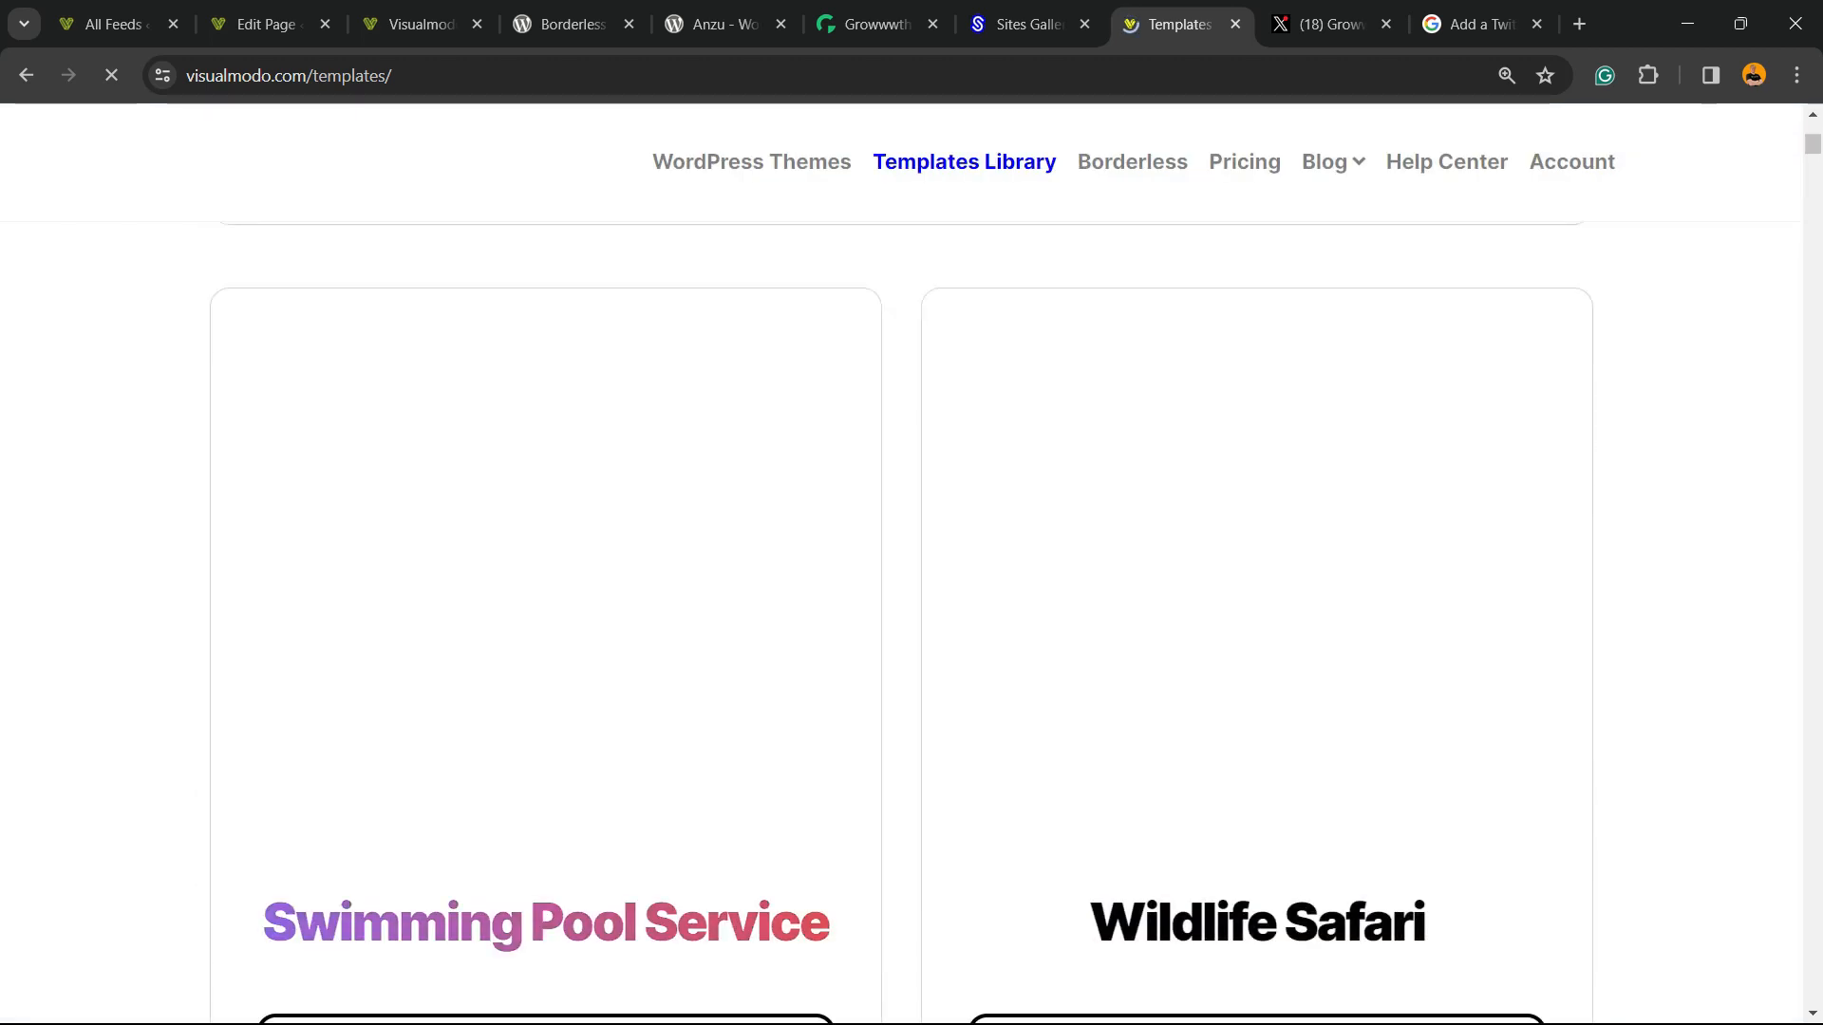
{"action": "scroll", "scroll_direction": "down", "scroll_amount": 3}
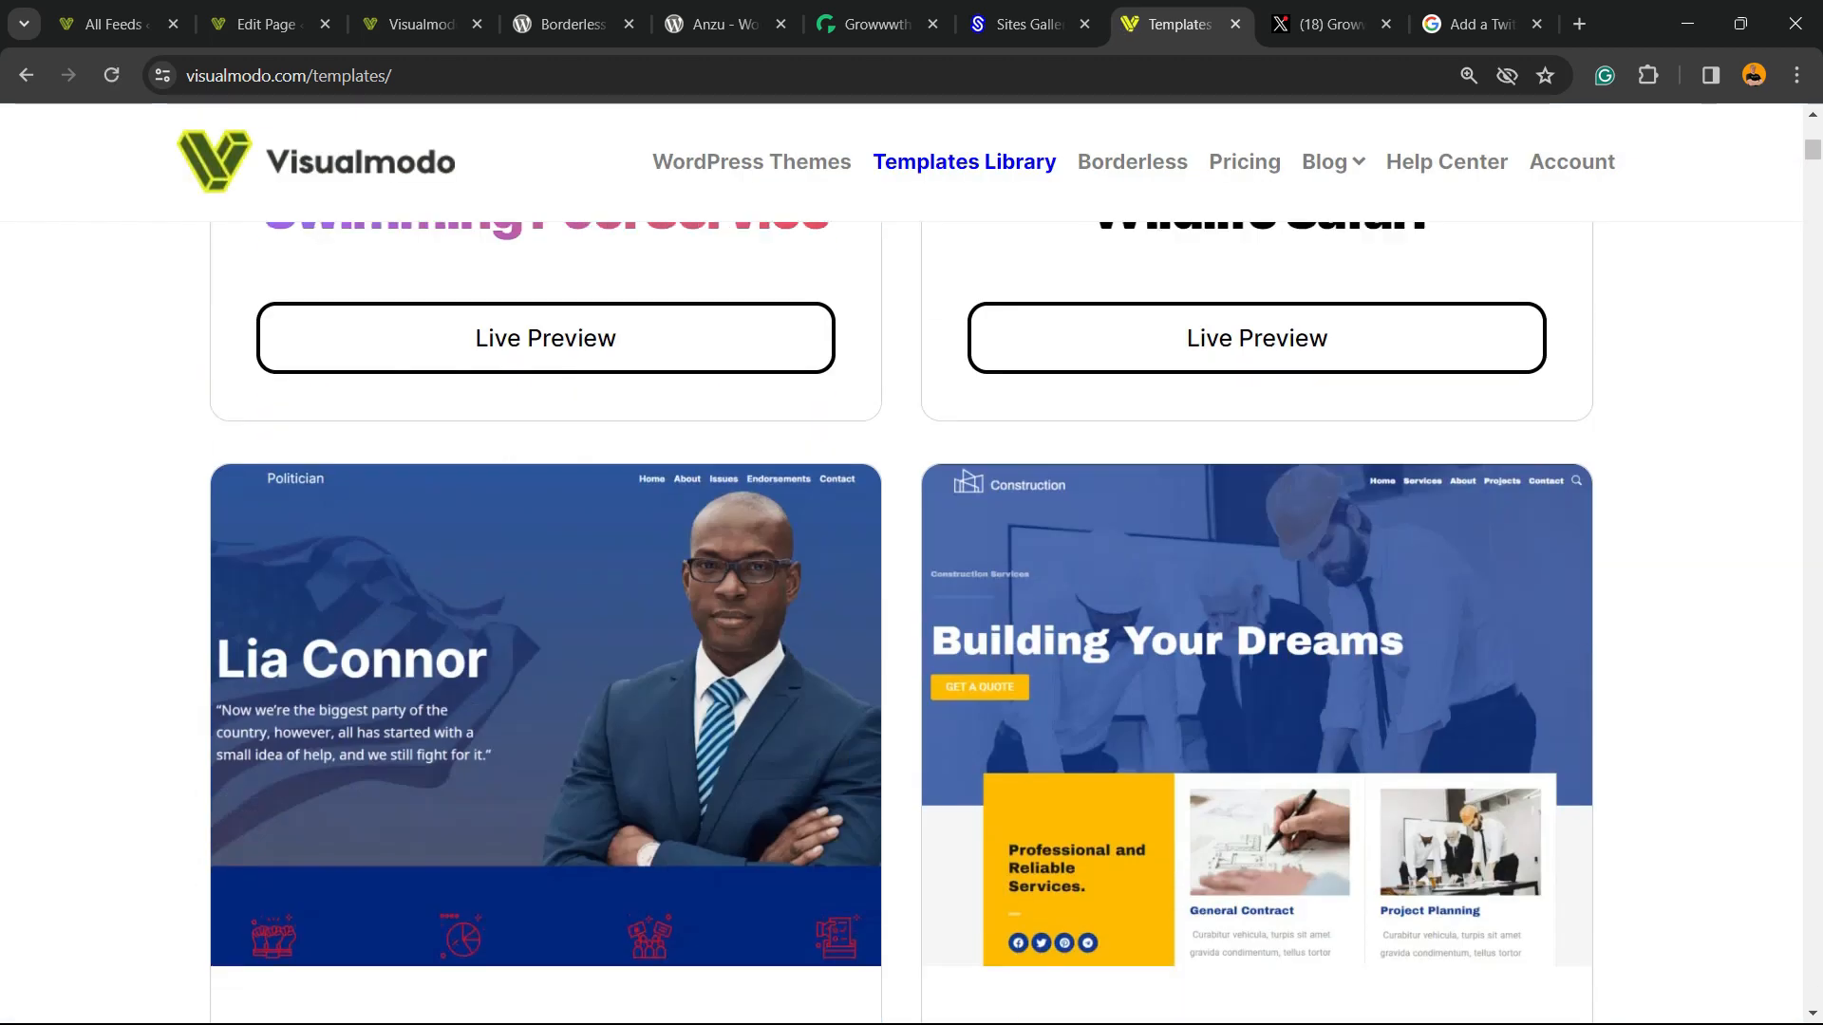
{"action": "scroll", "scroll_direction": "down", "scroll_amount": 3}
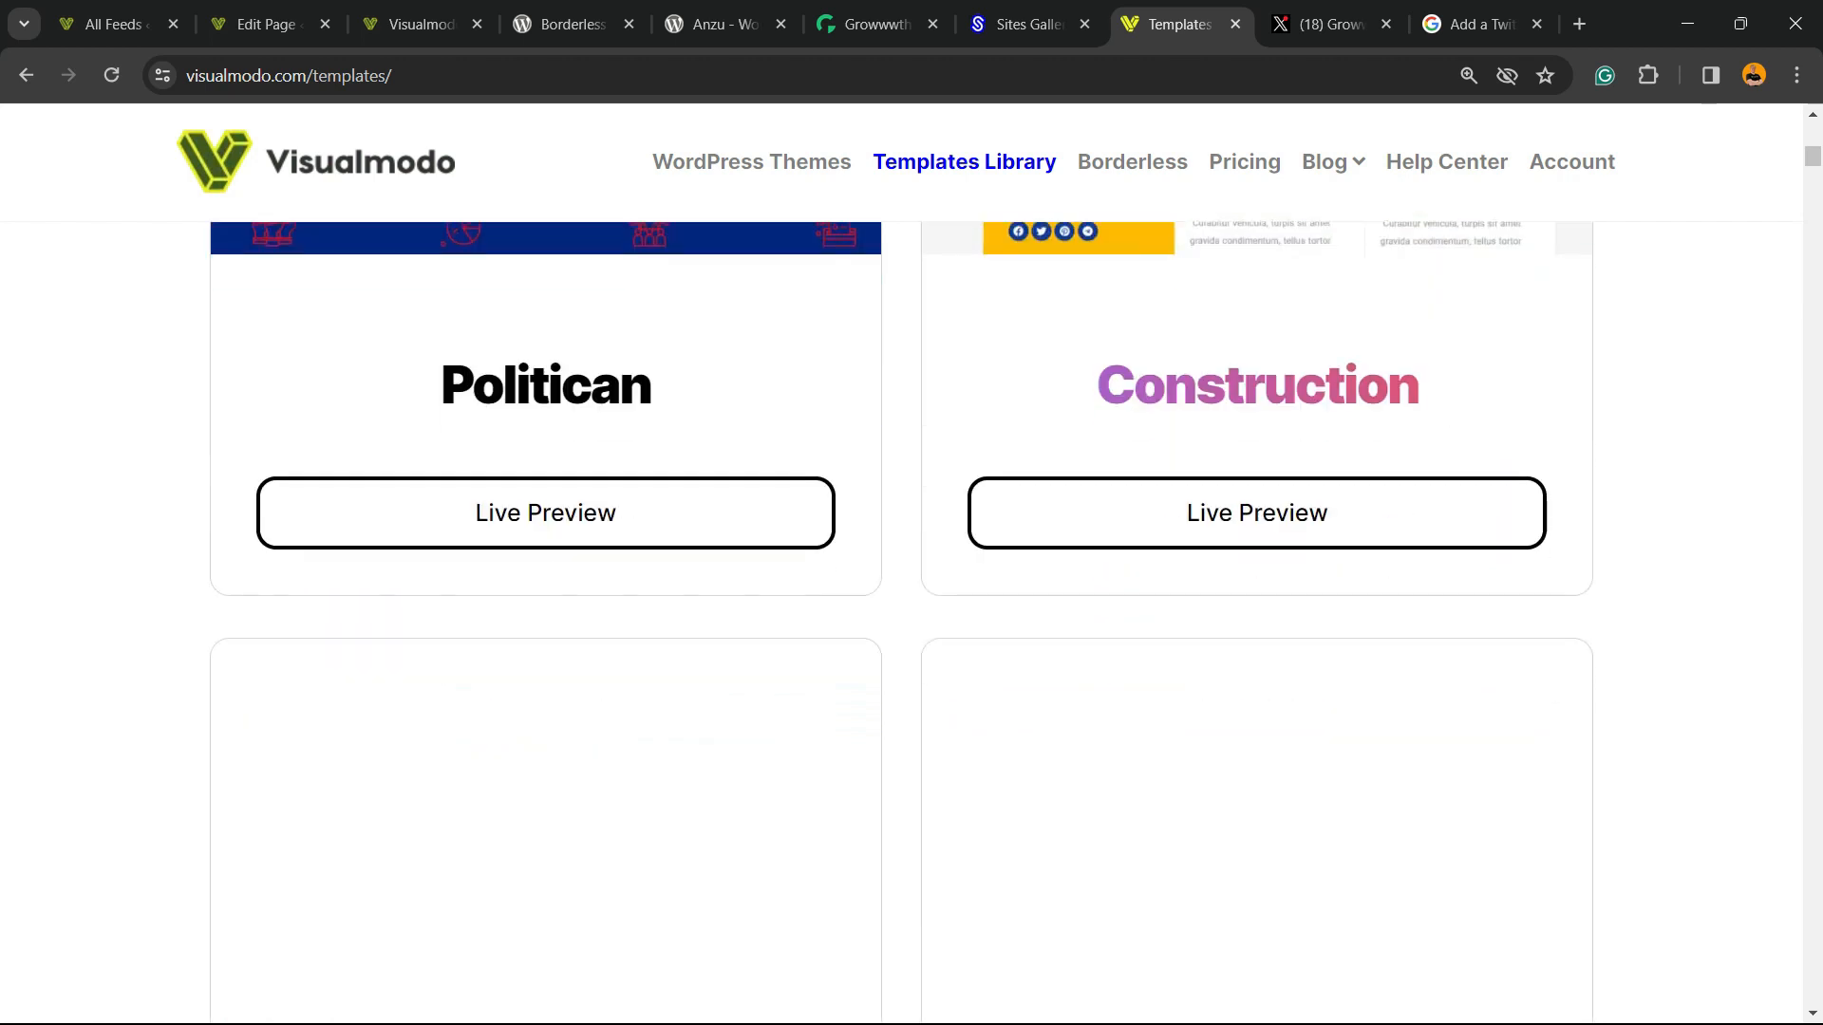
{"action": "scroll", "scroll_direction": "down", "scroll_amount": 3}
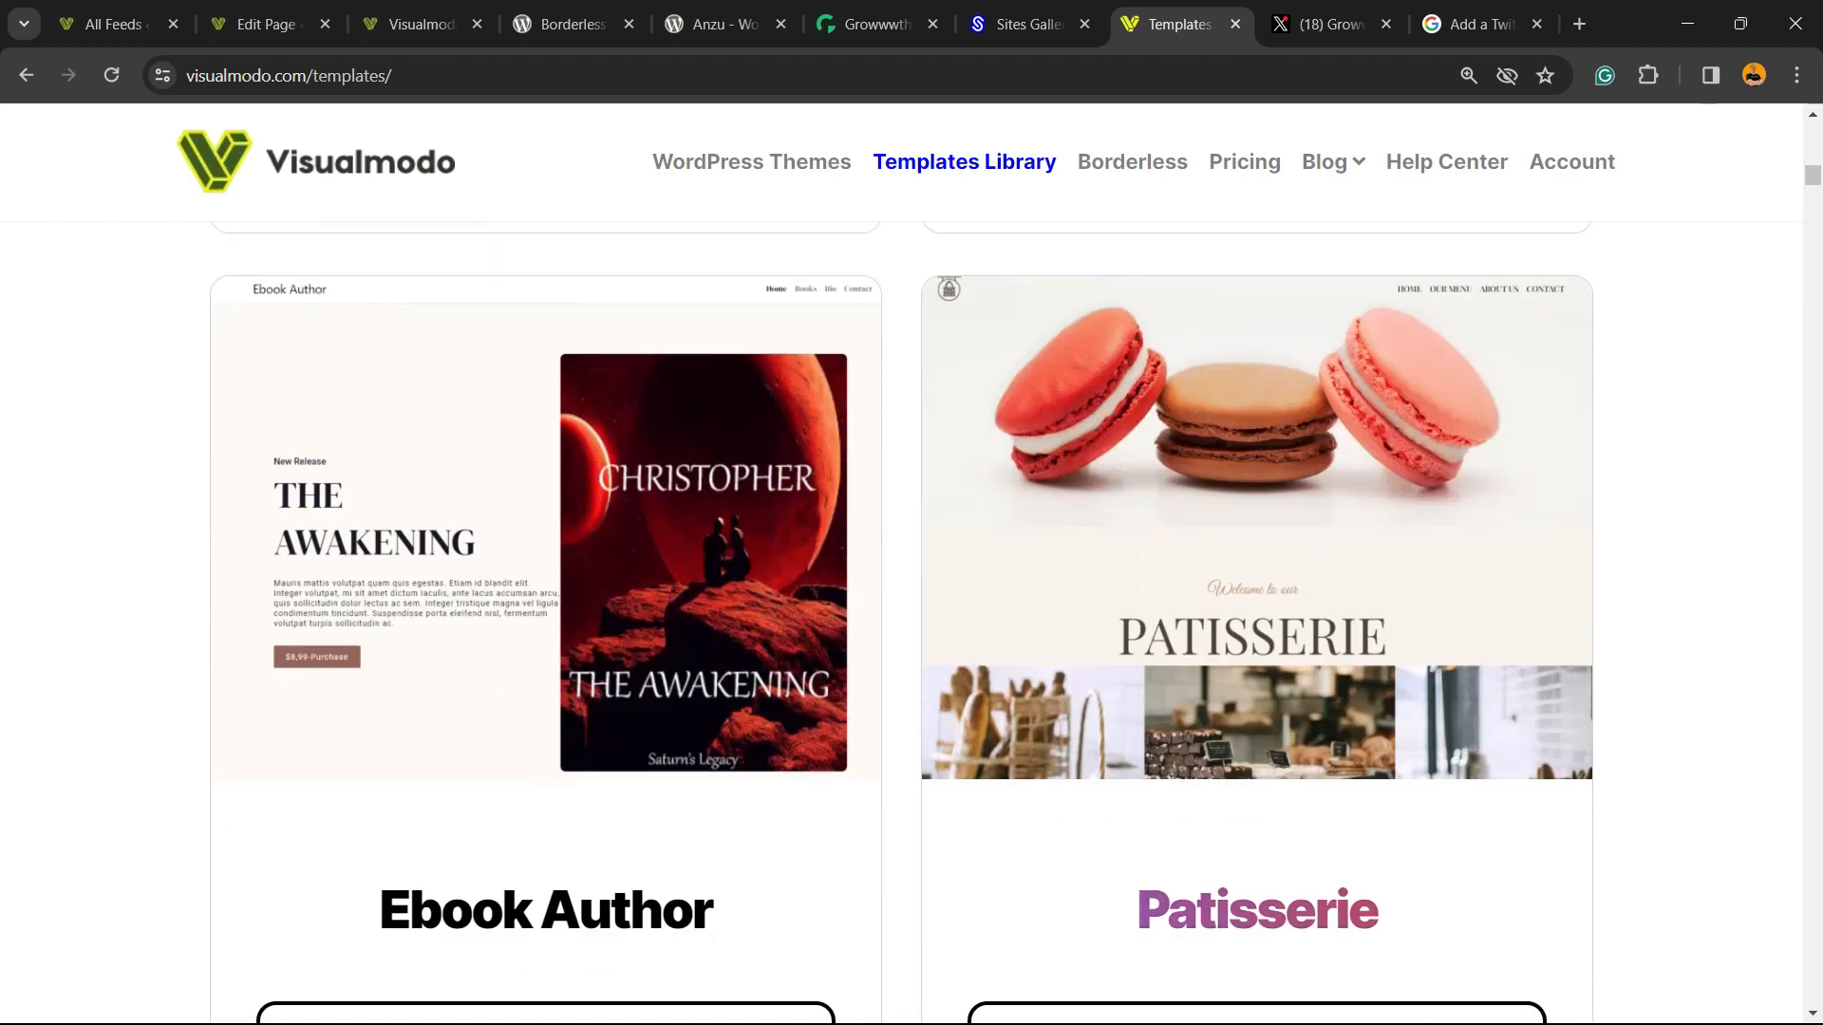
{"action": "scroll", "scroll_direction": "down", "scroll_amount": 3}
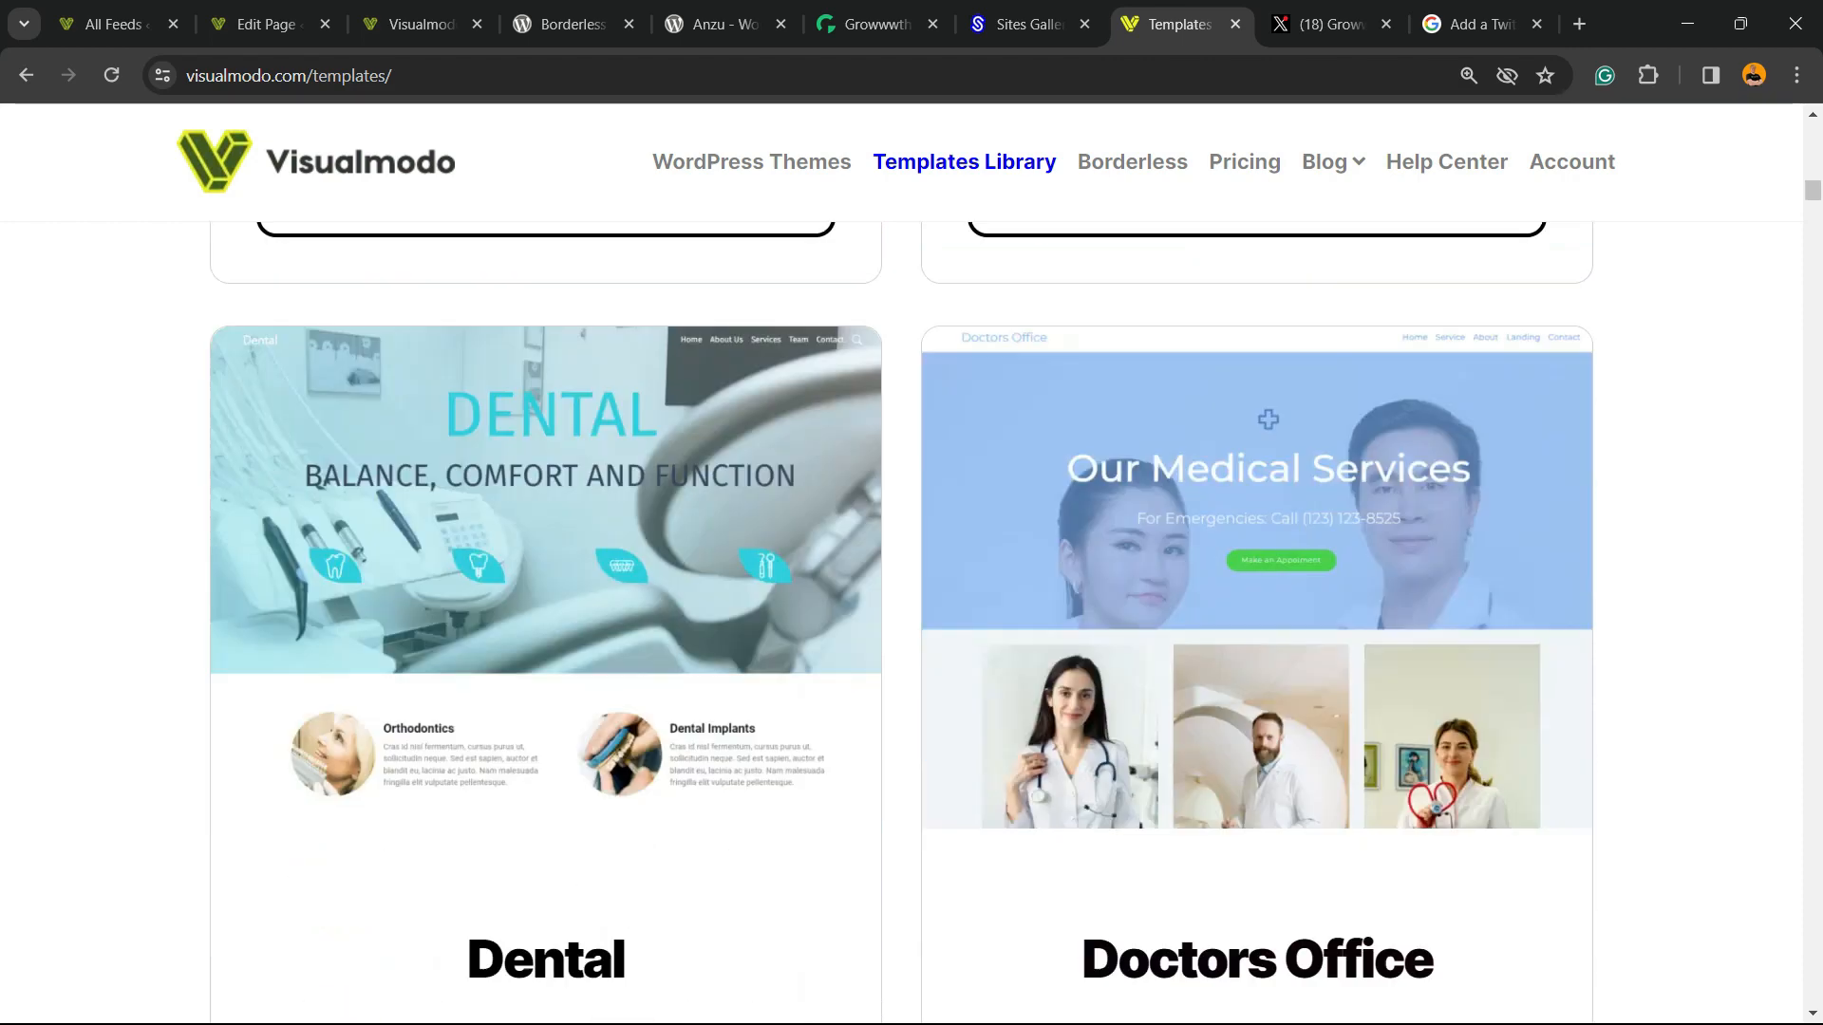
{"action": "scroll", "scroll_direction": "down", "scroll_amount": 3}
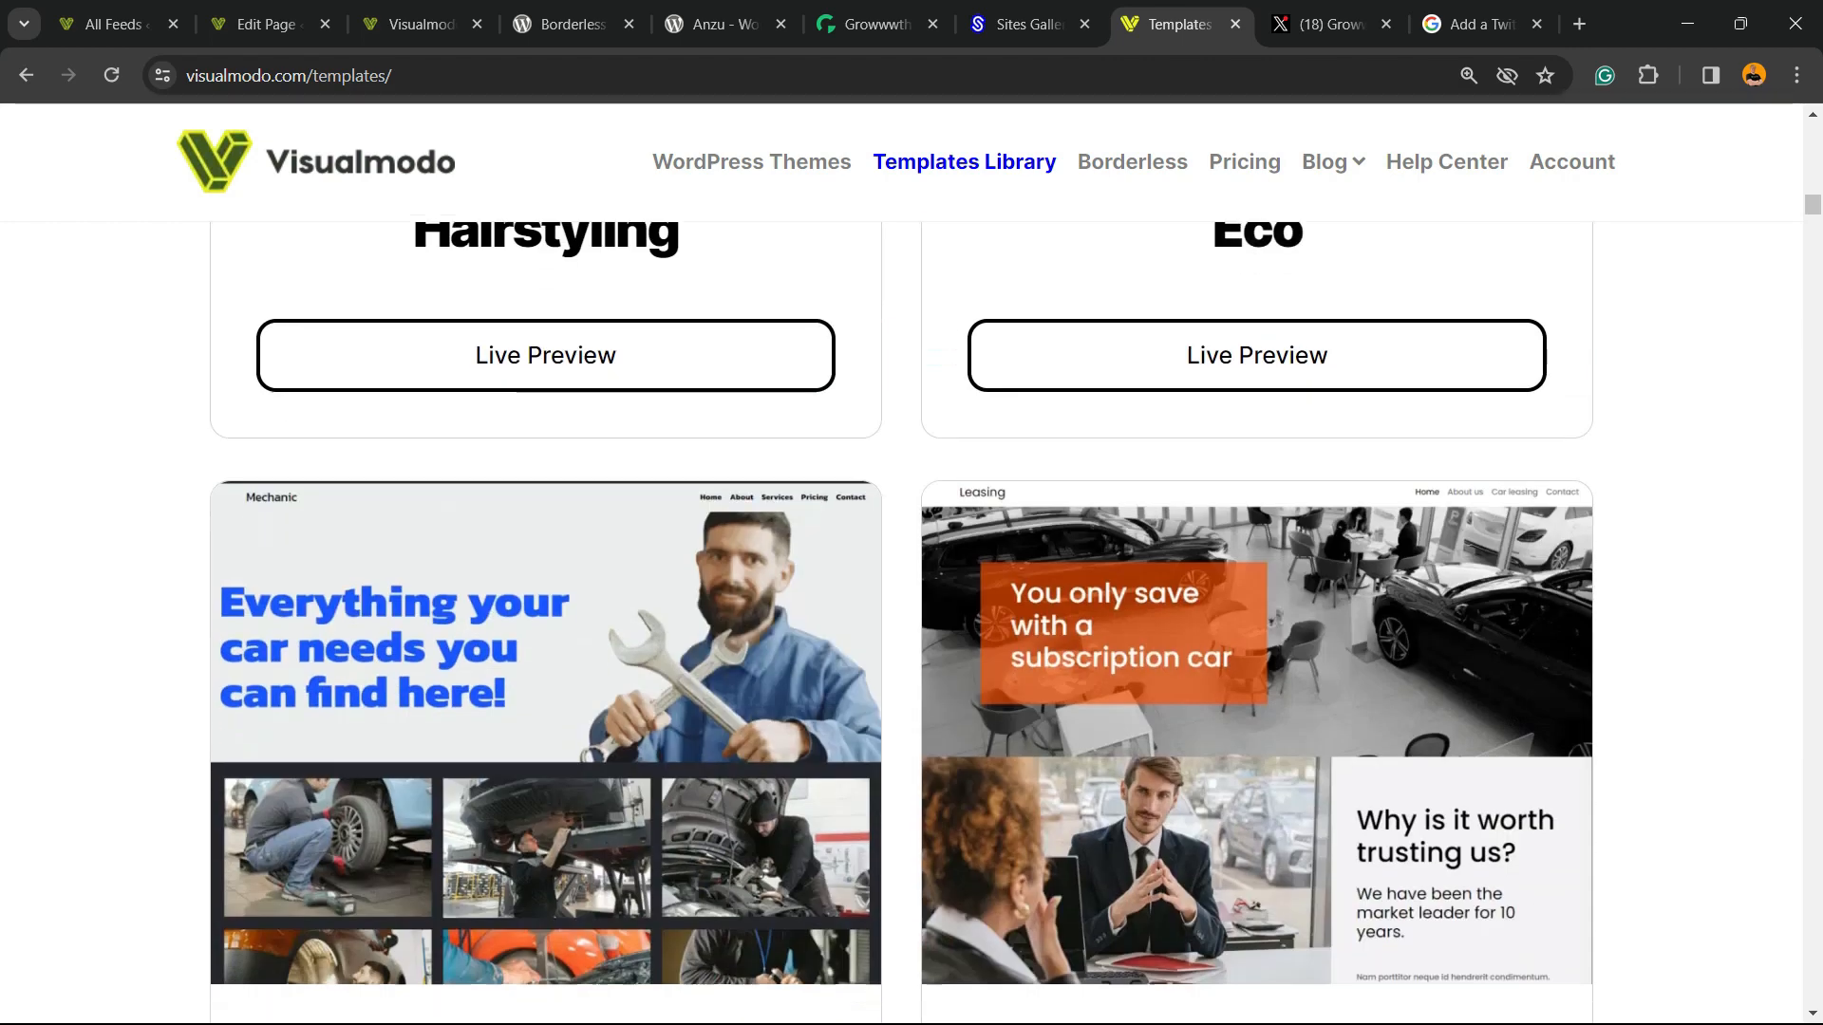
{"action": "scroll", "scroll_direction": "down", "scroll_amount": 3}
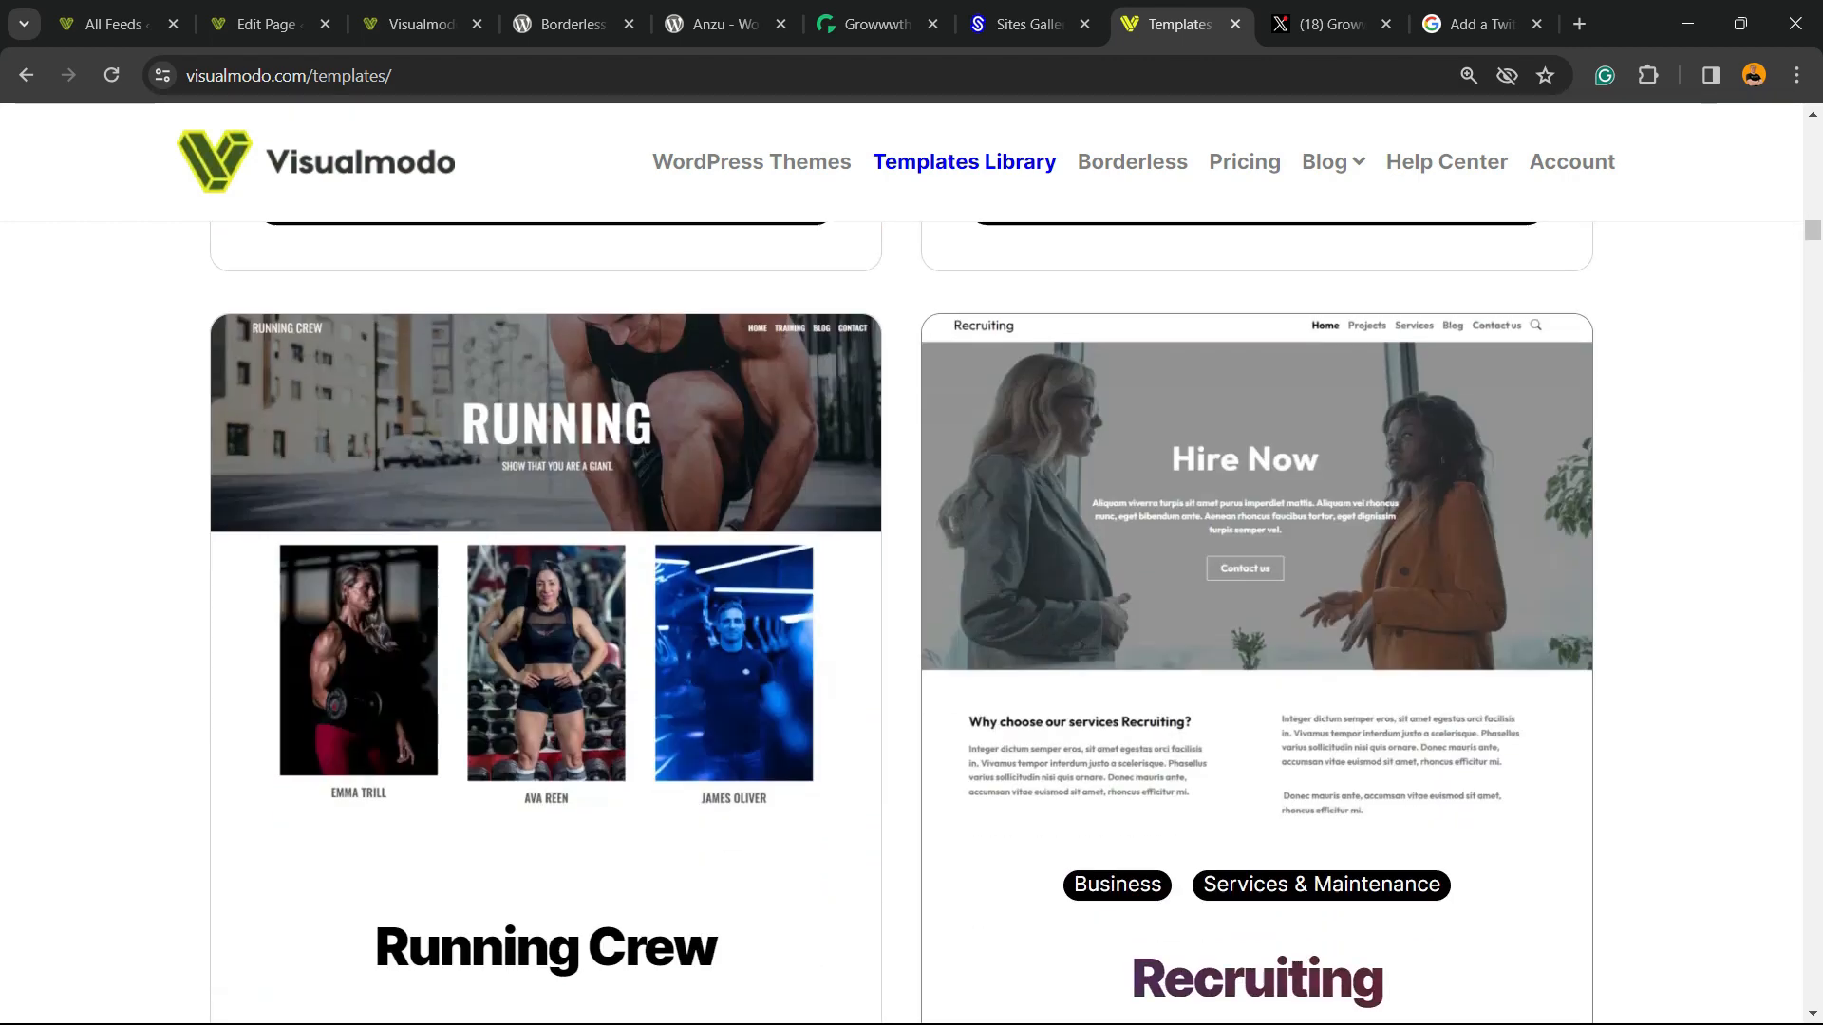
{"action": "scroll", "scroll_direction": "down", "scroll_amount": 3}
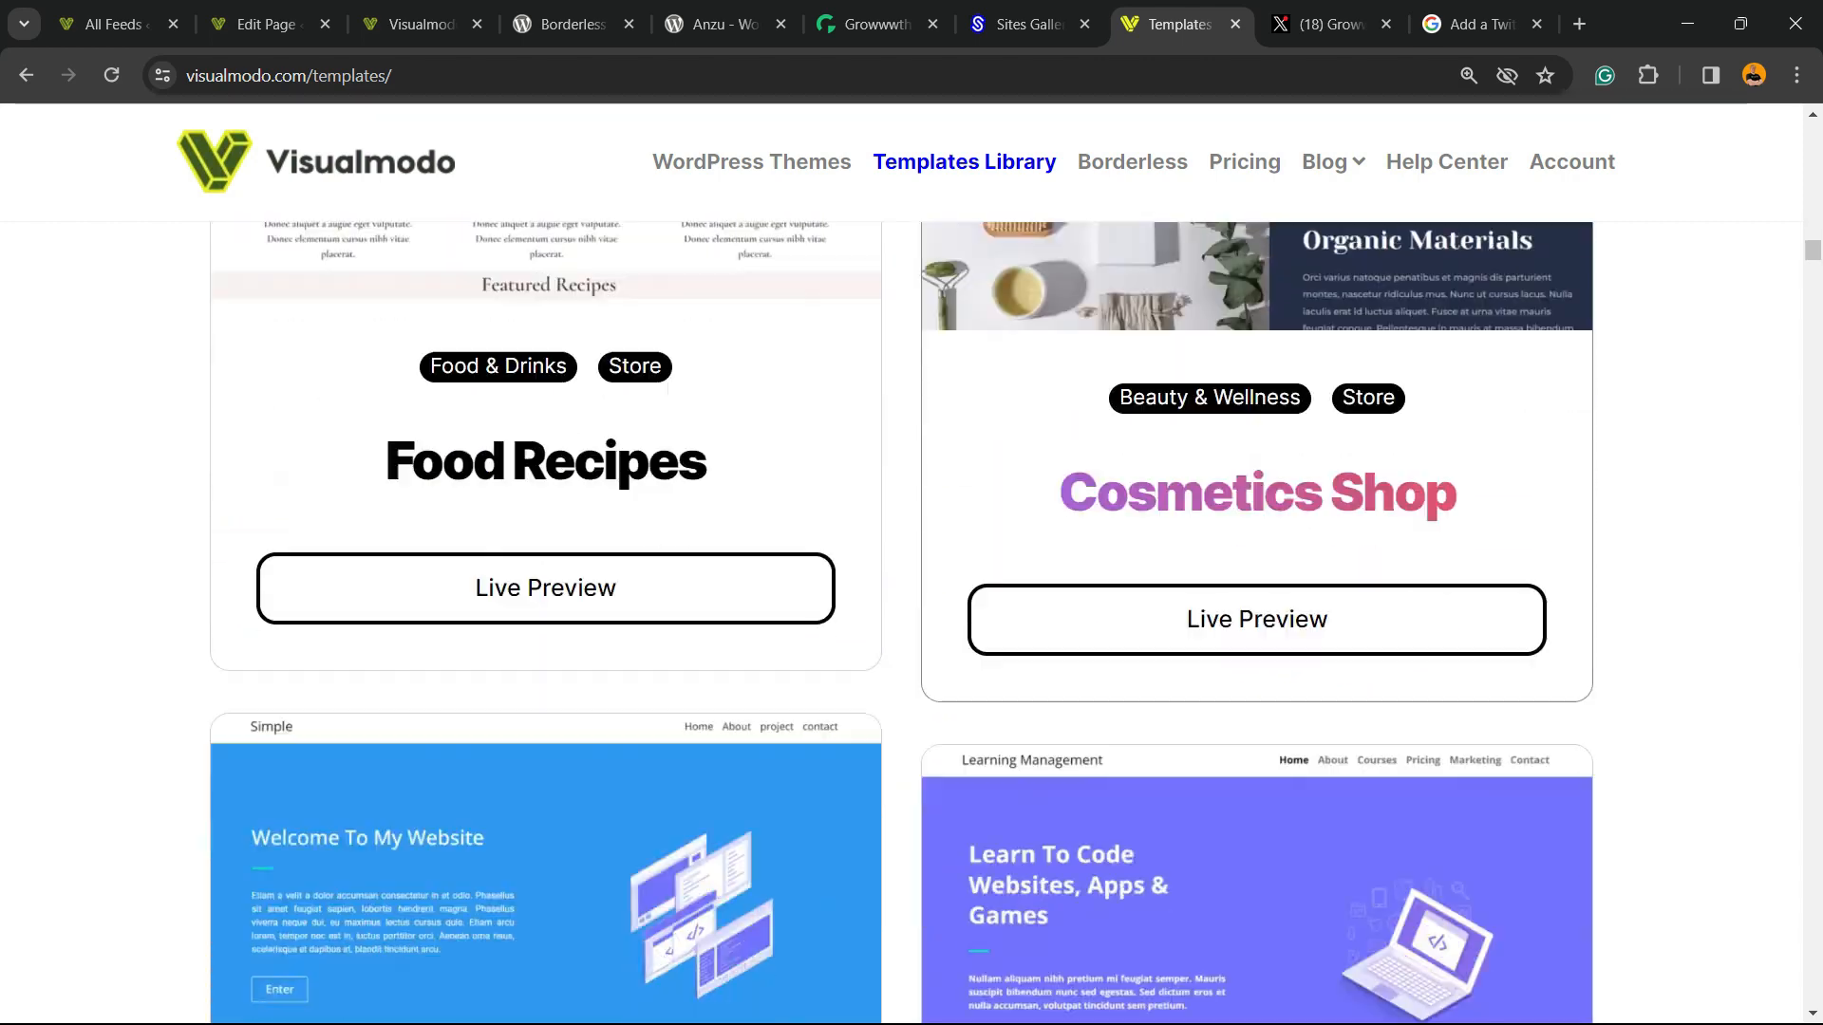